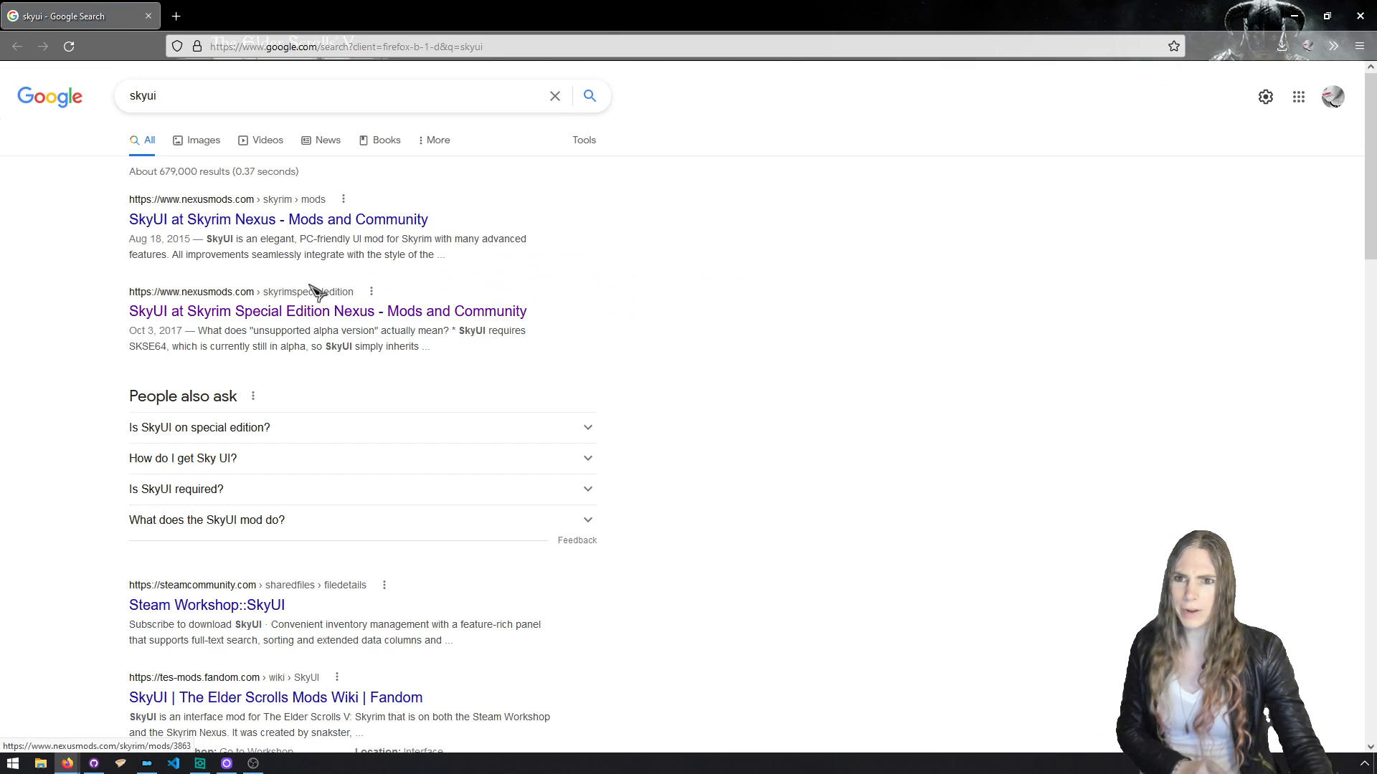
# Send SkyUI_5_2_SE from SkyUI Special Edition's Files tab to the mod manager, dismissing the donation popup.
pyautogui.click(328, 310)
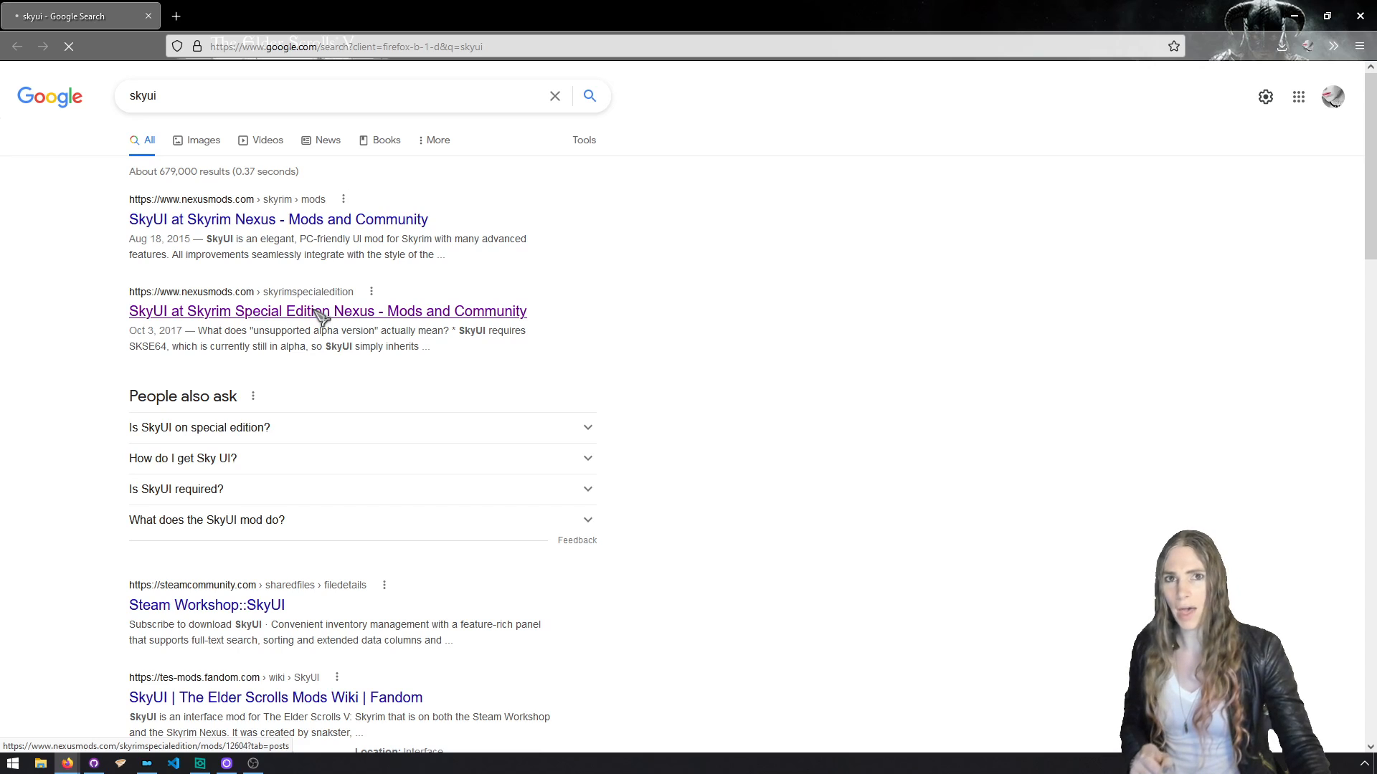
pyautogui.click(328, 310)
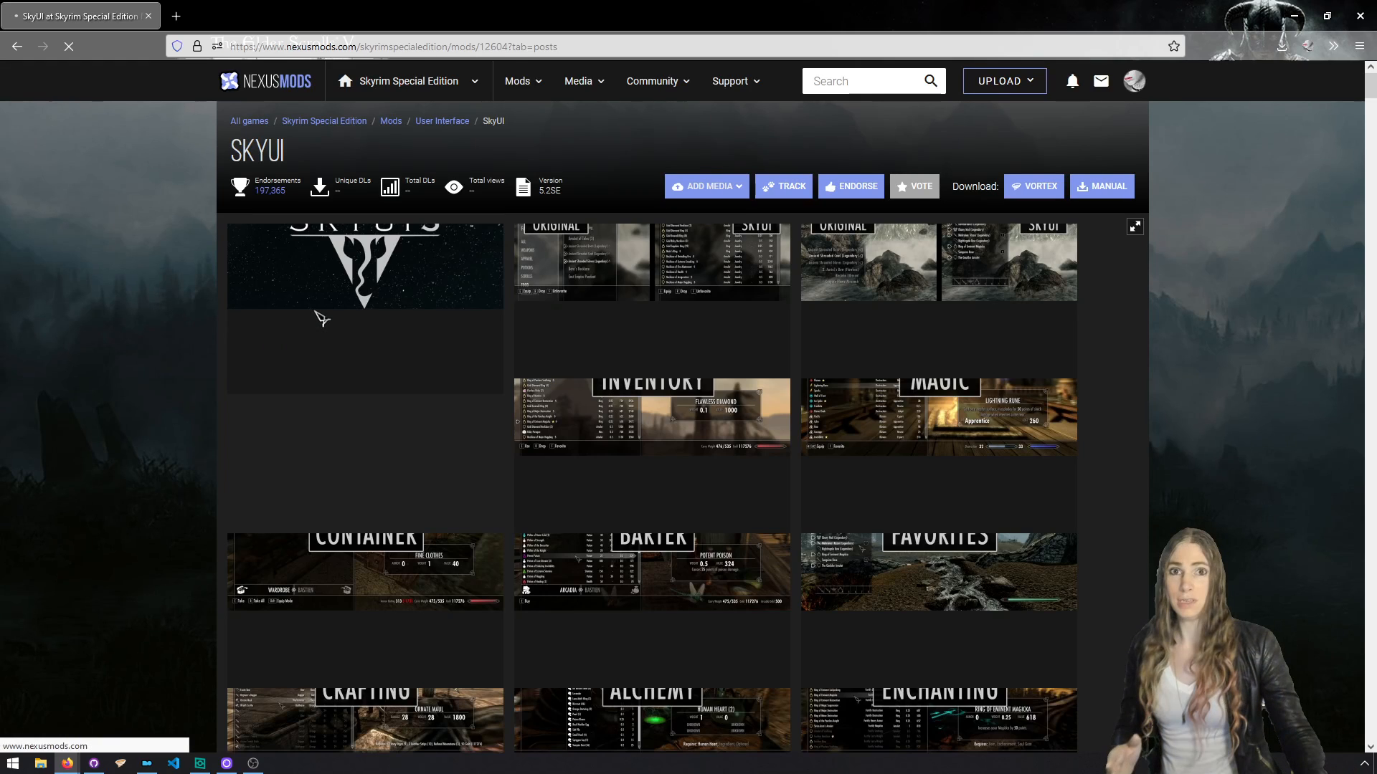
pyautogui.click(253, 474)
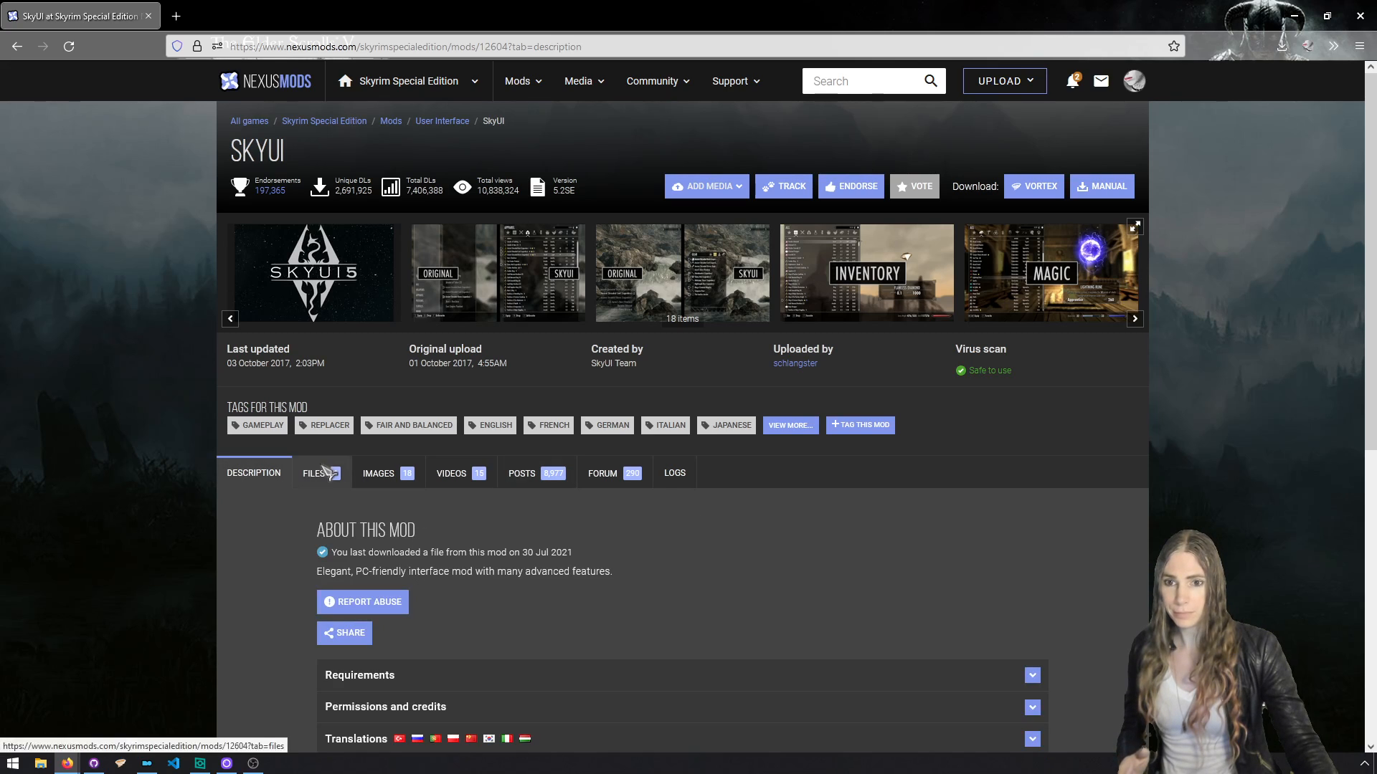
pyautogui.click(313, 473)
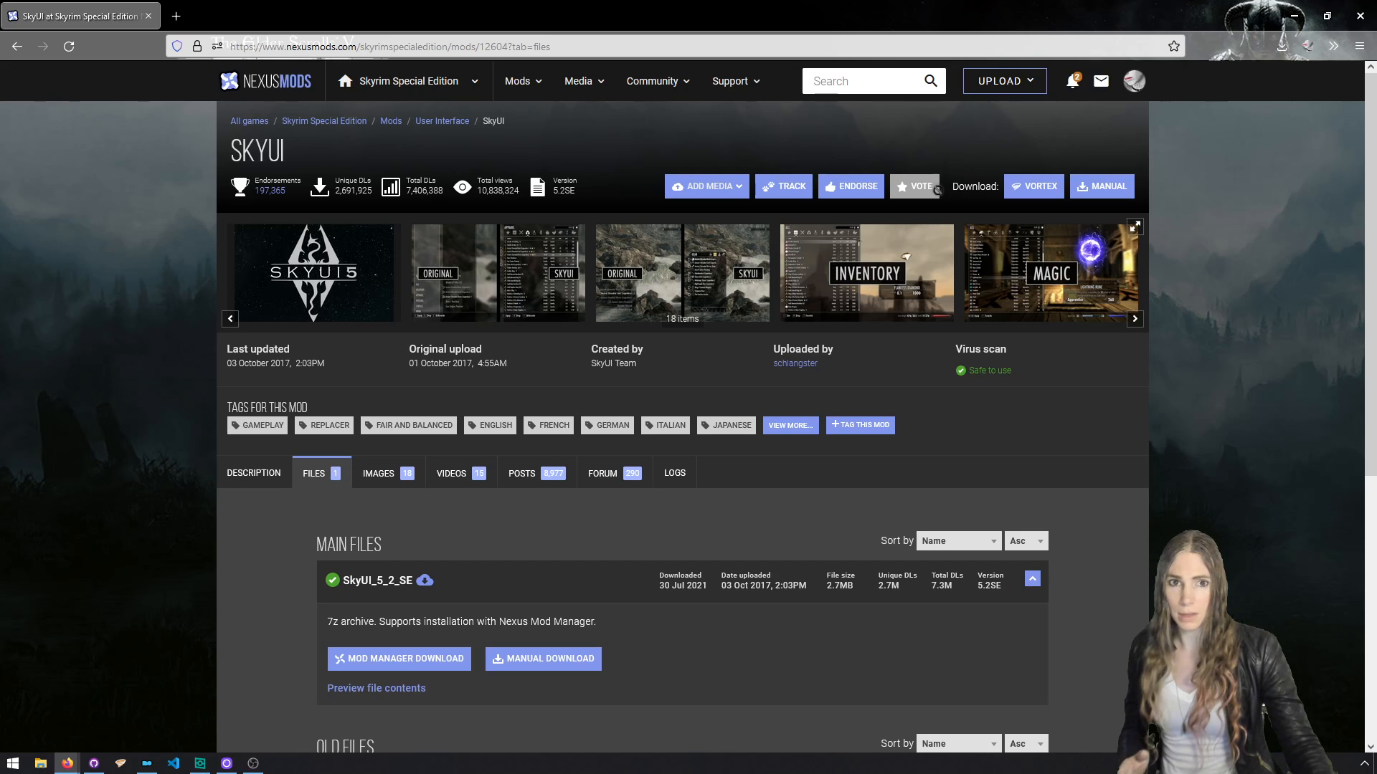
pyautogui.click(849, 186)
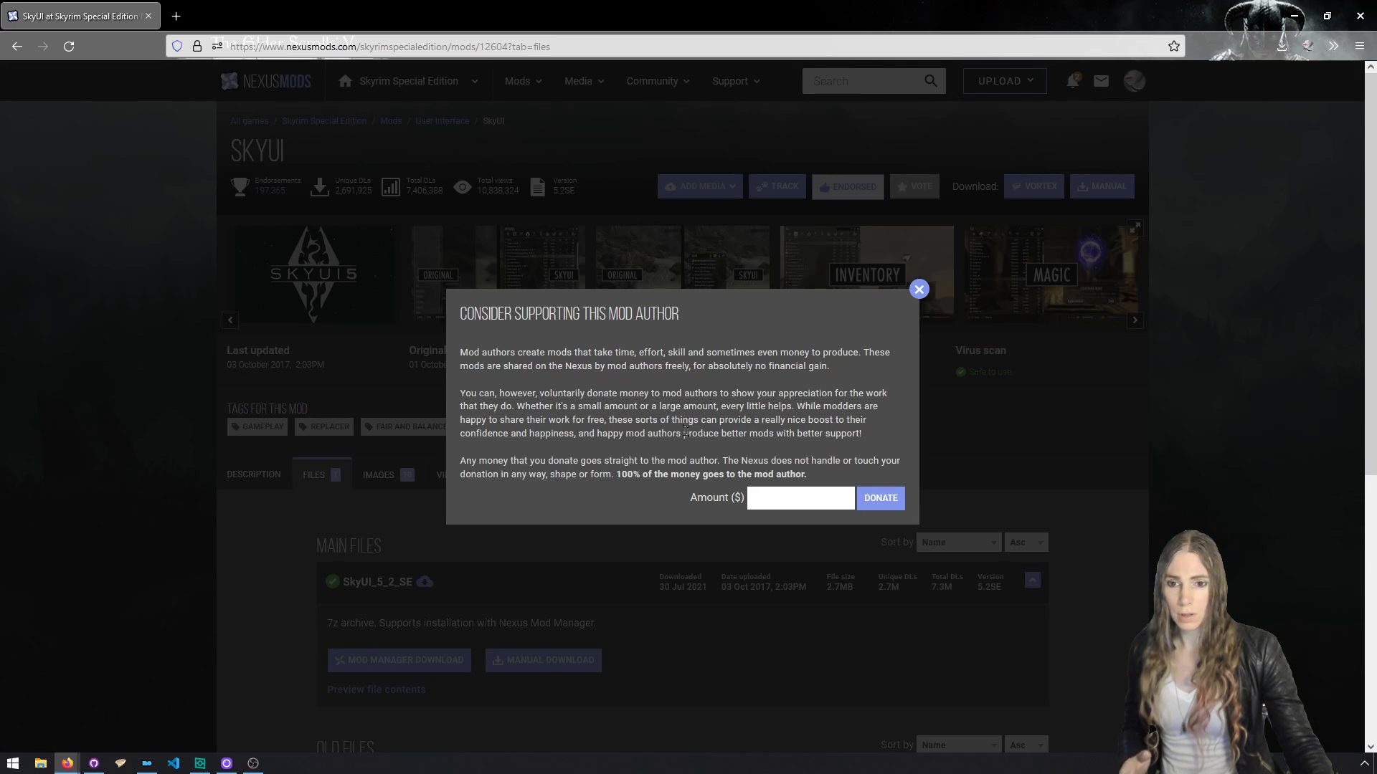
pyautogui.click(919, 289)
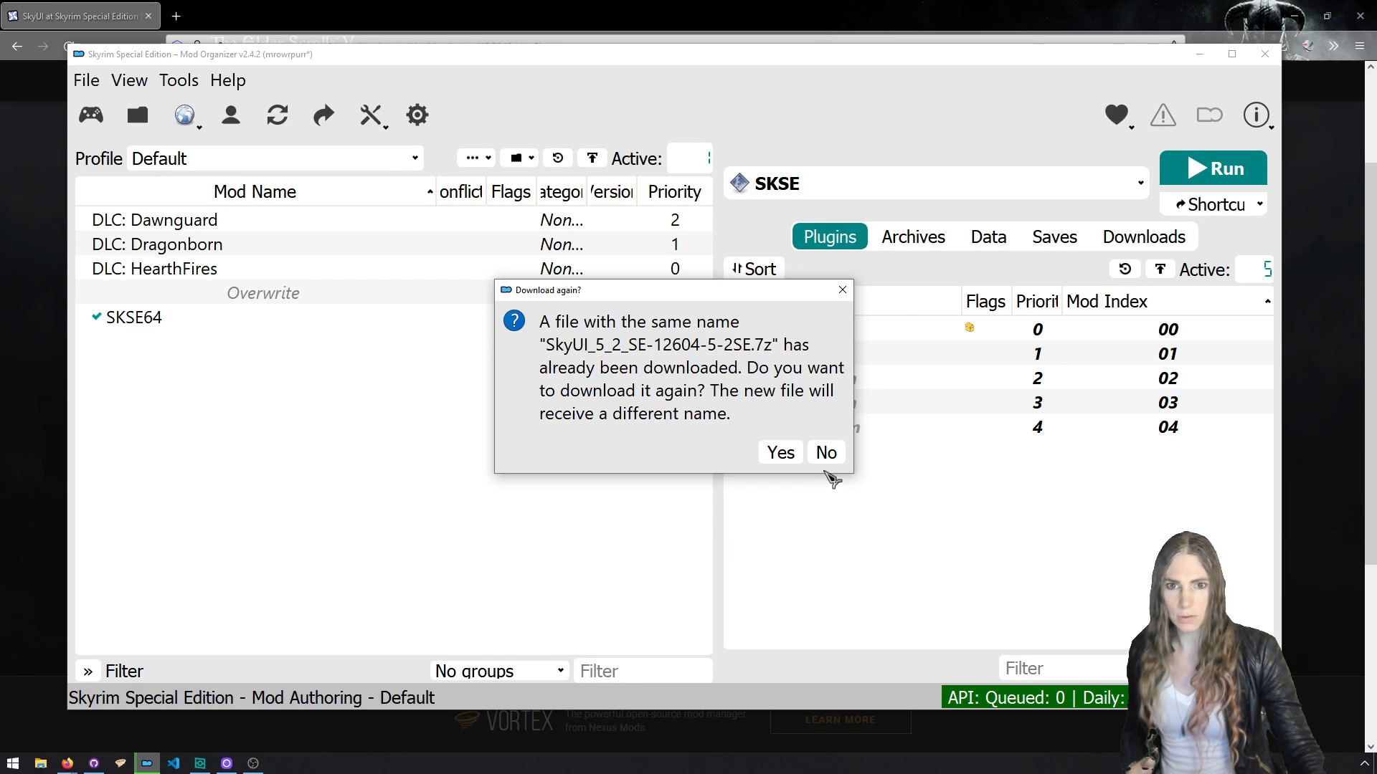
# Install SkyUI_5_2_SE.7z from Downloads as SkyUI without re-downloading, and enable it.
pyautogui.click(824, 453)
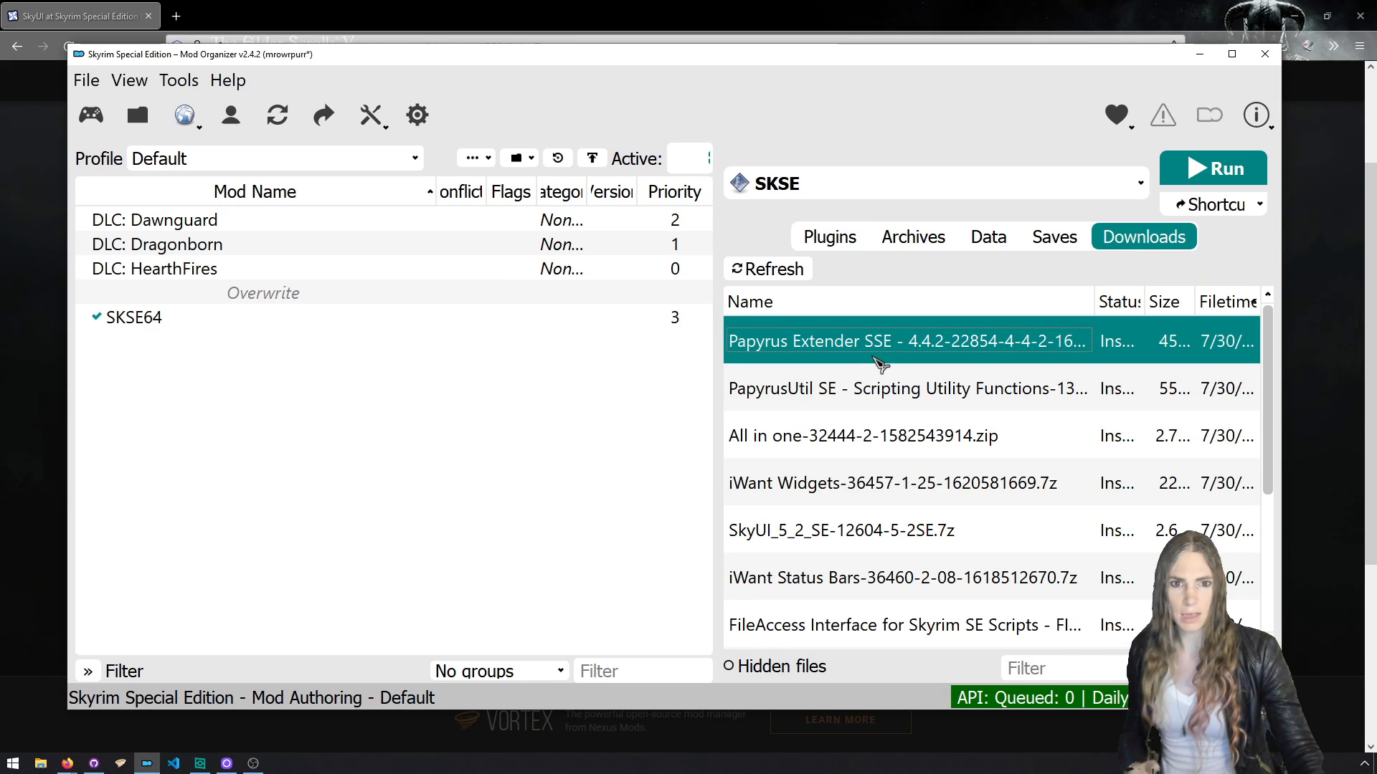
pyautogui.click(841, 529)
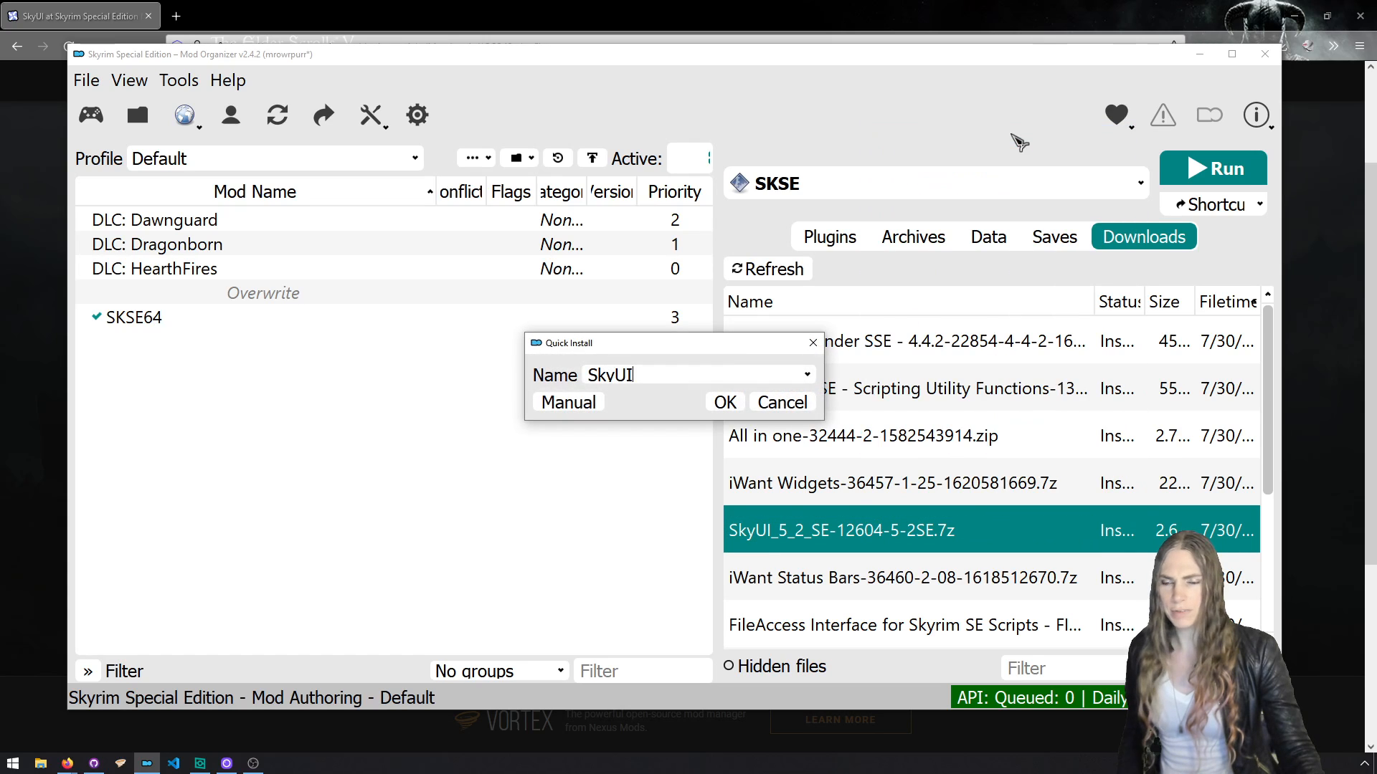
pyautogui.moveTo(797, 333)
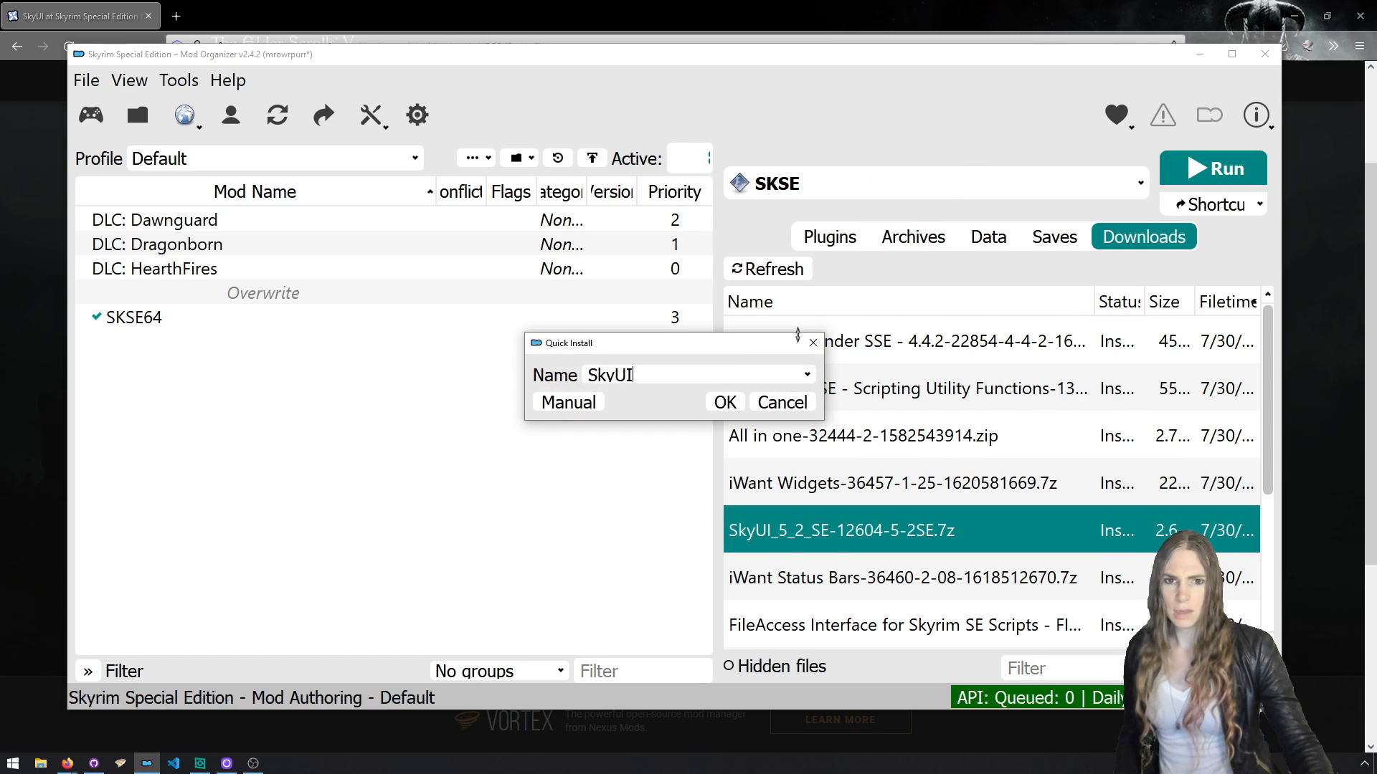
pyautogui.click(724, 403)
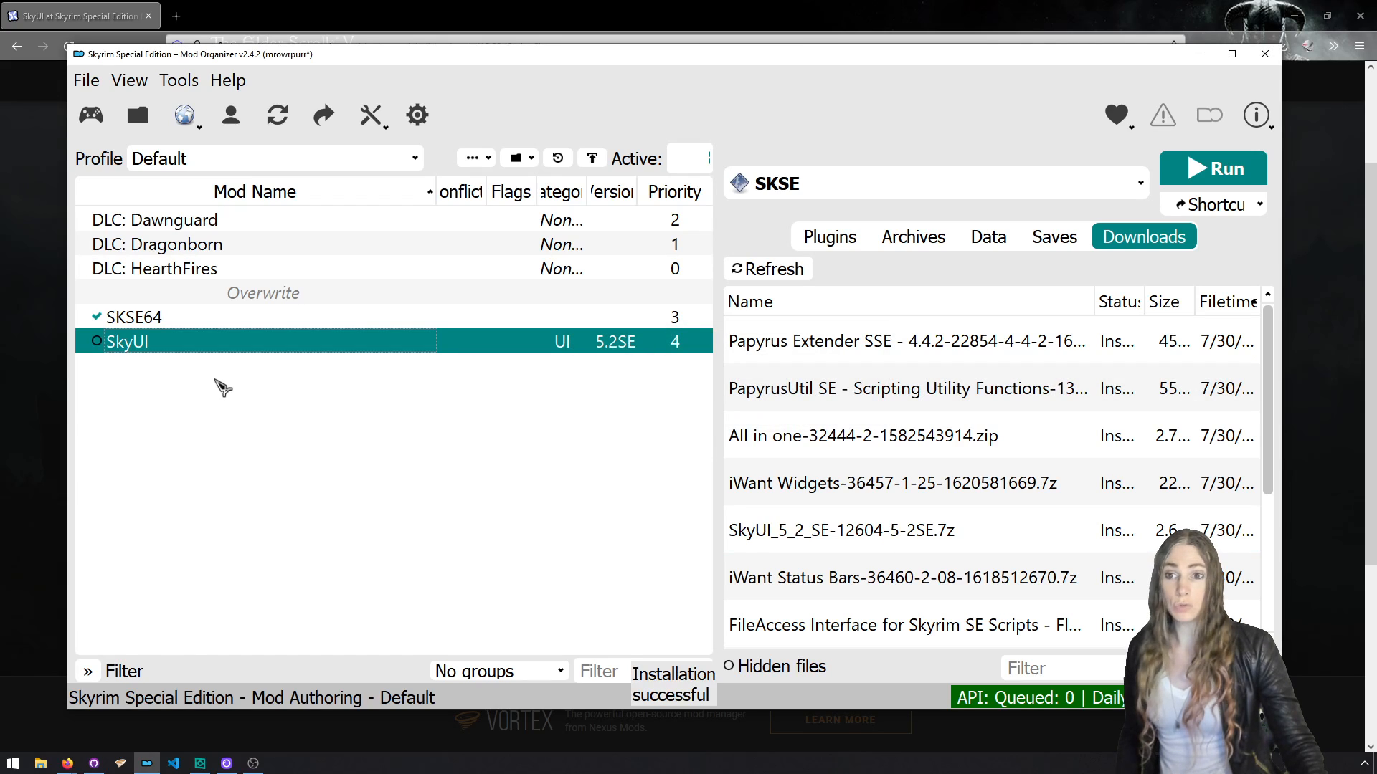
pyautogui.click(97, 342)
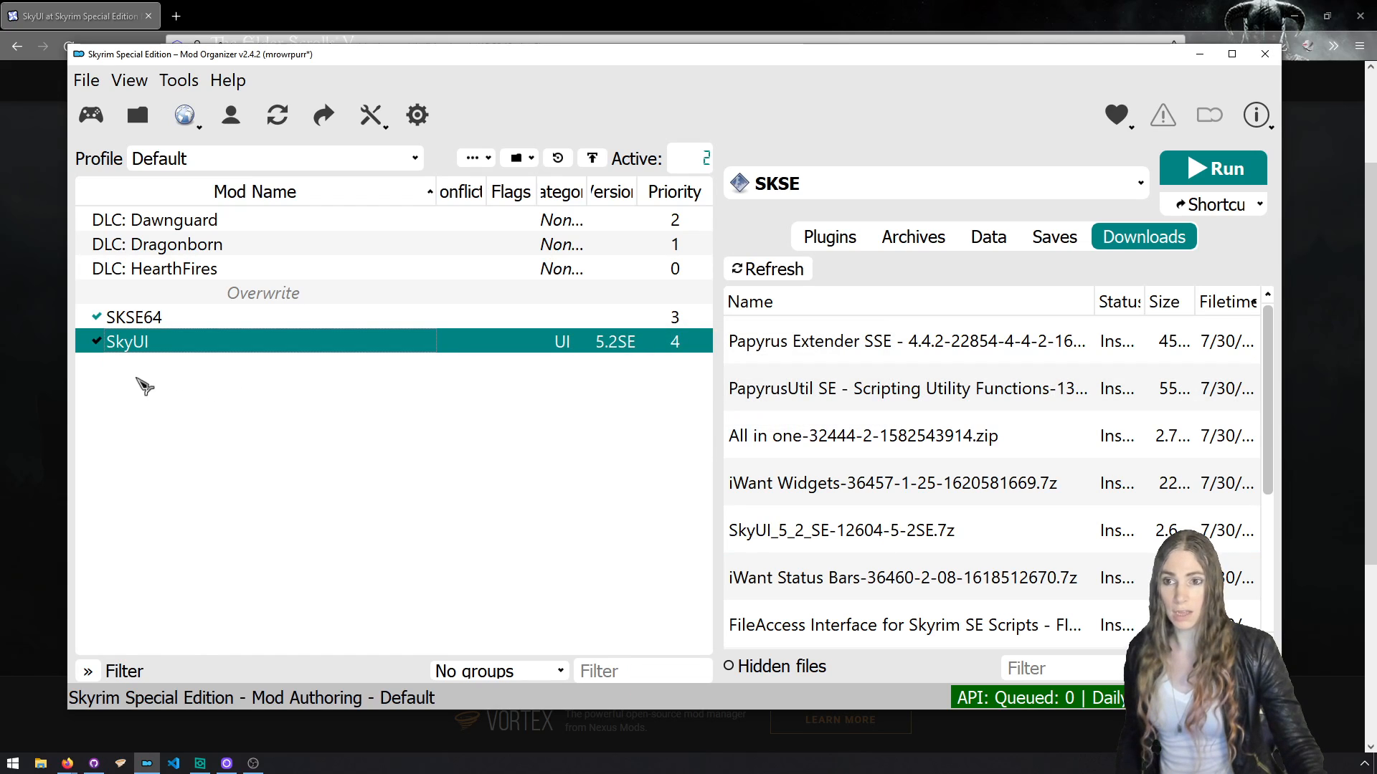
pyautogui.moveTo(187, 415)
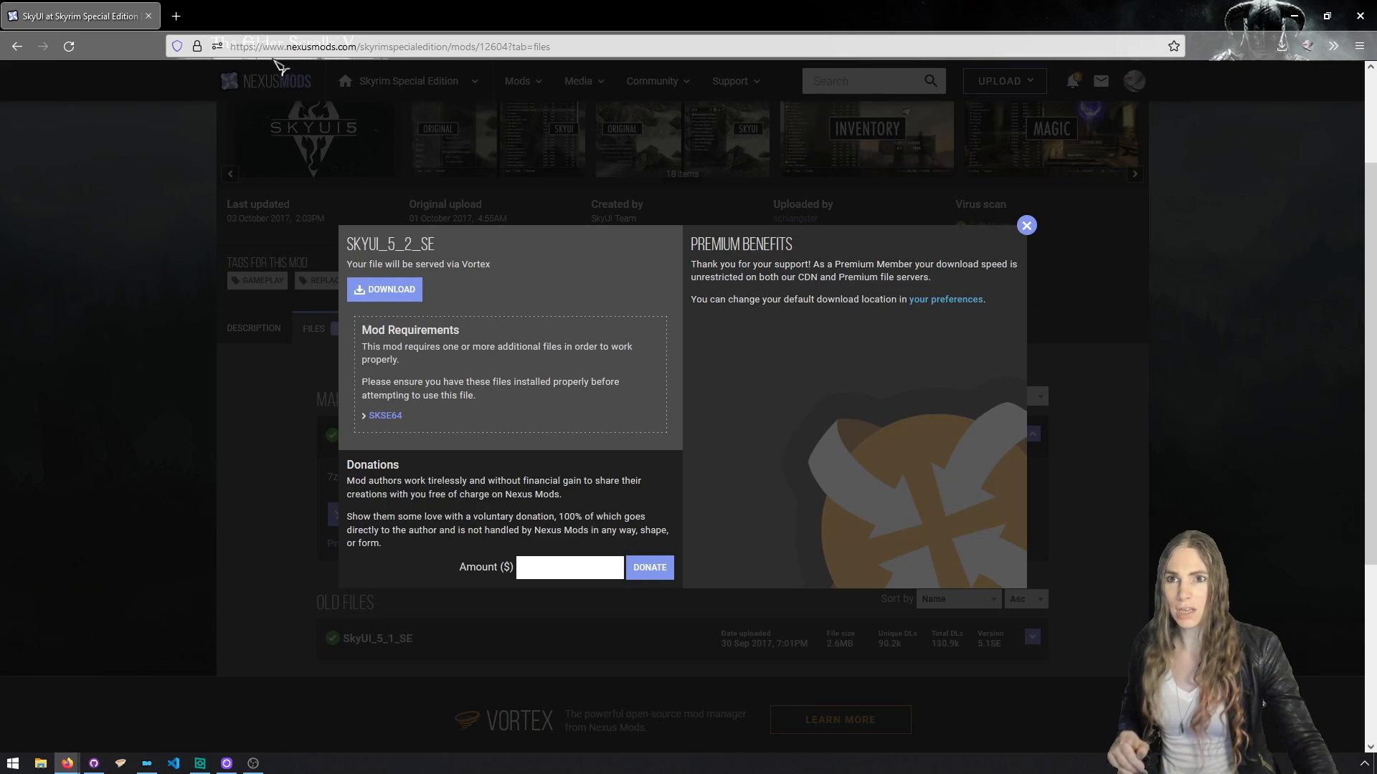
# Search 'skyui sdk', open the SkyUI SDK GitHub wiki, and follow the SkyUI SDK 5.1 link.
pyautogui.click(390, 47)
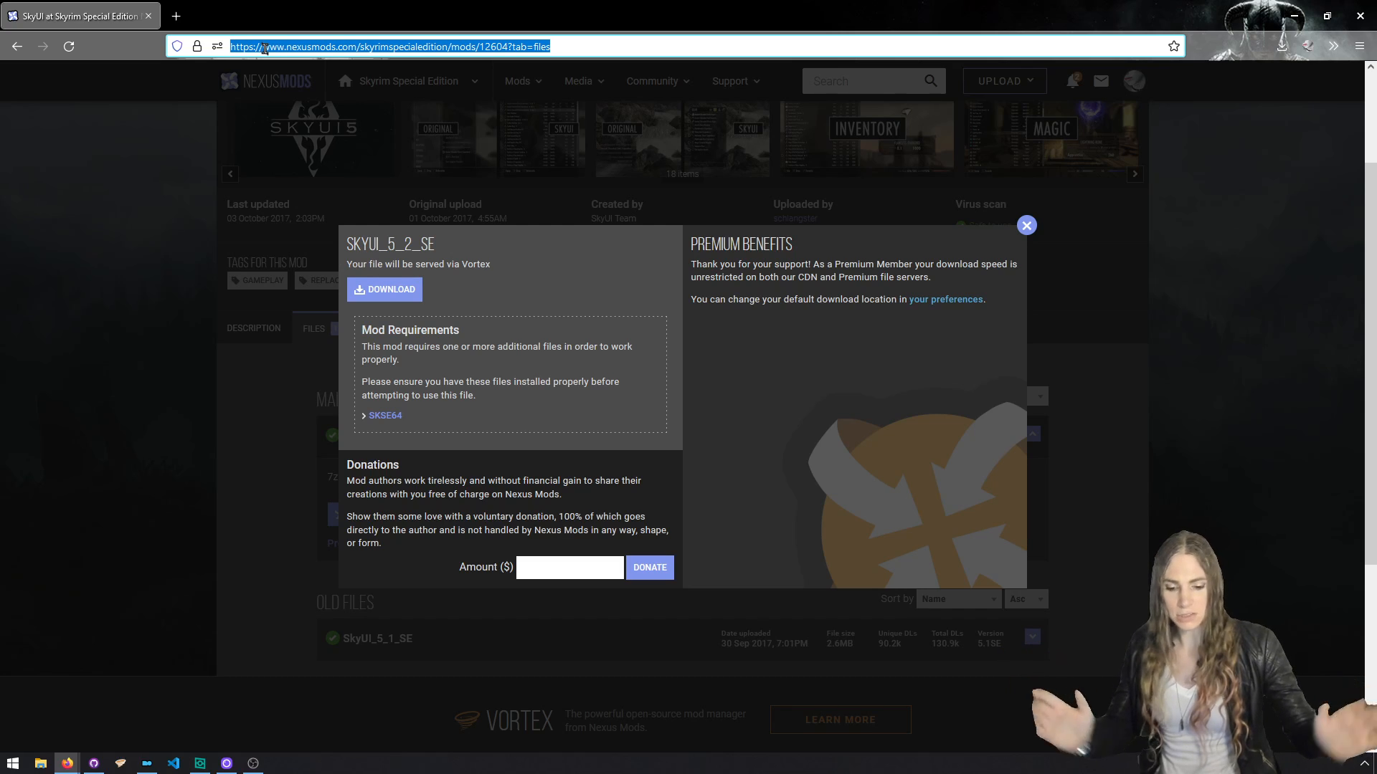
pyautogui.write('skyui sk')
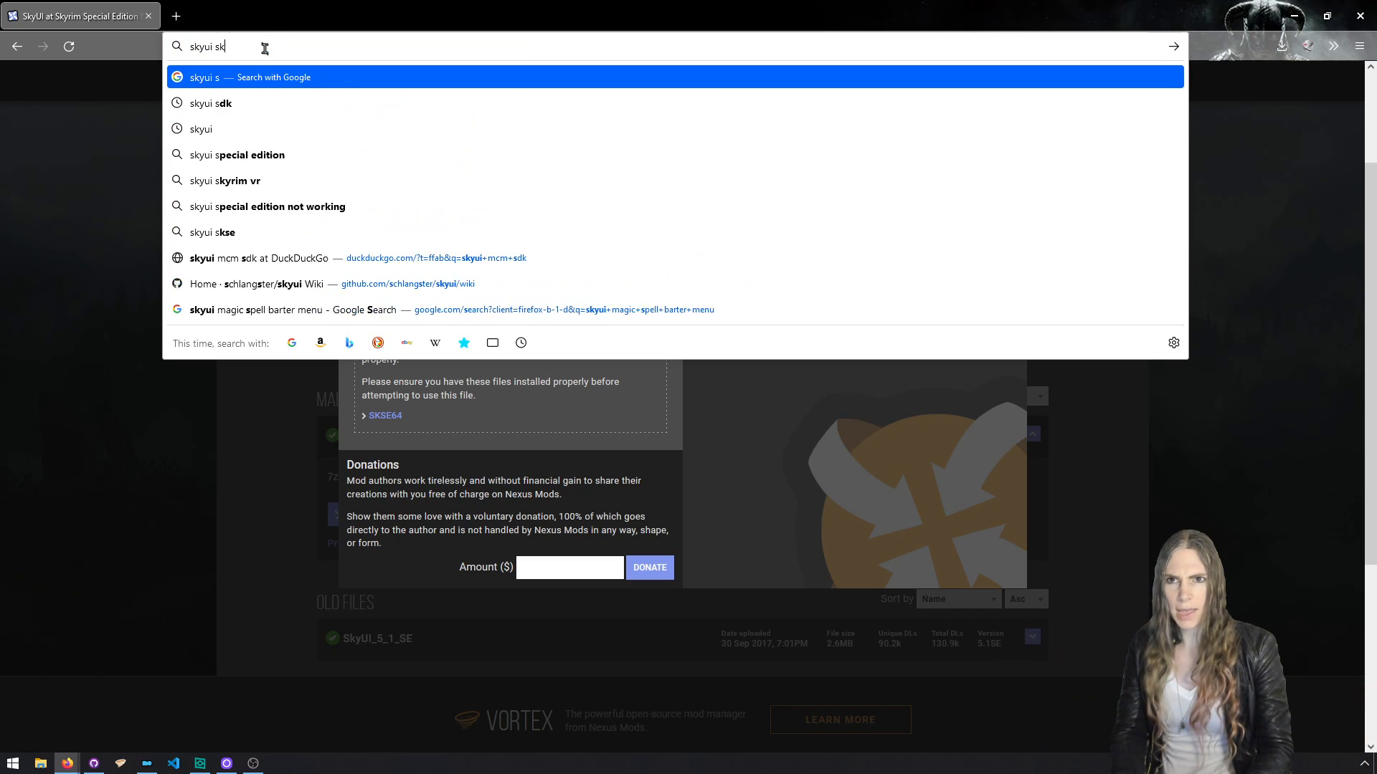
pyautogui.click(210, 102)
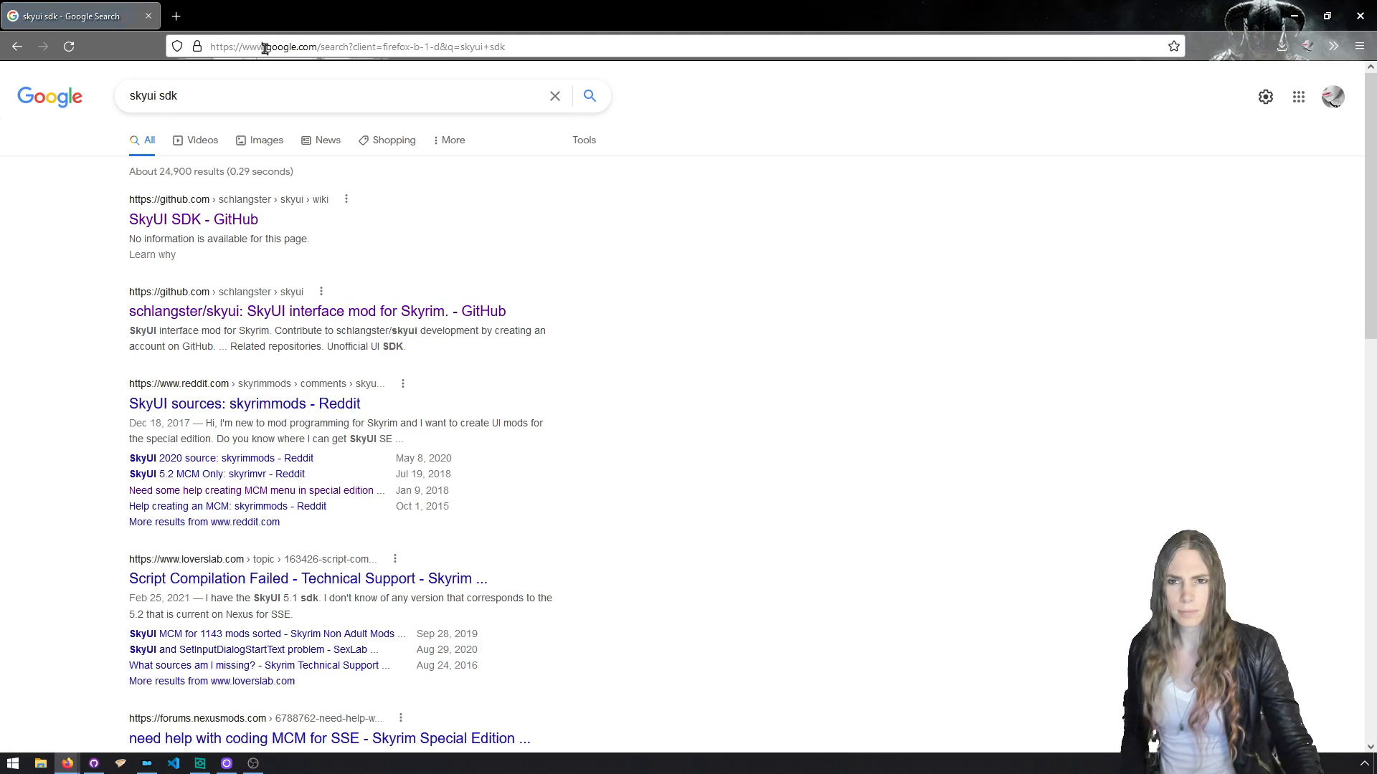
pyautogui.click(334, 96)
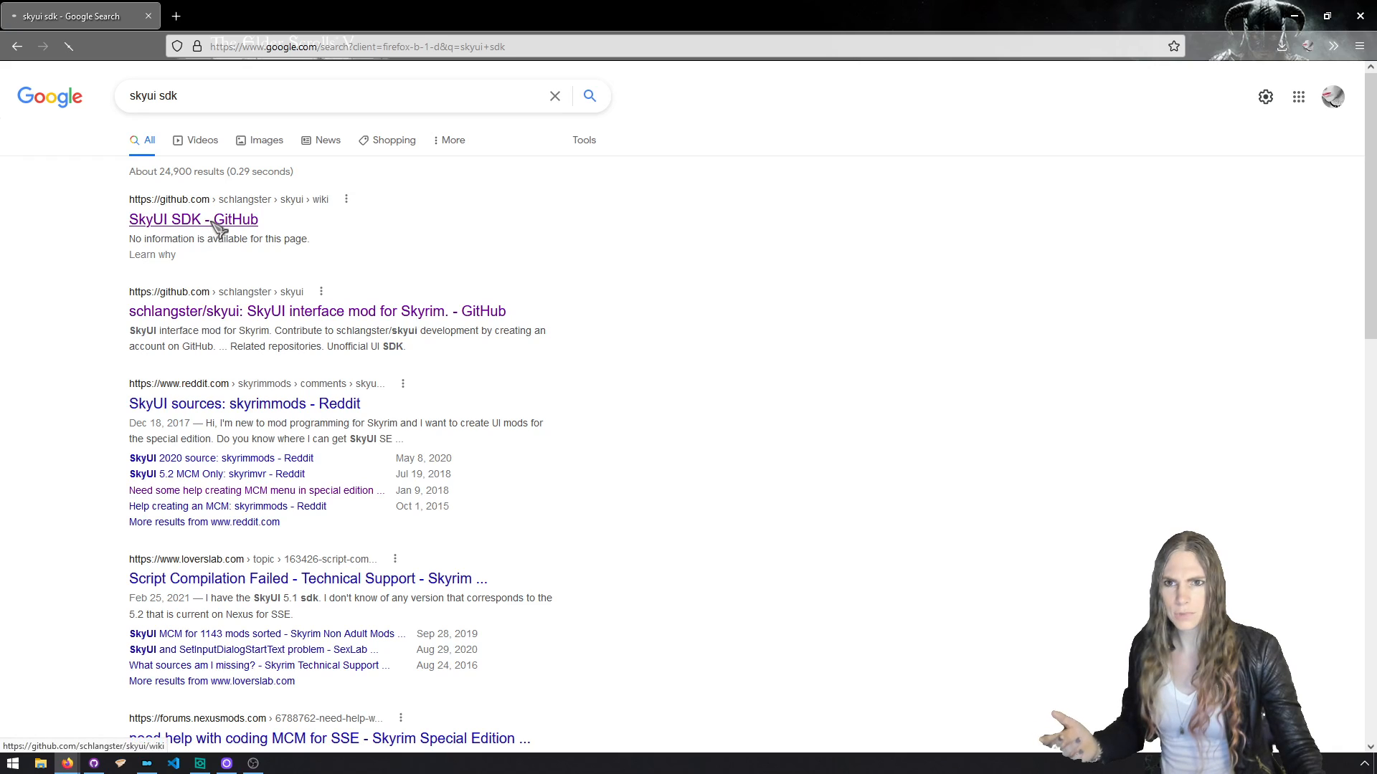
pyautogui.click(192, 219)
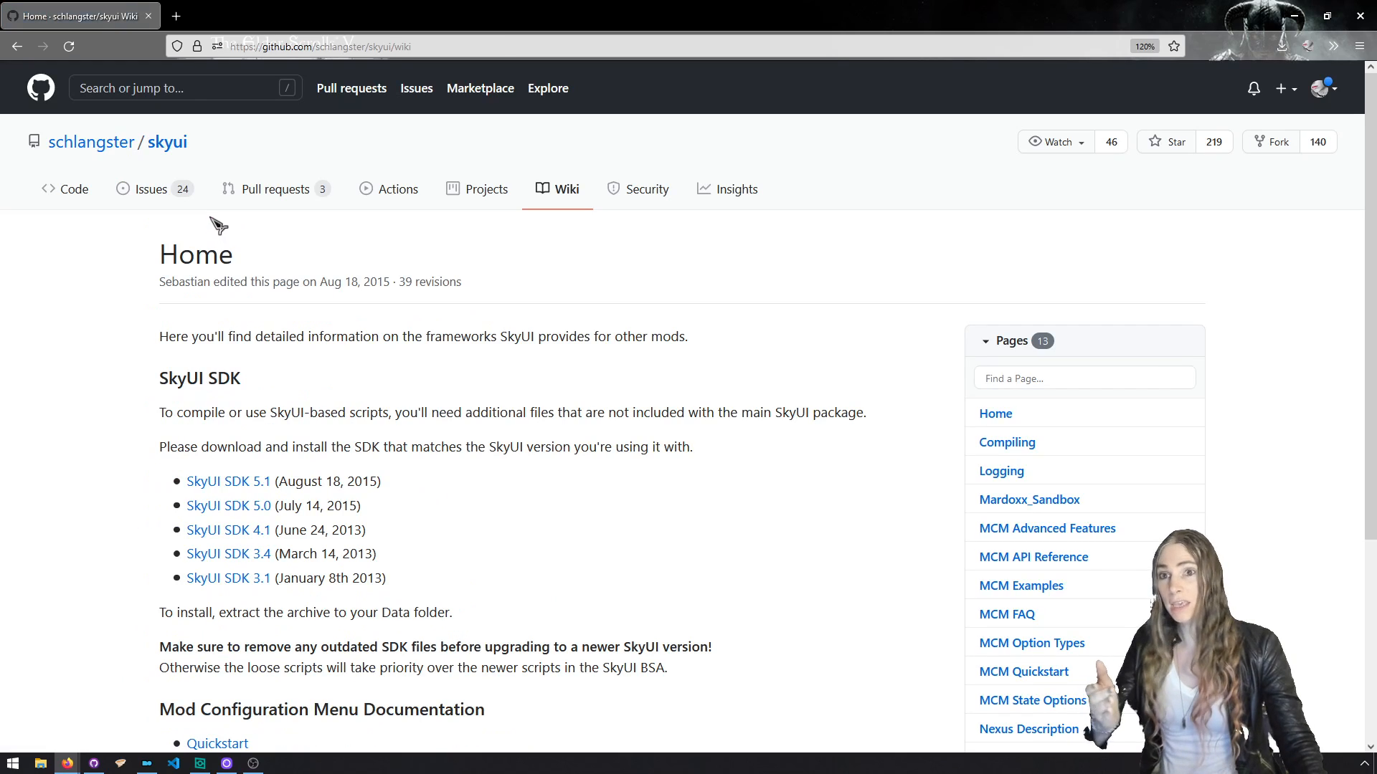
pyautogui.scroll(-3)
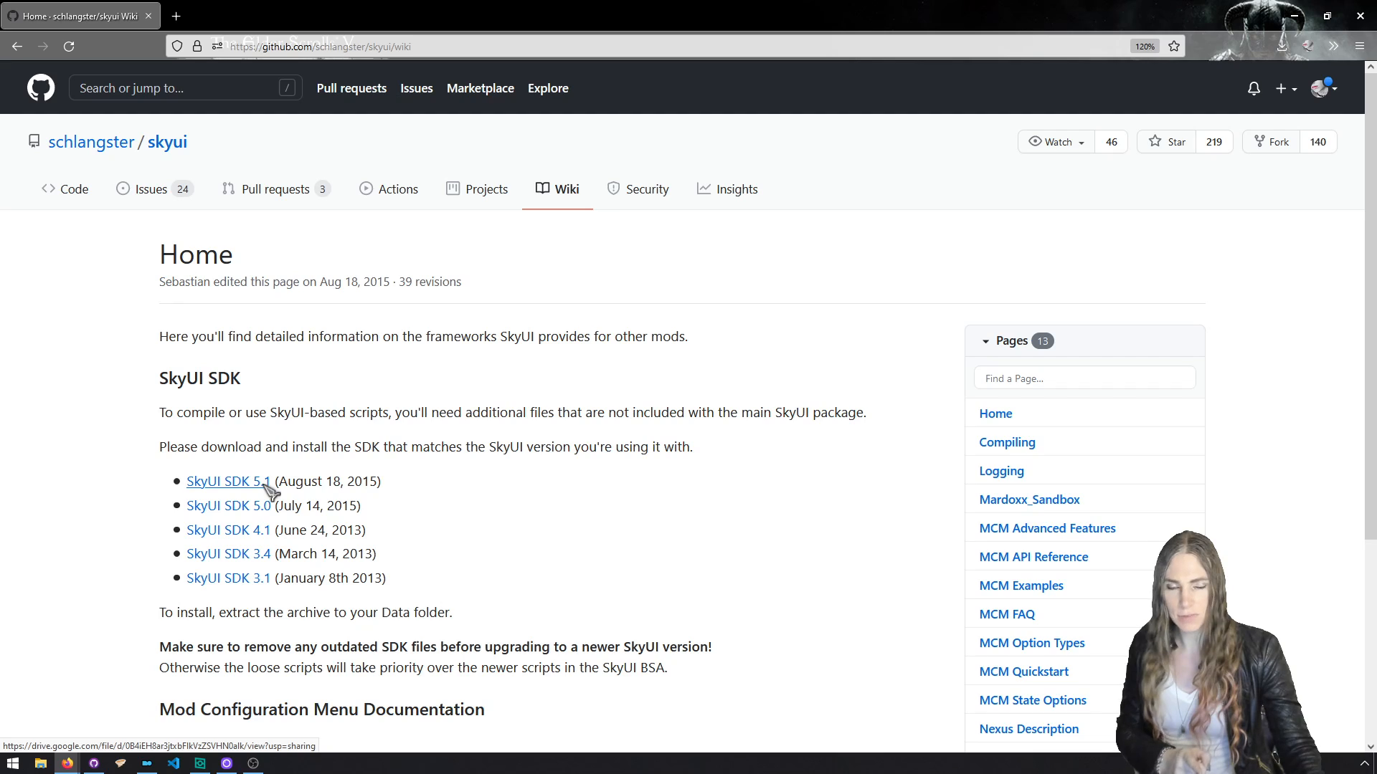
pyautogui.click(227, 481)
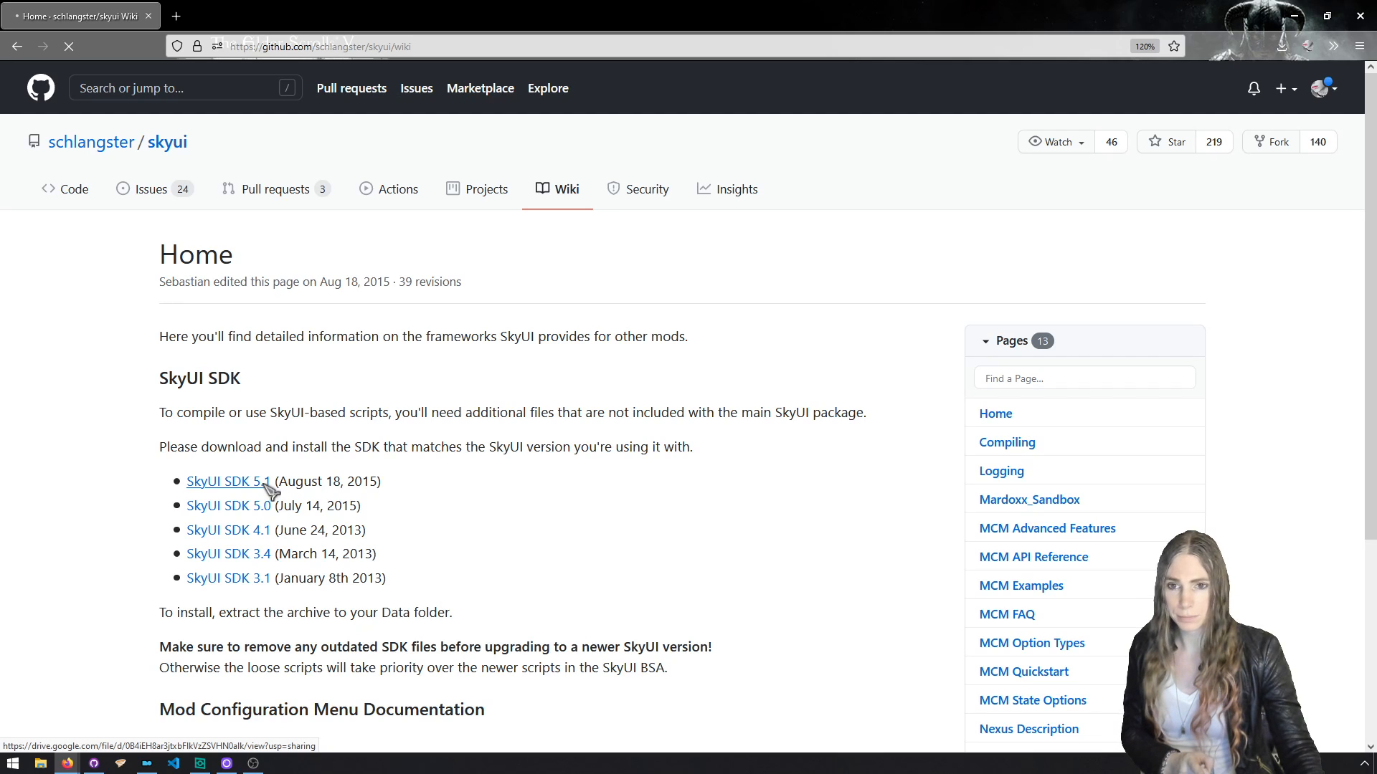
# Download SkyUI_5.1_SDK.7z from Google Drive as a file and show it in Downloads.
pyautogui.click(227, 481)
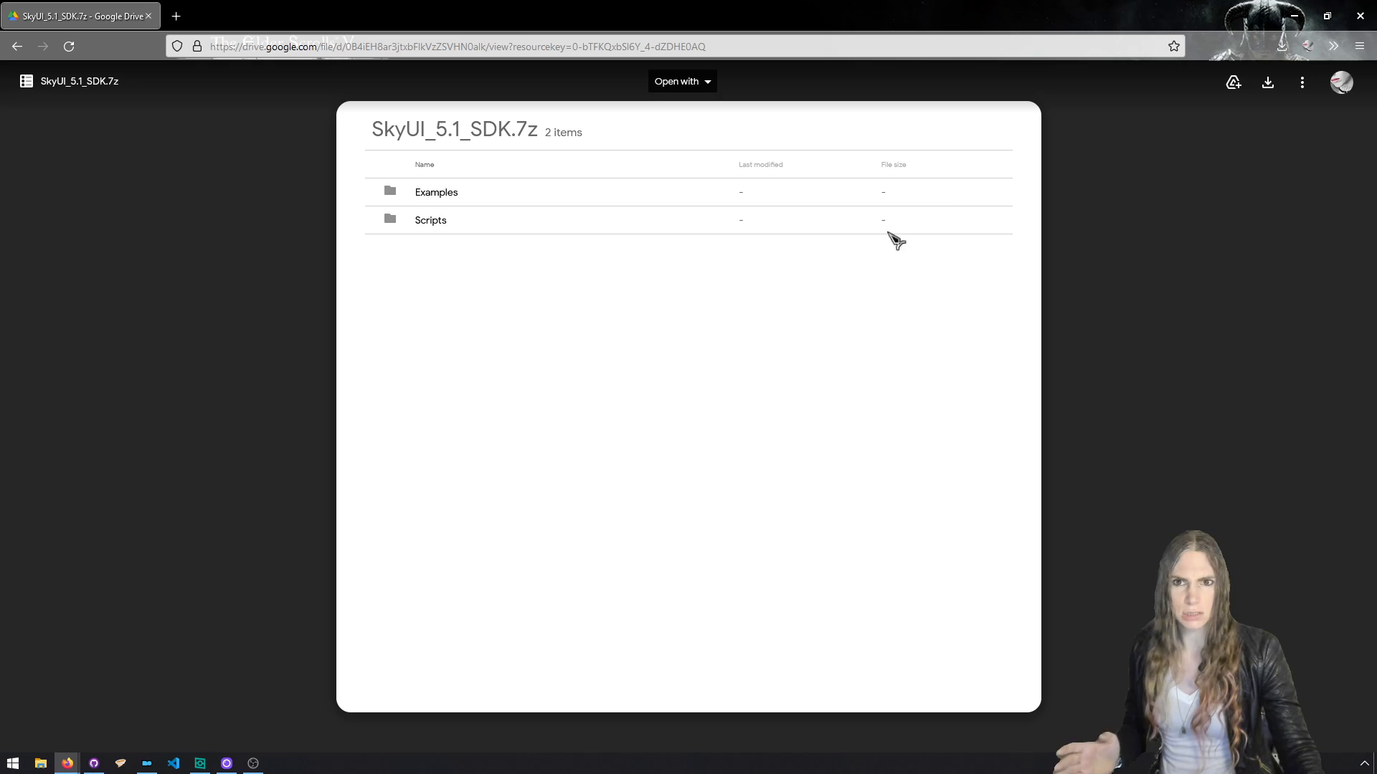
pyautogui.click(176, 16)
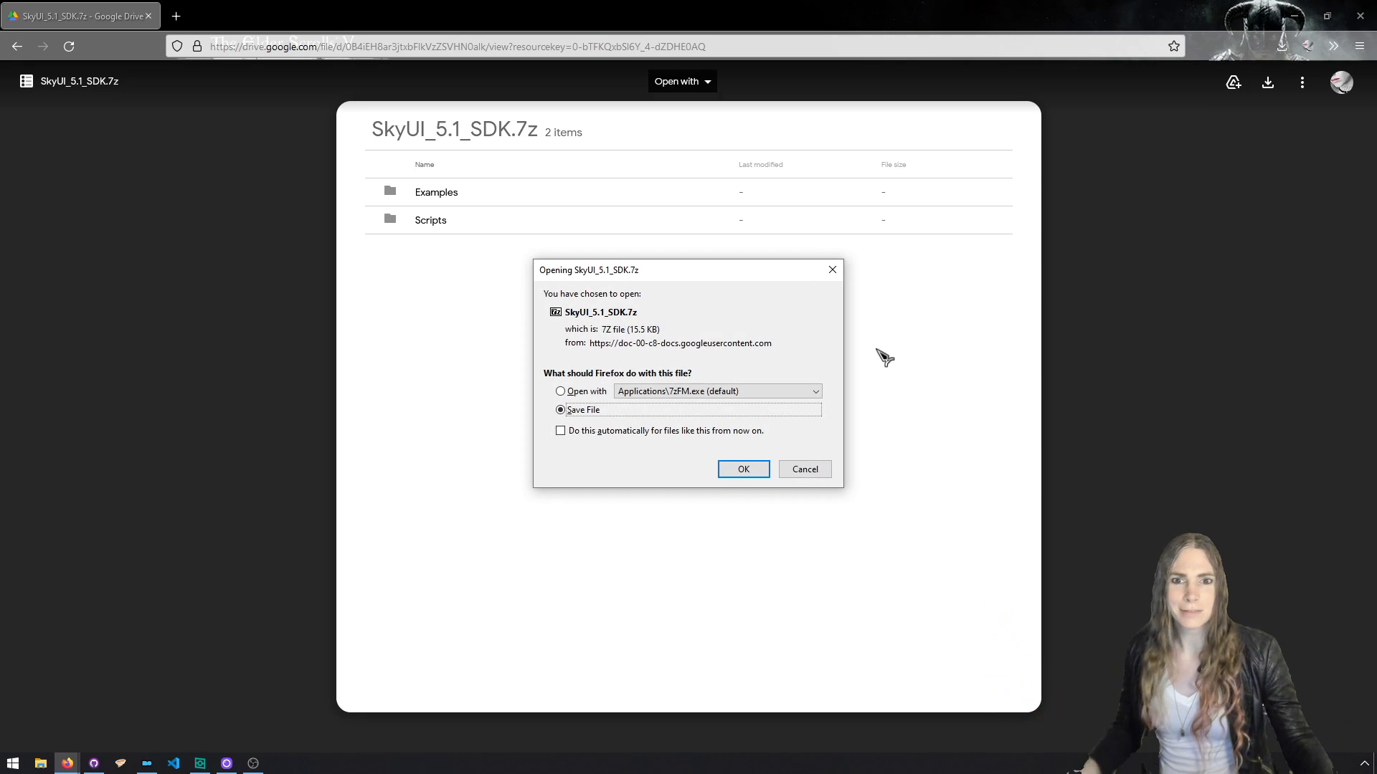
pyautogui.click(742, 469)
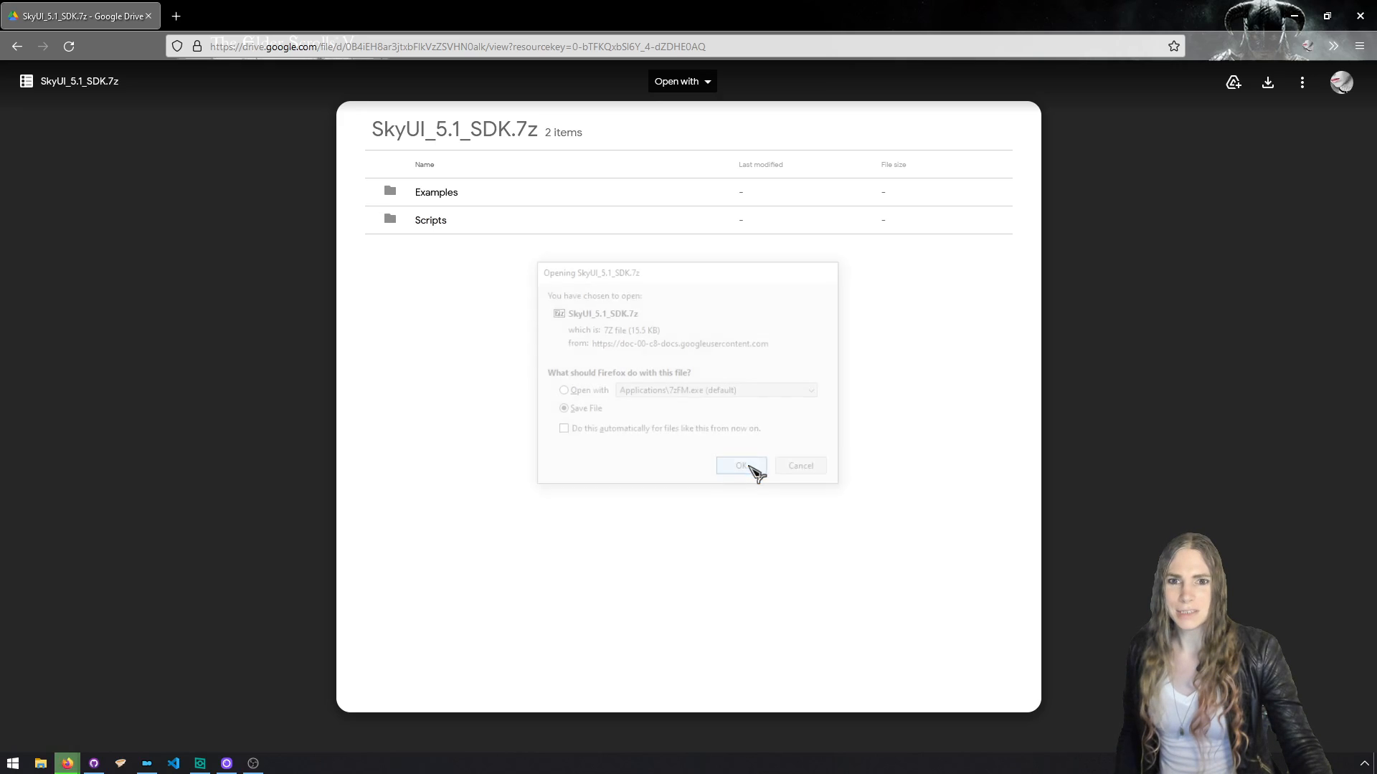
pyautogui.click(740, 466)
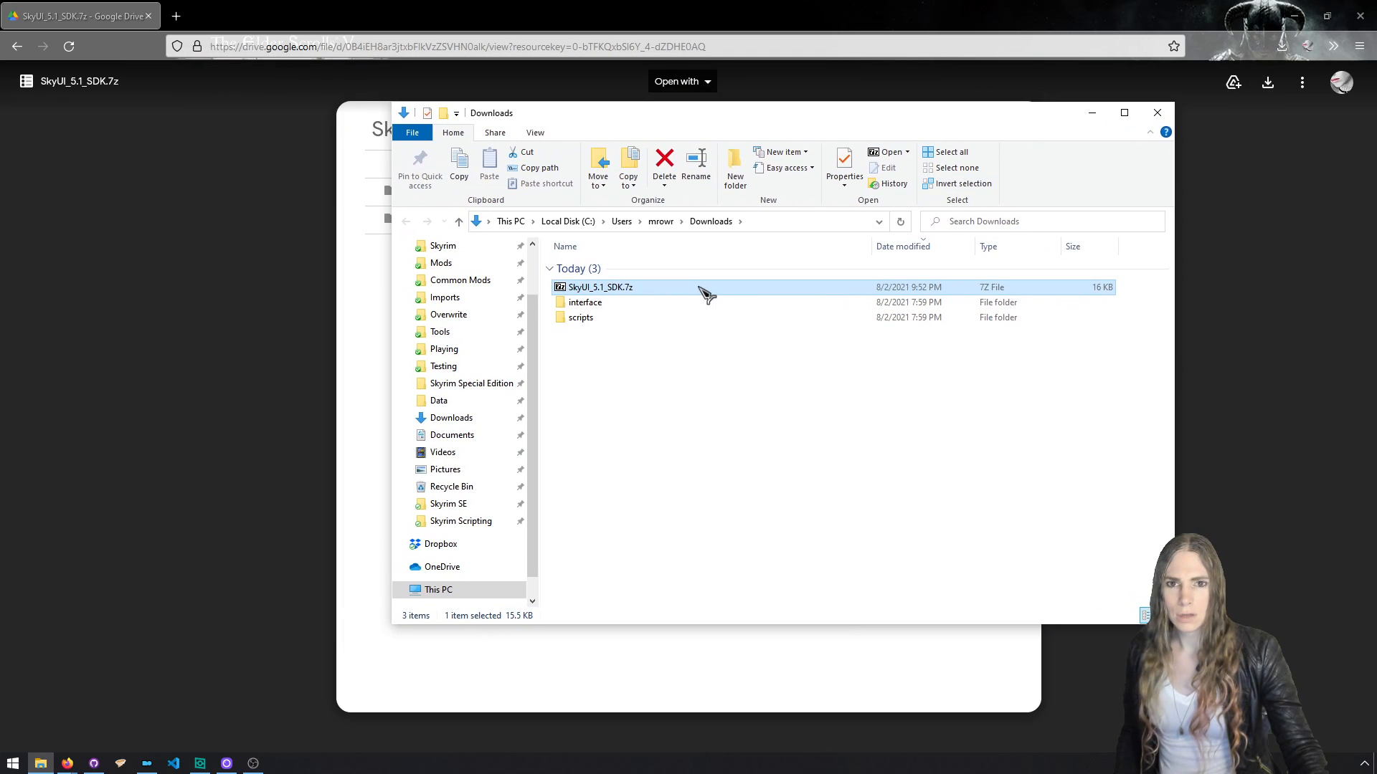
# Open SkyUI_5.1_SDK.7z in 7-Zip, browse its Scripts folder, then go to Skyrim Special Edition.
pyautogui.doubleClick(599, 287)
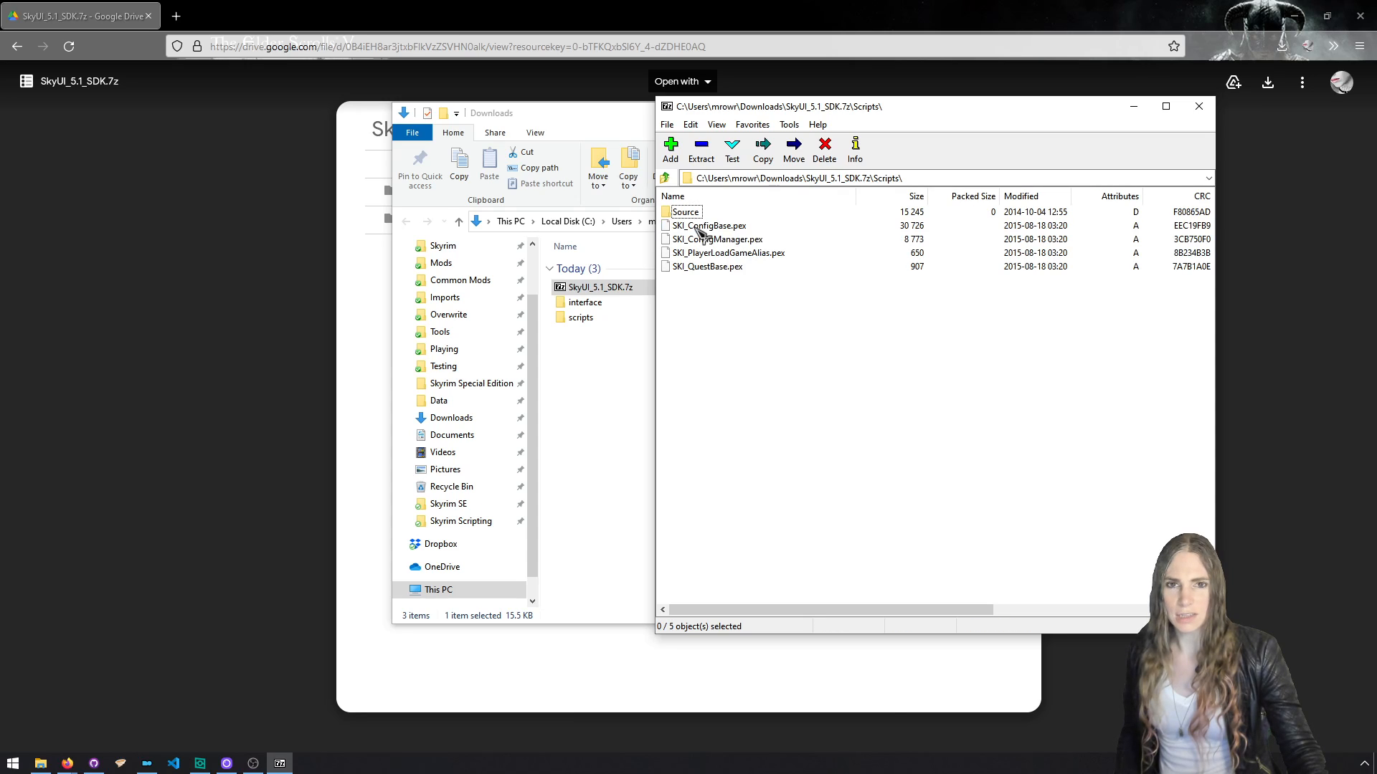
pyautogui.doubleClick(685, 211)
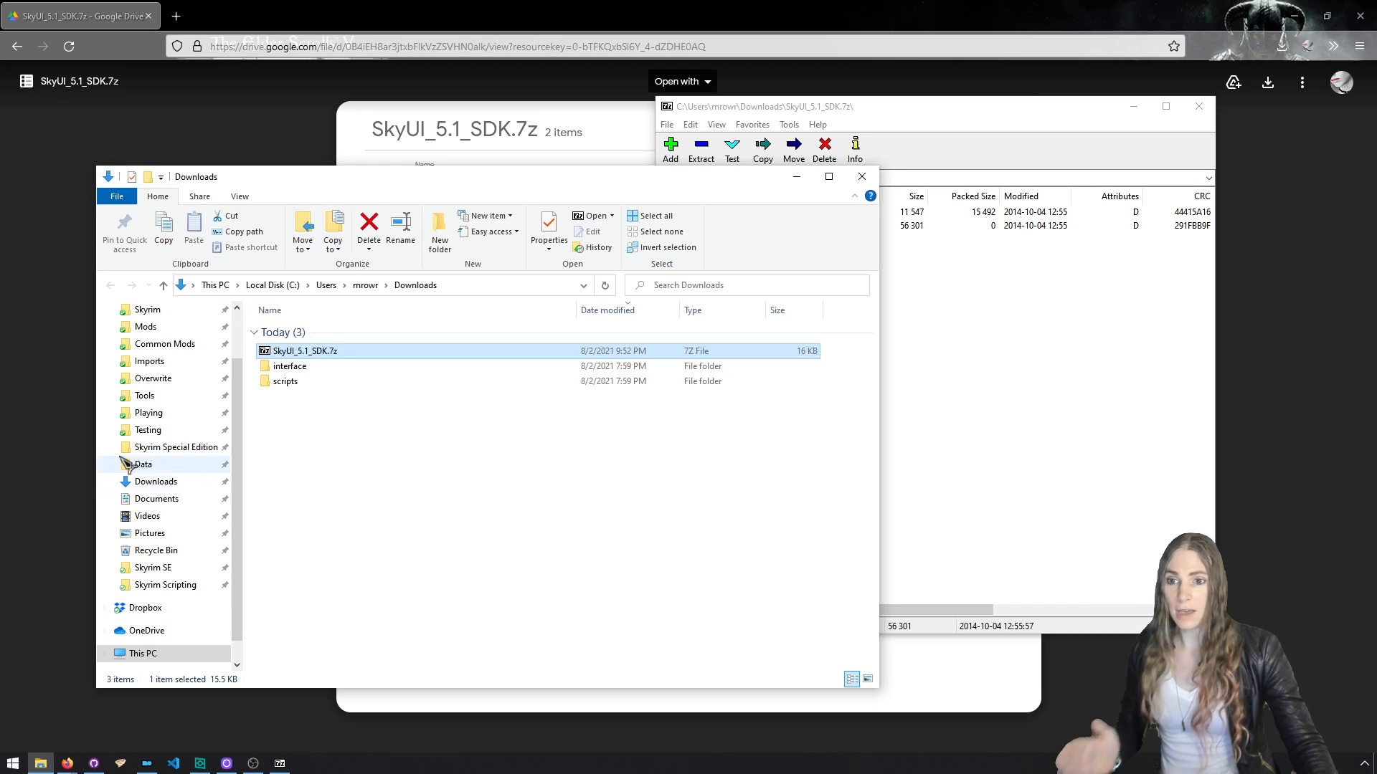
pyautogui.click(176, 447)
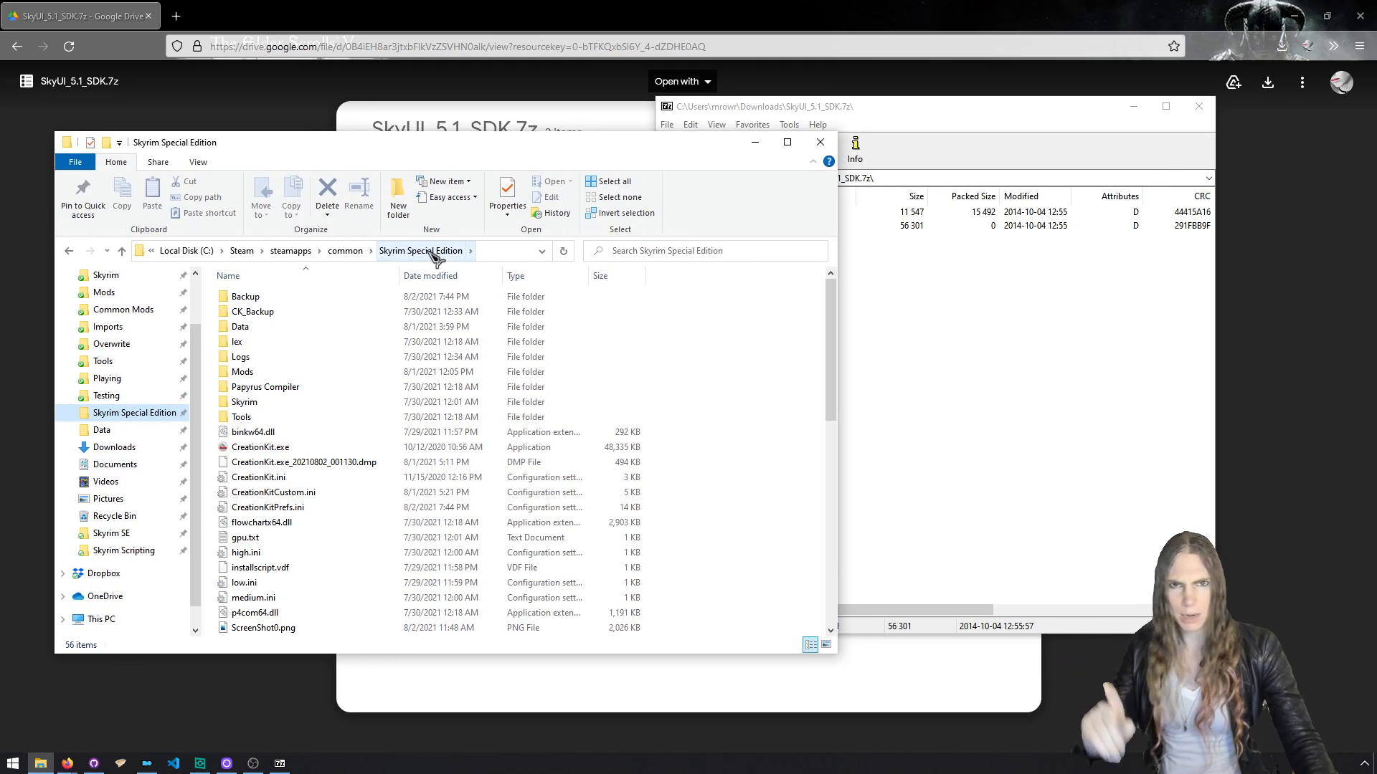
# Open the game's Data folder and check its Scripts and Source subfolders.
pyautogui.doubleClick(239, 327)
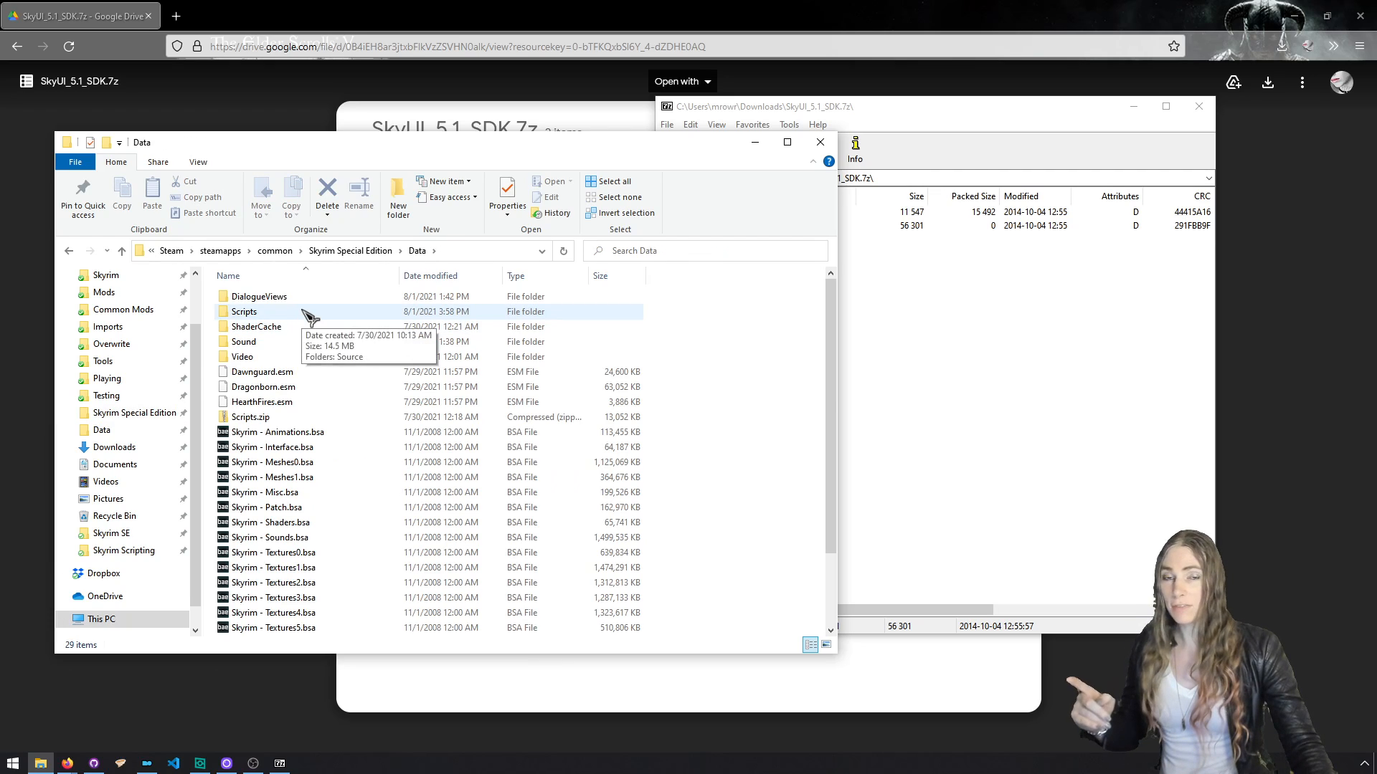
pyautogui.click(260, 371)
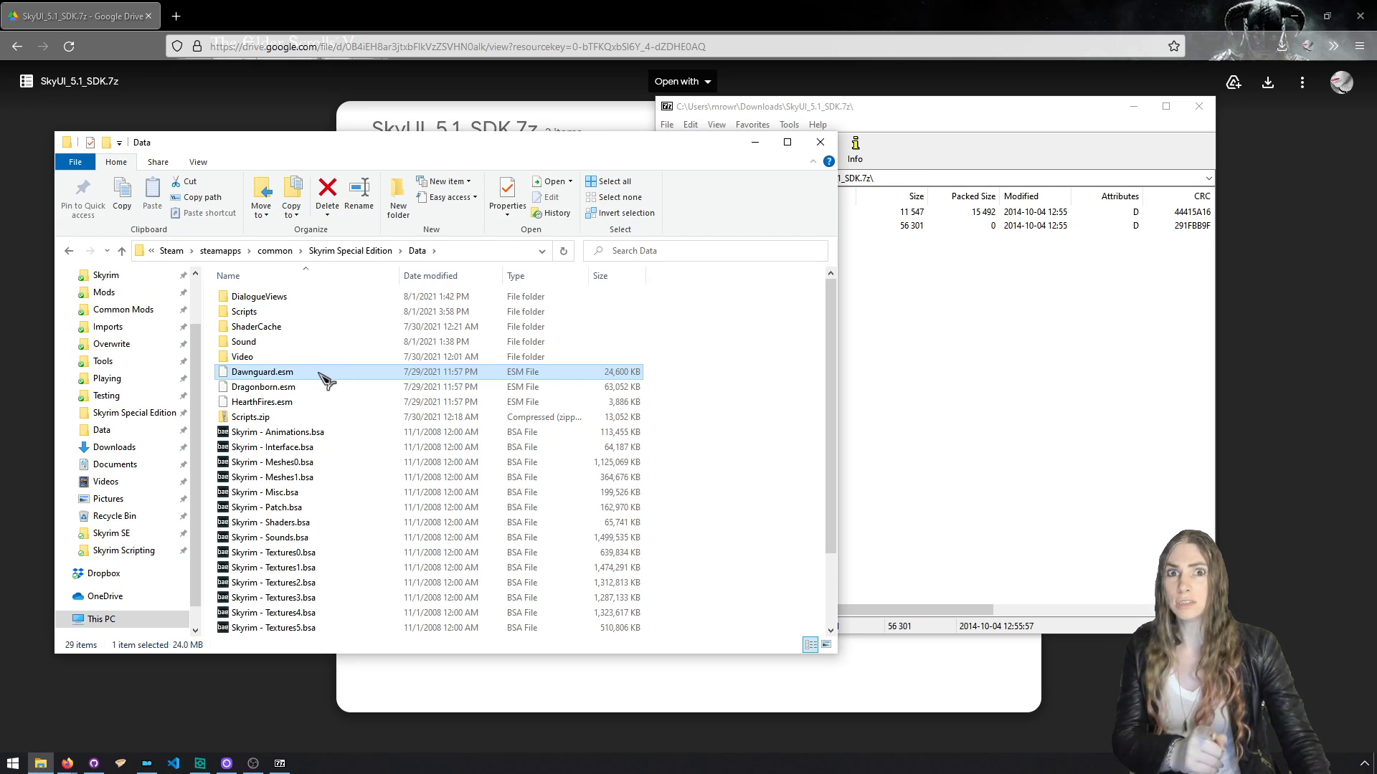
pyautogui.doubleClick(243, 312)
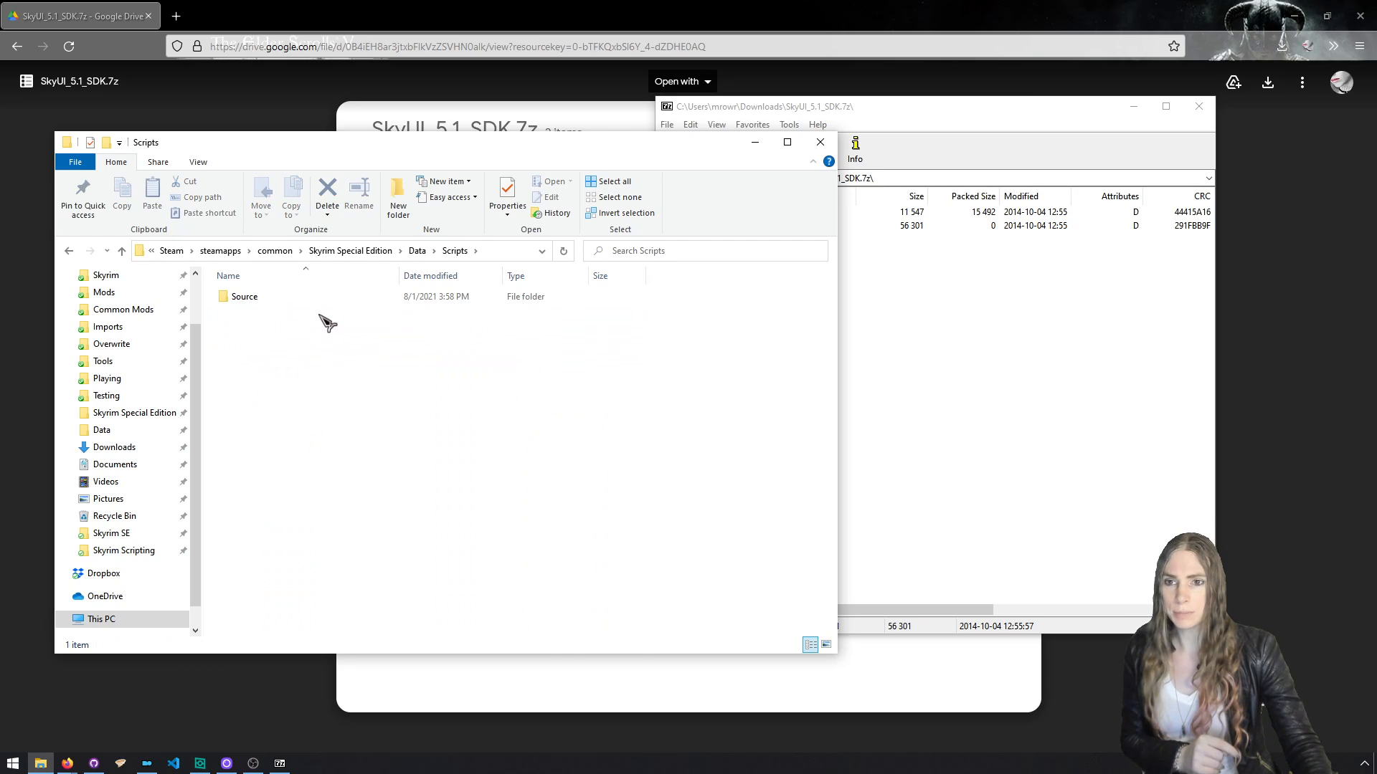
pyautogui.doubleClick(244, 296)
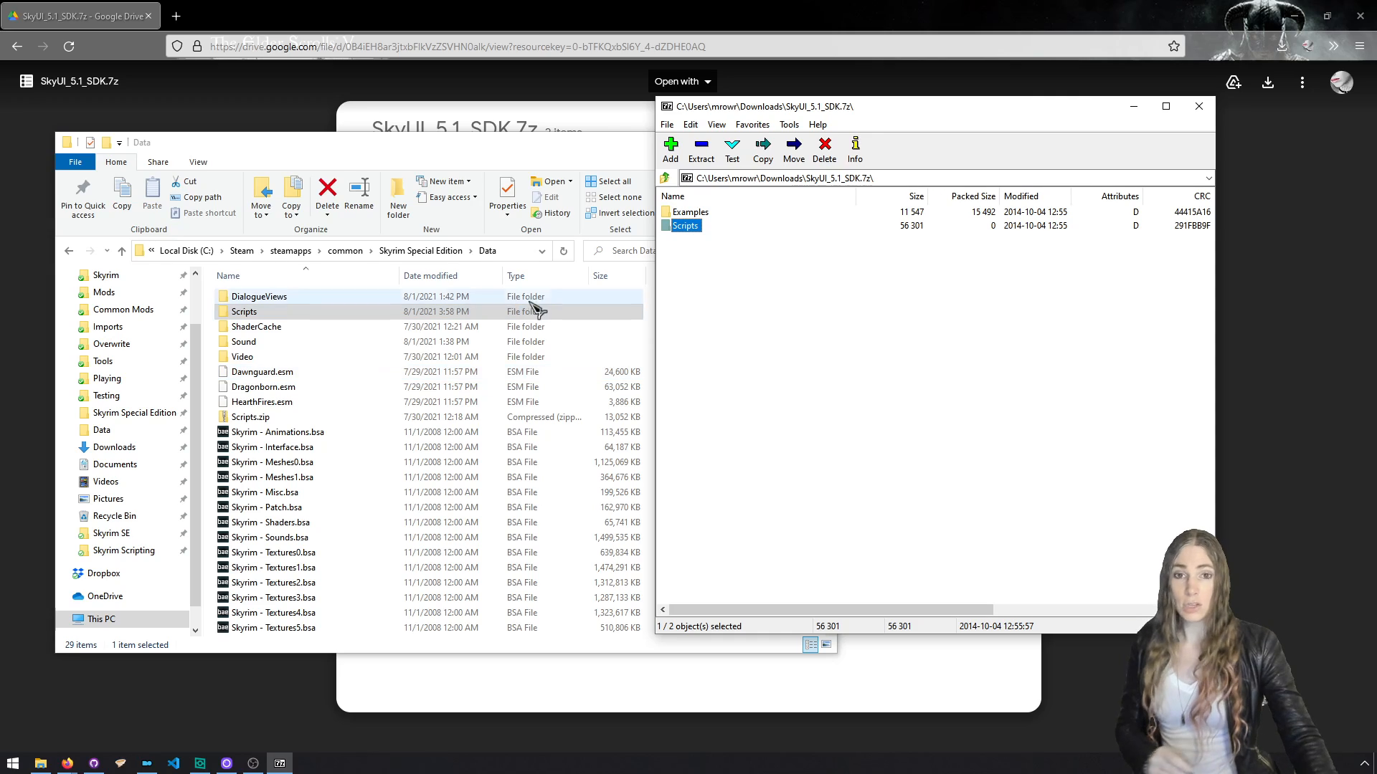
pyautogui.doubleClick(686, 225)
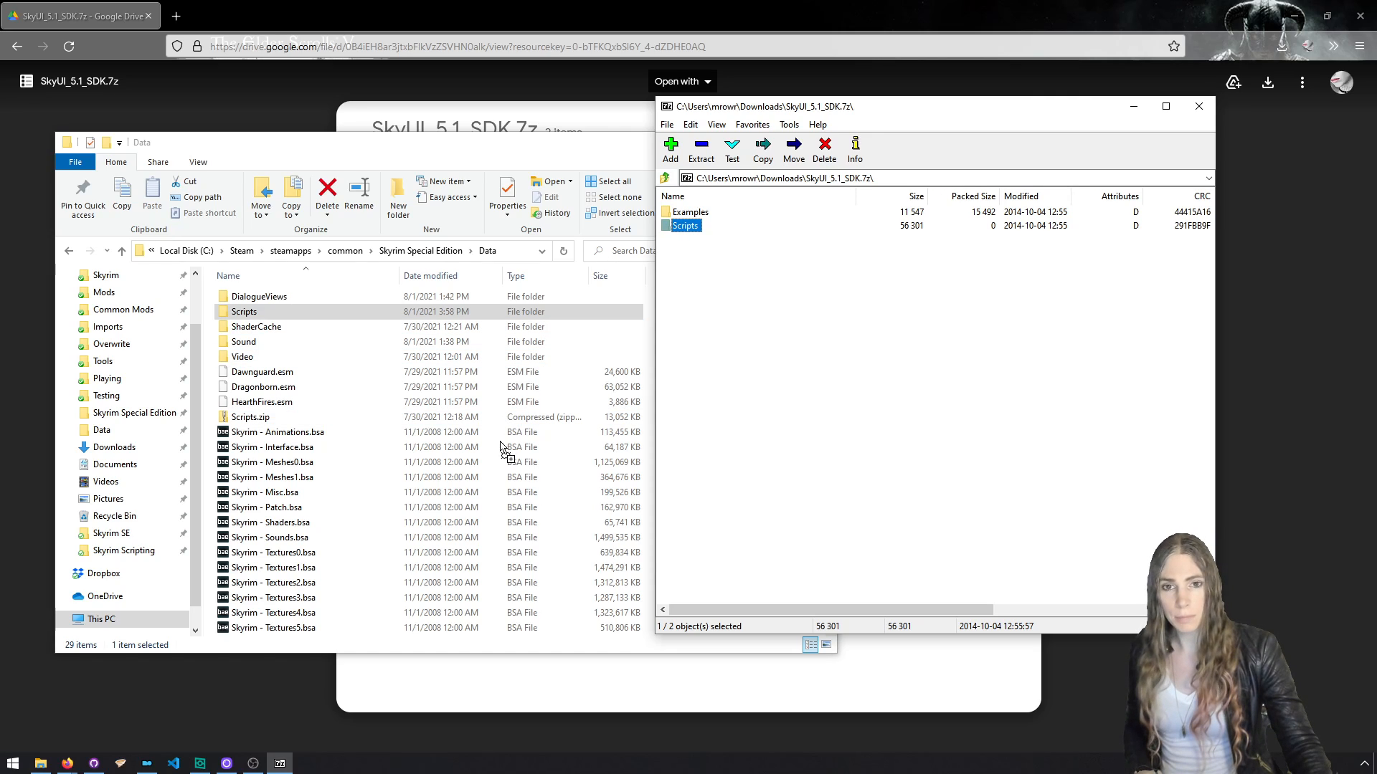
pyautogui.doubleClick(687, 224)
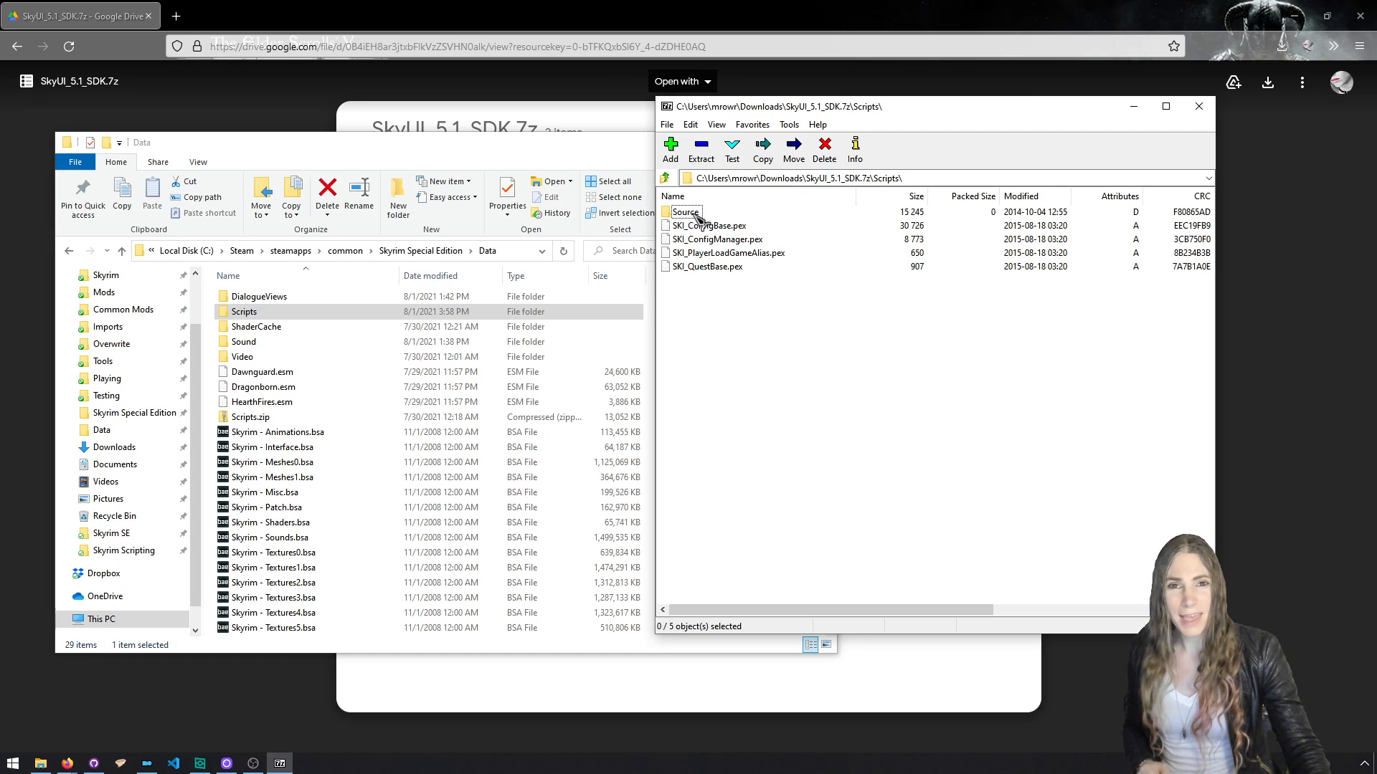
pyautogui.doubleClick(686, 212)
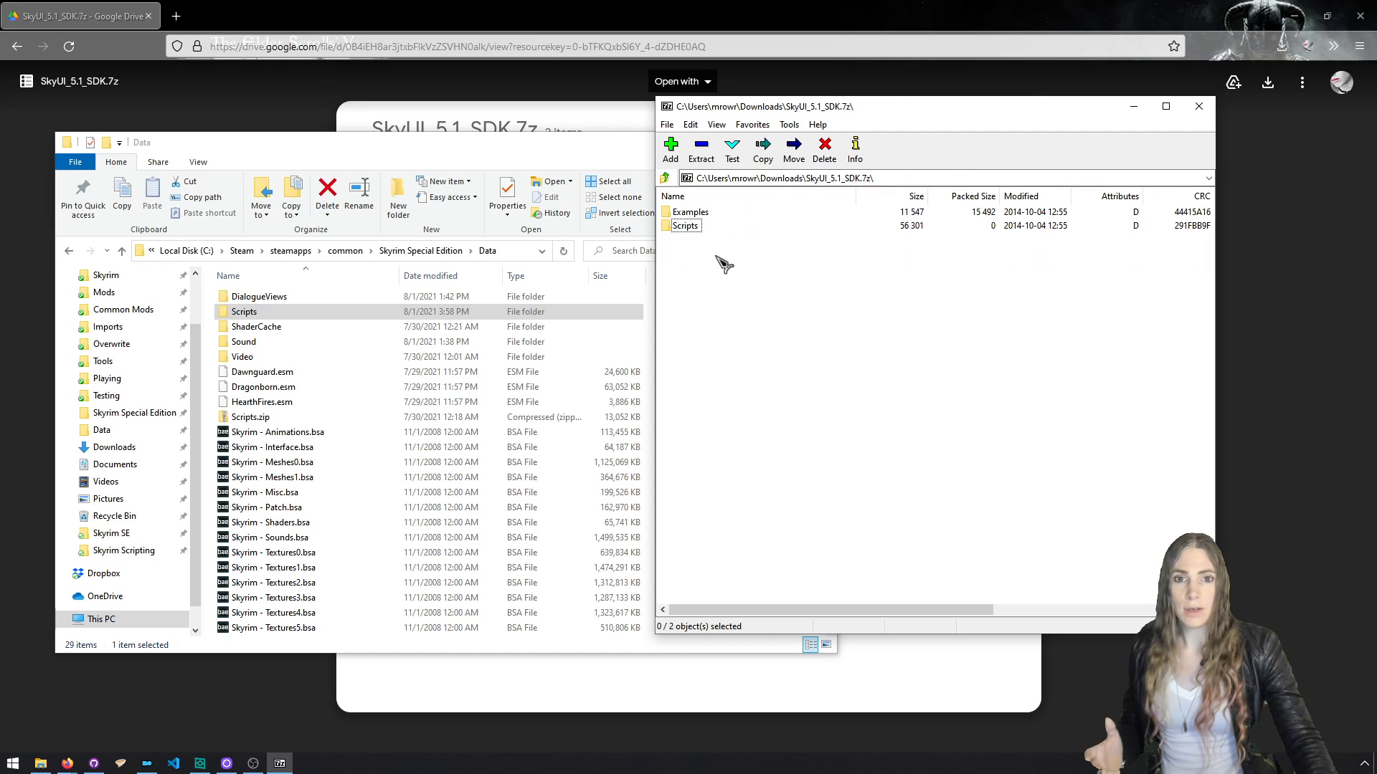
pyautogui.click(688, 226)
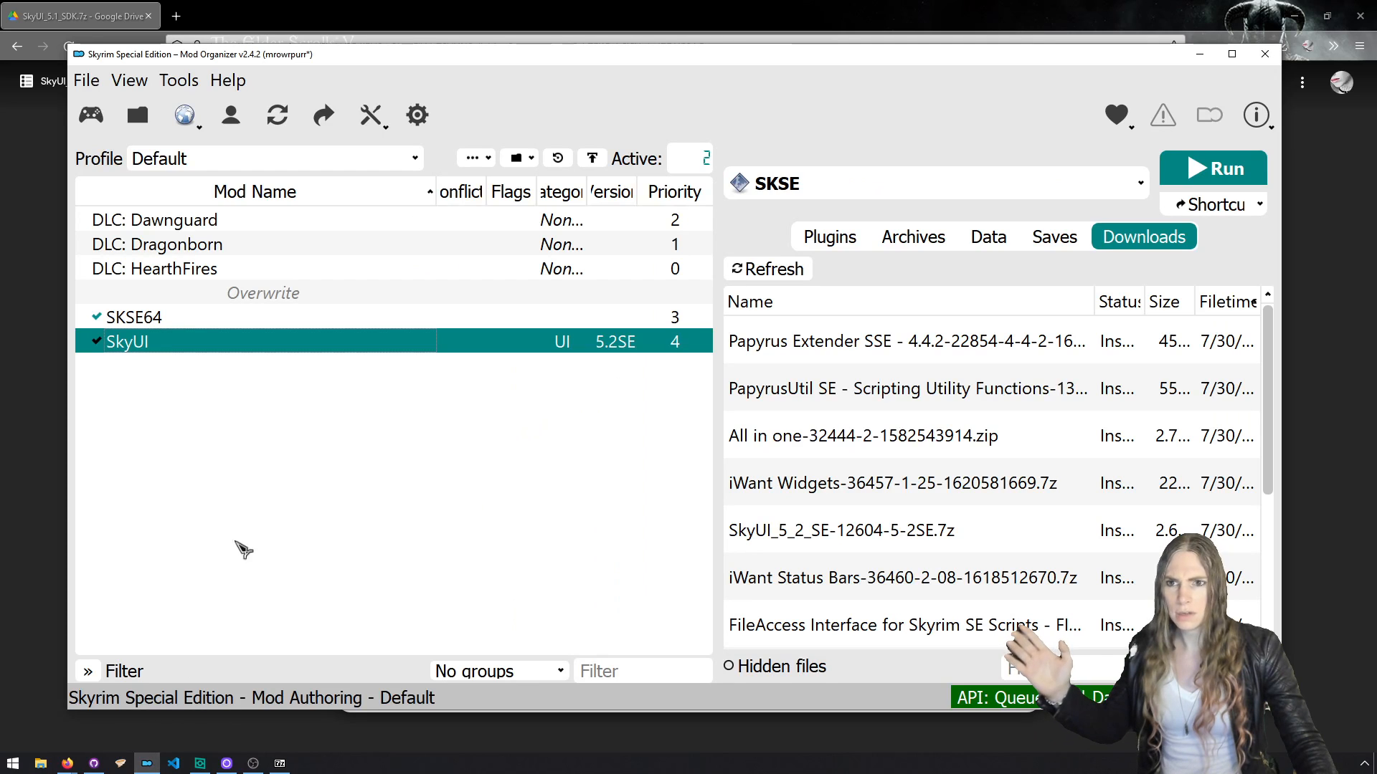
# Create an empty mod named SkyUI_SDK from the mod list's context menu.
pyautogui.rightClick(255, 341)
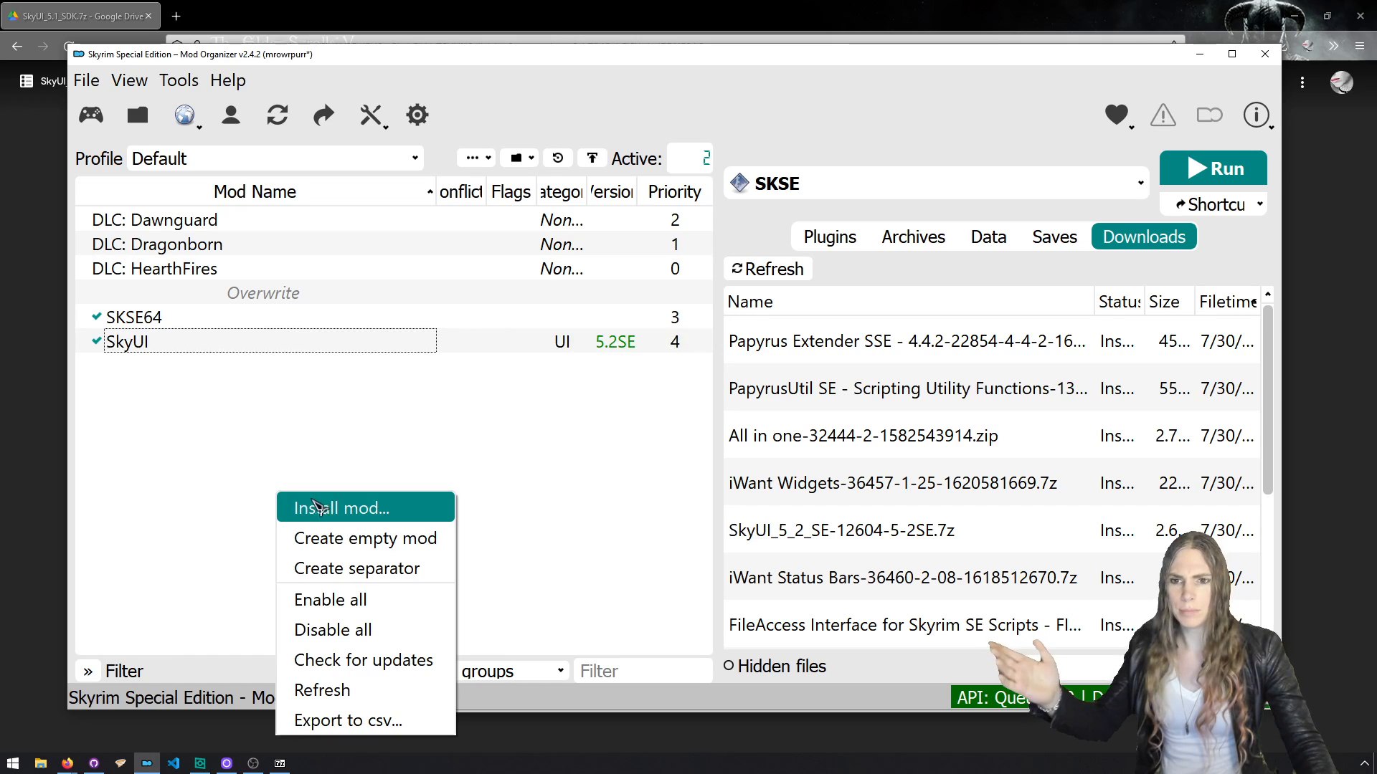
pyautogui.click(364, 539)
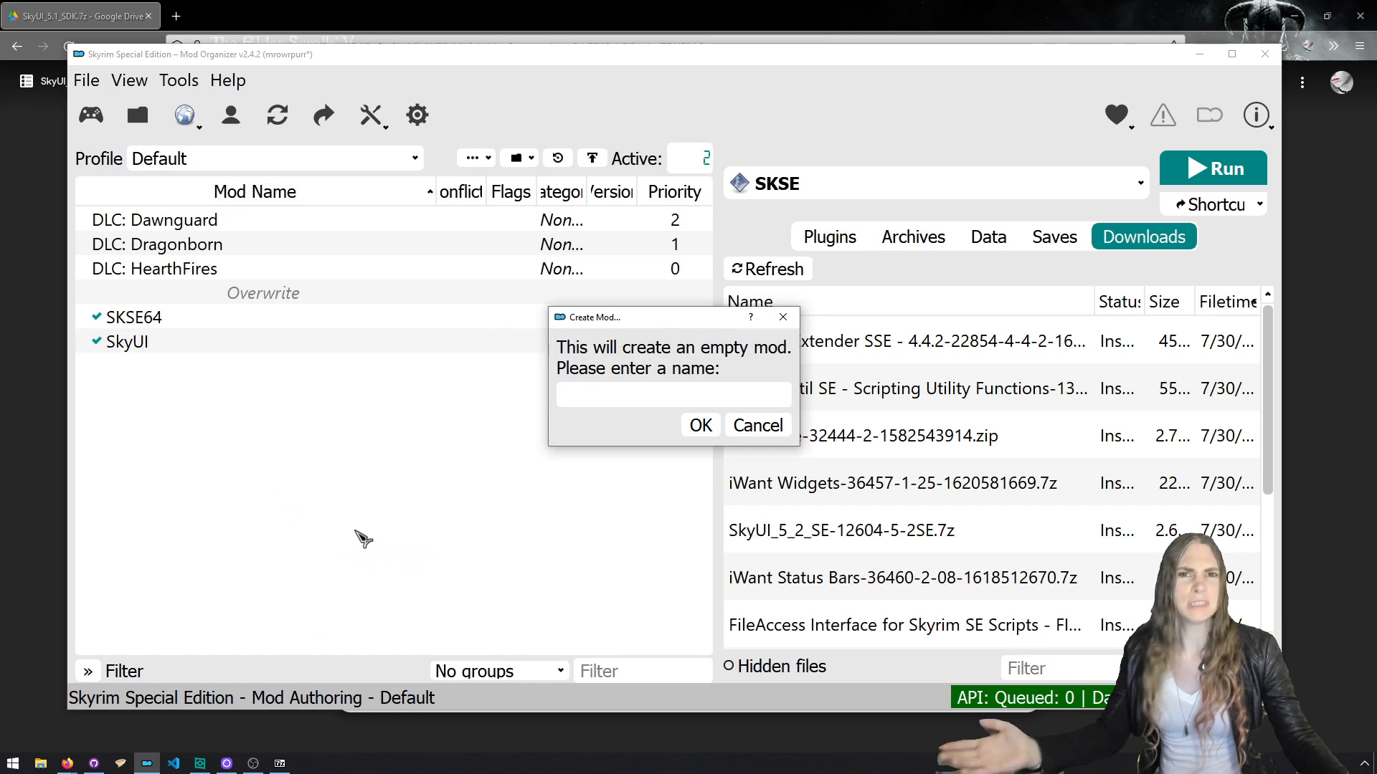
pyautogui.write('SkyUI')
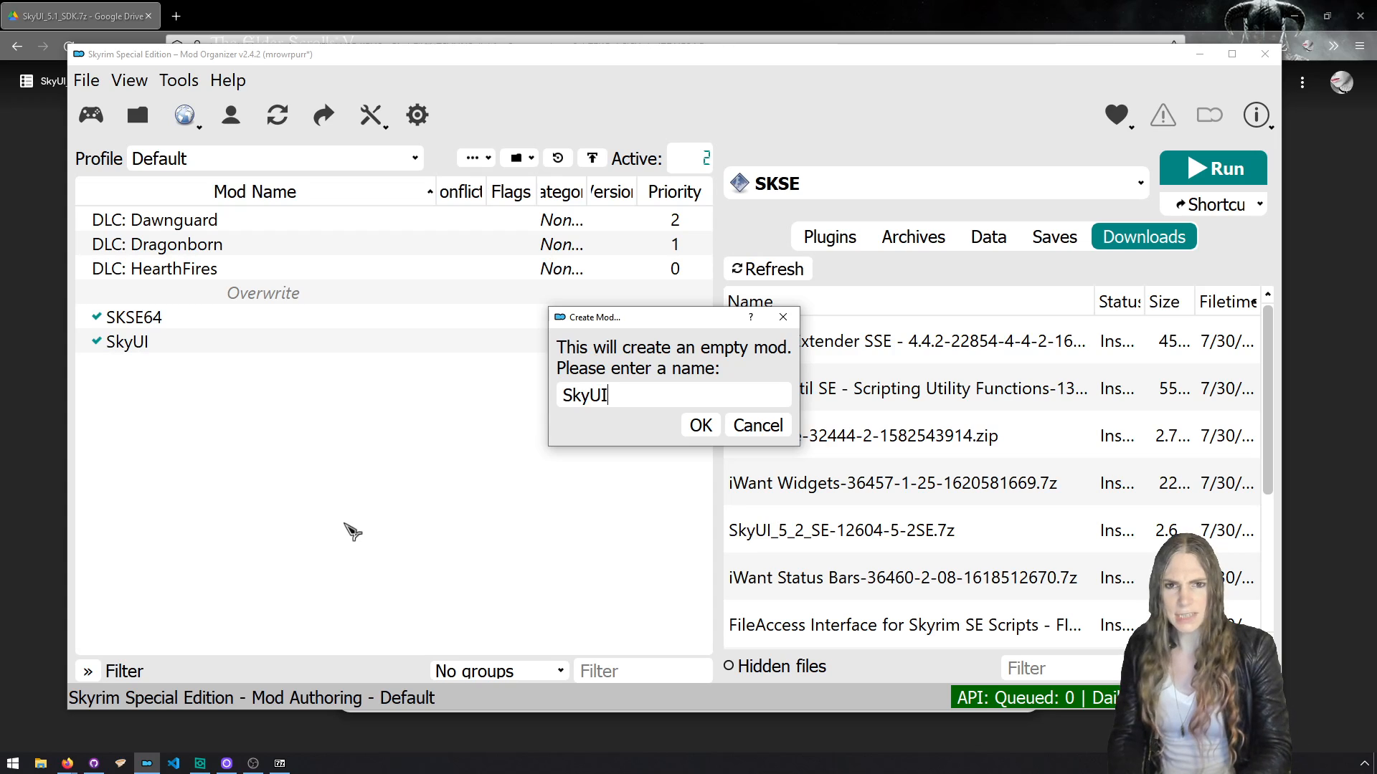
pyautogui.write('_SDK')
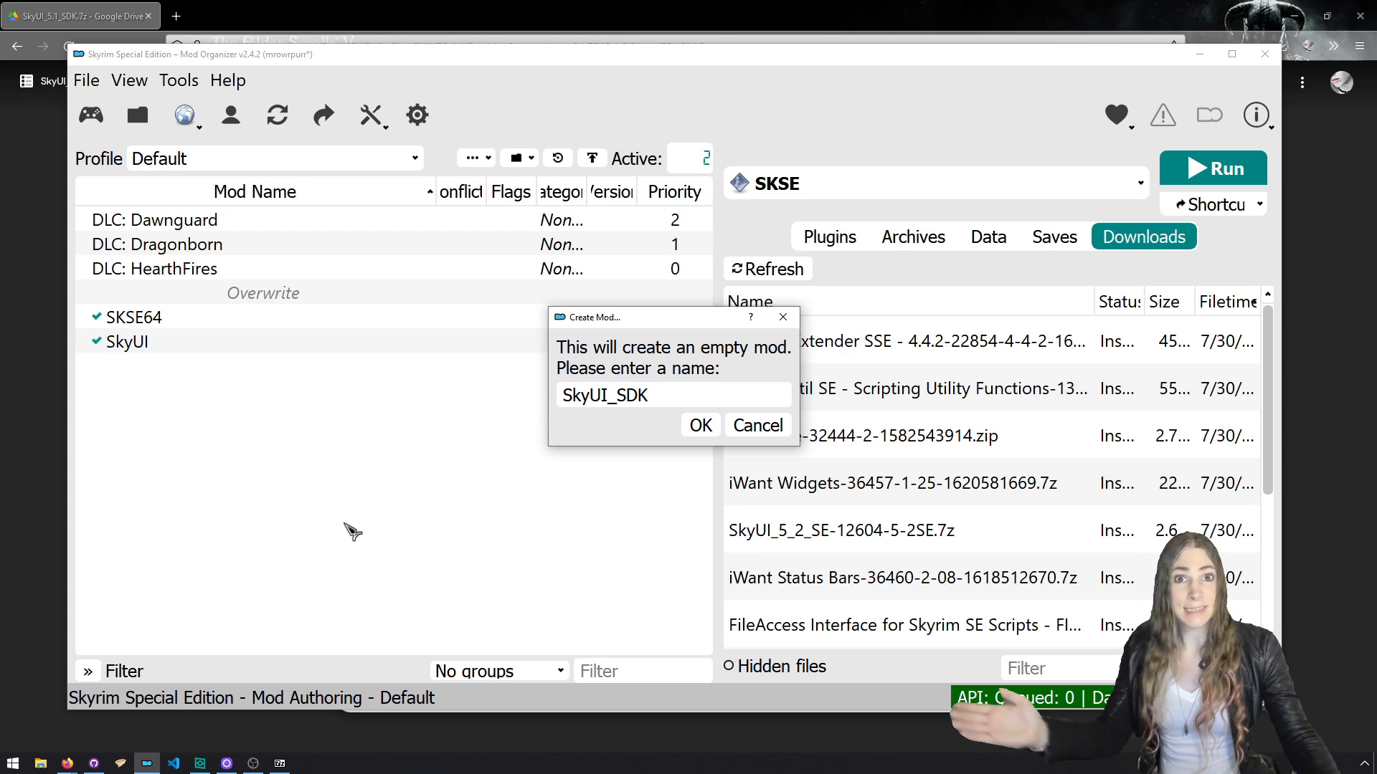
pyautogui.click(699, 425)
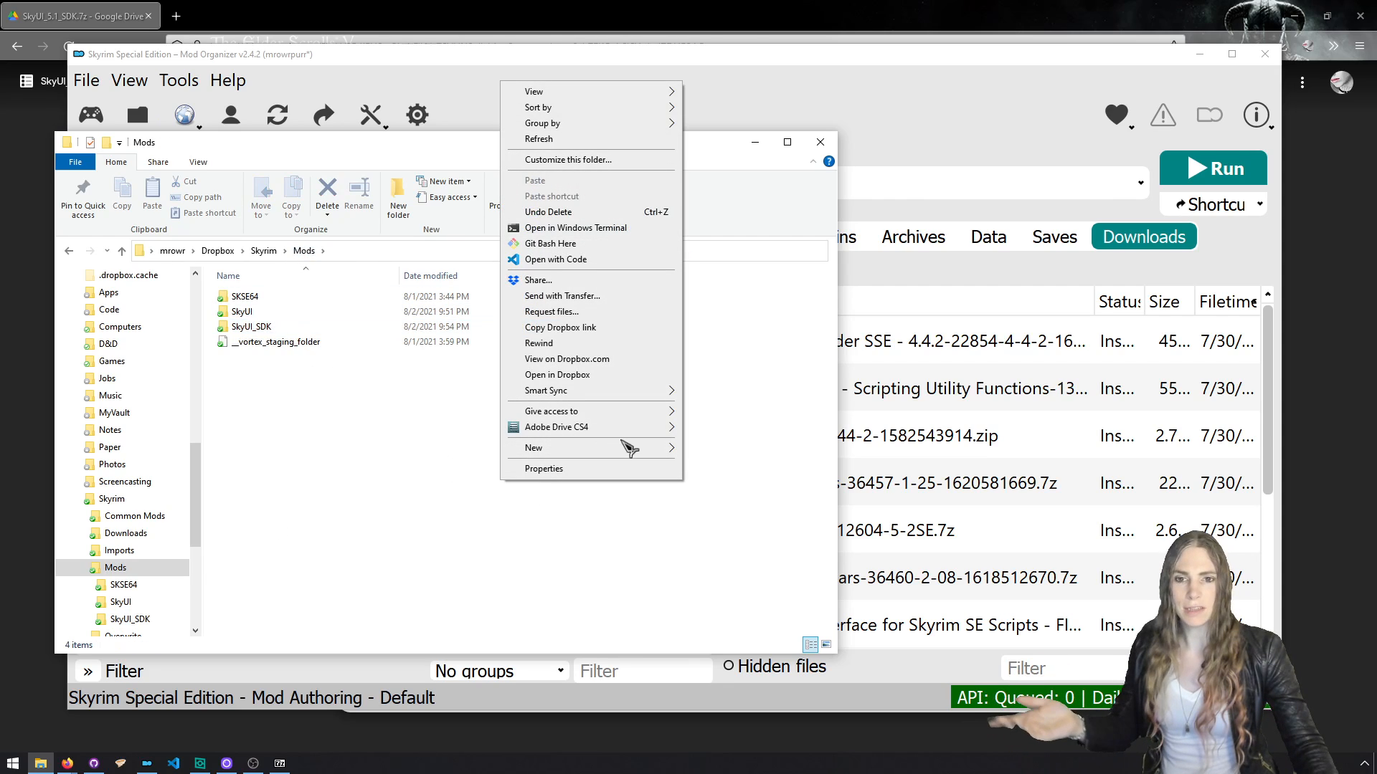
# Back out of the folder action prompt and open the SkyUI_SDK mod folder in Explorer.
pyautogui.click(294, 422)
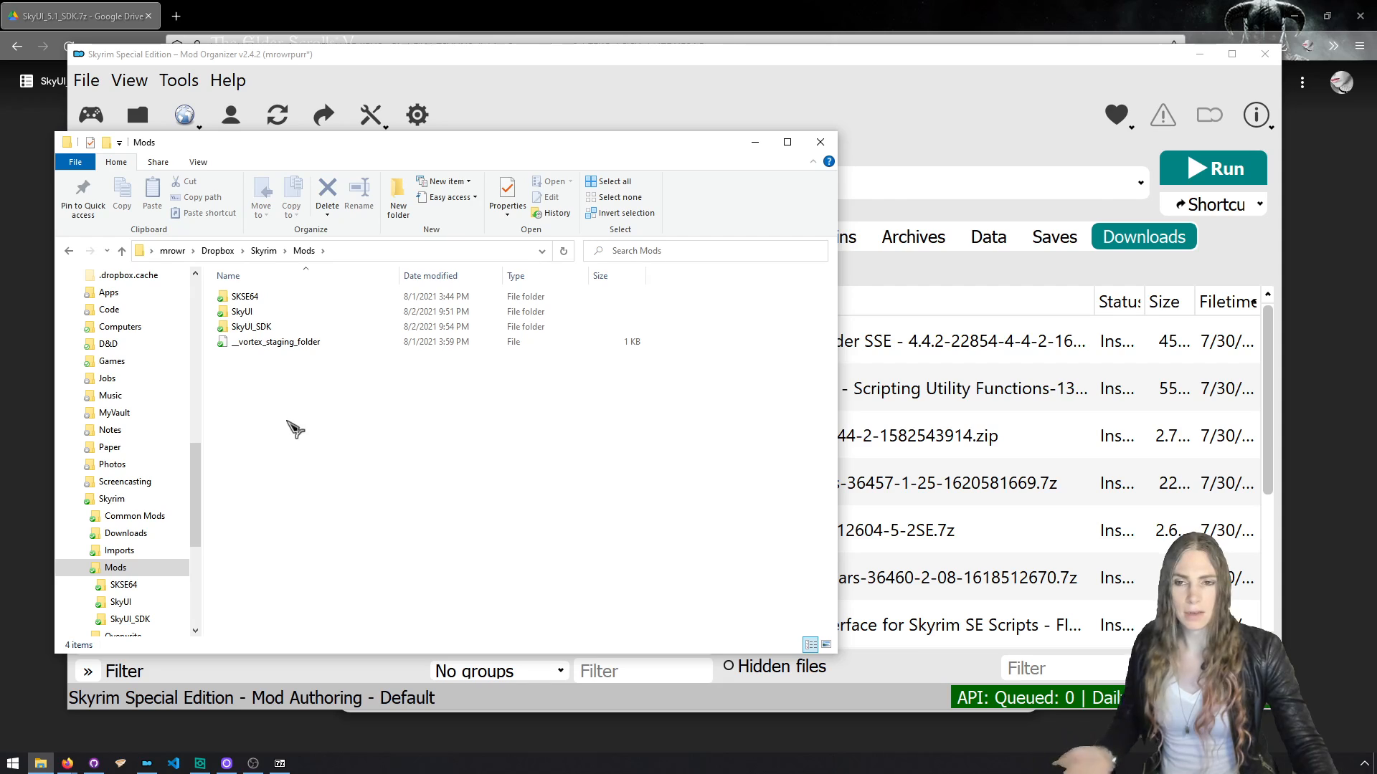
pyautogui.moveTo(342, 444)
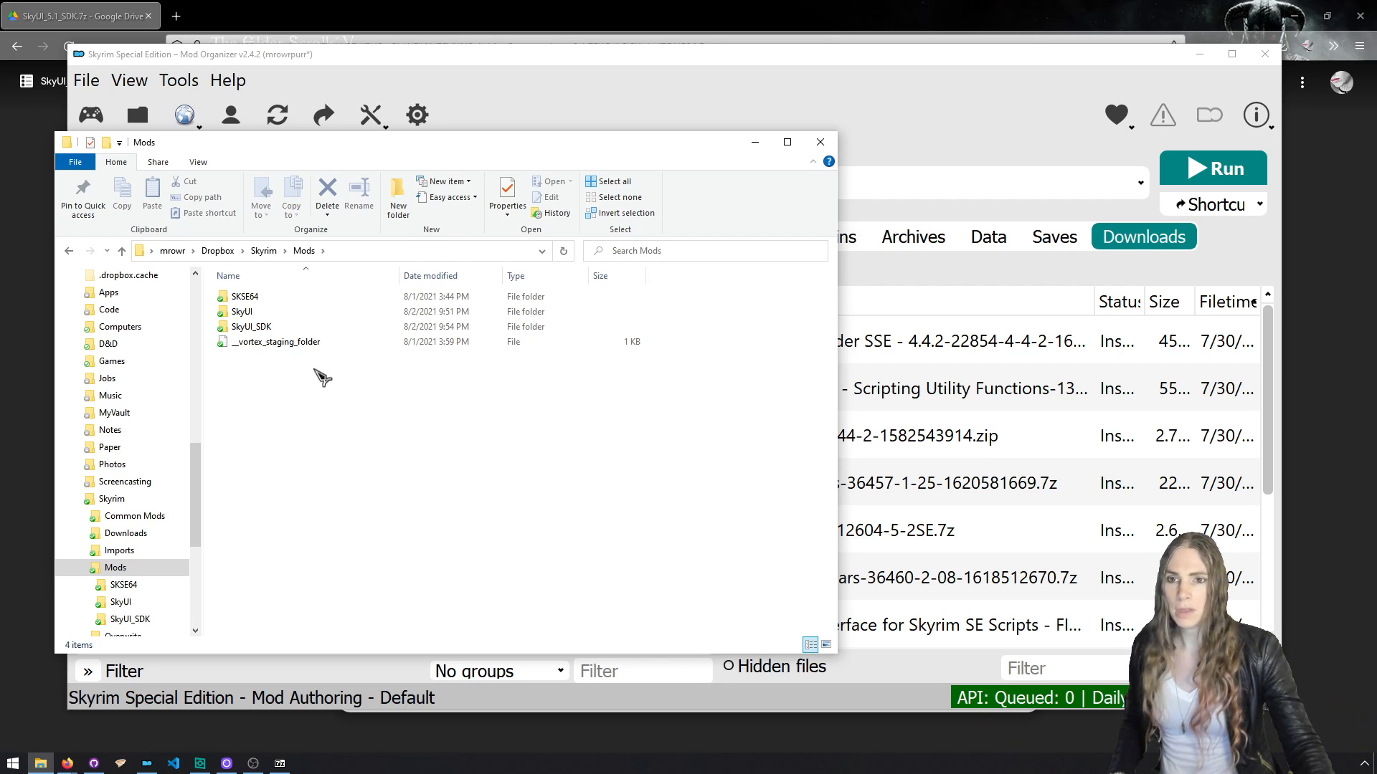
pyautogui.doubleClick(249, 325)
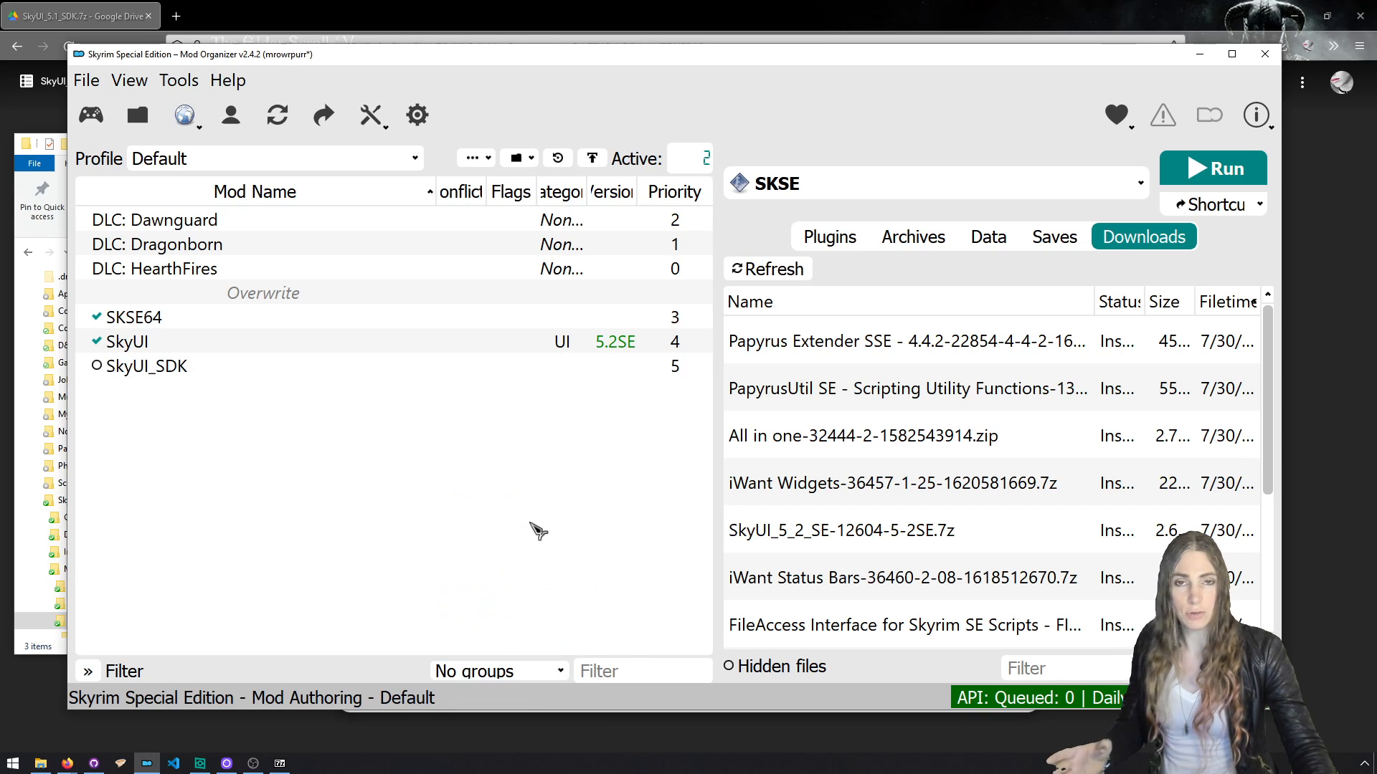
# Enable SkyUI_SDK, view the Data tab, then disable it to compare files.
pyautogui.click(145, 366)
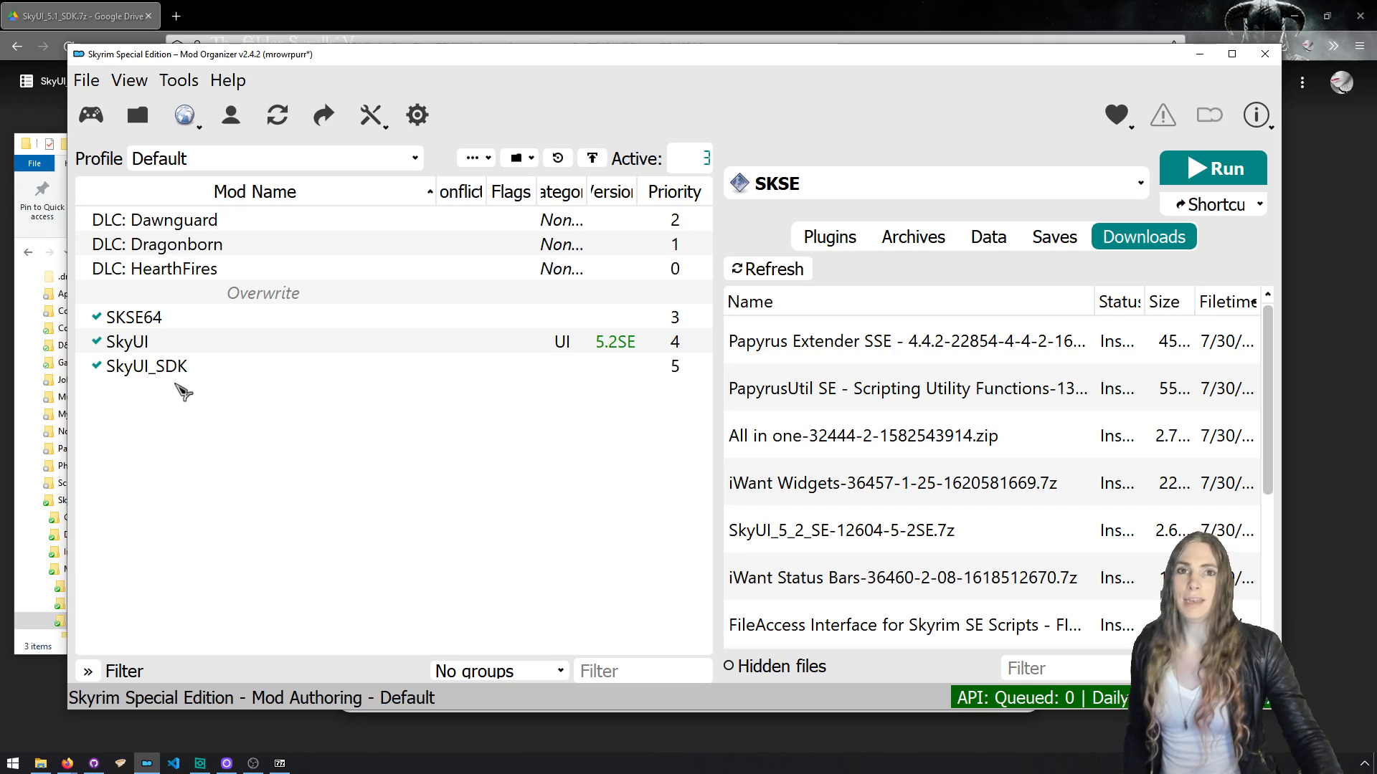
pyautogui.click(986, 236)
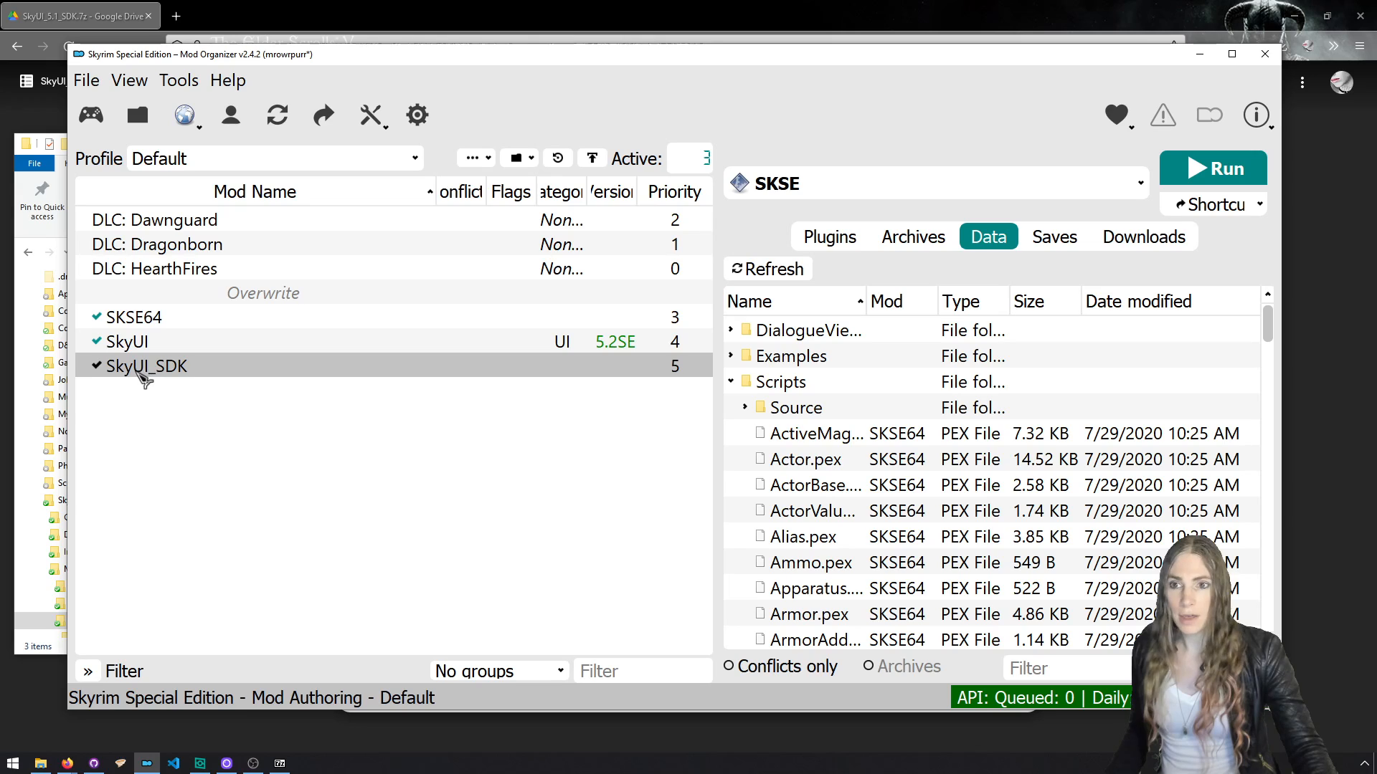
pyautogui.click(98, 366)
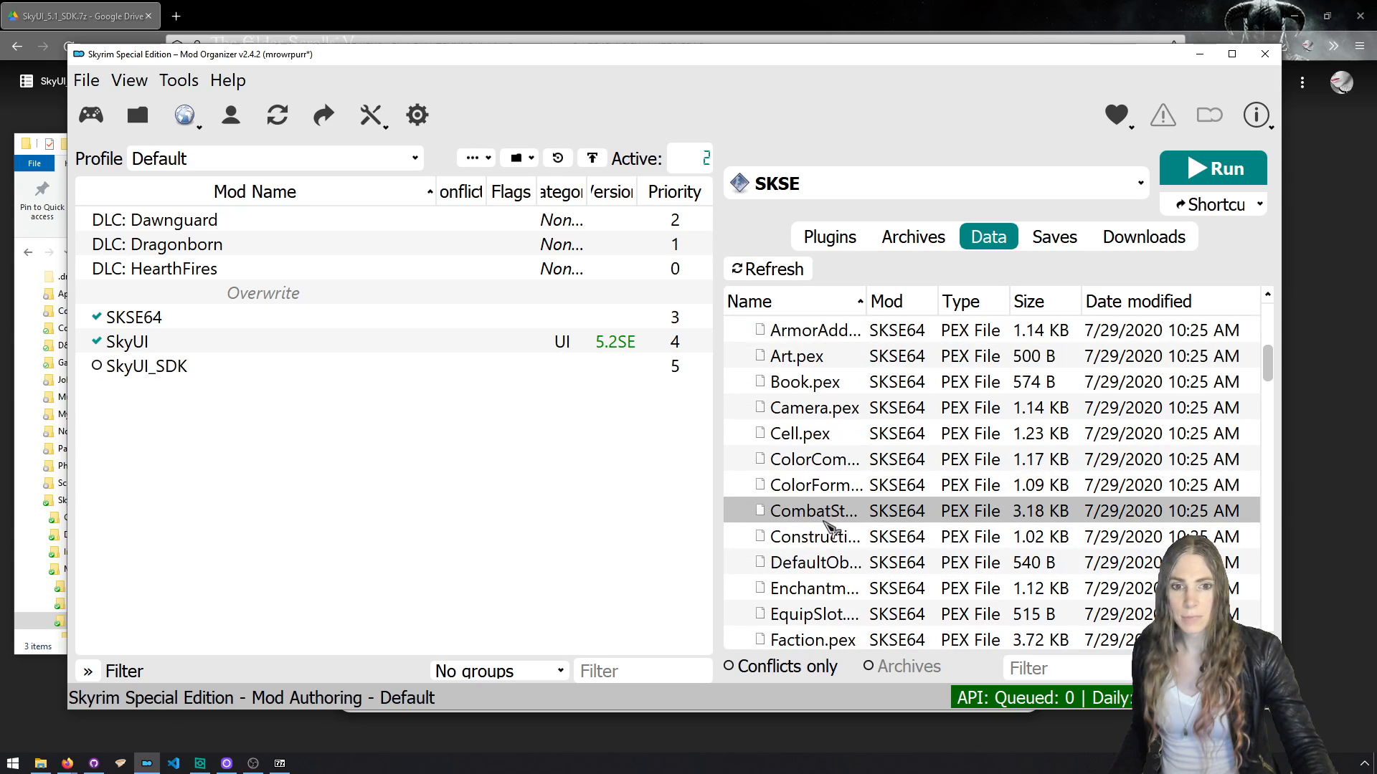
pyautogui.scroll(-3)
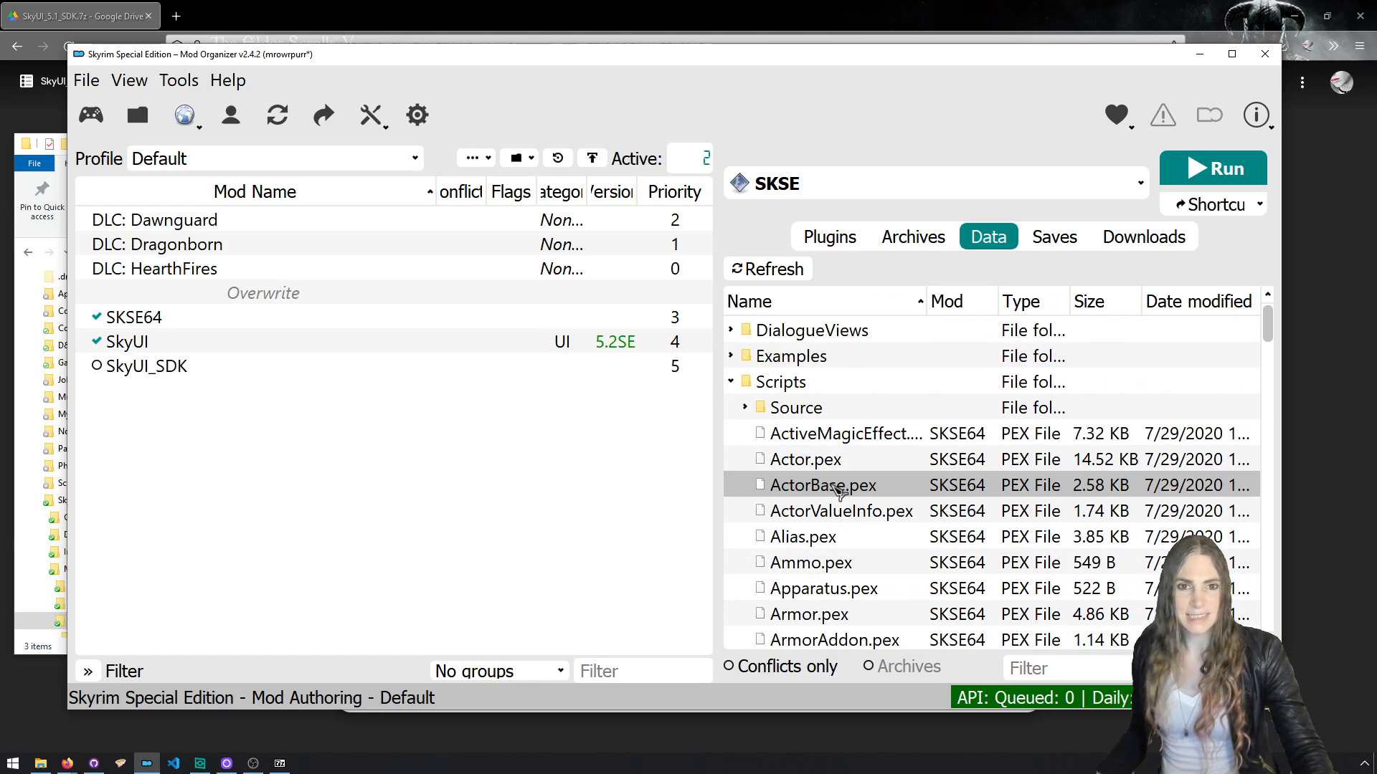
# Expand Scripts > Source in the Data tree and scroll down to the SKI_ files.
pyautogui.click(790, 408)
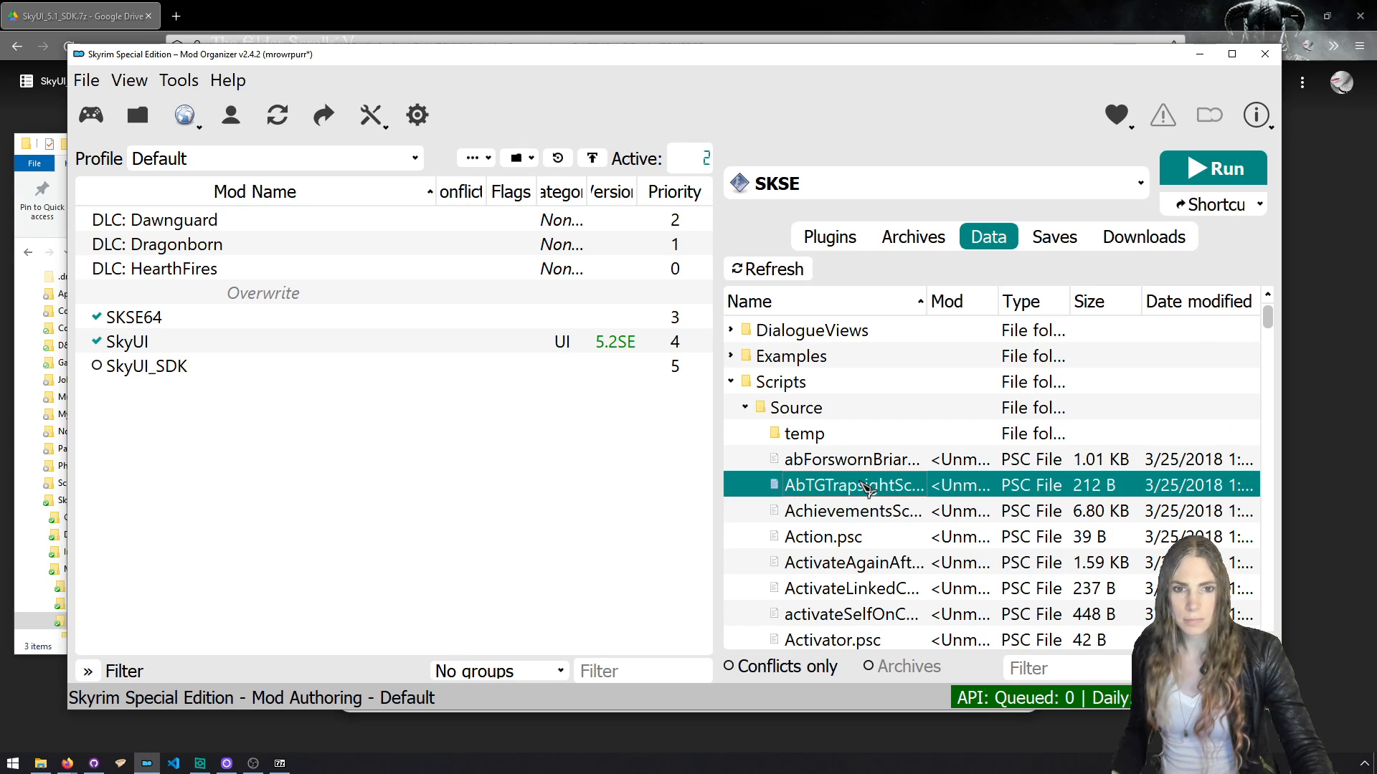
pyautogui.scroll(-3)
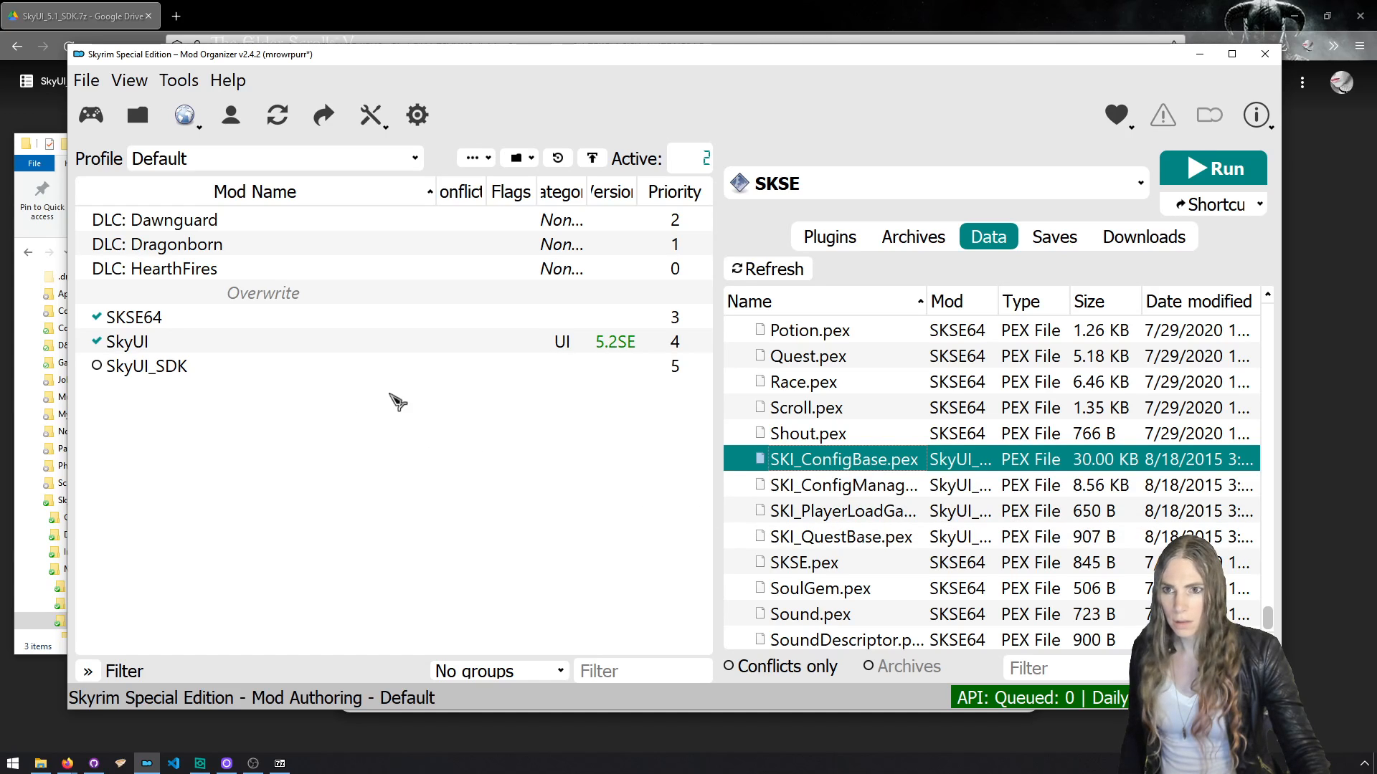
pyautogui.scroll(-3)
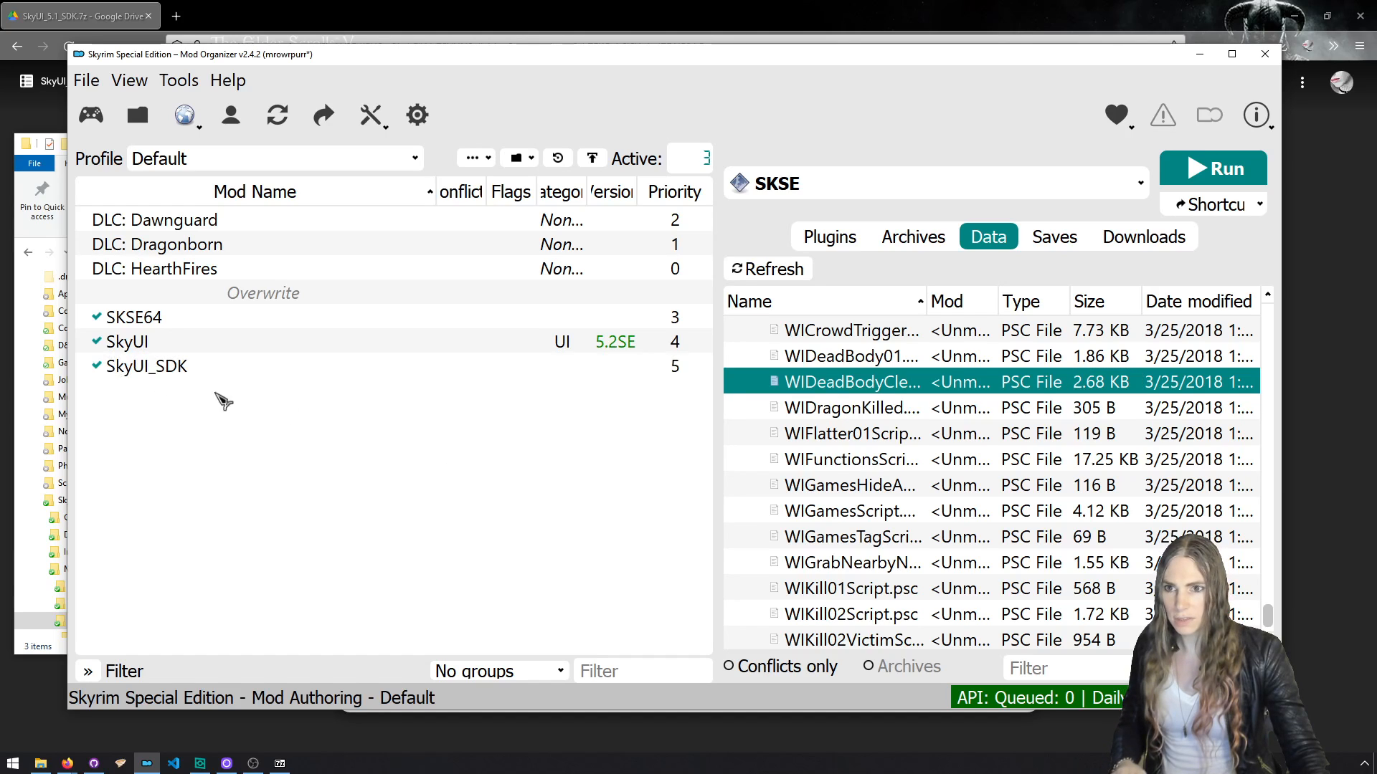
pyautogui.scroll(-3)
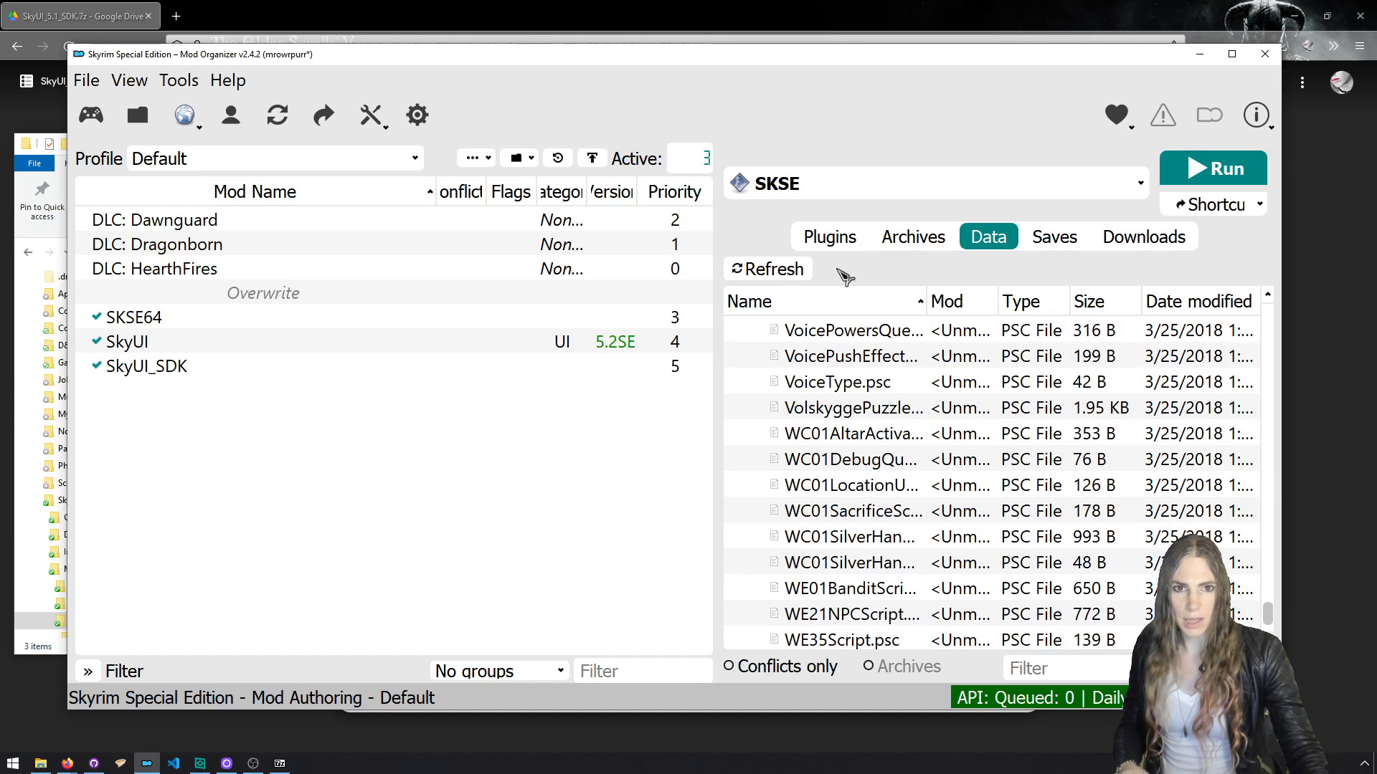
pyautogui.scroll(-3)
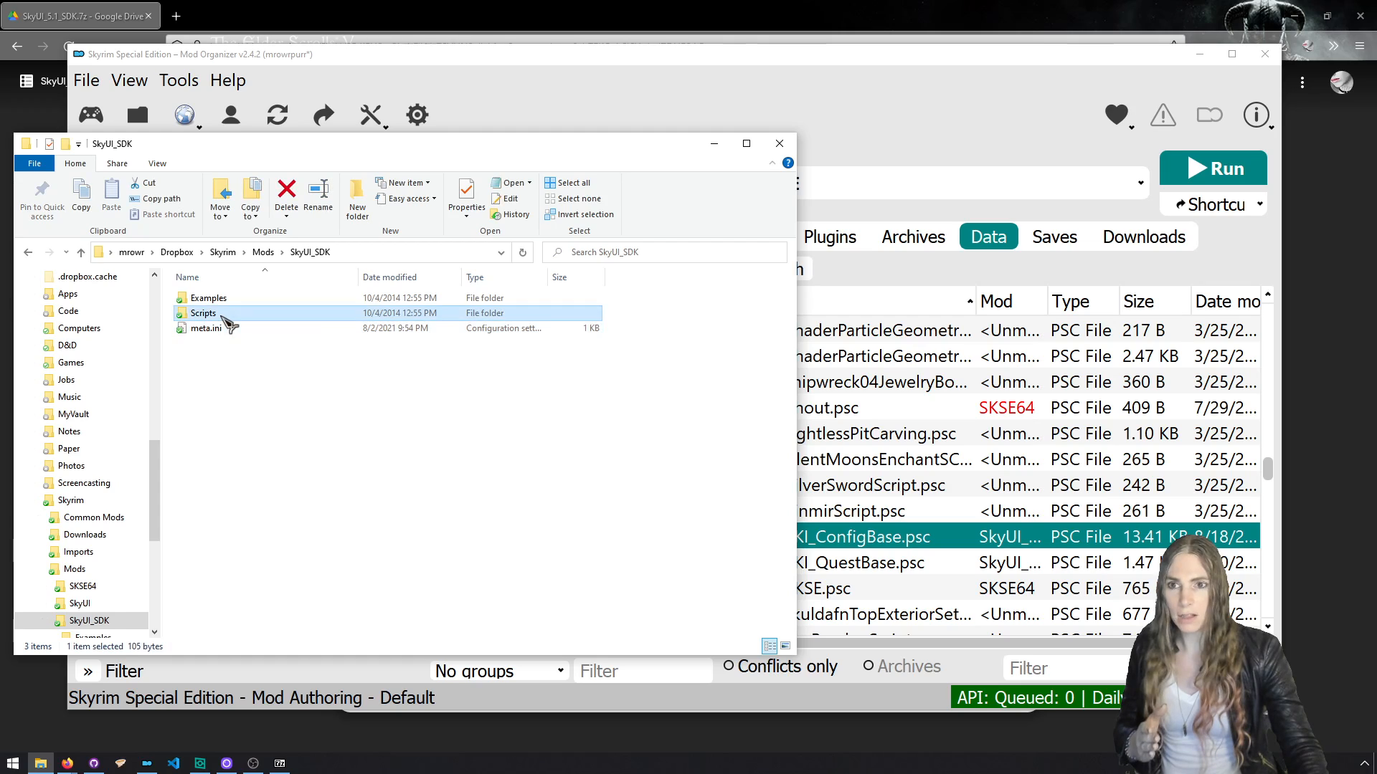
# Browse into the Scripts subfolder of the SkyUI_SDK mod in File Explorer.
pyautogui.doubleClick(203, 313)
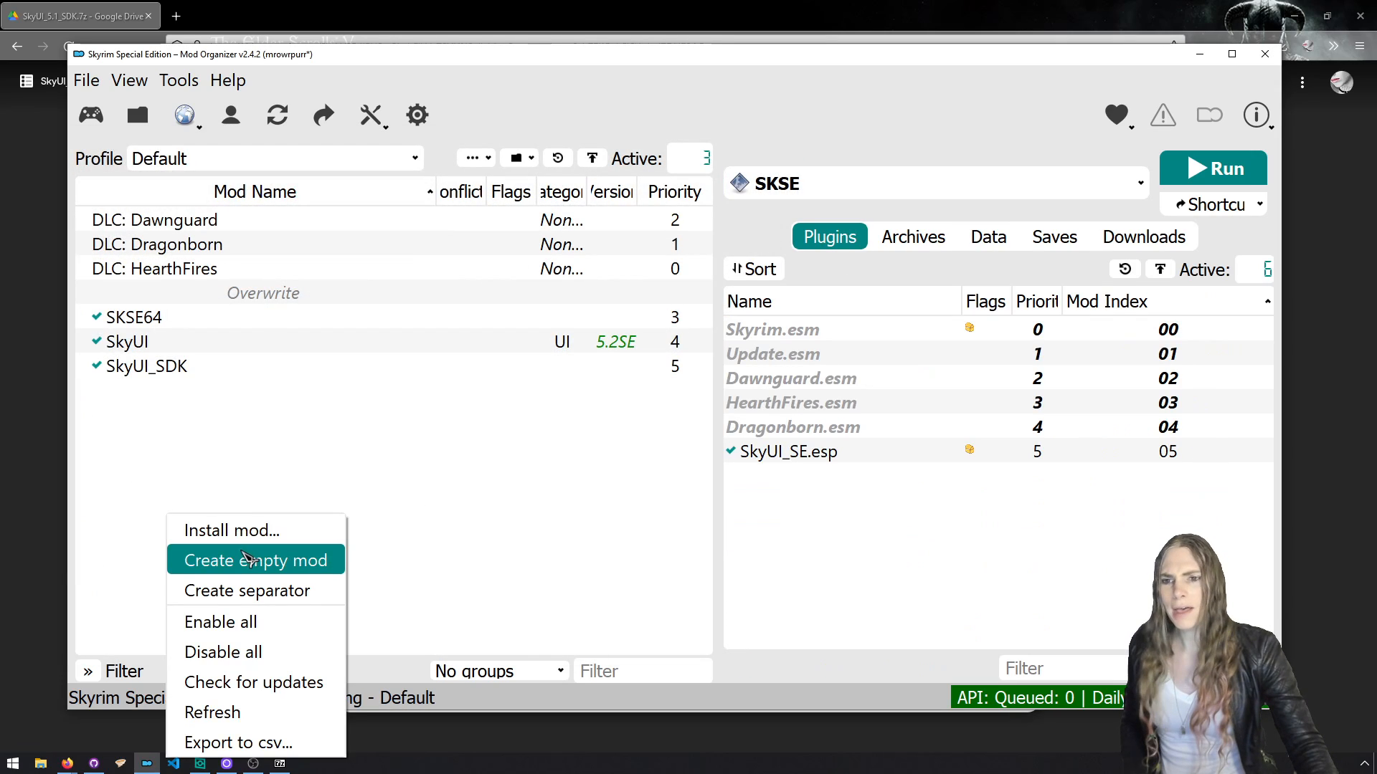
# Create a new empty mod named CoolMod in the mod list.
pyautogui.click(255, 559)
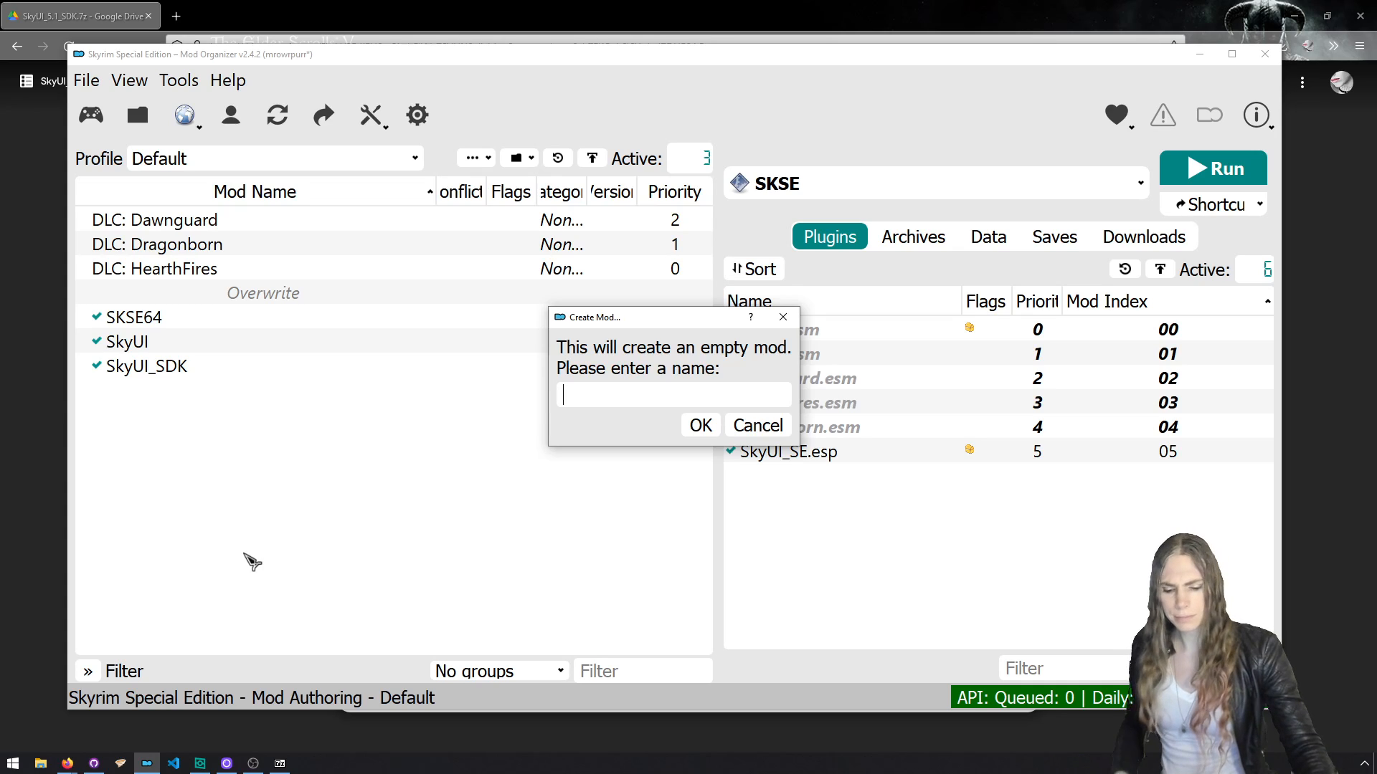
pyautogui.write('CoolM')
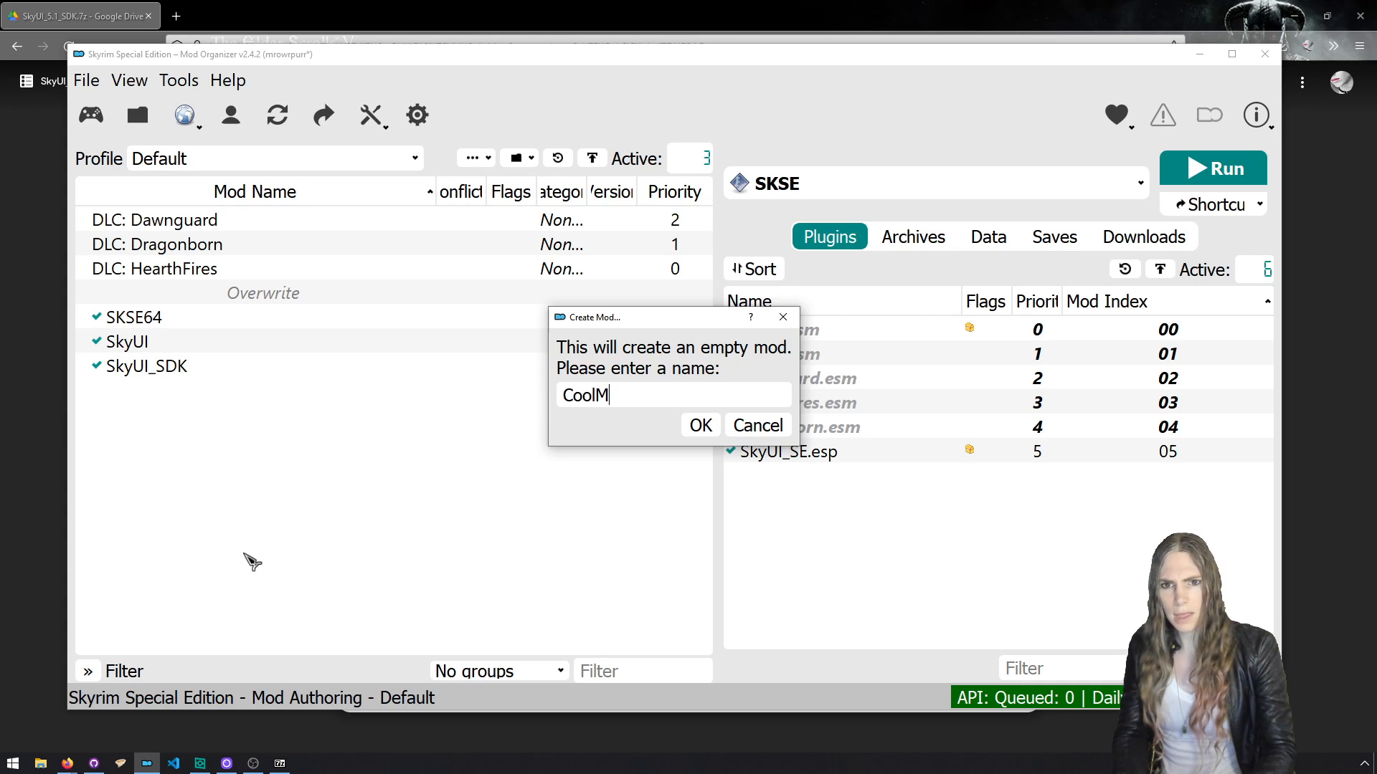
pyautogui.click(700, 425)
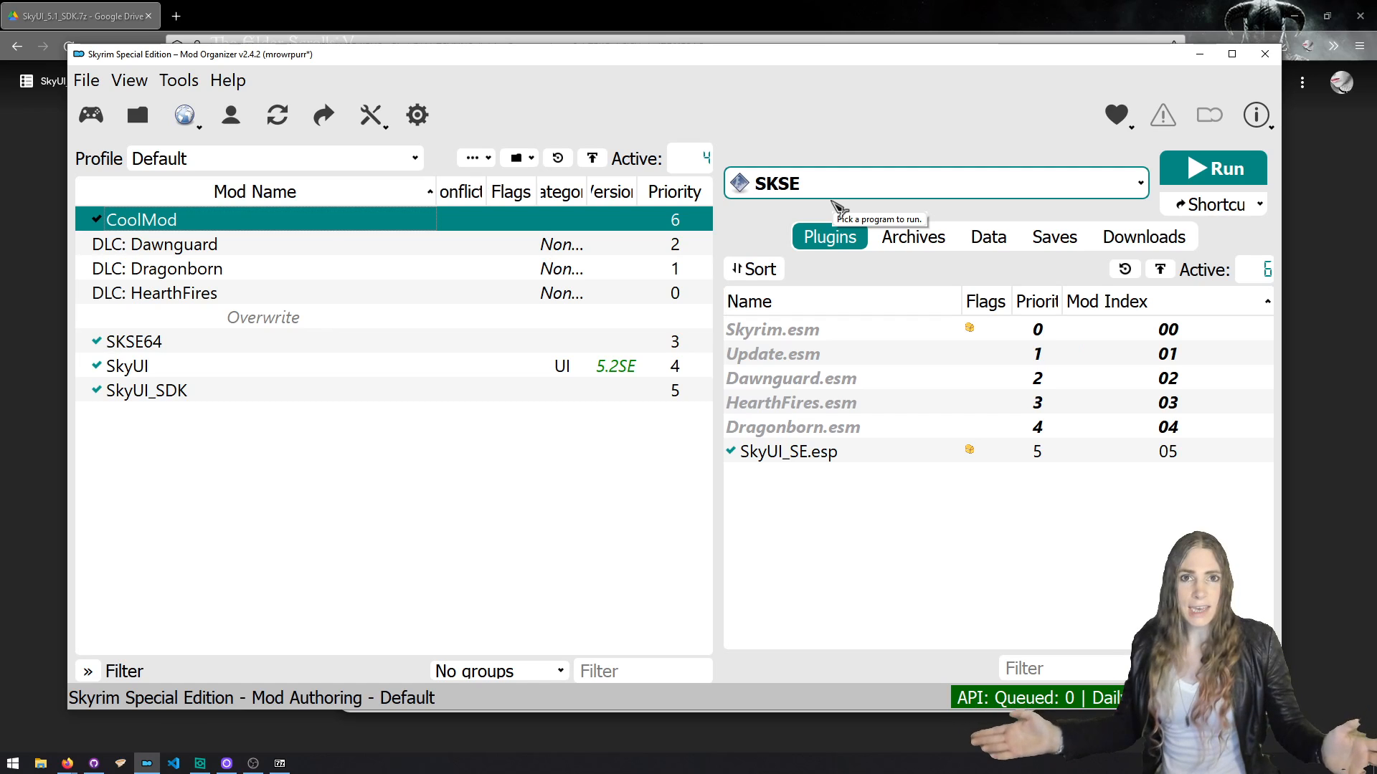
# Edit the Creation Kit executable so new files are created in a mod.
pyautogui.click(1137, 183)
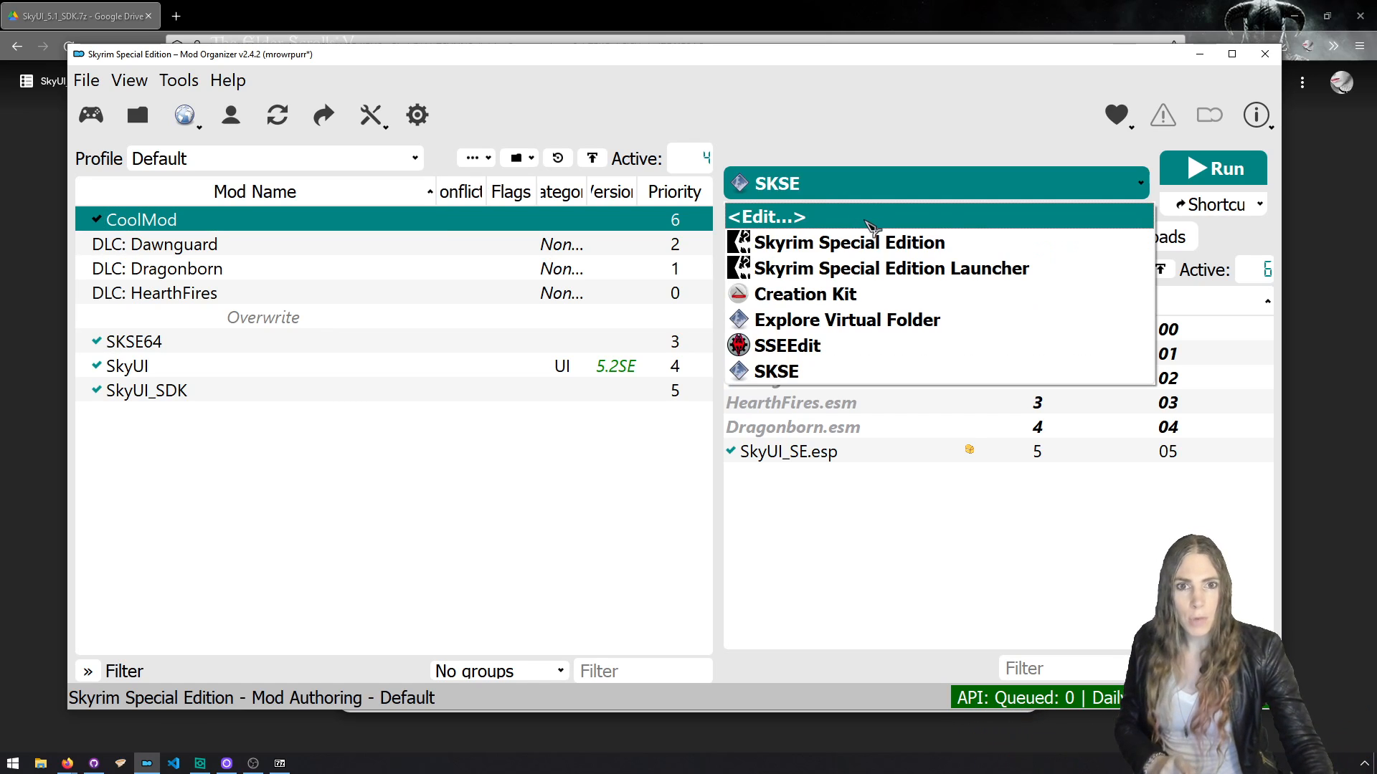
pyautogui.click(767, 216)
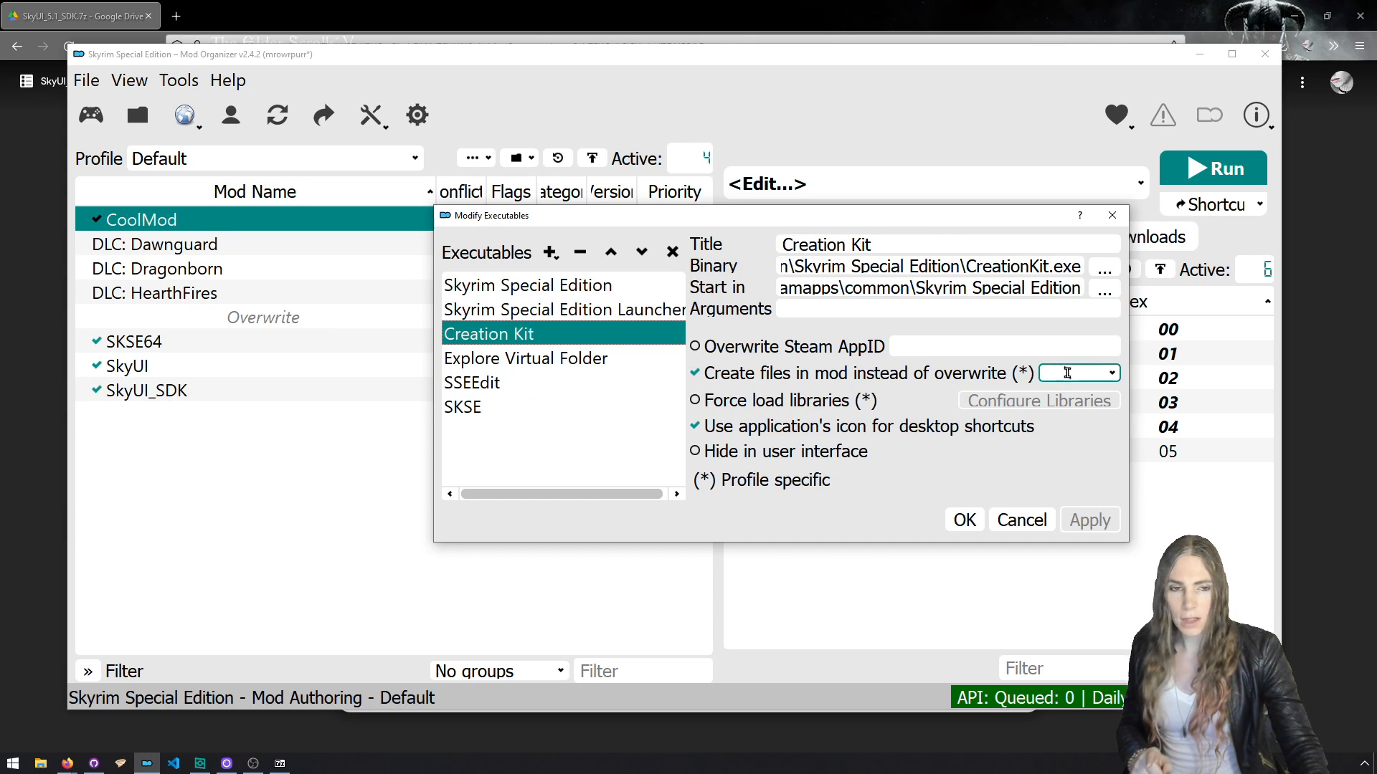
pyautogui.click(1110, 373)
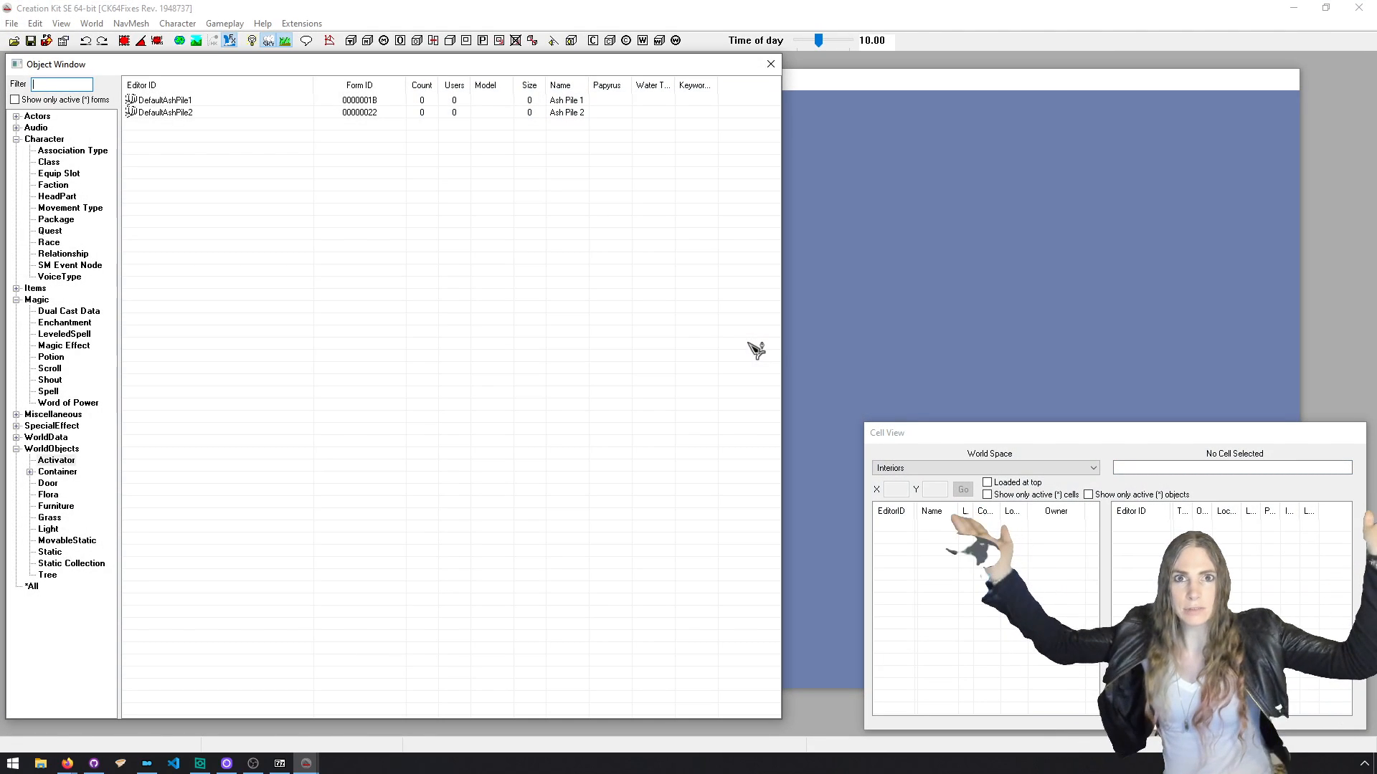
pyautogui.moveTo(744, 318)
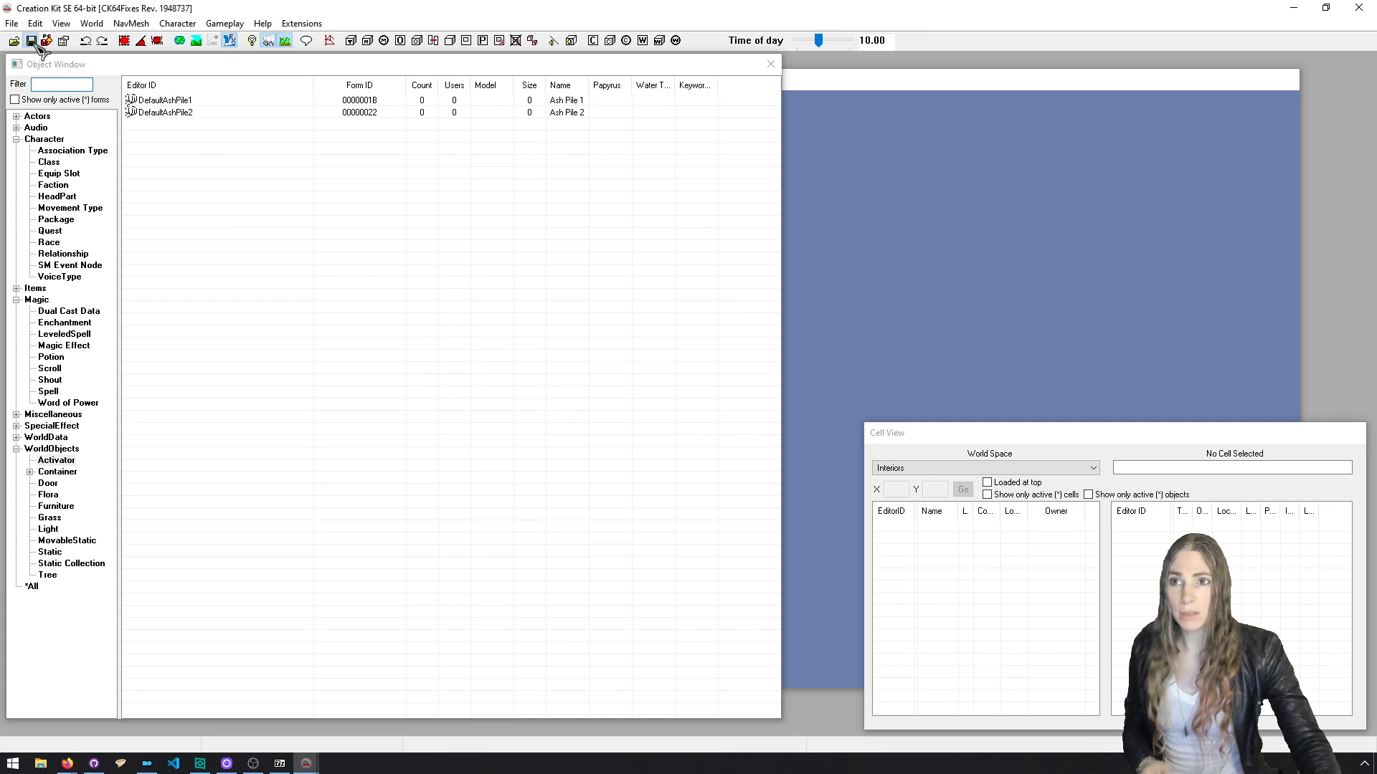
# Save the new plugin in Creation Kit as CoolMod.esp.
pyautogui.click(32, 41)
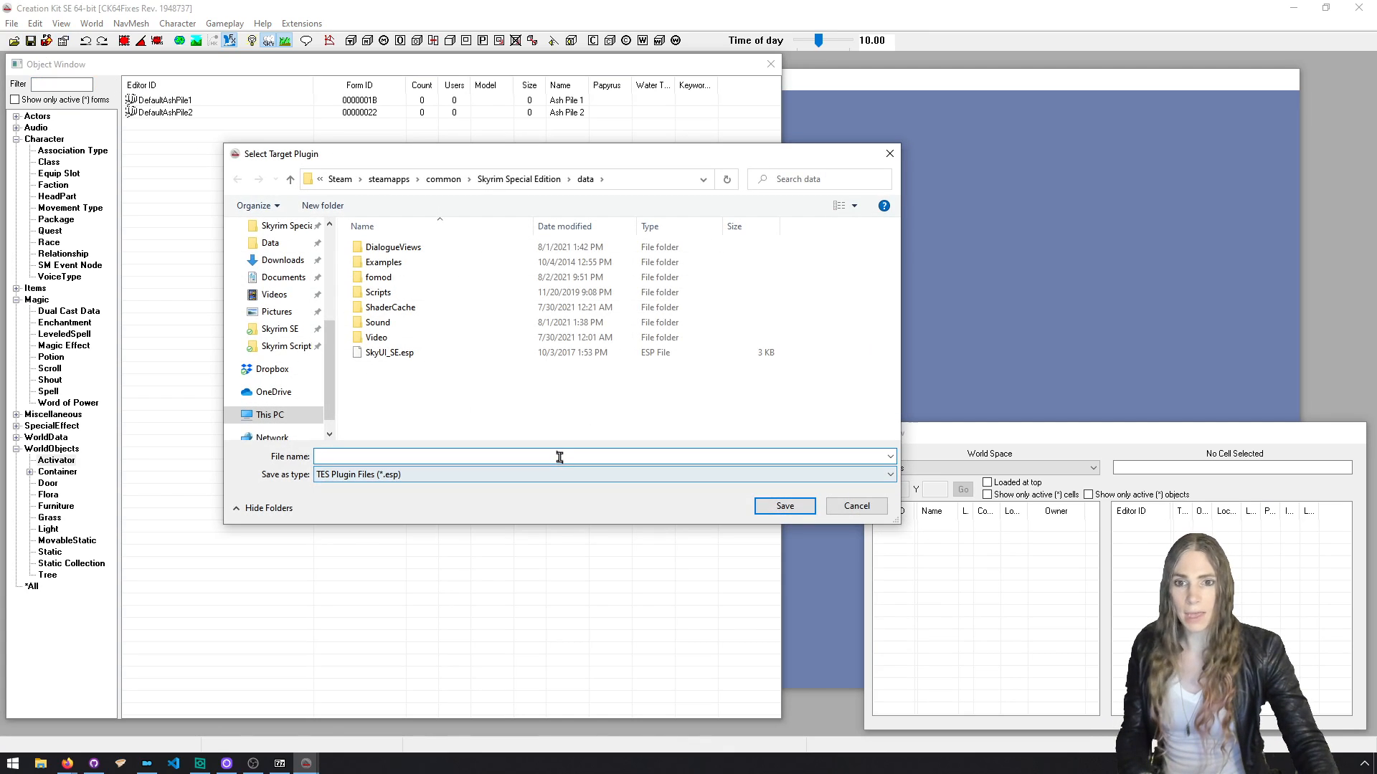
pyautogui.write('Coo9')
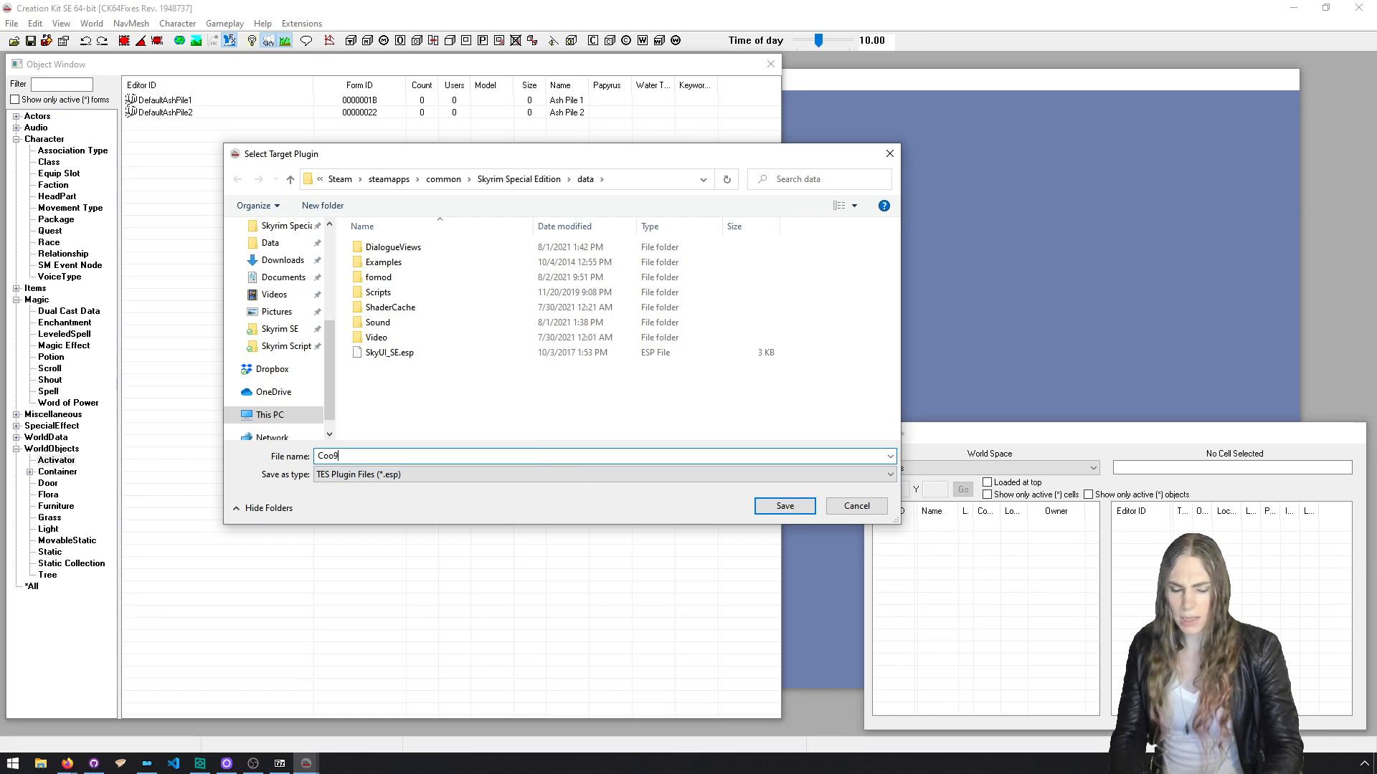
pyautogui.write('CoolMod')
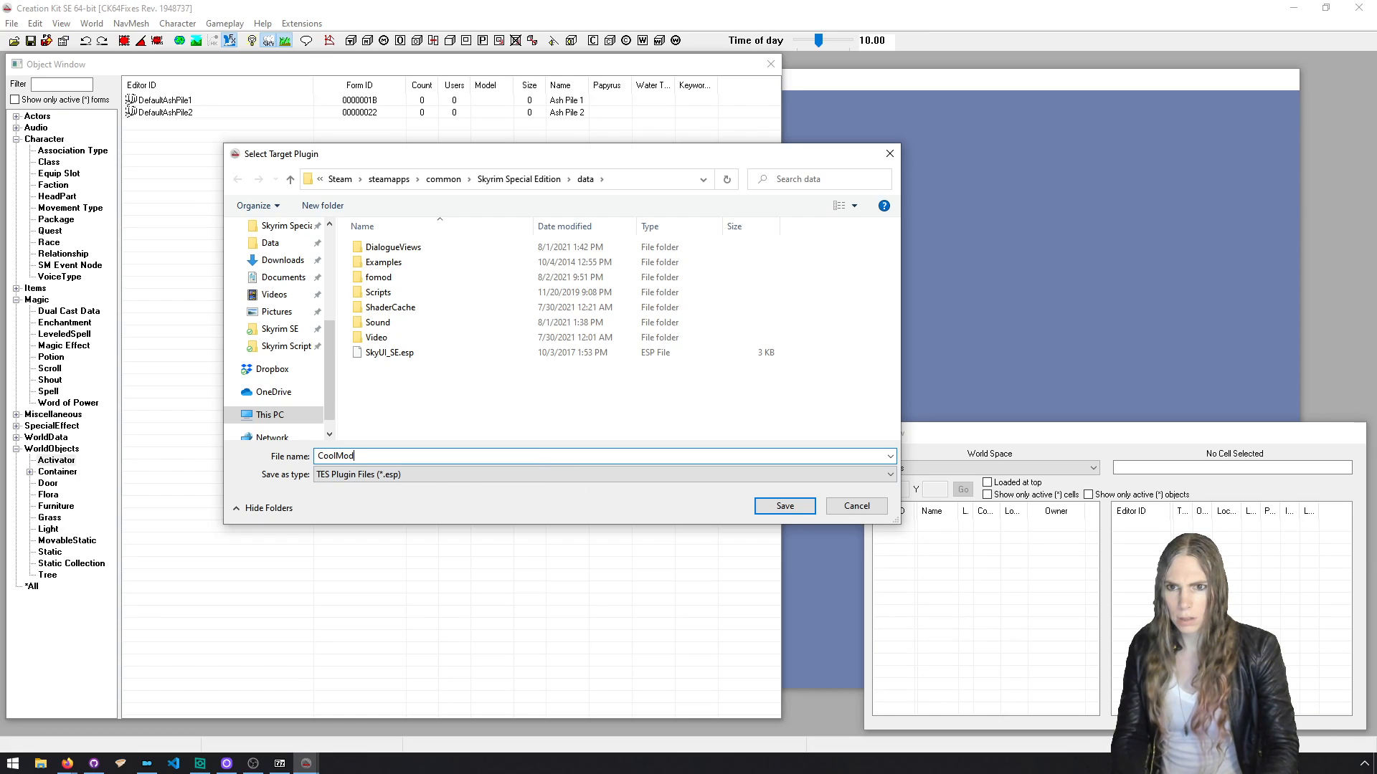
pyautogui.click(783, 506)
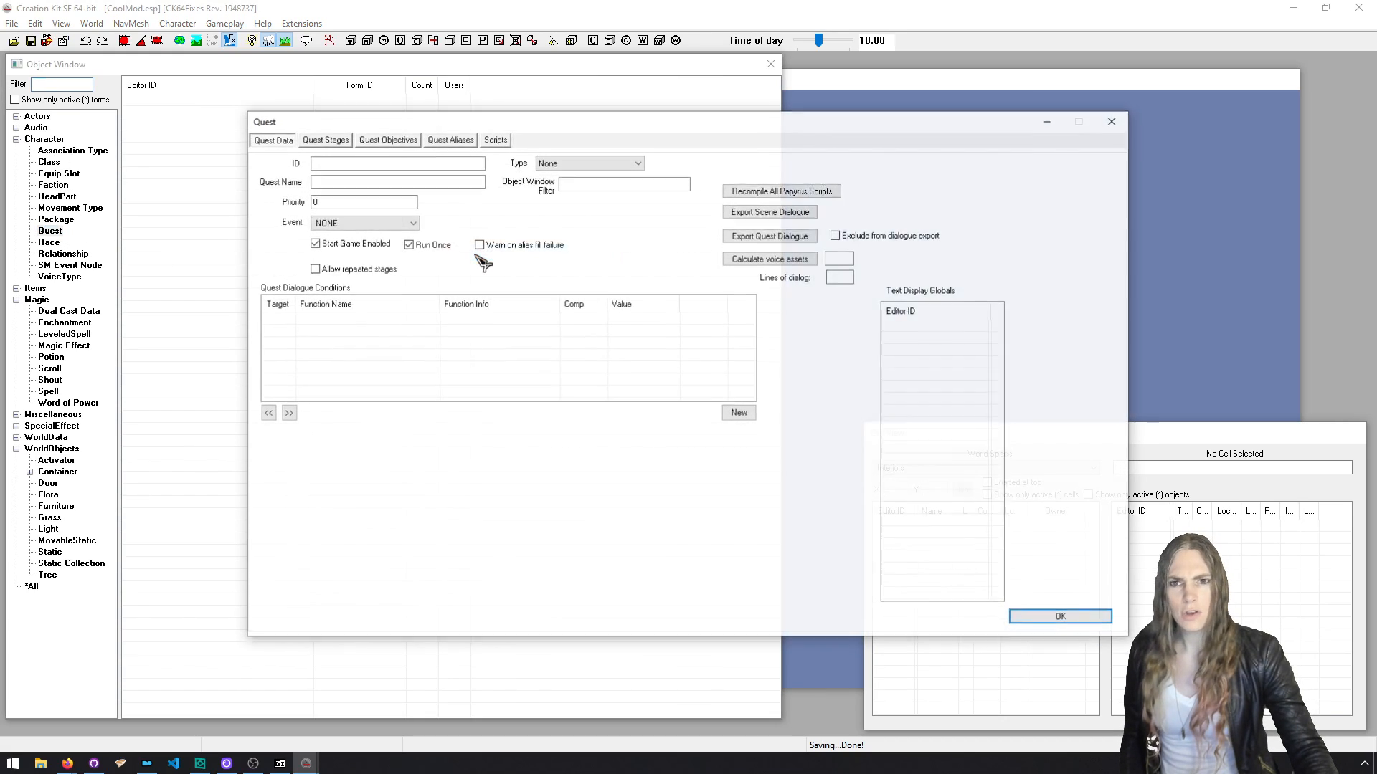
# Create a quest with the ID CoolModQuest.
pyautogui.write('CoolMod')
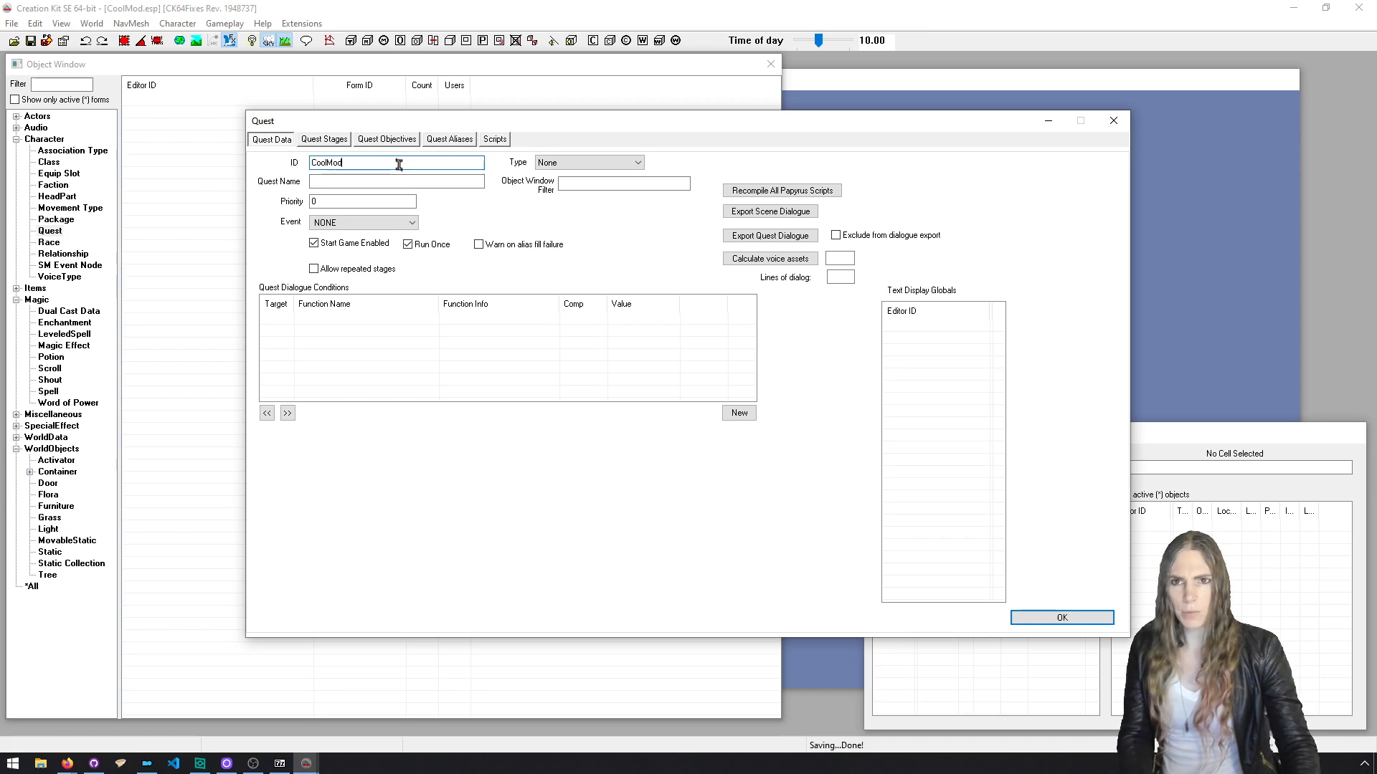
pyautogui.write('Quest')
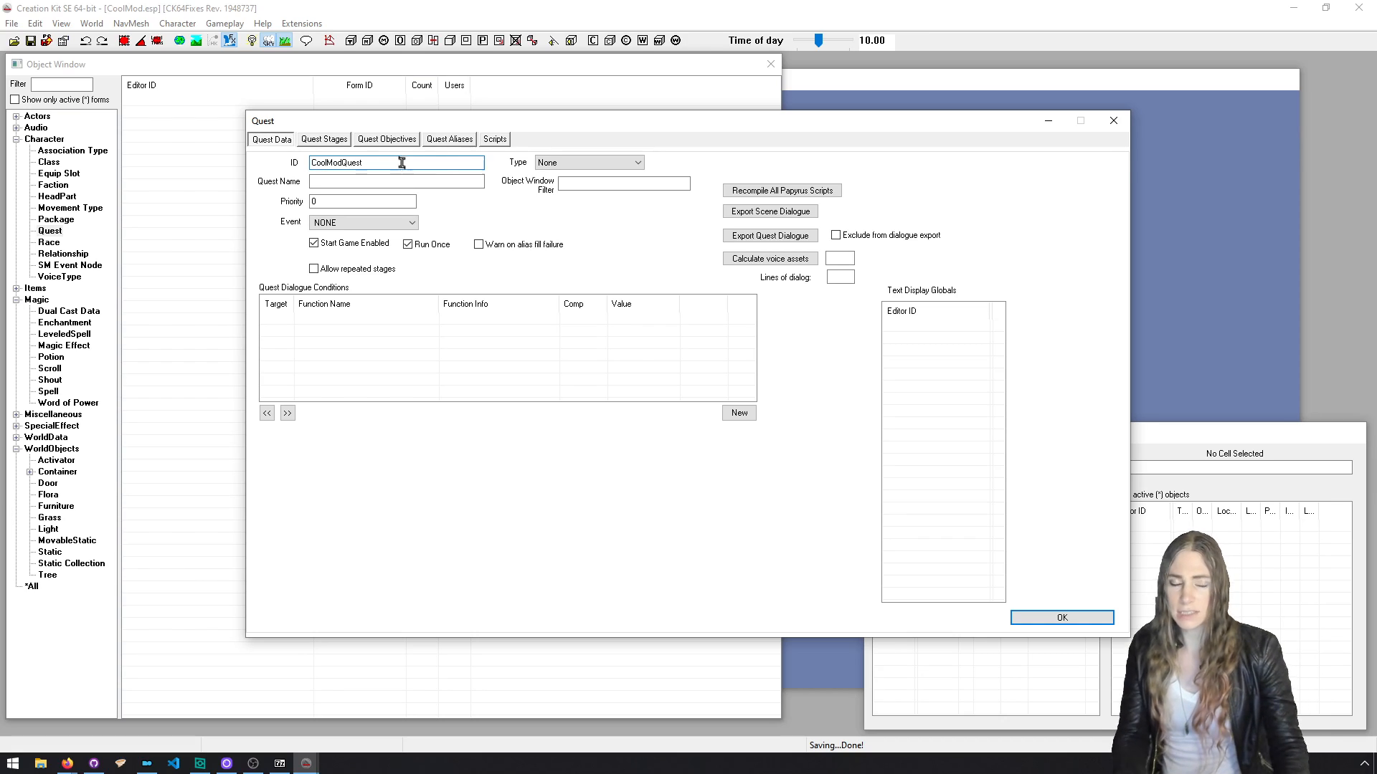
pyautogui.click(1060, 617)
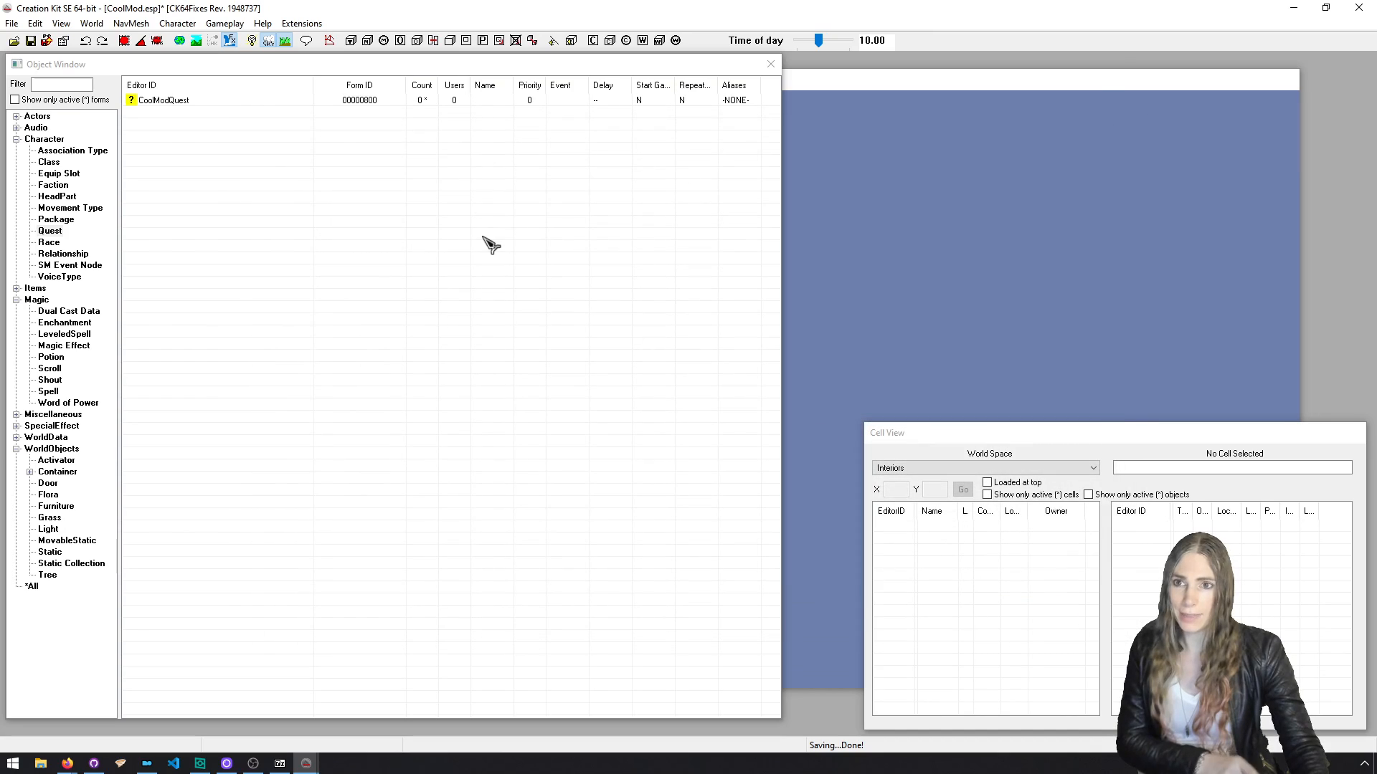
# Reopen CoolModQuest and add a new script named CoolModMCM from the Scripts tab.
pyautogui.doubleClick(163, 99)
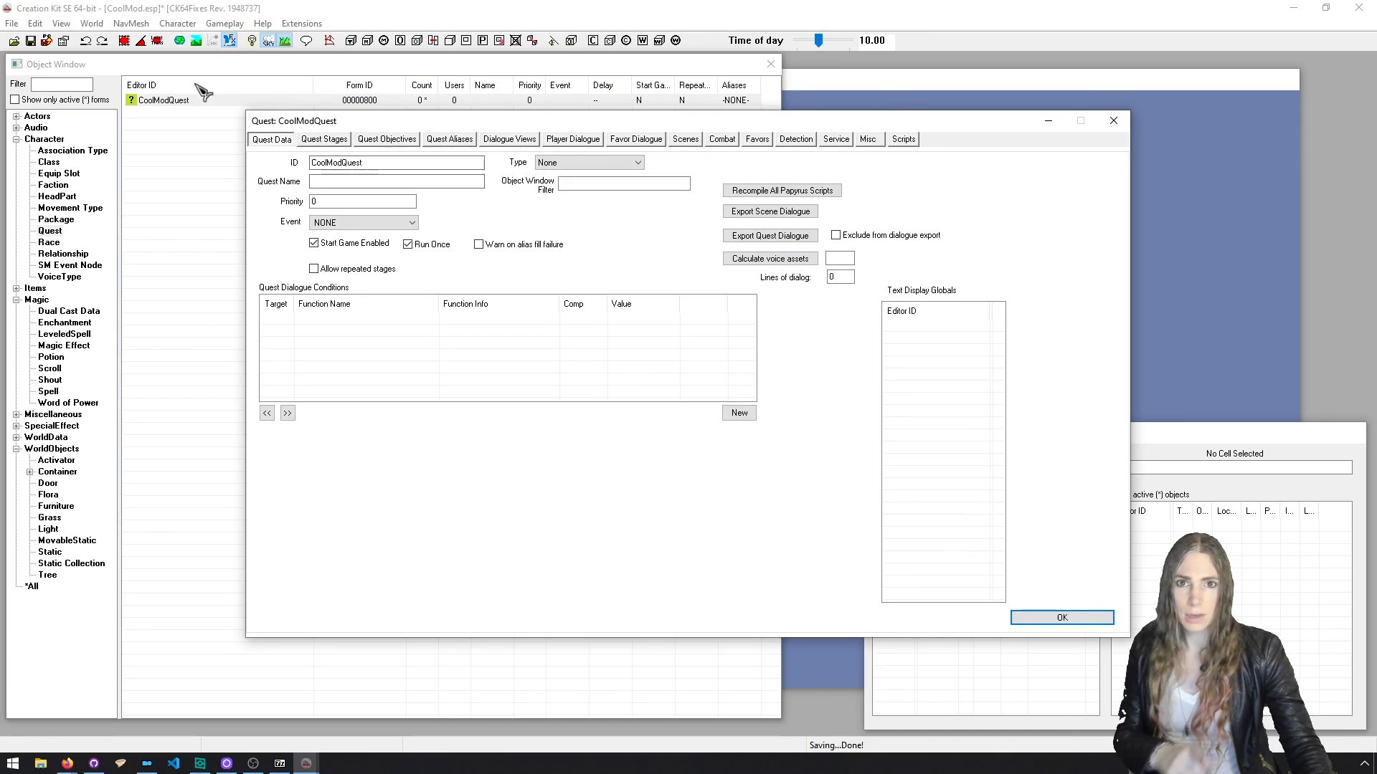
pyautogui.click(902, 138)
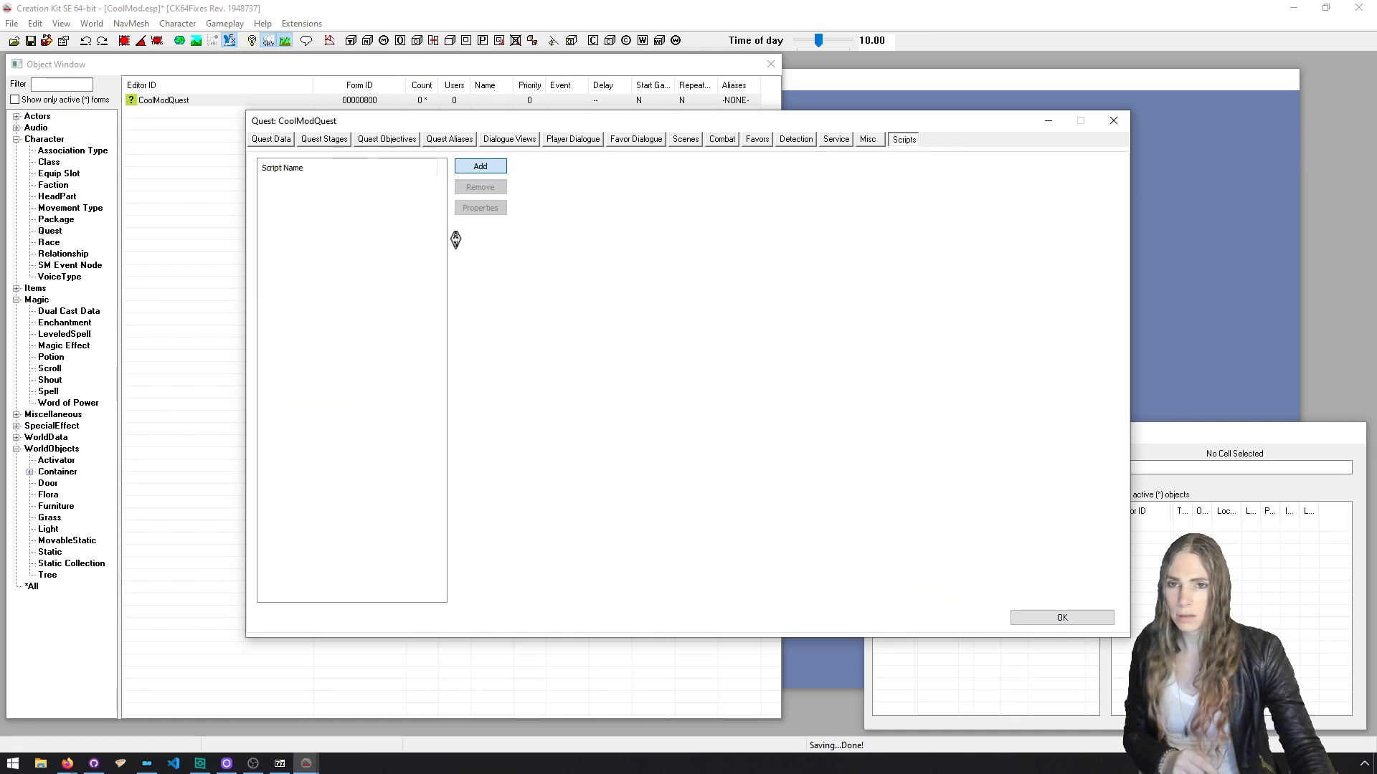
pyautogui.click(480, 166)
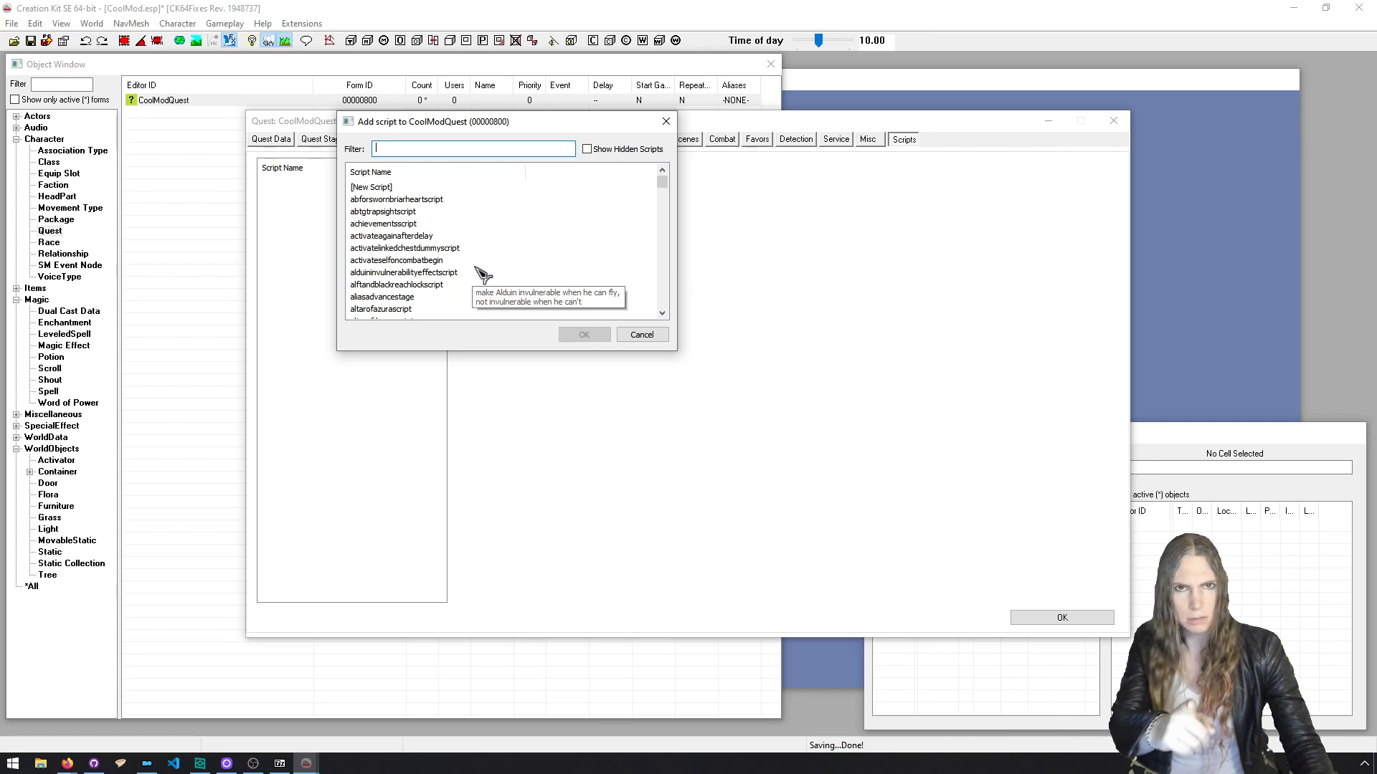
pyautogui.click(371, 187)
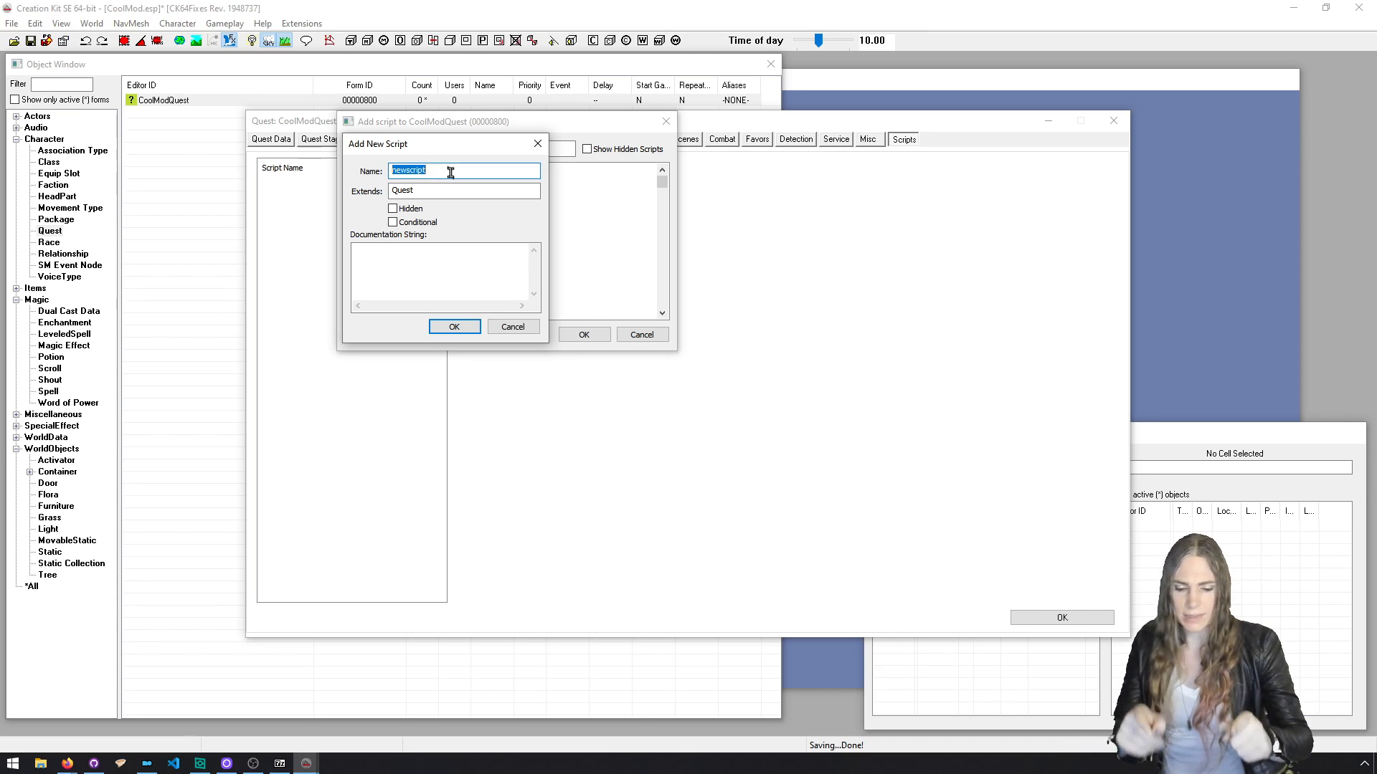
pyautogui.write('CoolMod')
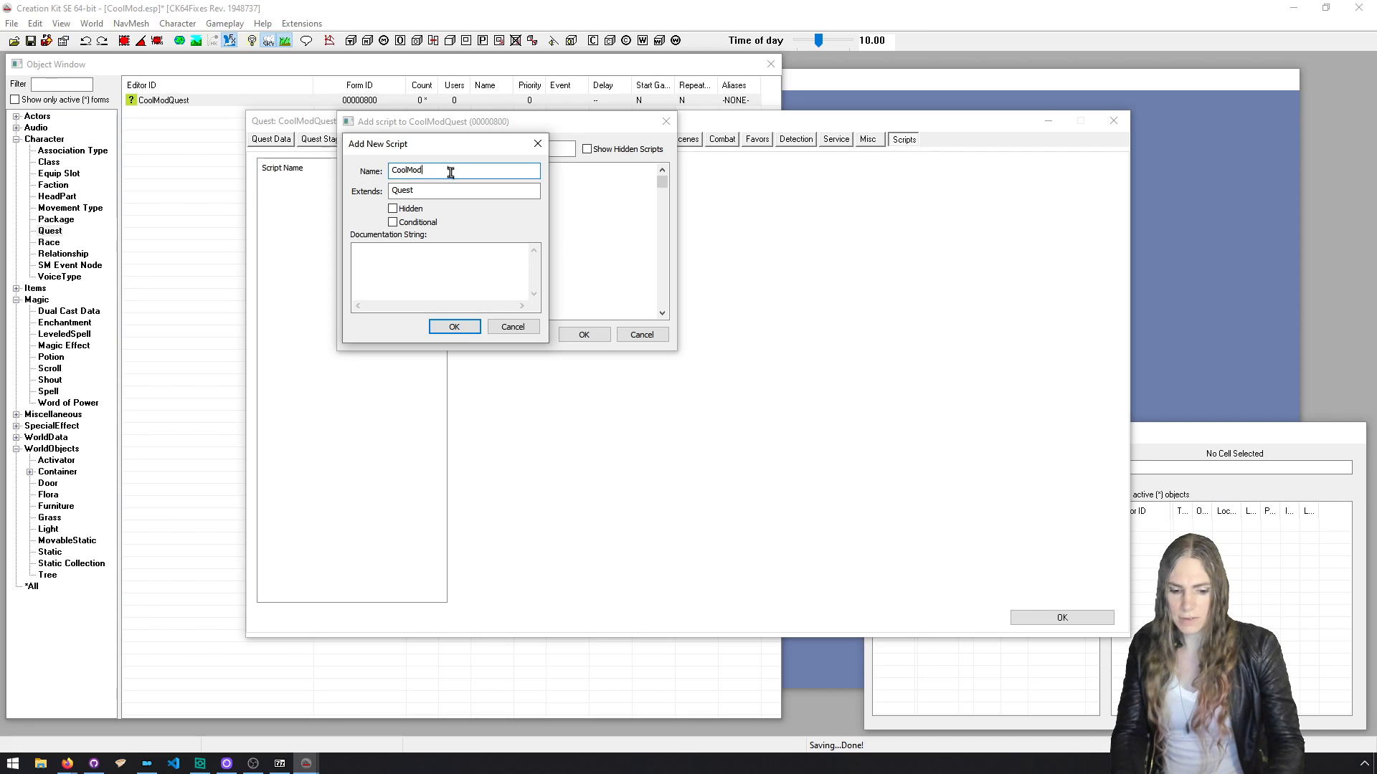
pyautogui.write('MCM')
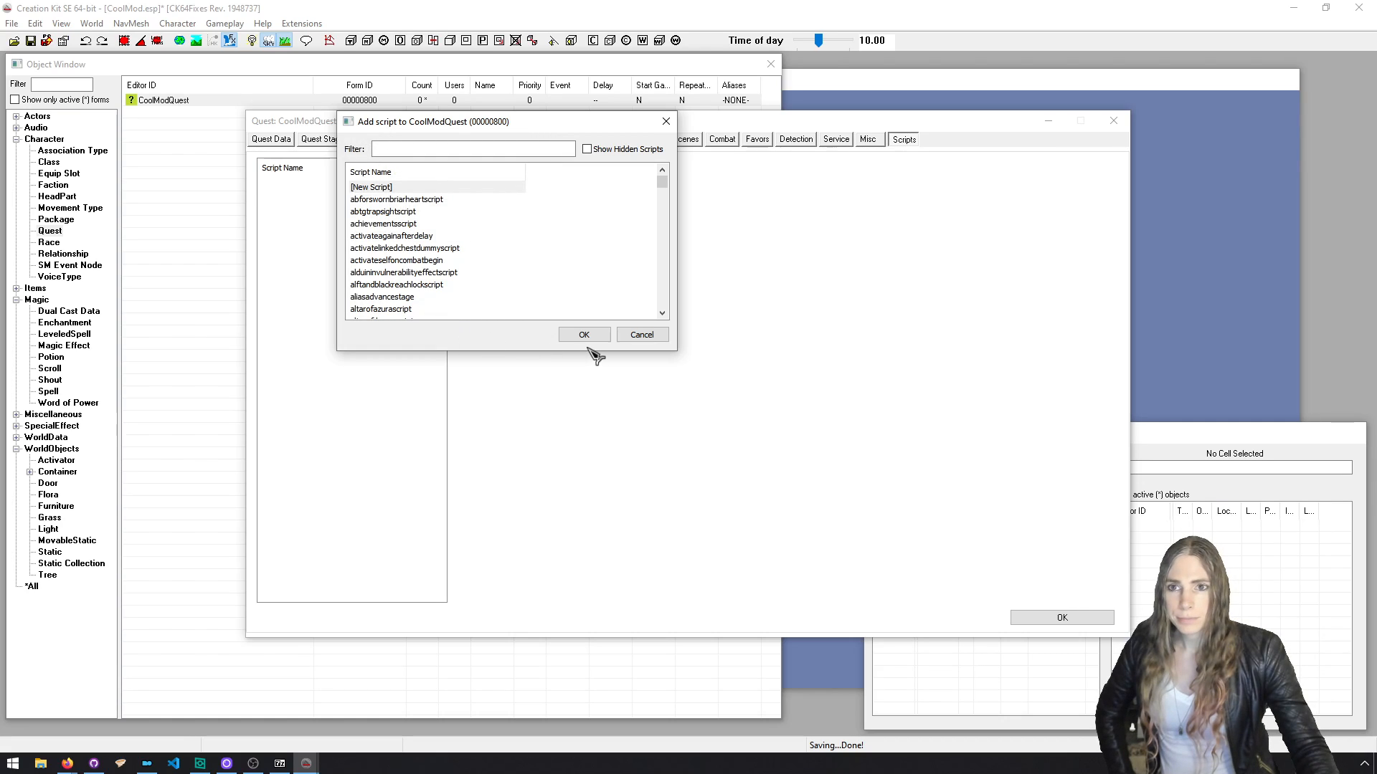
# Create and compile CoolModMCM, dismiss the results, and select it in CoolModQuest's Scripts list.
pyautogui.click(583, 335)
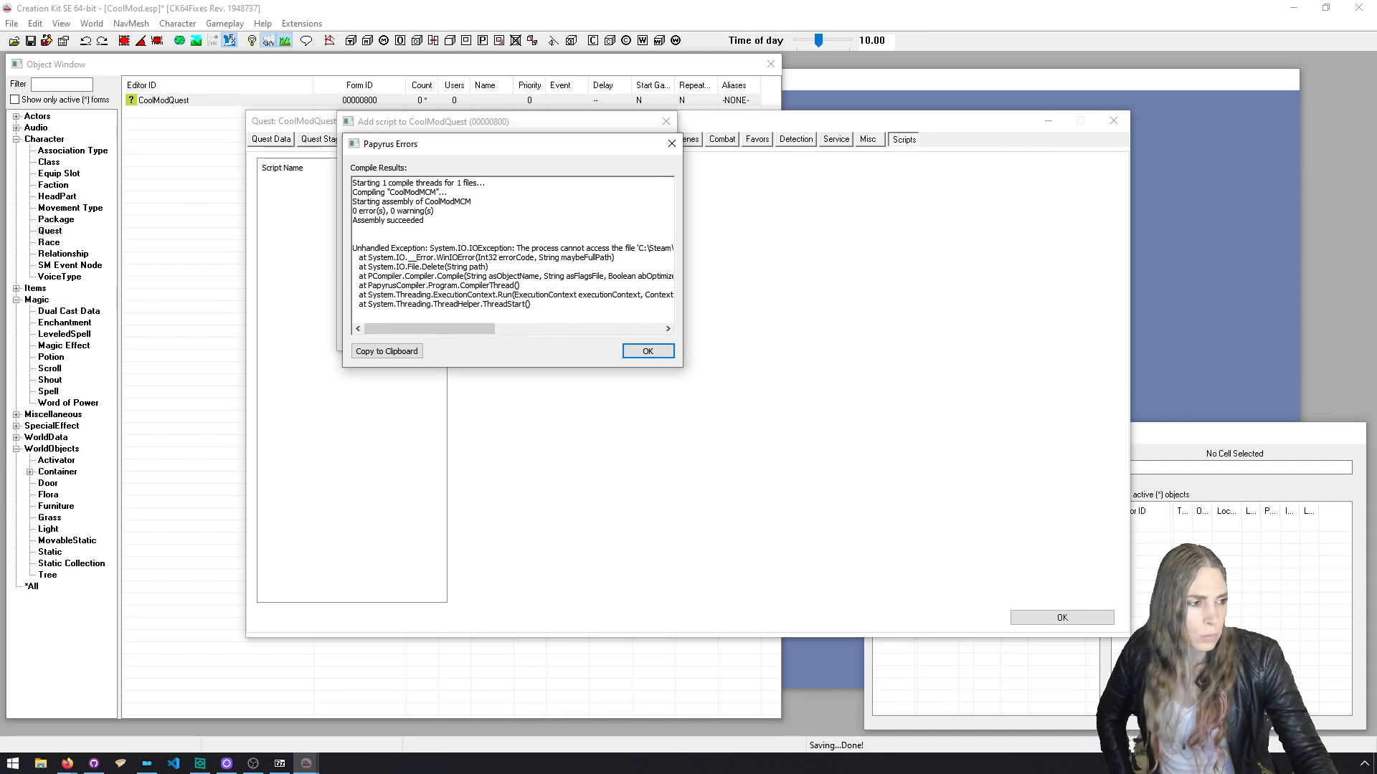
pyautogui.click(647, 351)
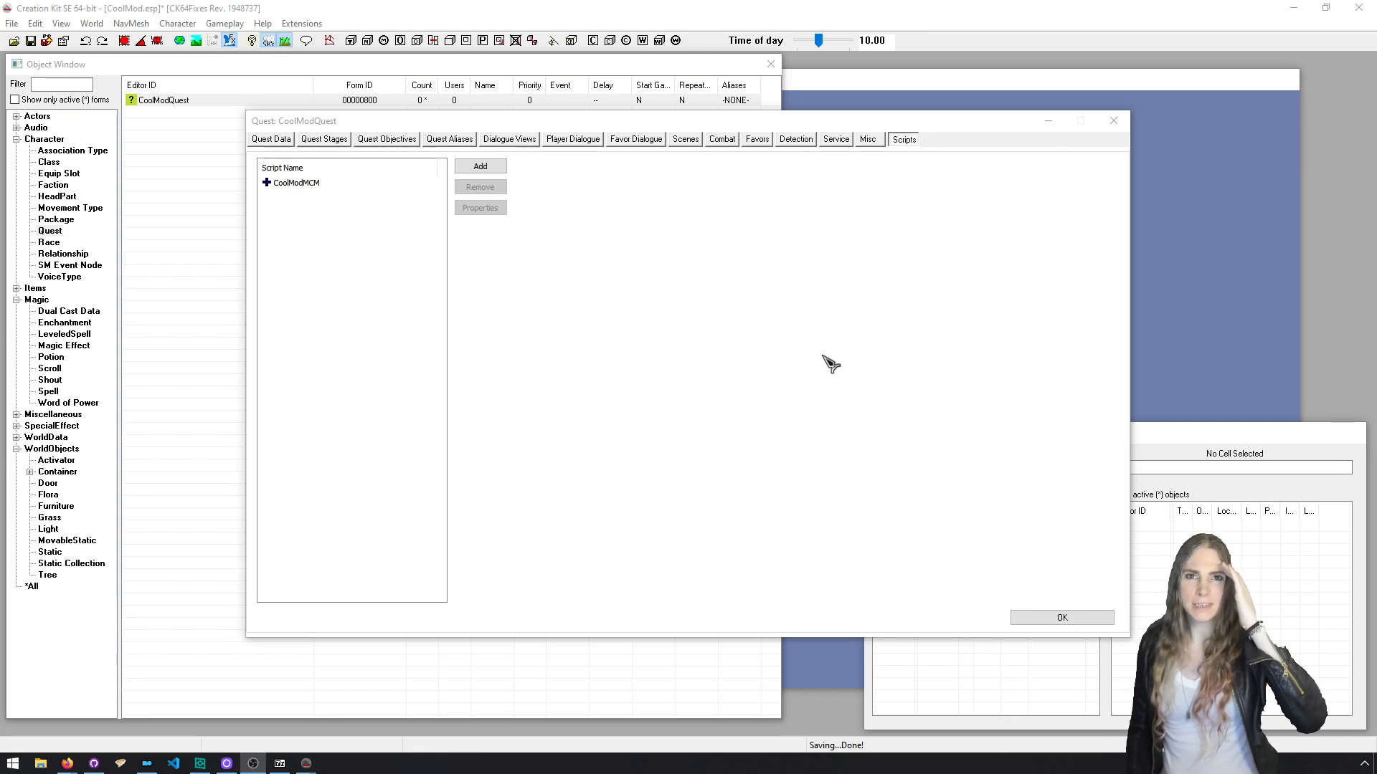
pyautogui.moveTo(941, 479)
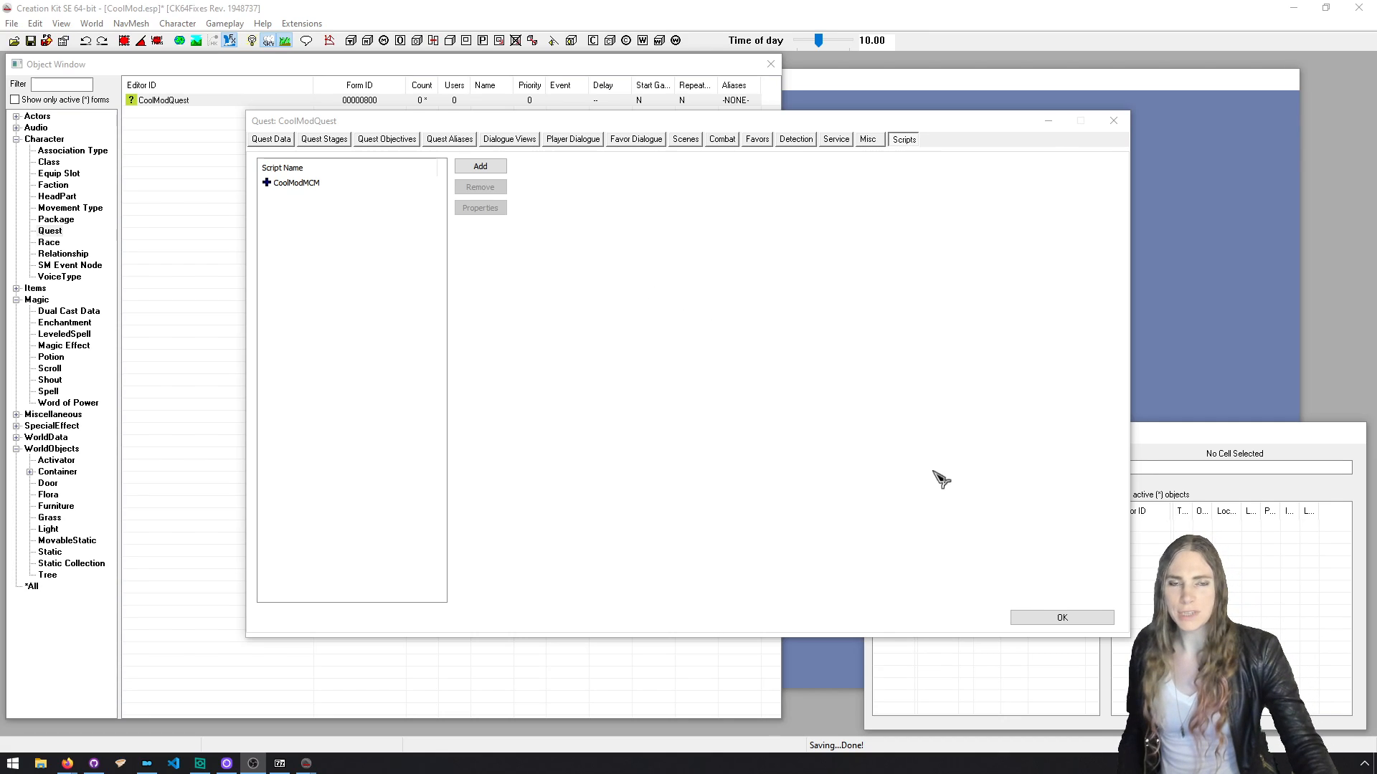
pyautogui.click(1061, 618)
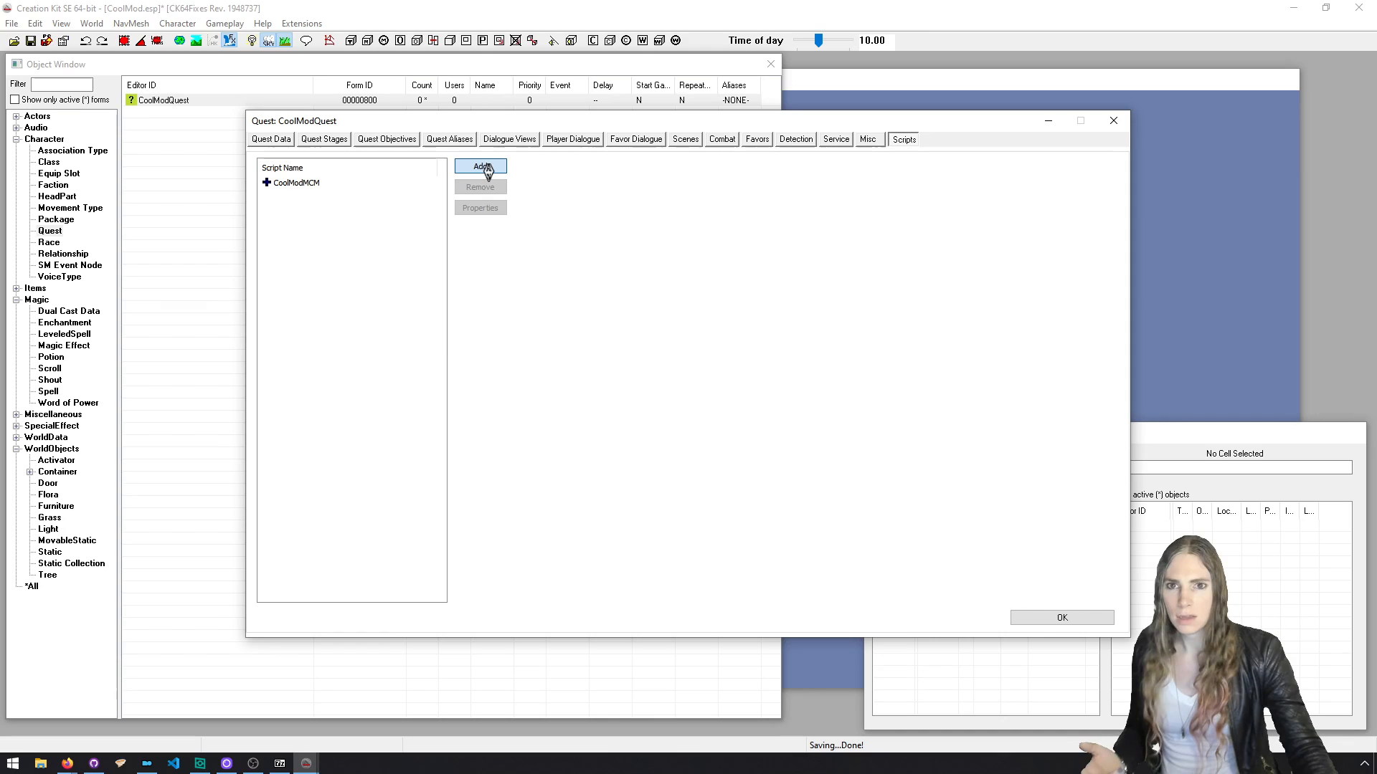
pyautogui.click(481, 167)
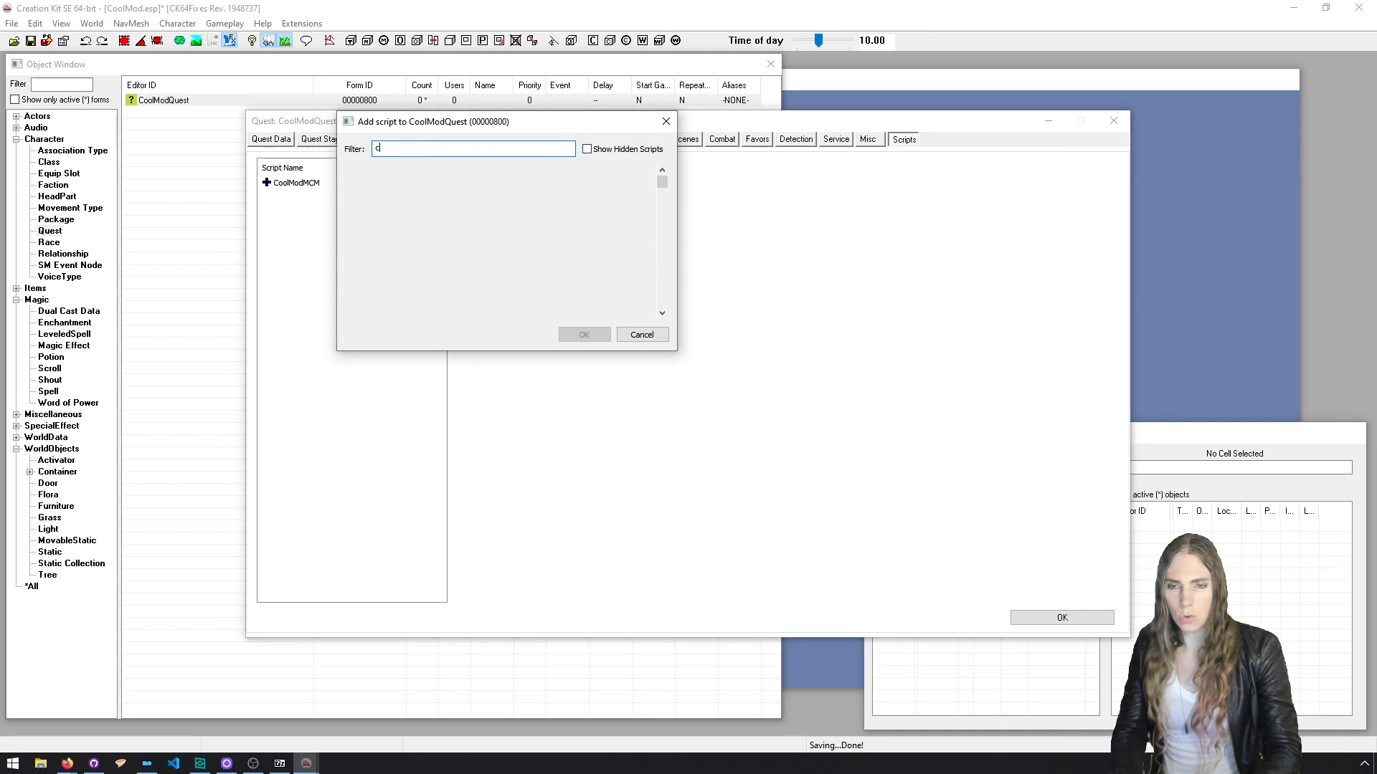
pyautogui.write('ool')
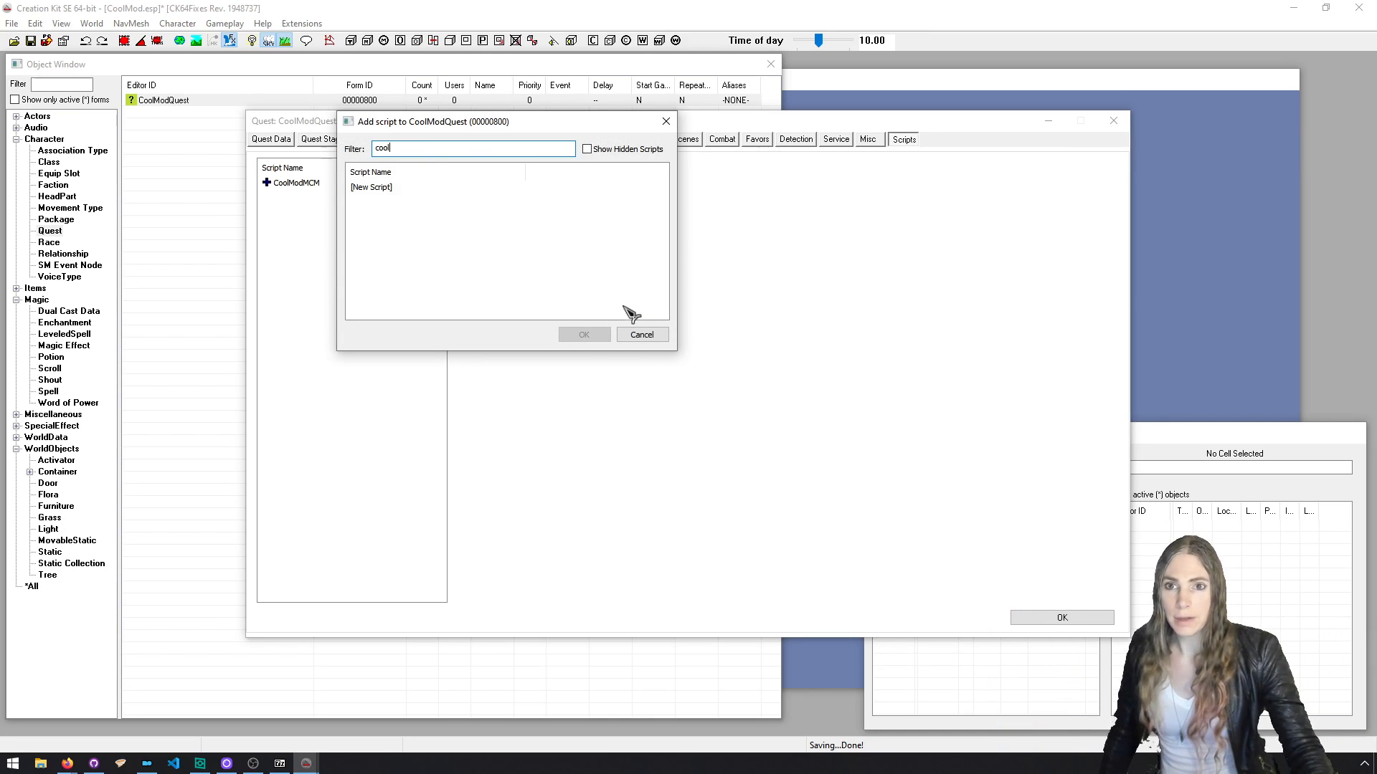
pyautogui.click(641, 335)
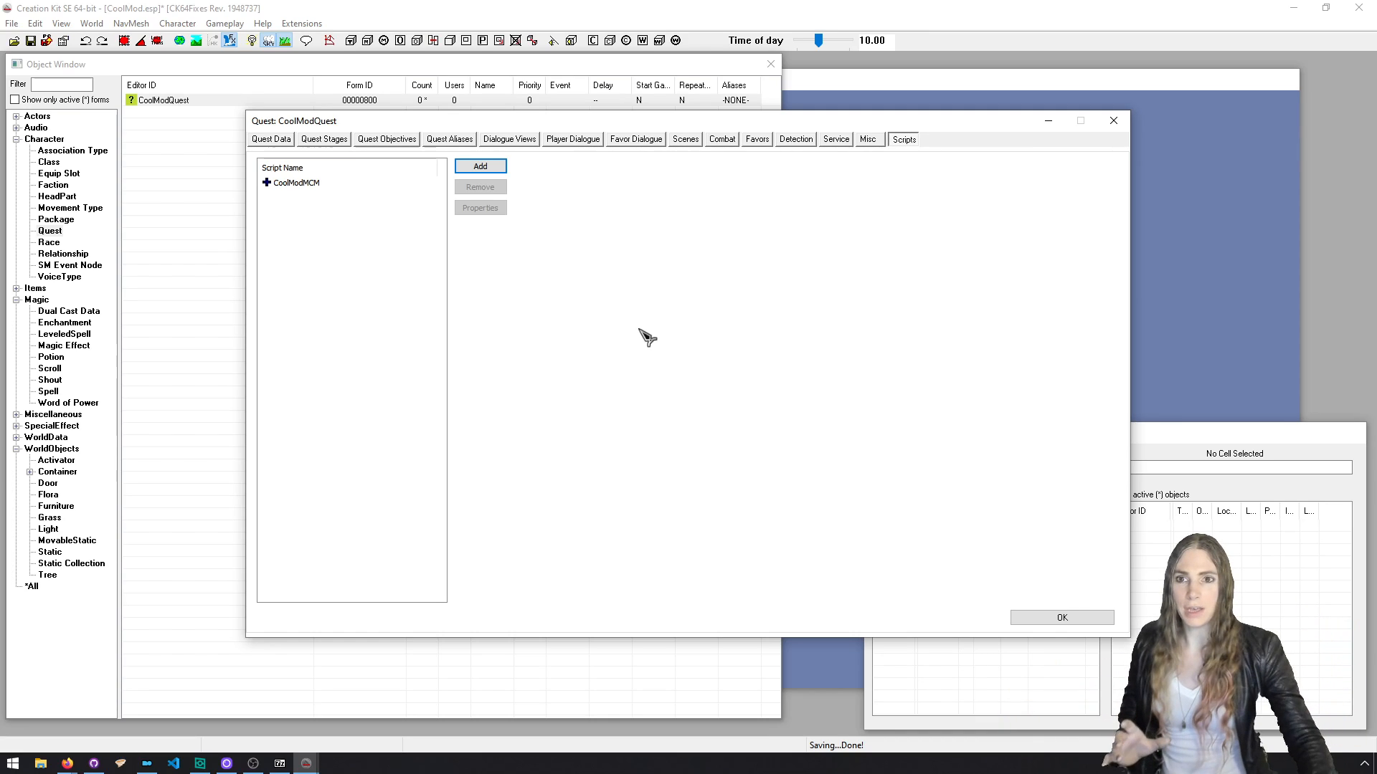
pyautogui.click(298, 183)
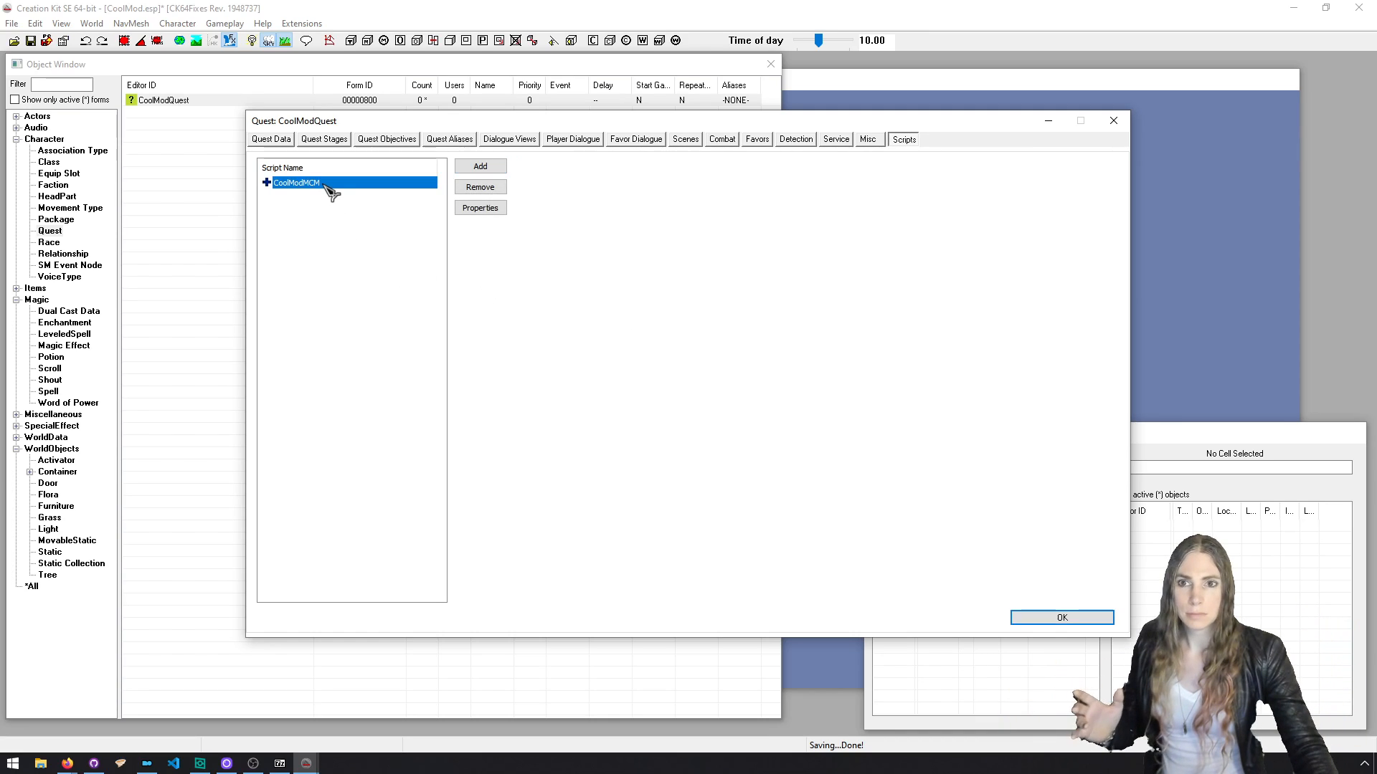
pyautogui.moveTo(456, 202)
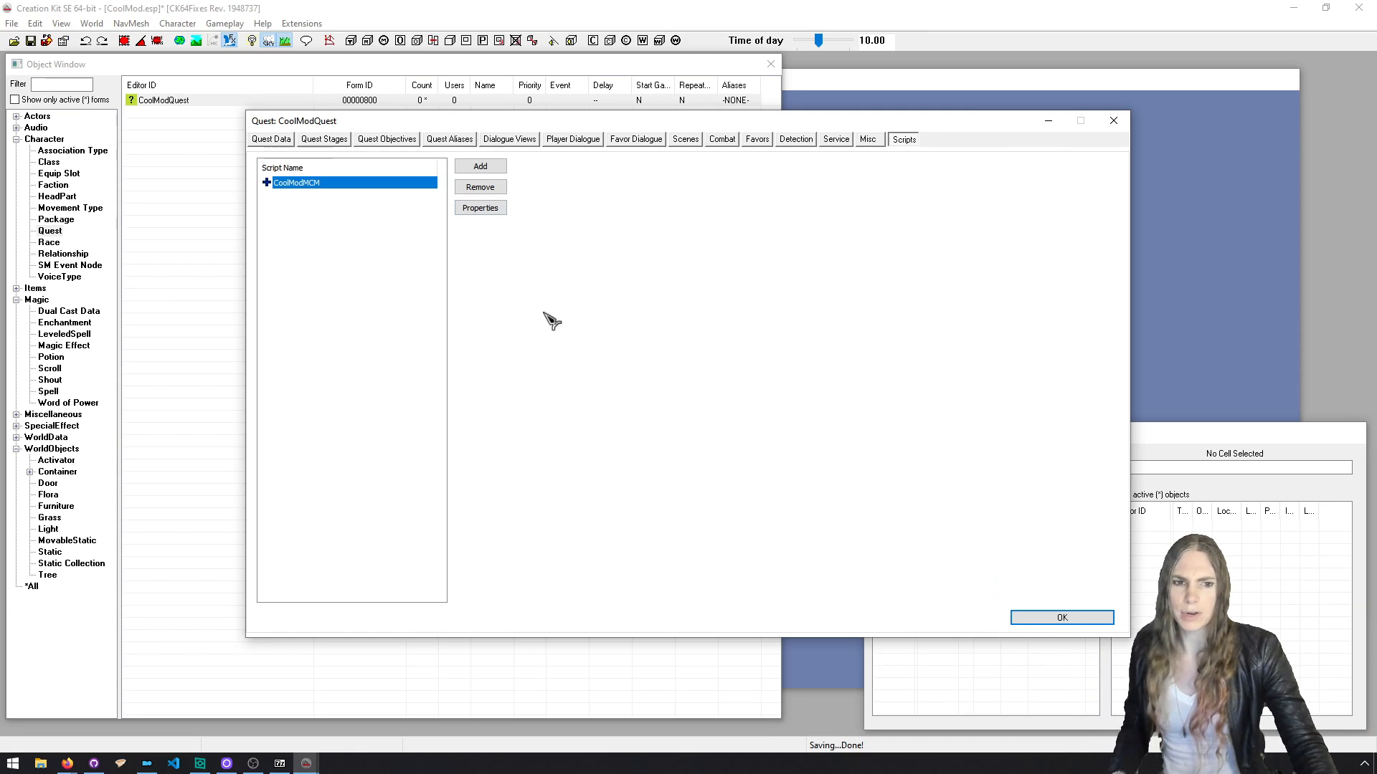
# Edit CoolModMCM's source and begin replacing 'Quest' with SKI_ConfigBase in Notepad.
pyautogui.rightClick(296, 183)
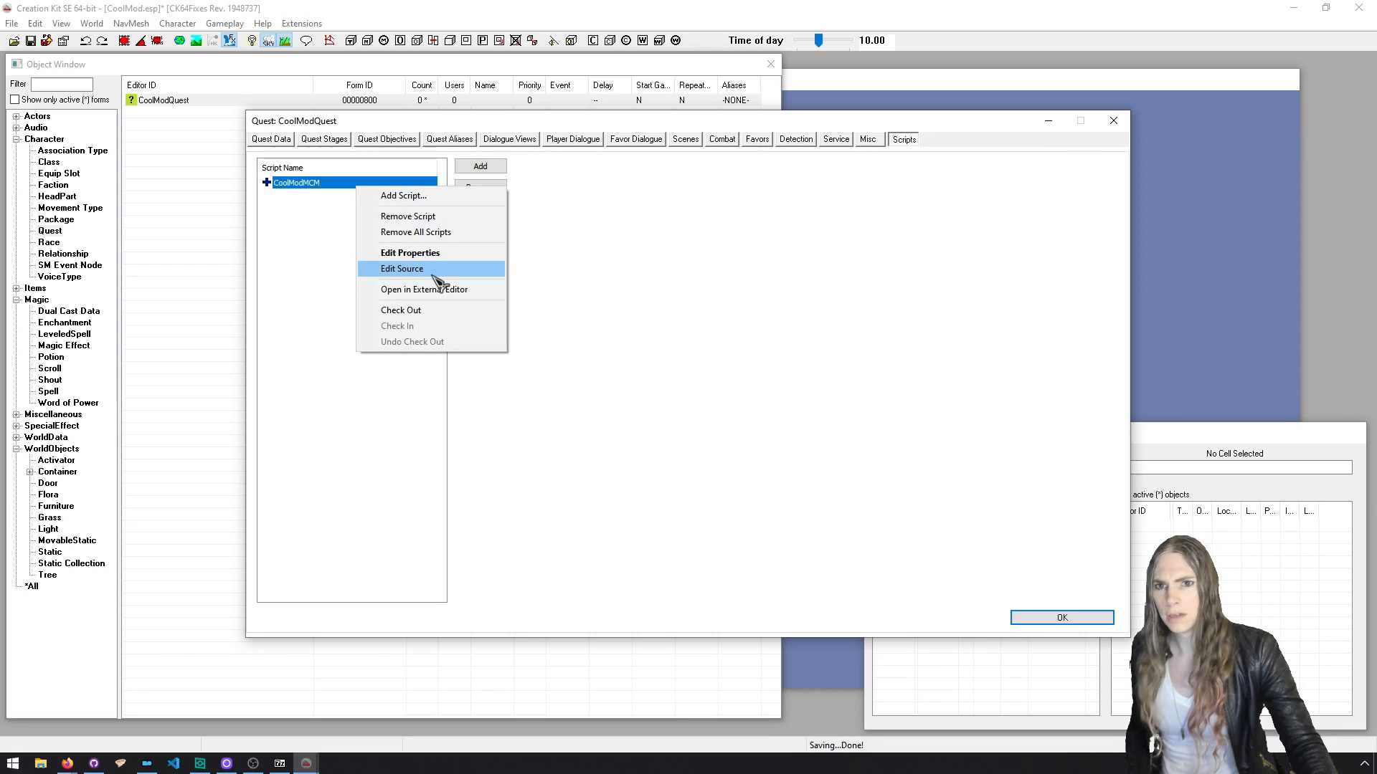
pyautogui.click(402, 269)
pyautogui.write('Scriptname CoolModMCM extends Quest')
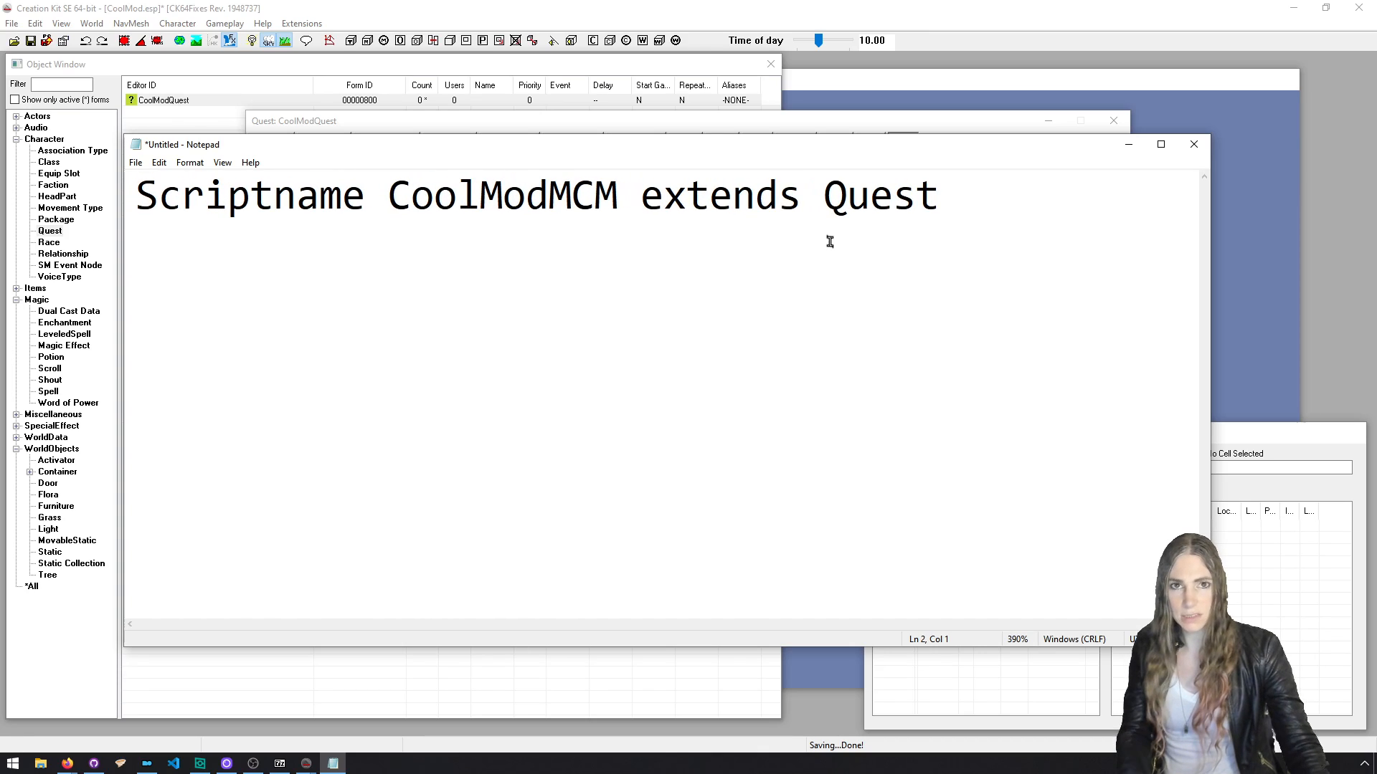
pyautogui.write('SKI_Co')
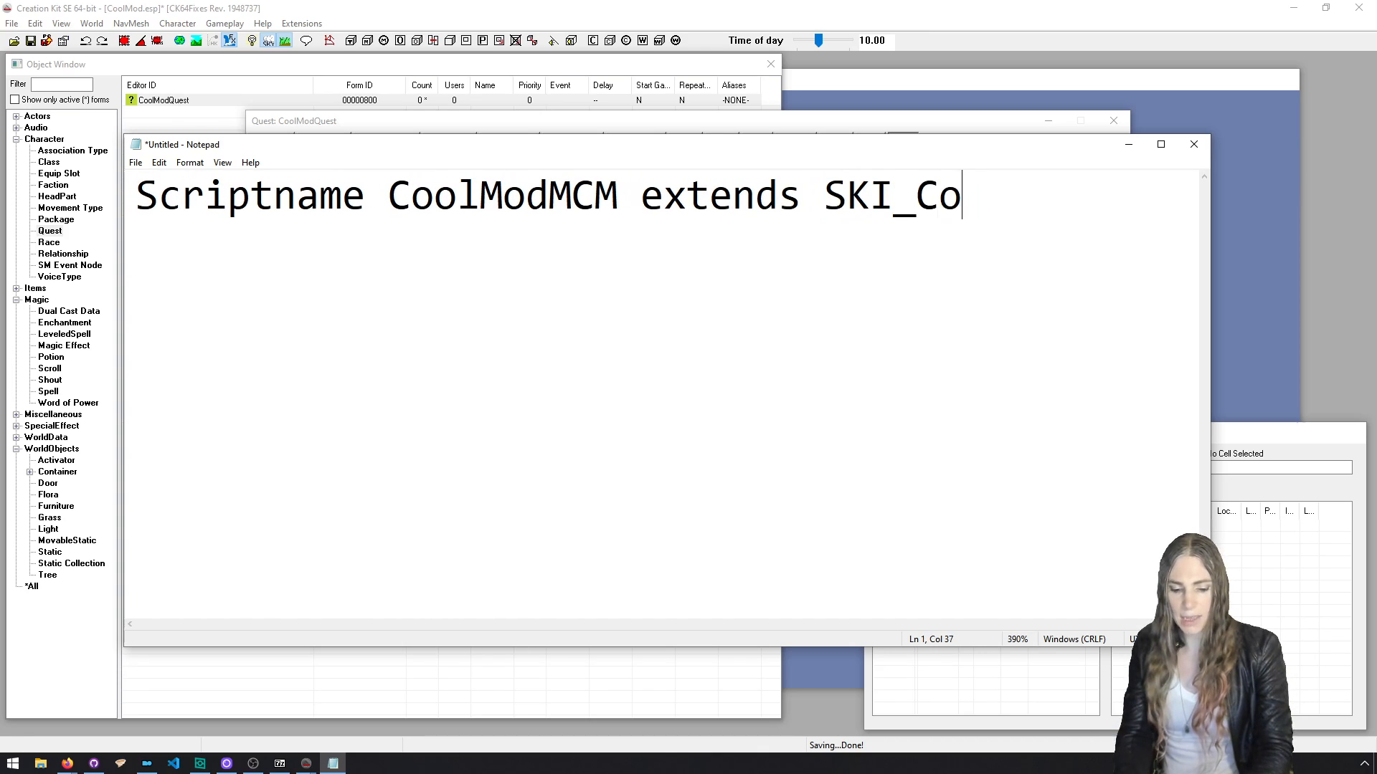
# Finish the header as 'Scriptname CoolModMCM extends SKI_ConfigBase'.
pyautogui.write('nfigBase')
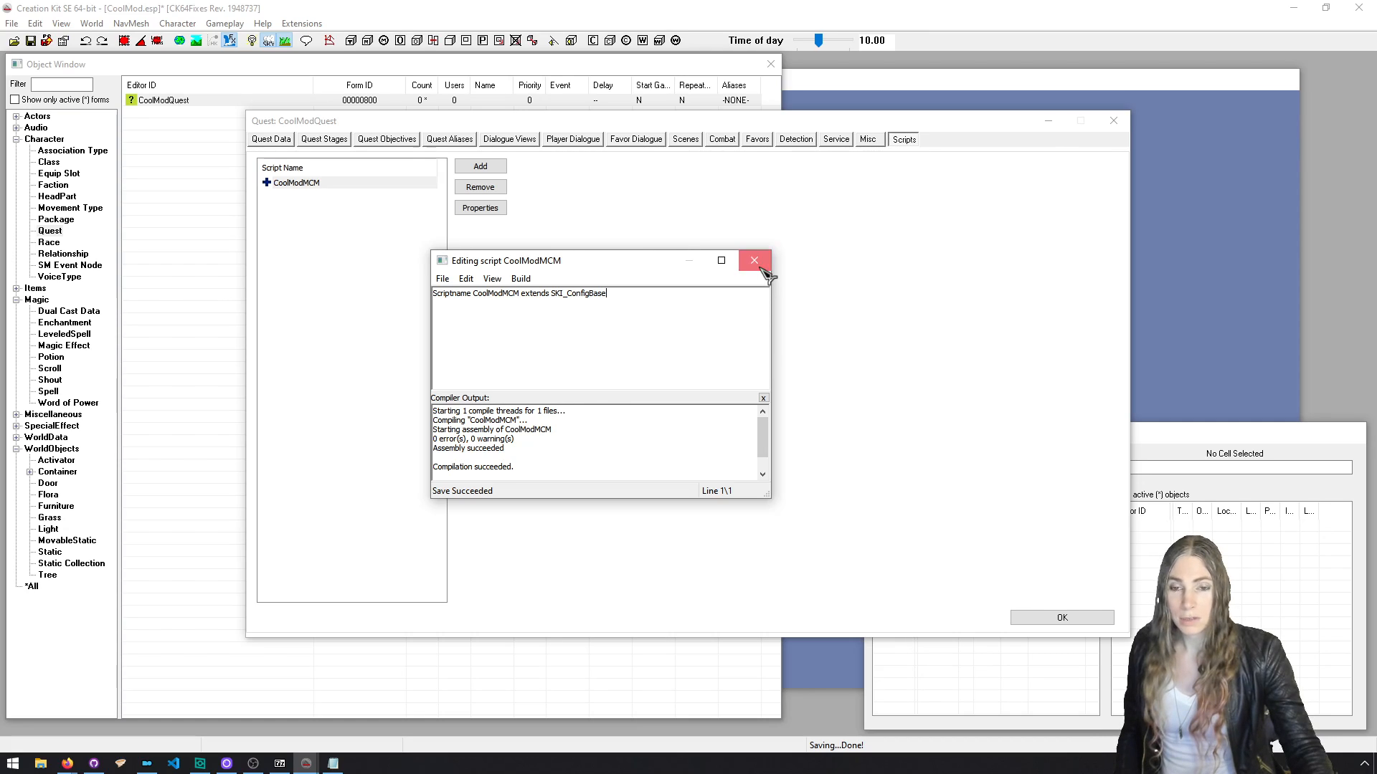
# Close the script editor and look over CoolModMCM's Pages property, then close the properties.
pyautogui.click(754, 261)
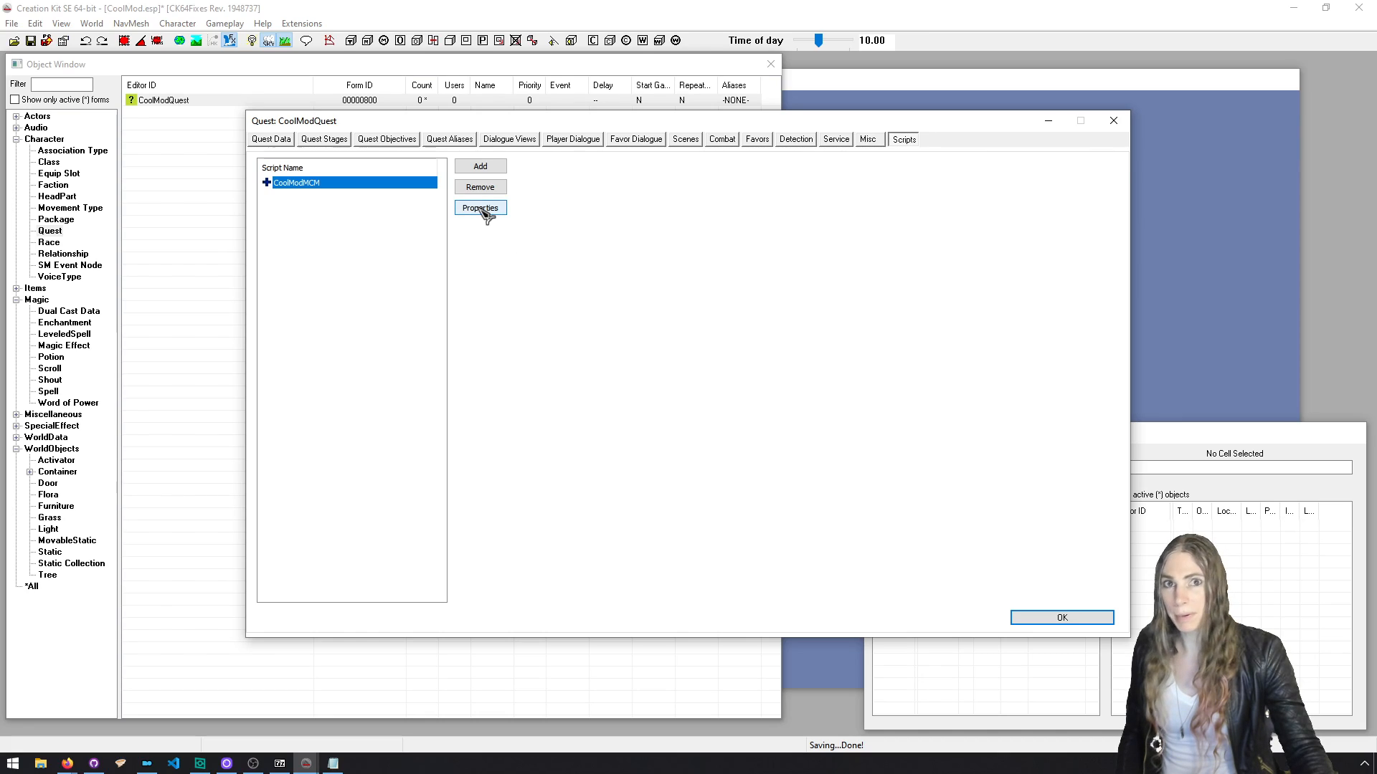
pyautogui.click(480, 208)
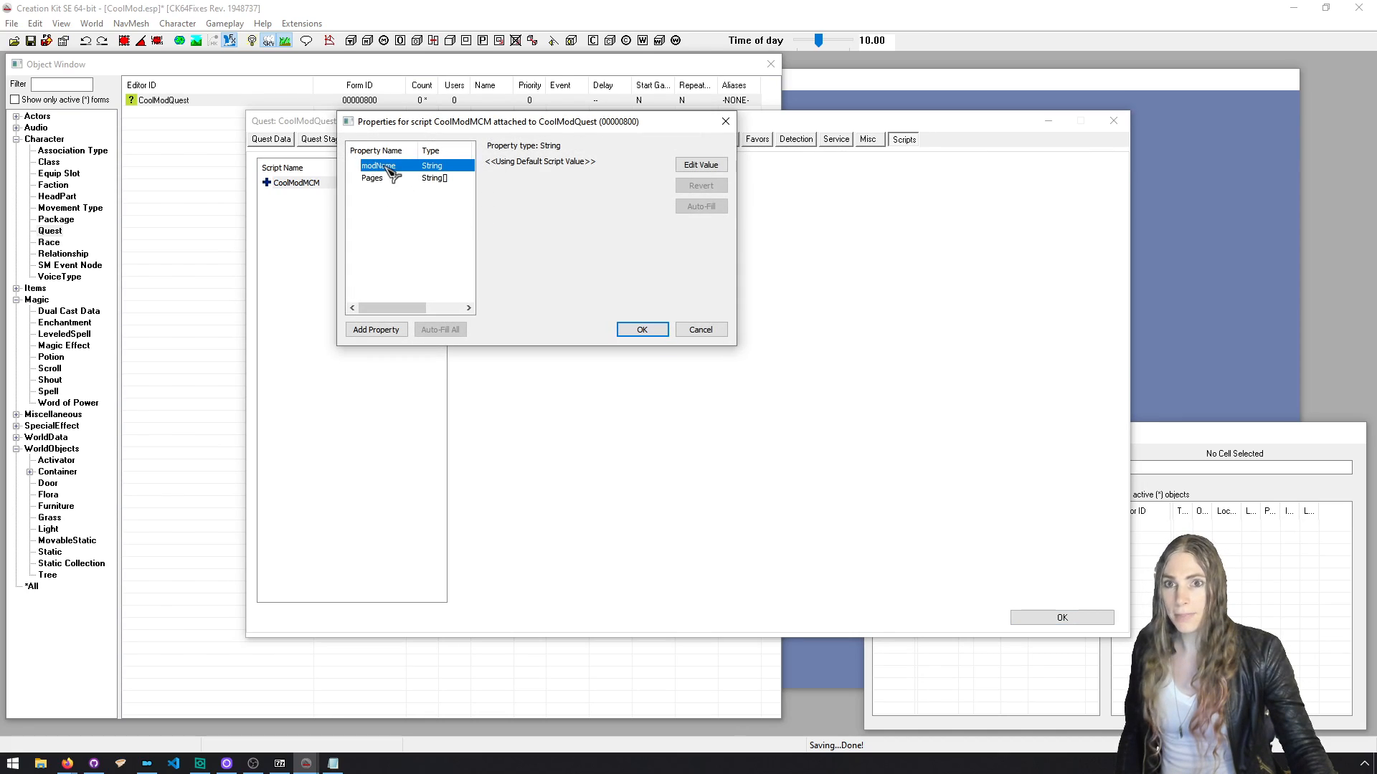
pyautogui.click(372, 179)
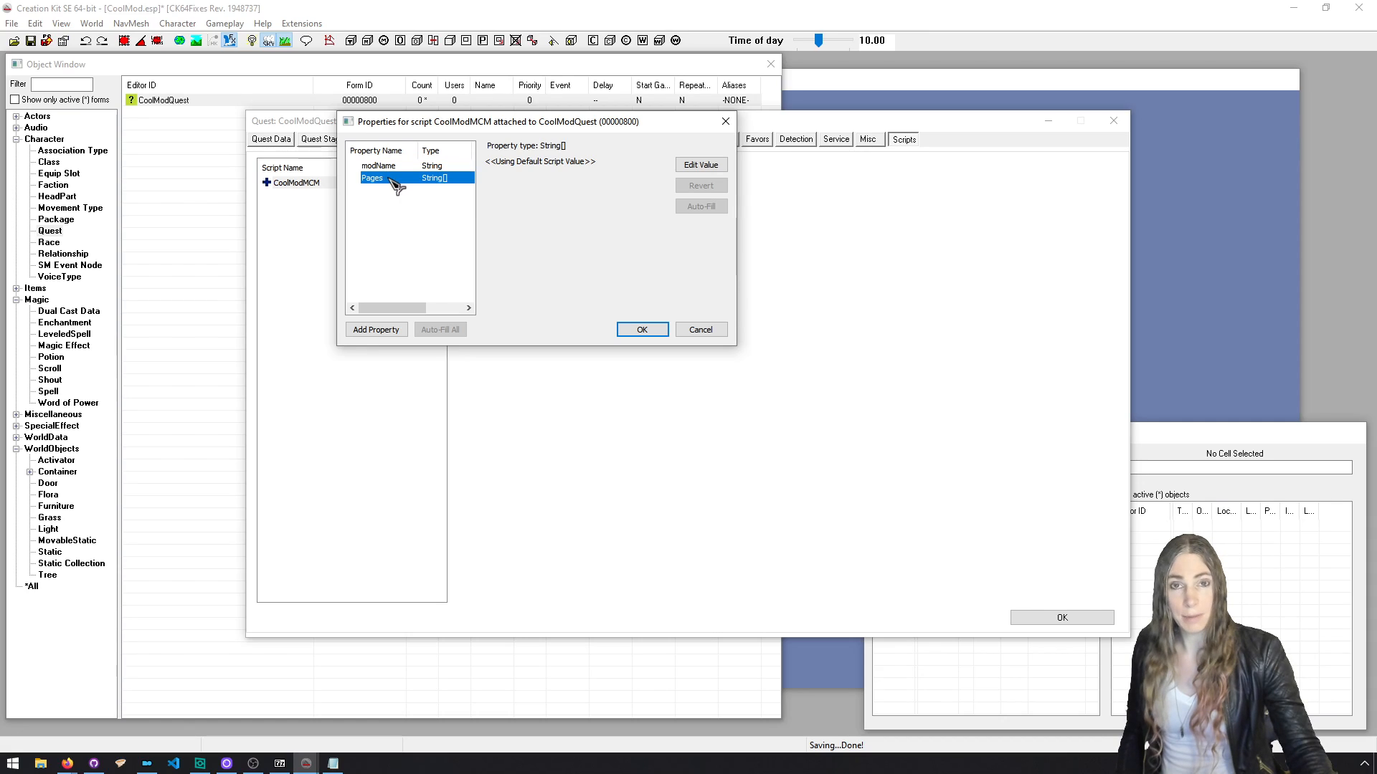
pyautogui.click(378, 165)
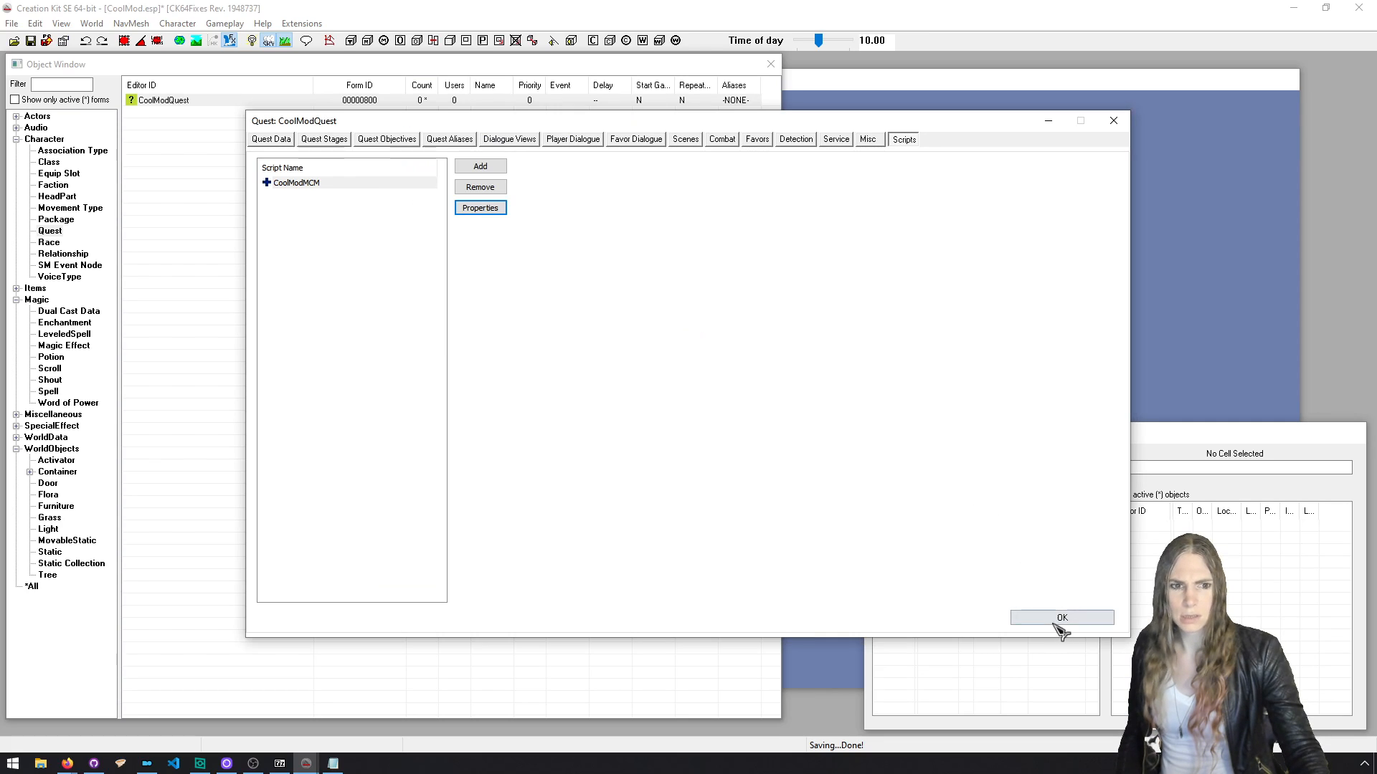
# Save CoolModQuest, reopen it, inspect the modName property, and cancel.
pyautogui.click(1060, 617)
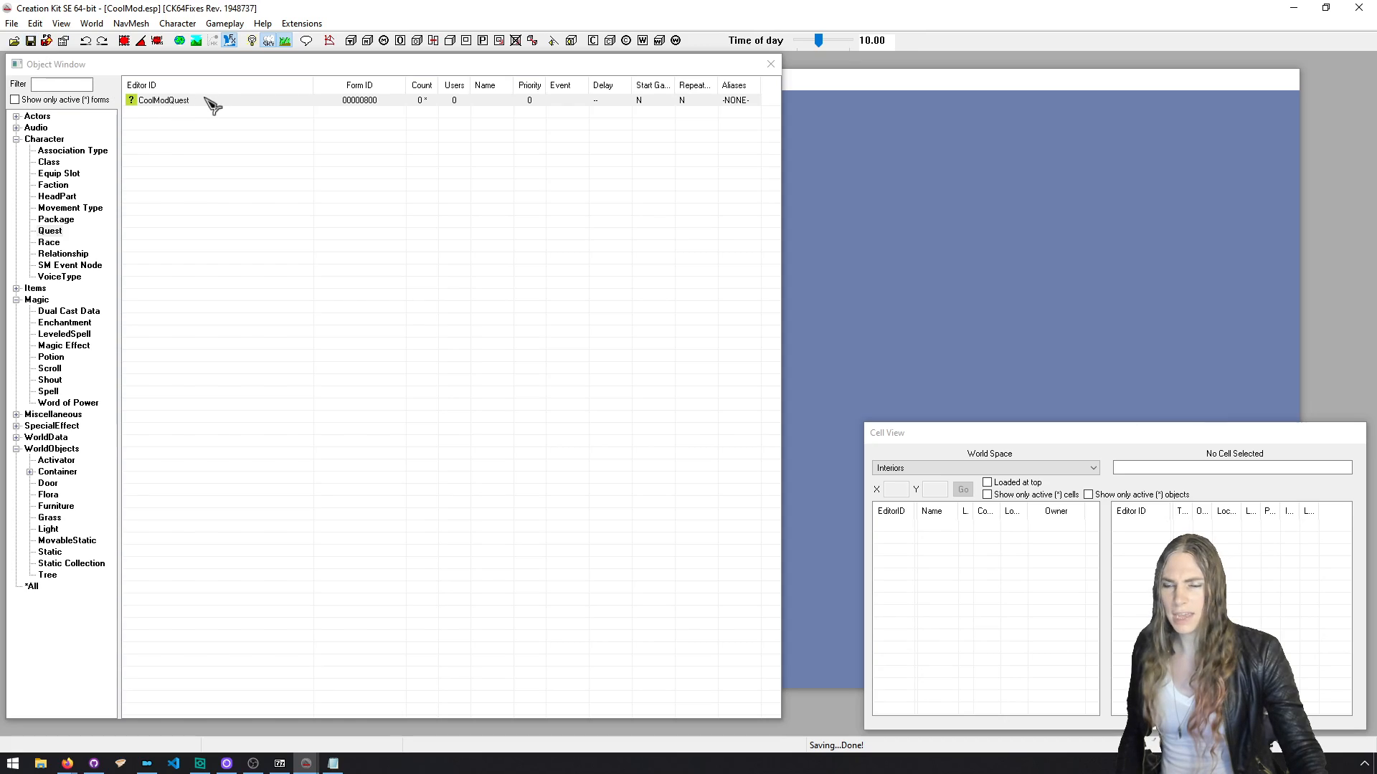
pyautogui.rightClick(163, 99)
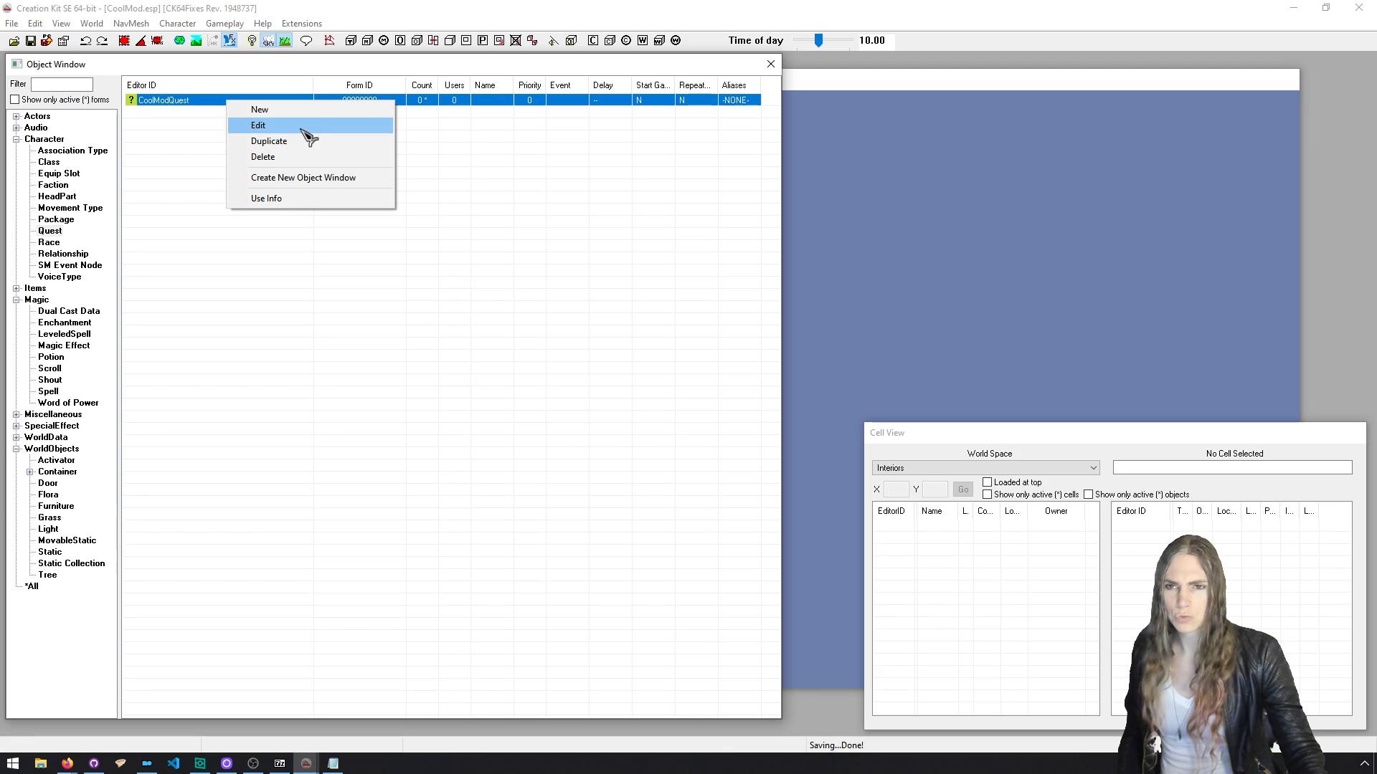
pyautogui.click(258, 125)
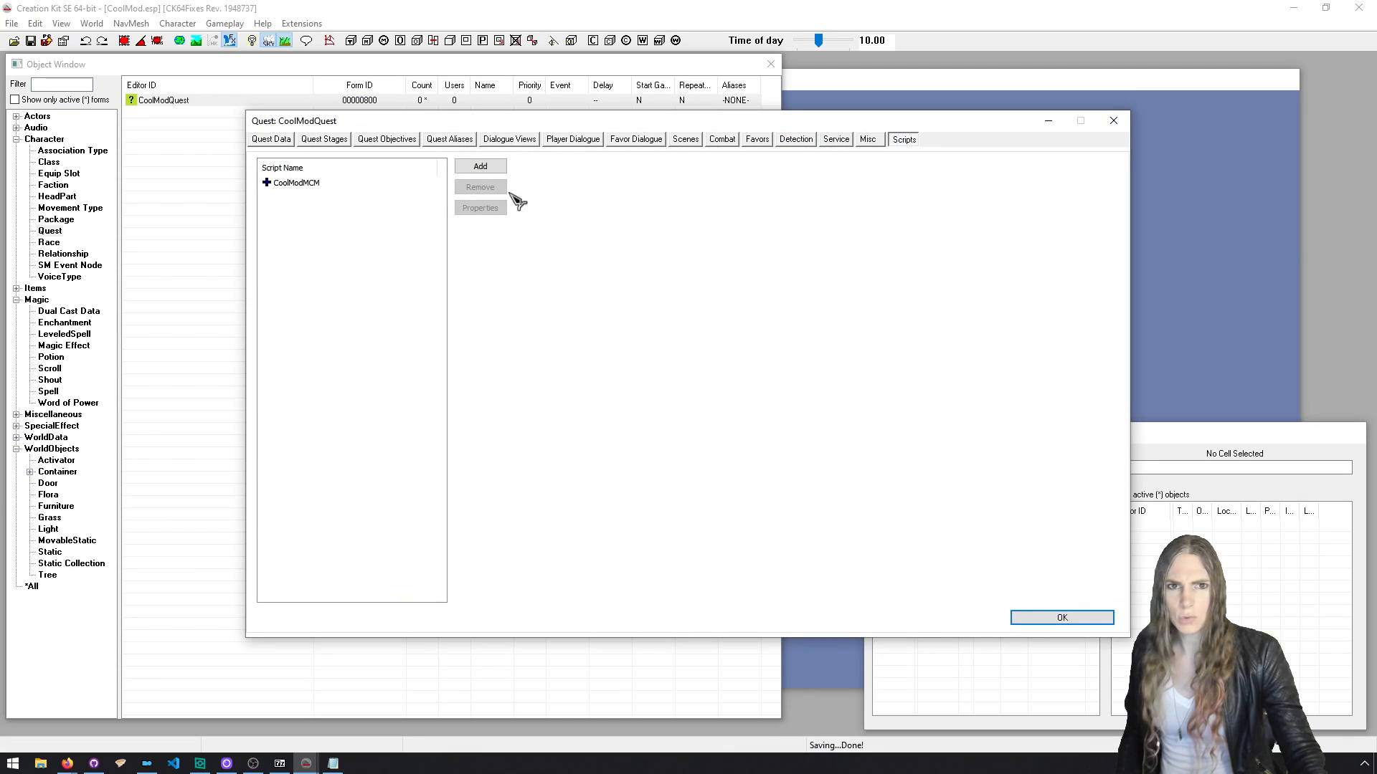
pyautogui.click(480, 207)
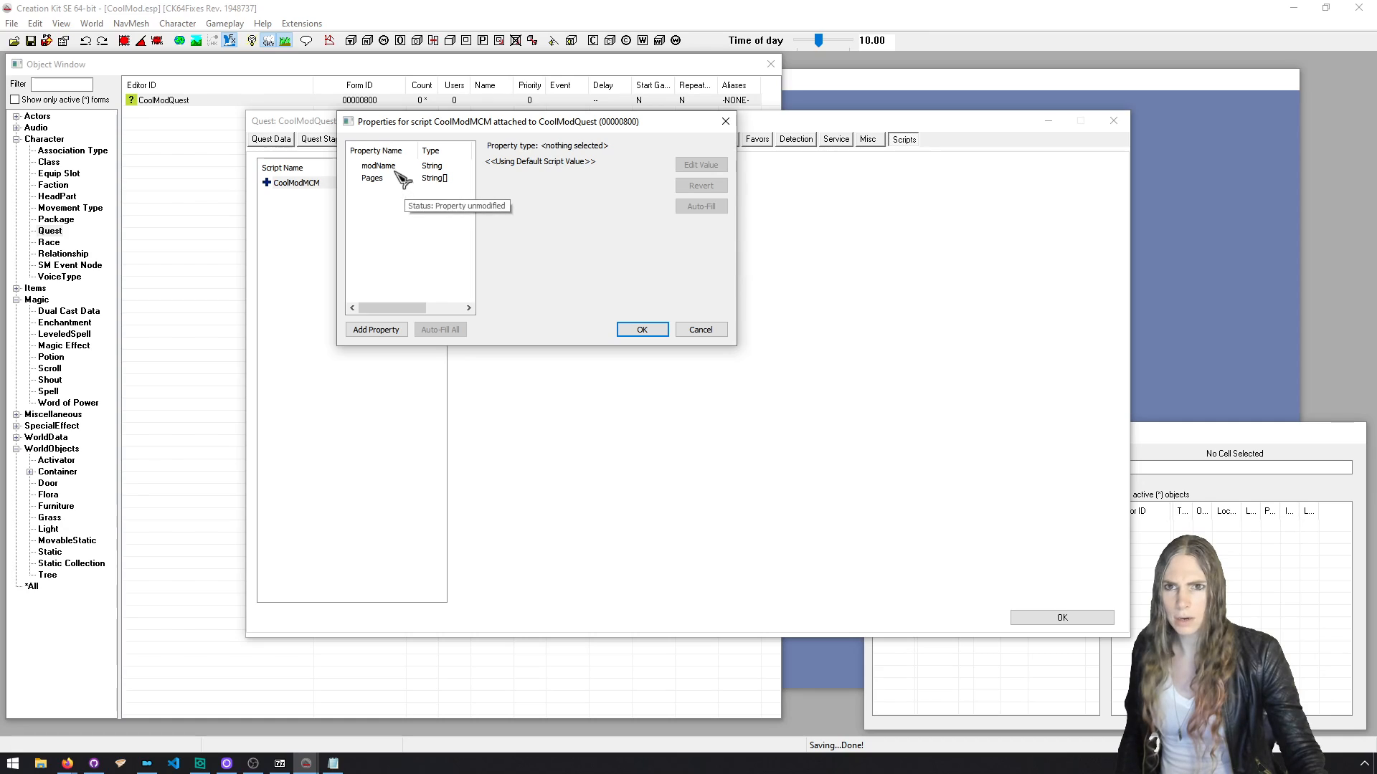
pyautogui.click(379, 165)
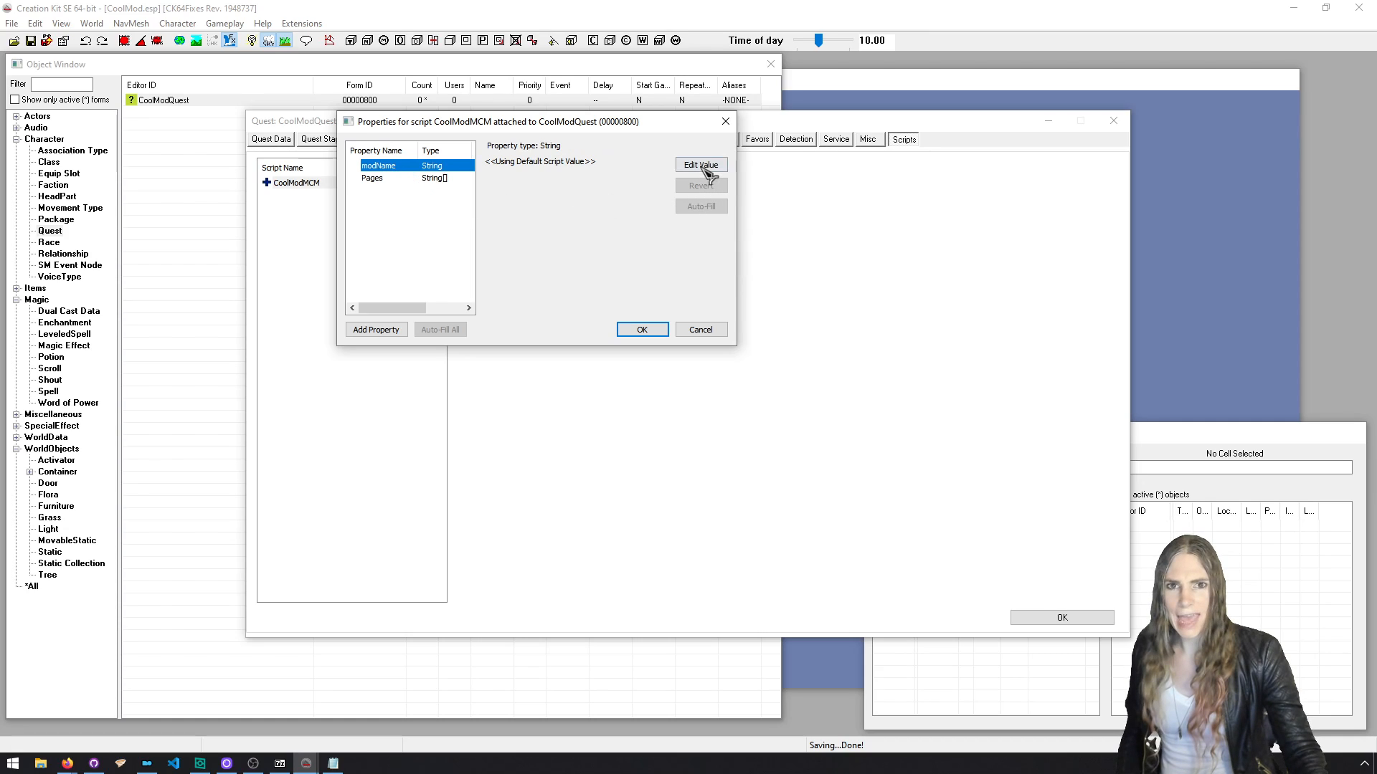
pyautogui.moveTo(696, 316)
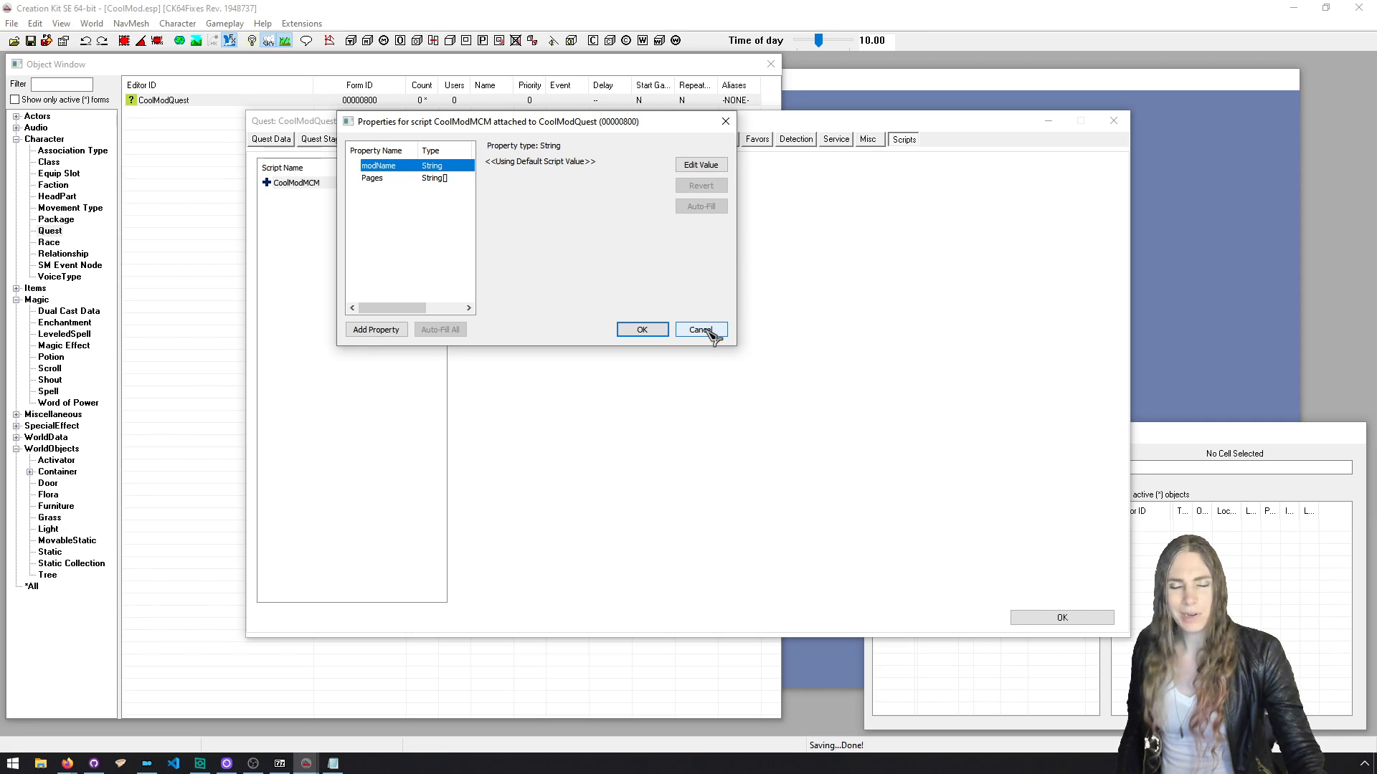
pyautogui.click(699, 329)
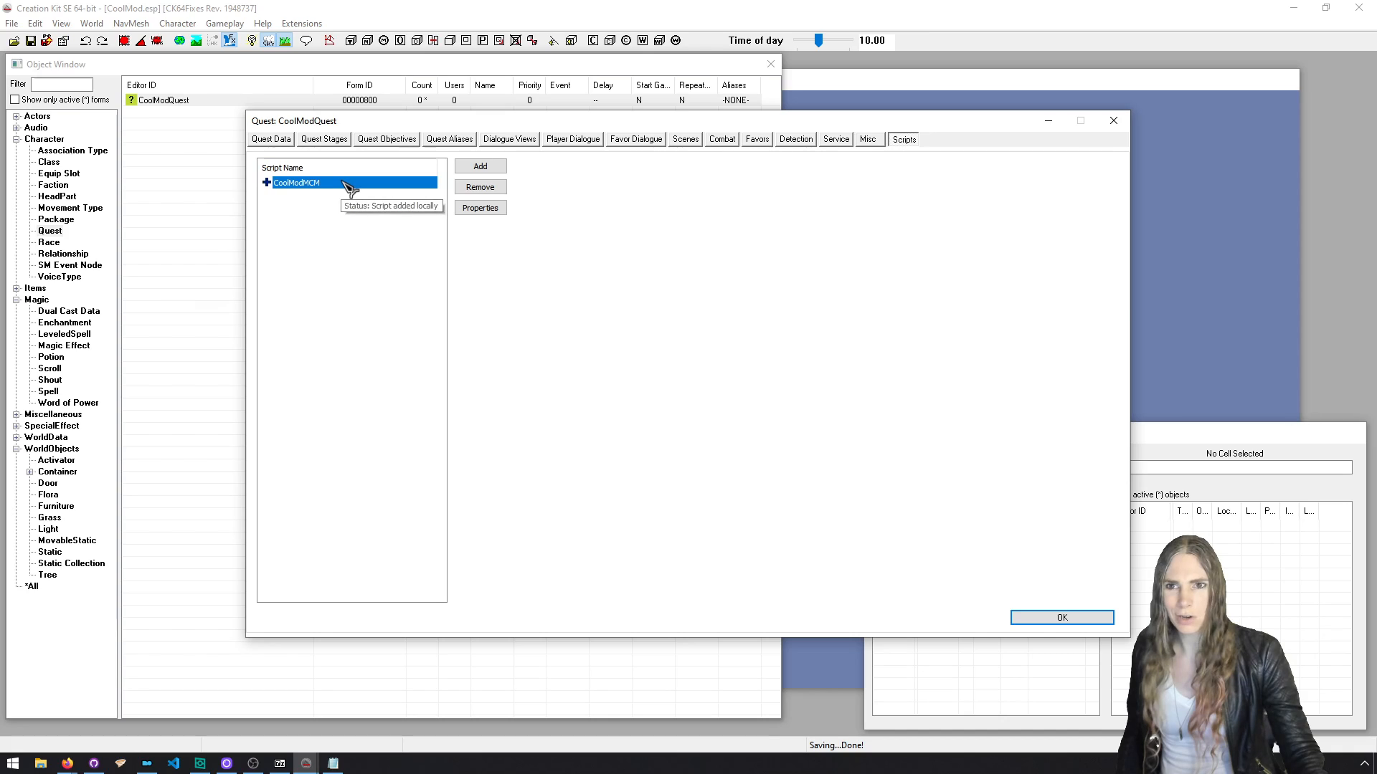
pyautogui.moveTo(634, 306)
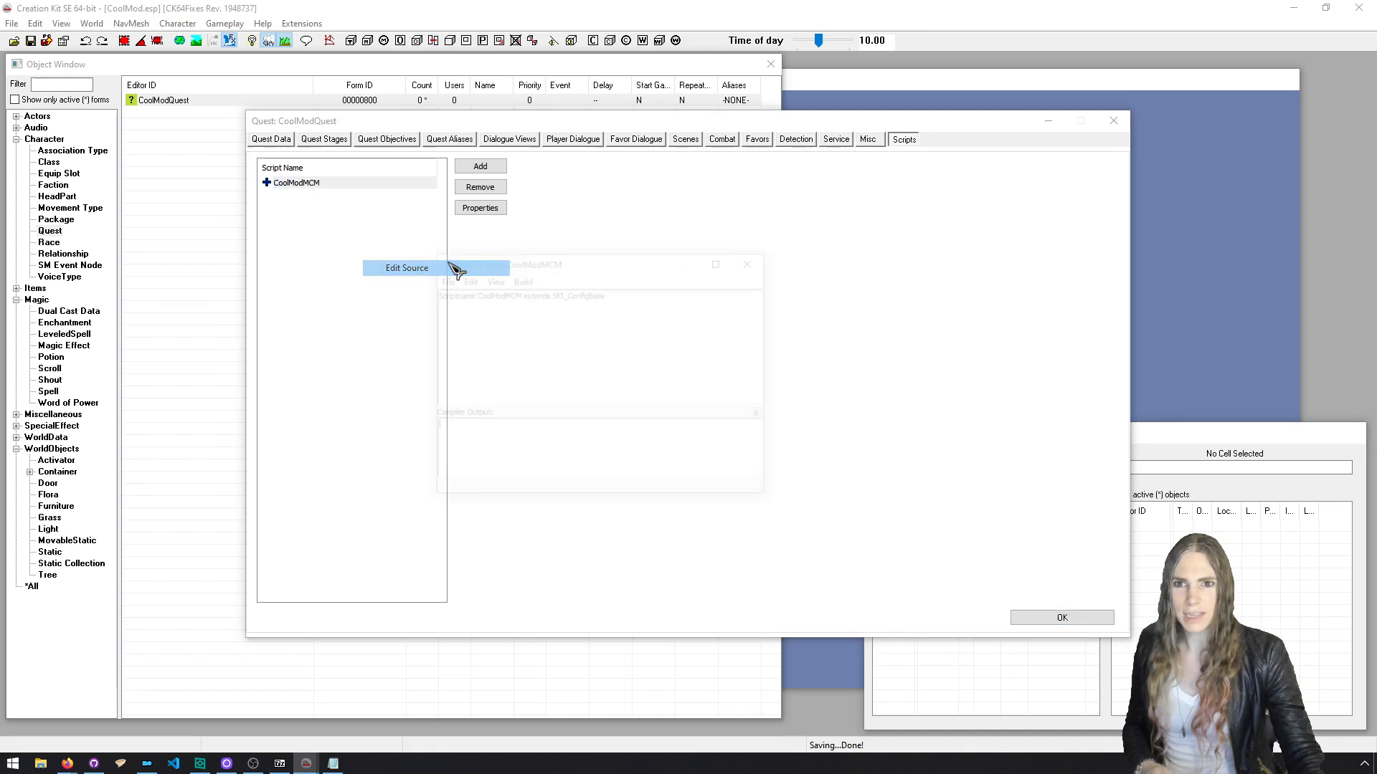
# Open CoolModMCM.psc via Edit Source in VS Code and save it.
pyautogui.click(407, 268)
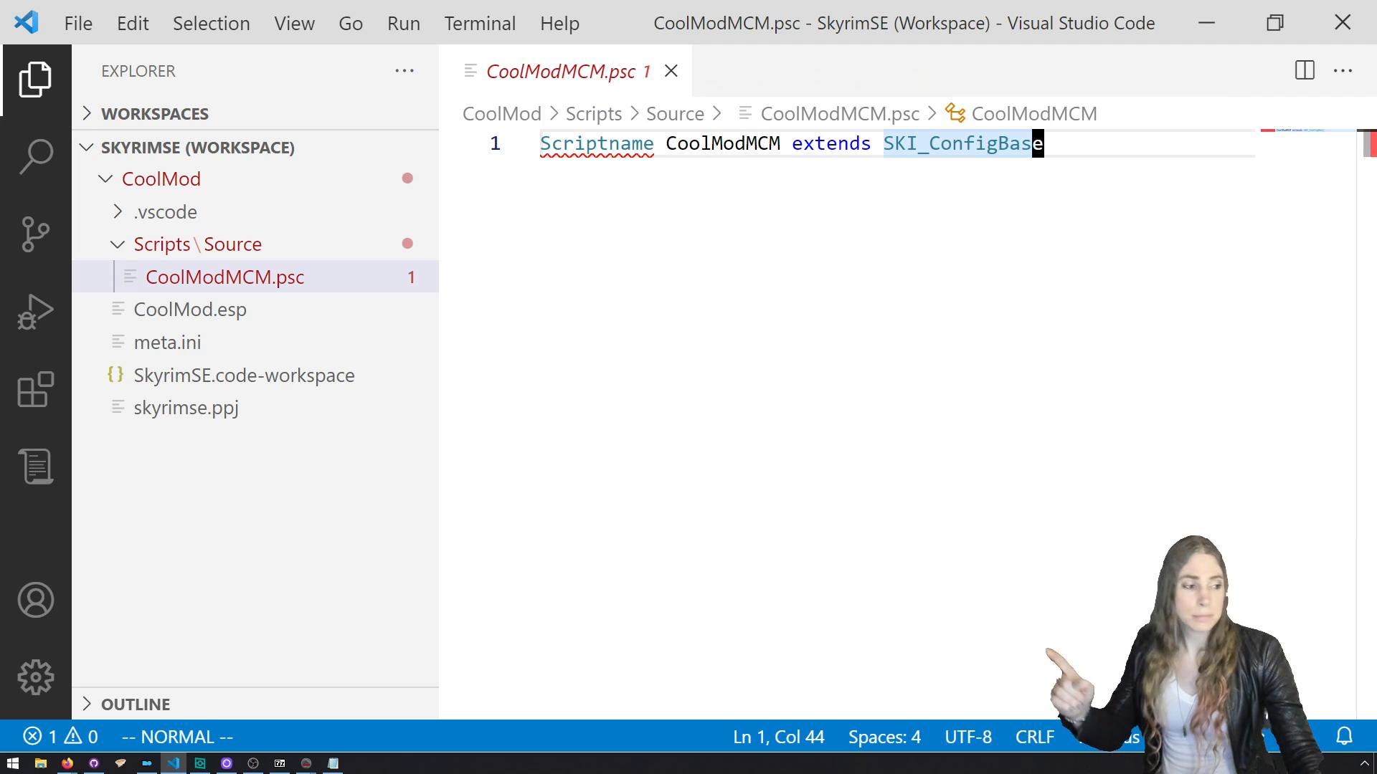
pyautogui.press('ctrl+s')
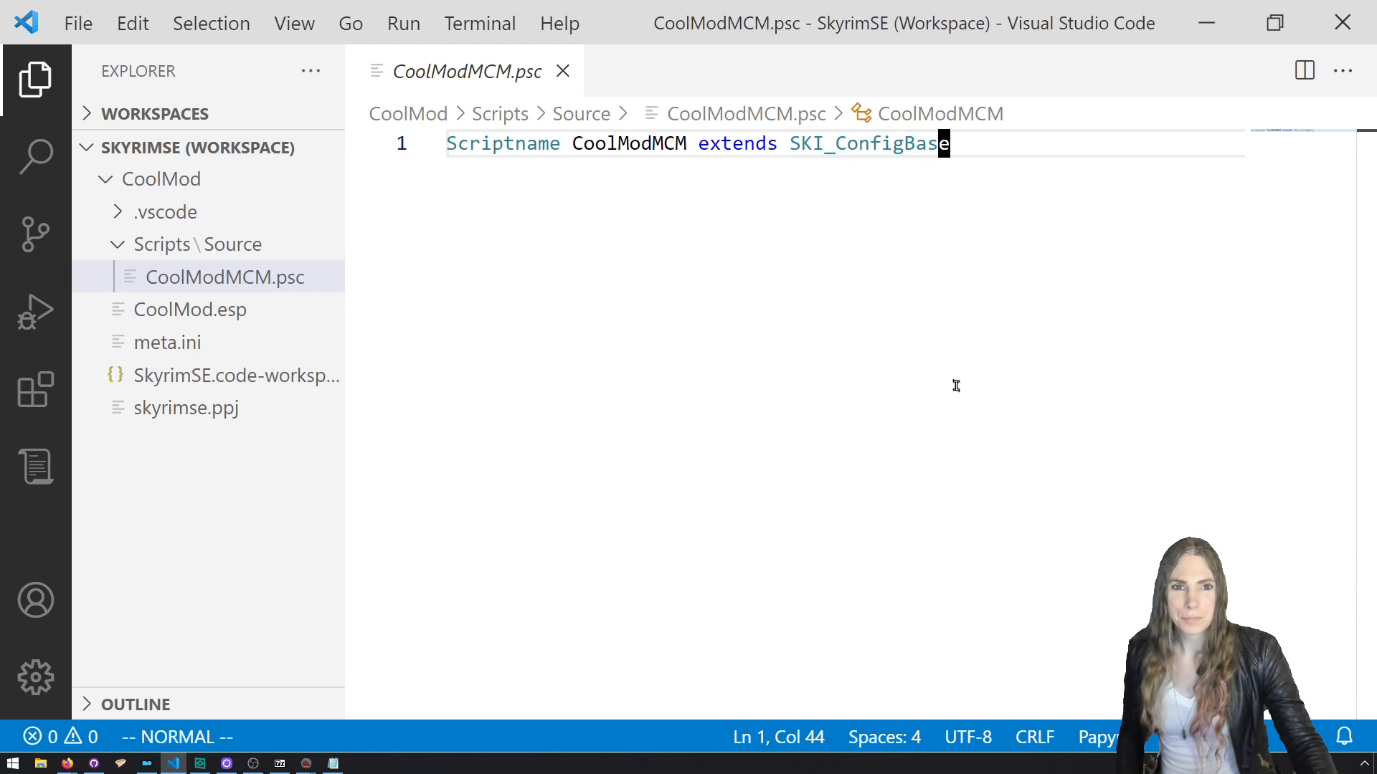
# Add an Event OnConfigInit block below the Scriptname header.
pyautogui.press('Enter')
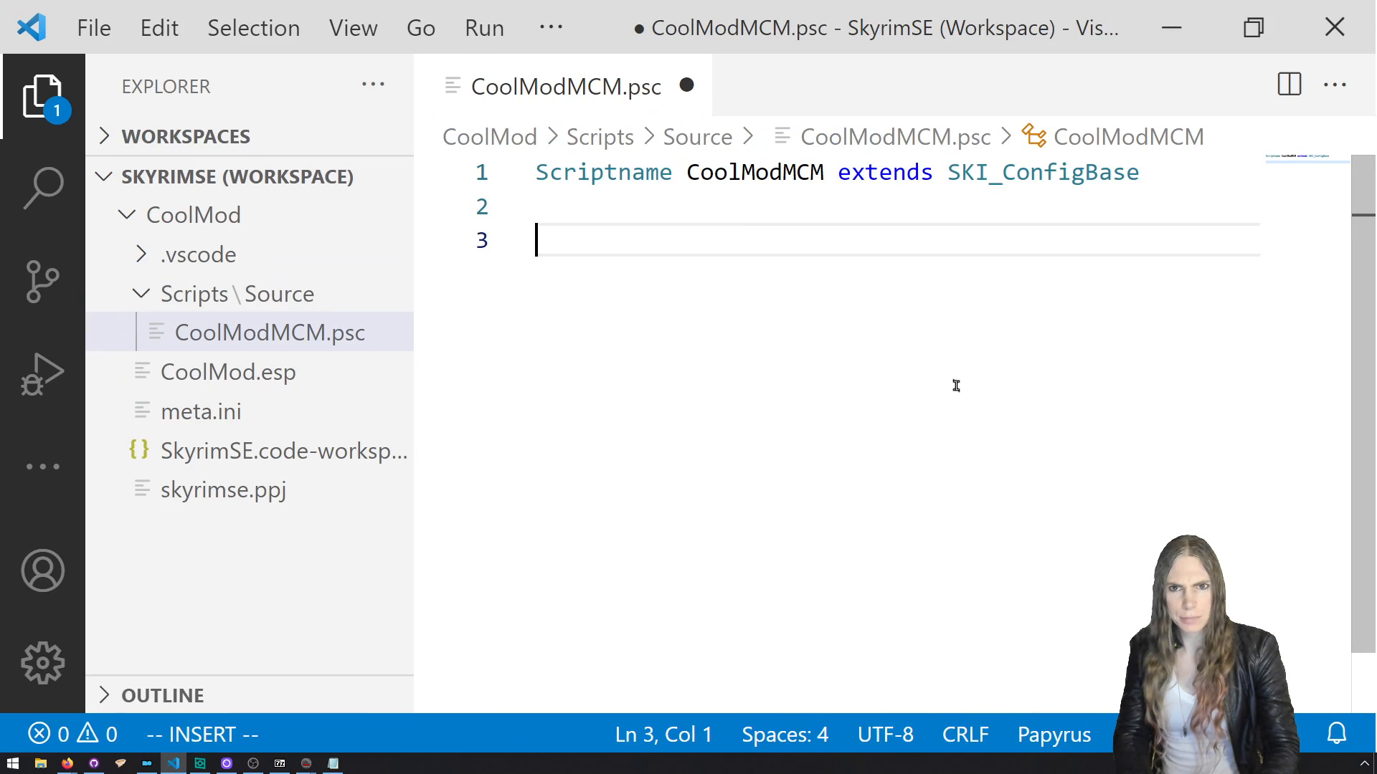
pyautogui.write('Ev')
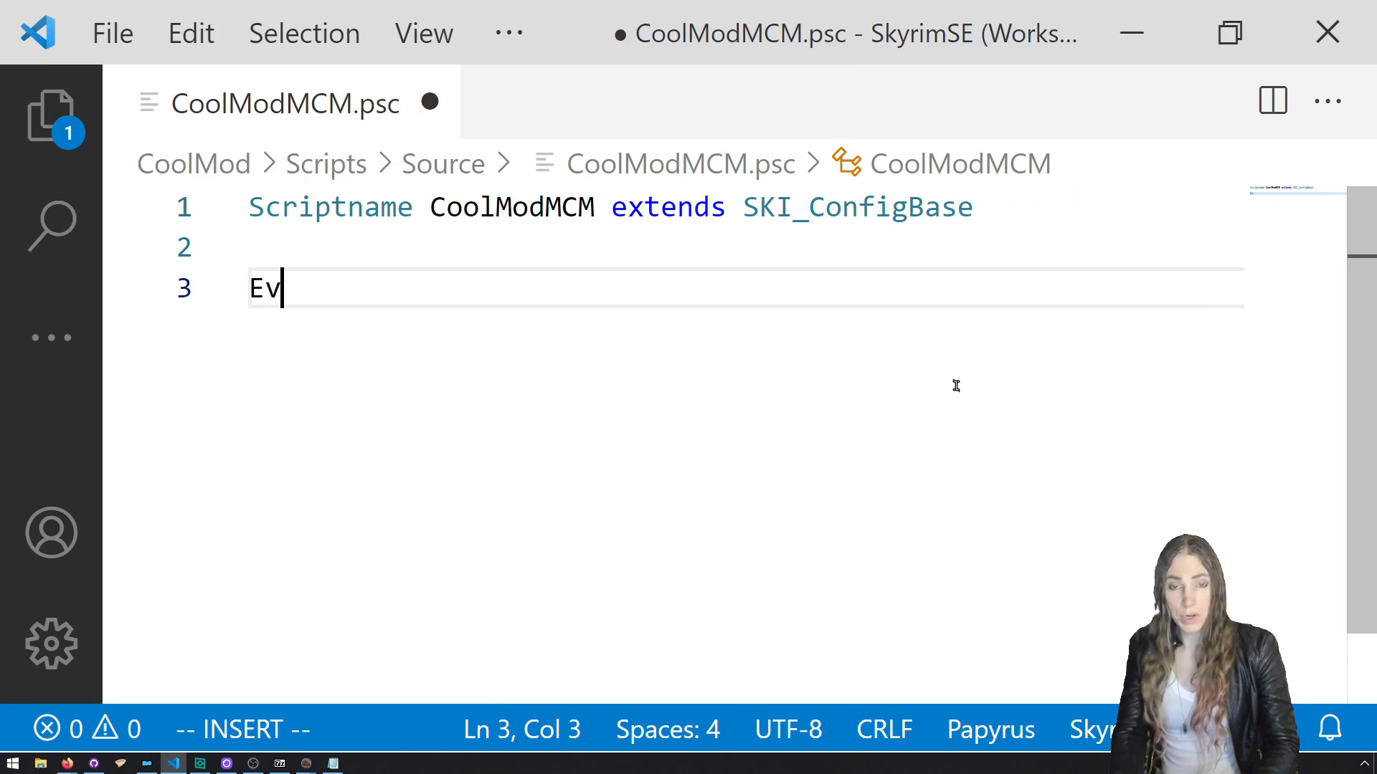
pyautogui.write('ent OnInt')
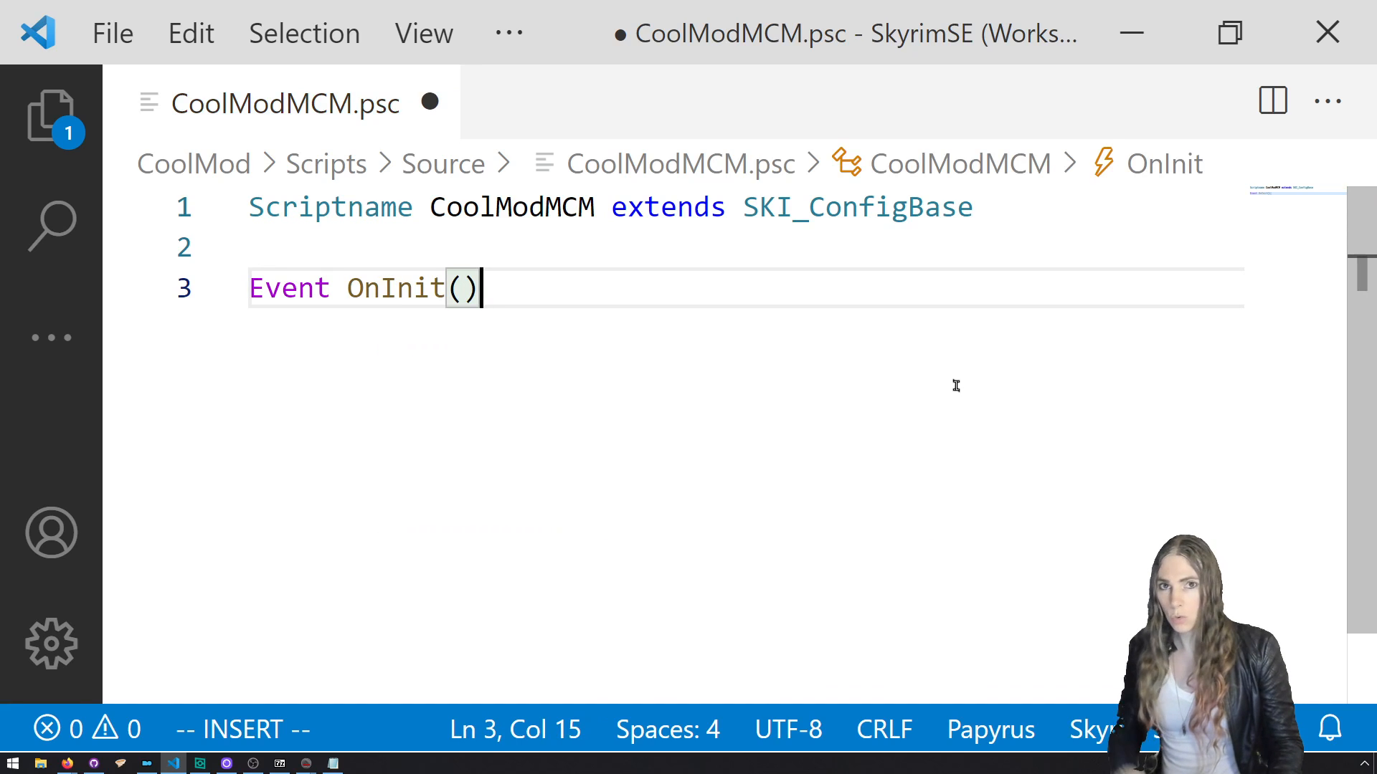
pyautogui.click(396, 288)
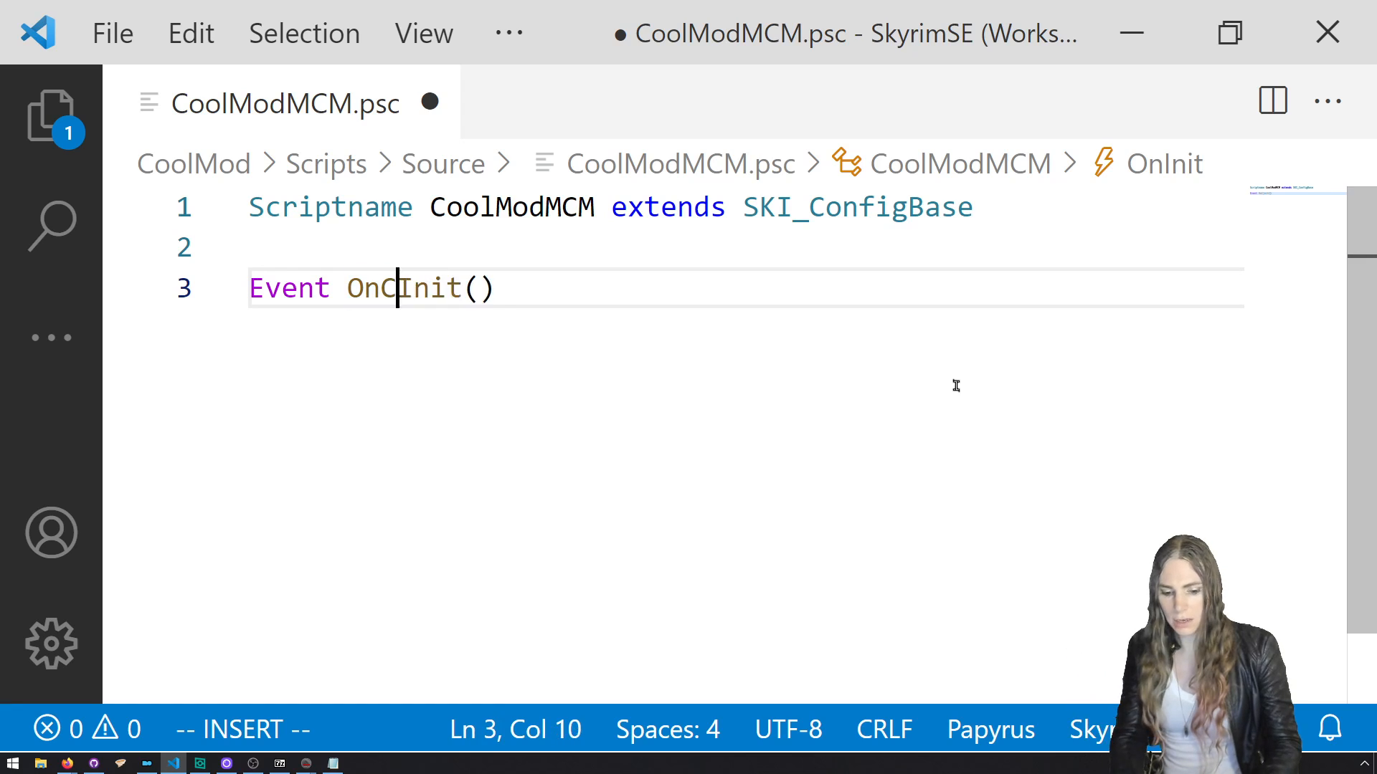
pyautogui.write('onfig')
pyautogui.write('ModName = "')
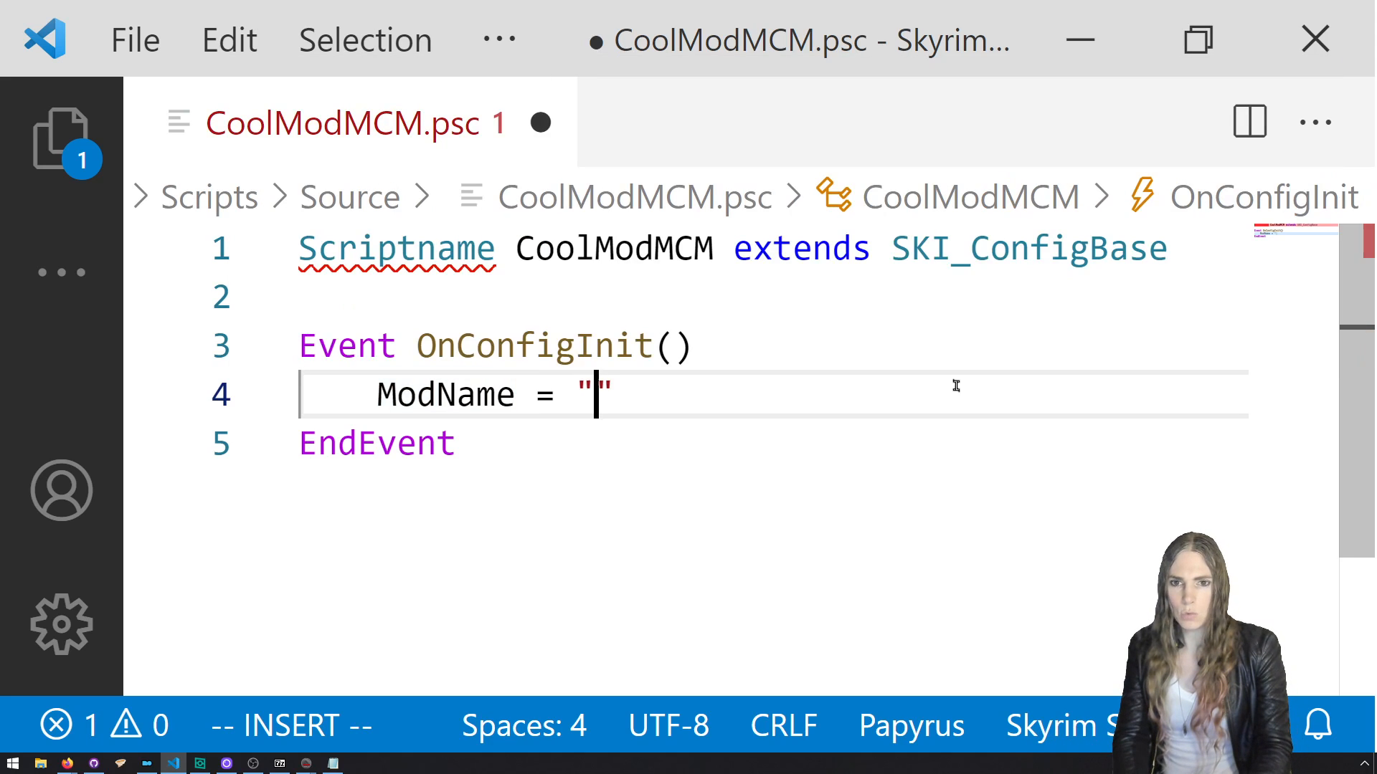
# Set ModName to "Cool Mod", Pages = new string[1], and Pages[0] = "Settings".
pyautogui.write('Cool Mod')
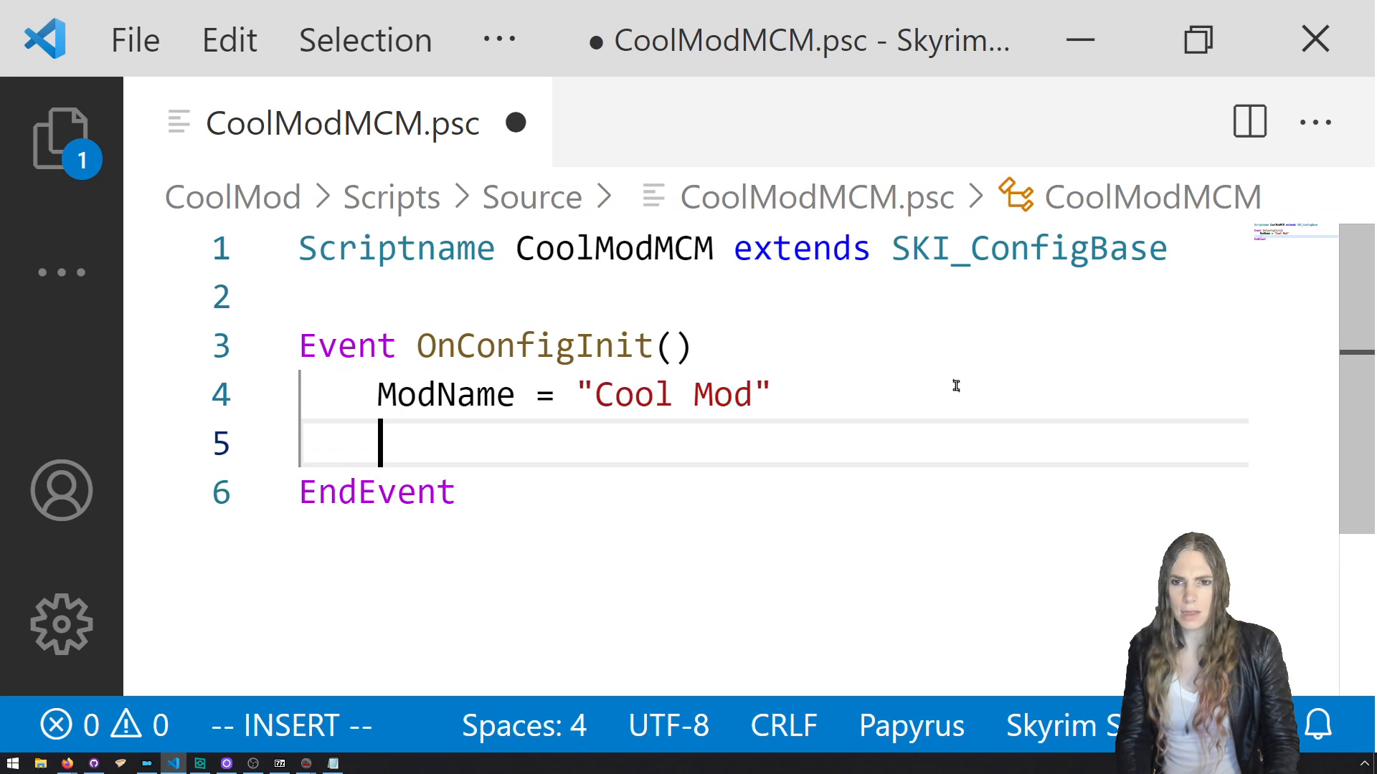
pyautogui.write('P')
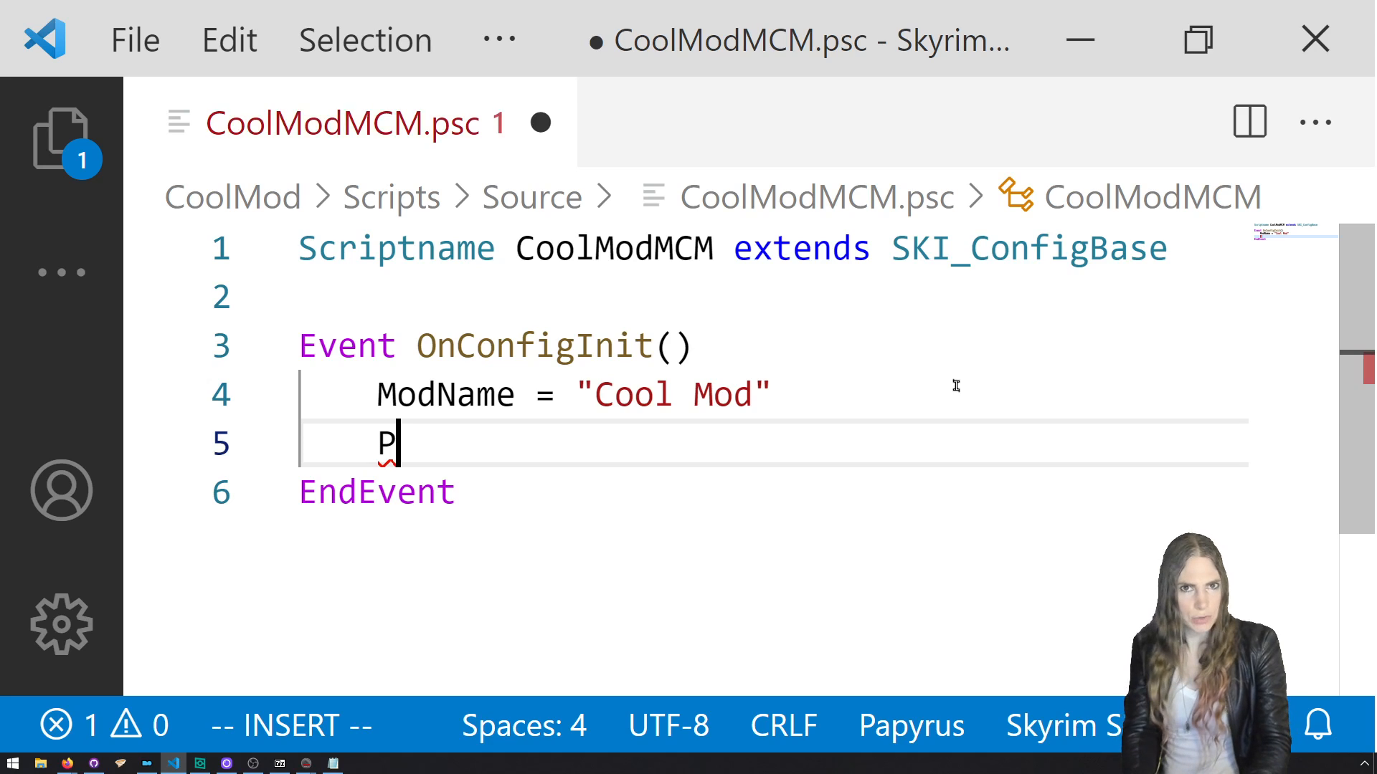
pyautogui.write('ages =')
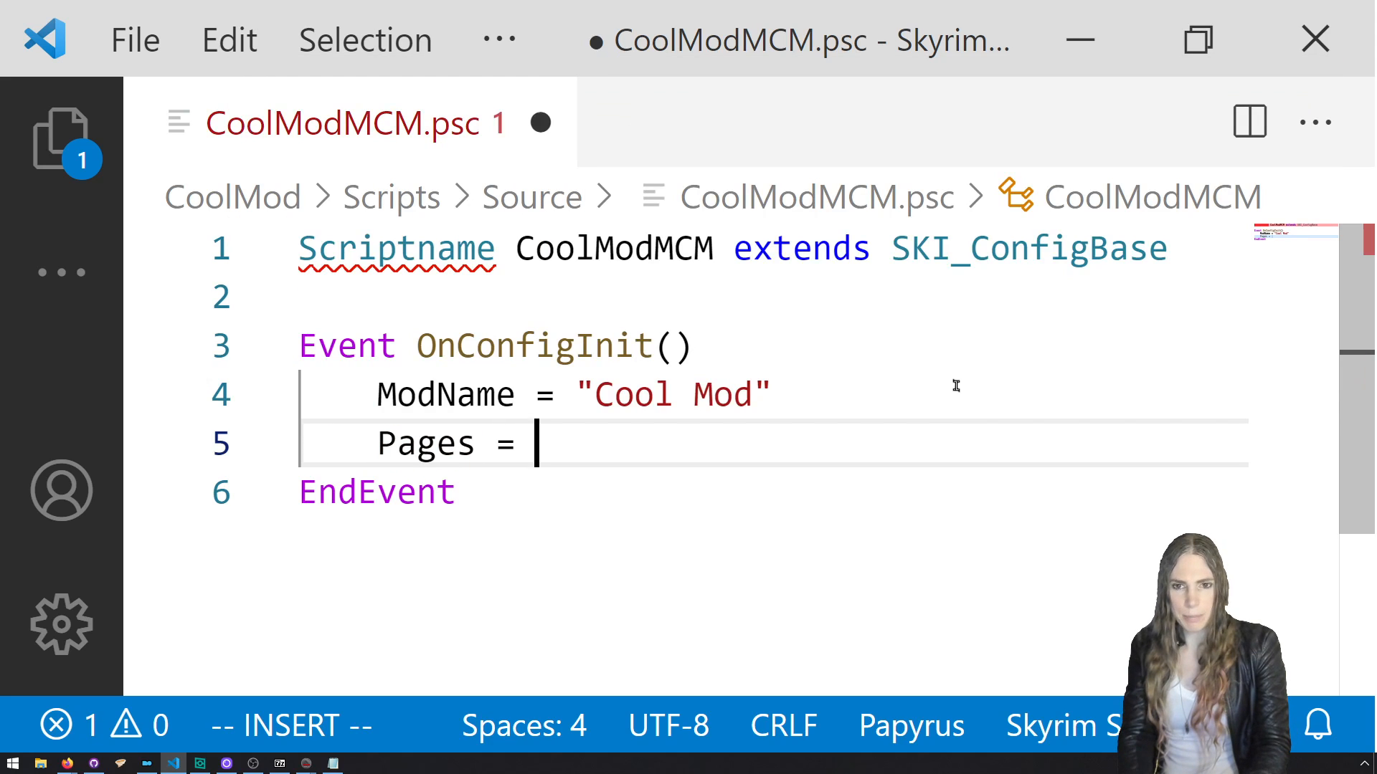
pyautogui.write('new string')
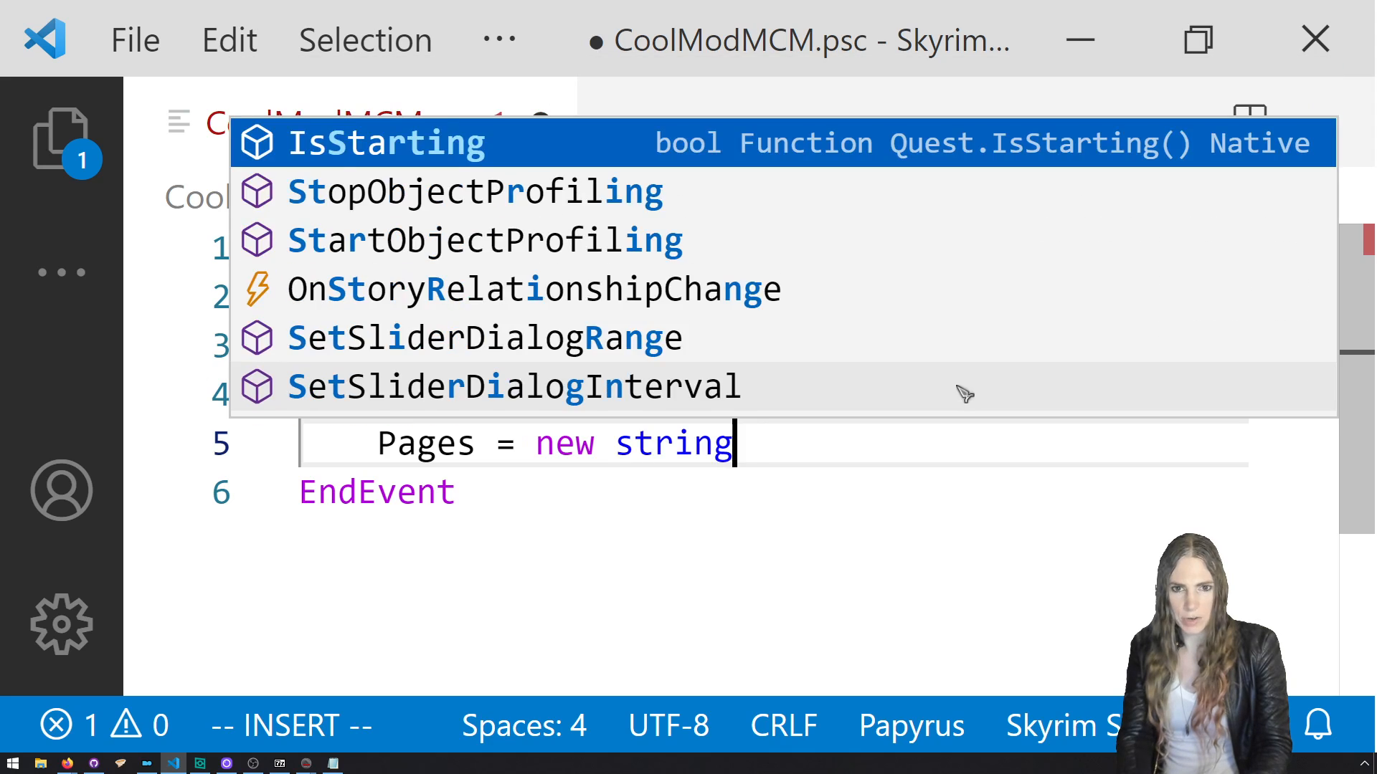
pyautogui.write('[1]')
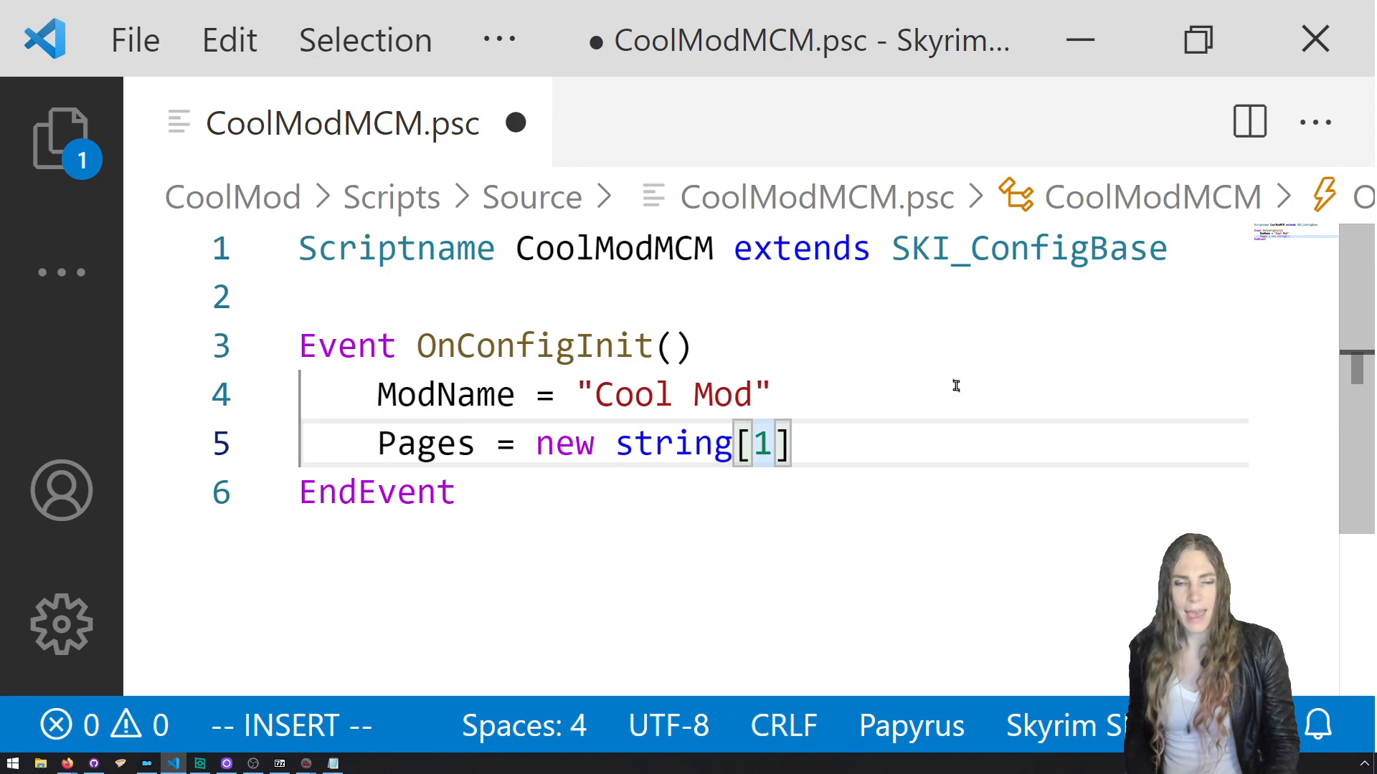
pyautogui.press('Backspace')
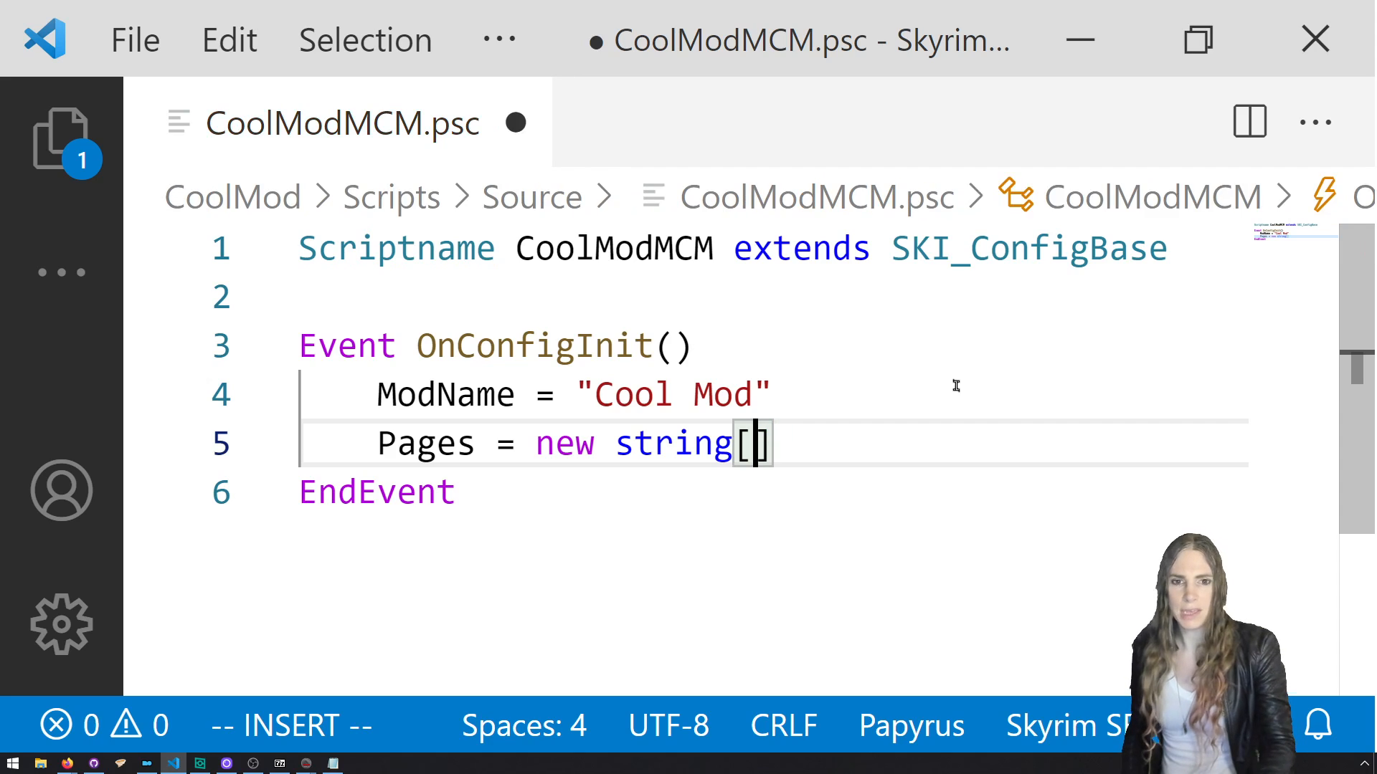
pyautogui.write('1')
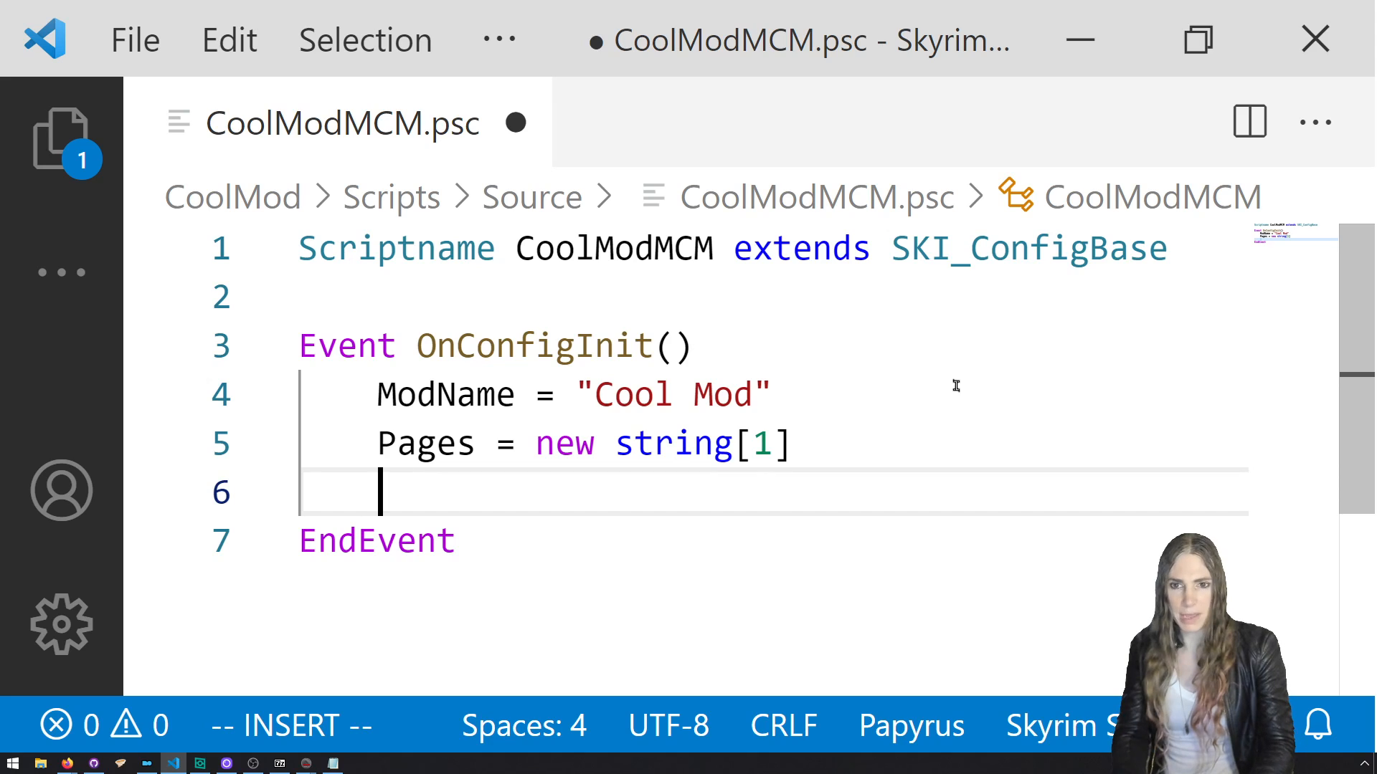
pyautogui.write('Pages[0] = "Settings')
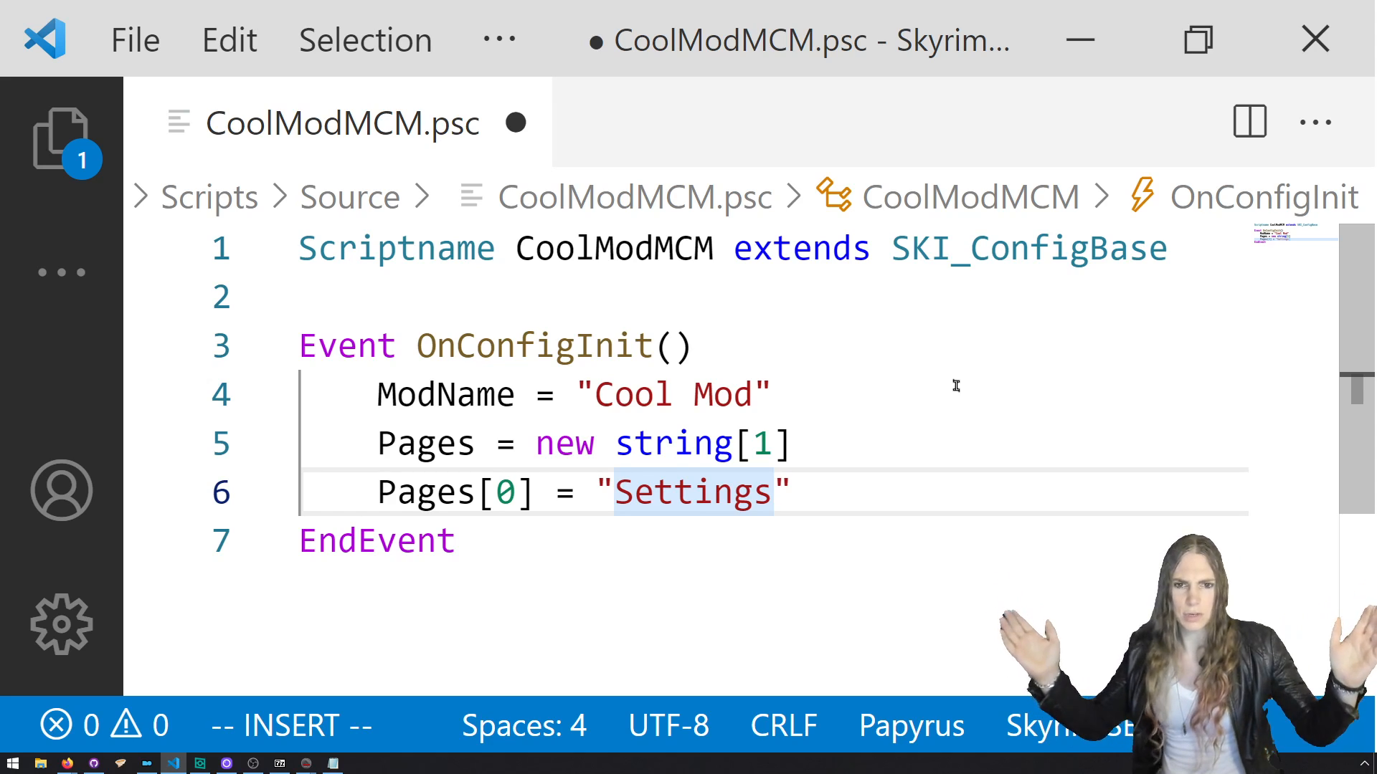
pyautogui.click(794, 492)
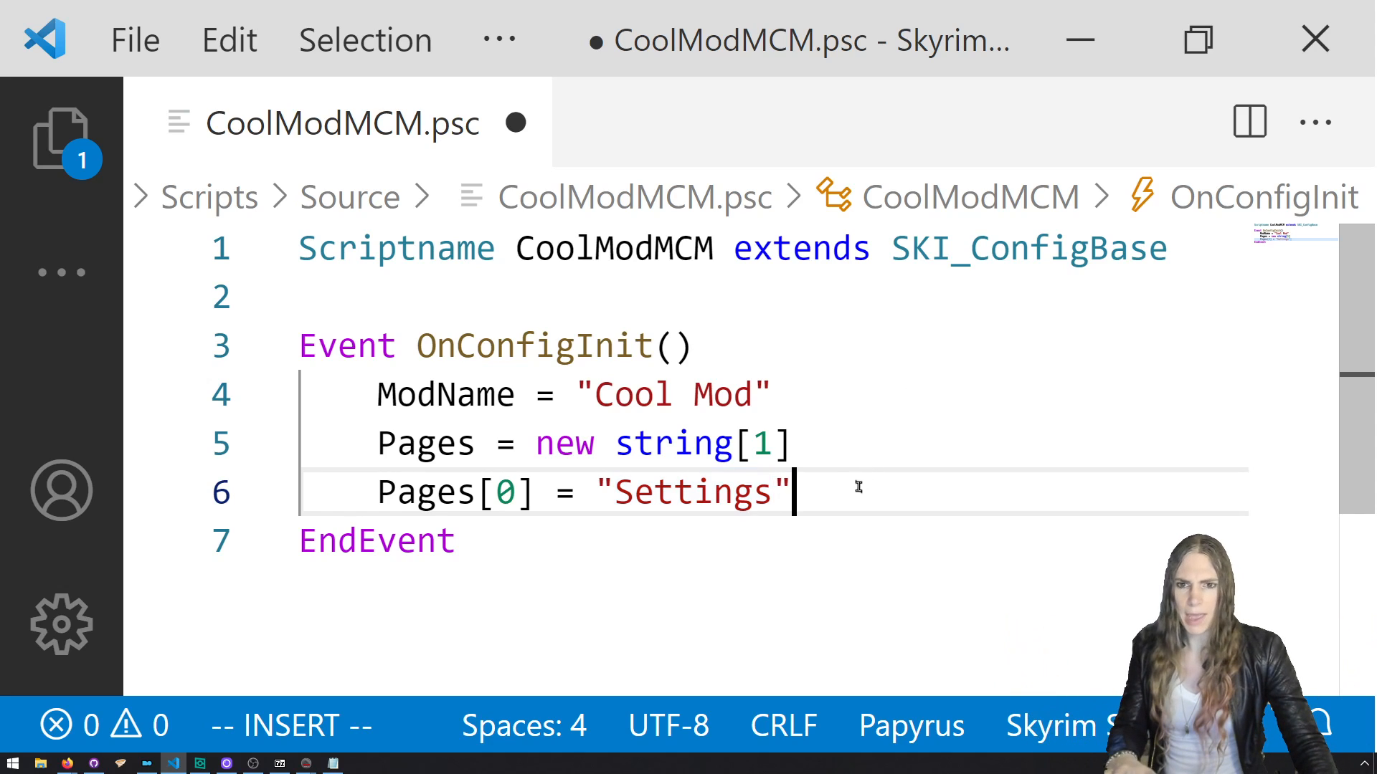
pyautogui.click(610, 442)
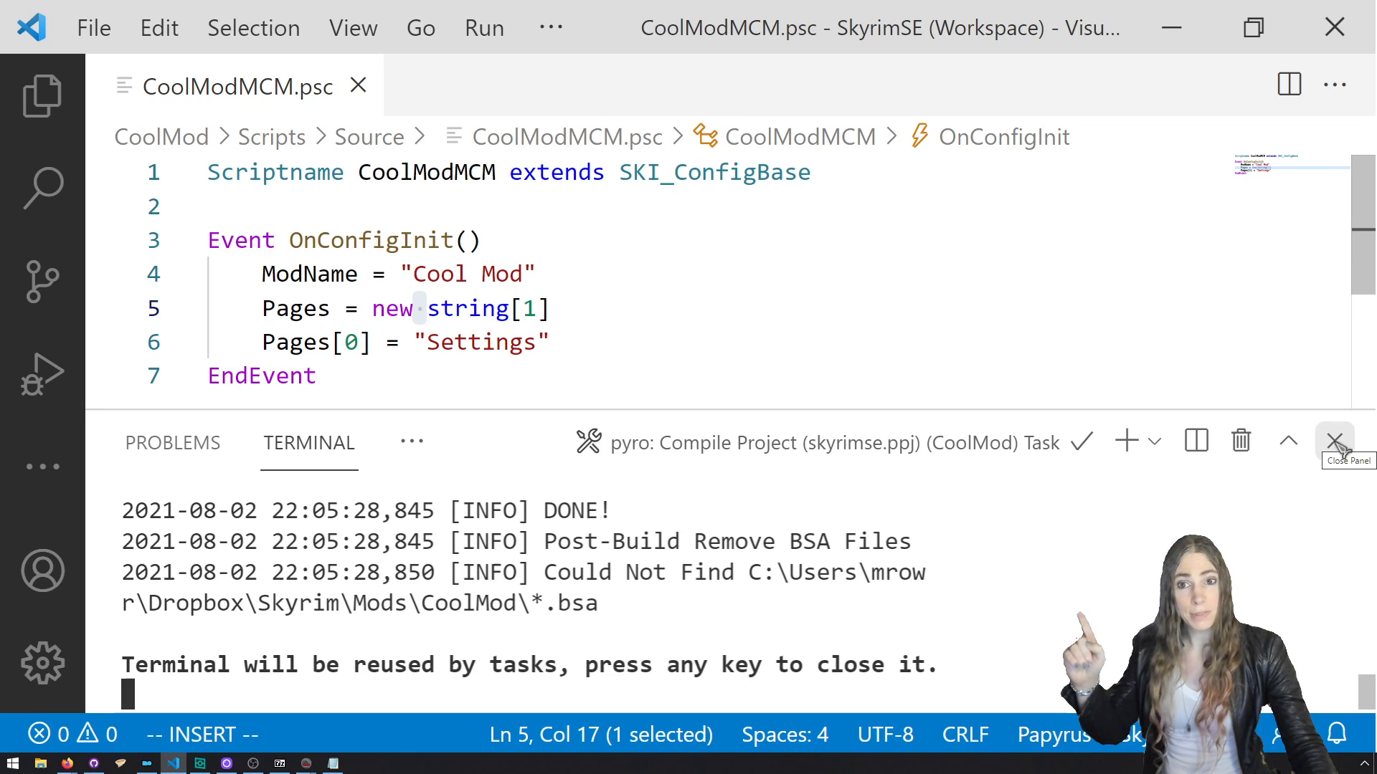
# Close the finished build output panel after compiling CoolModMCM.
pyautogui.click(1334, 441)
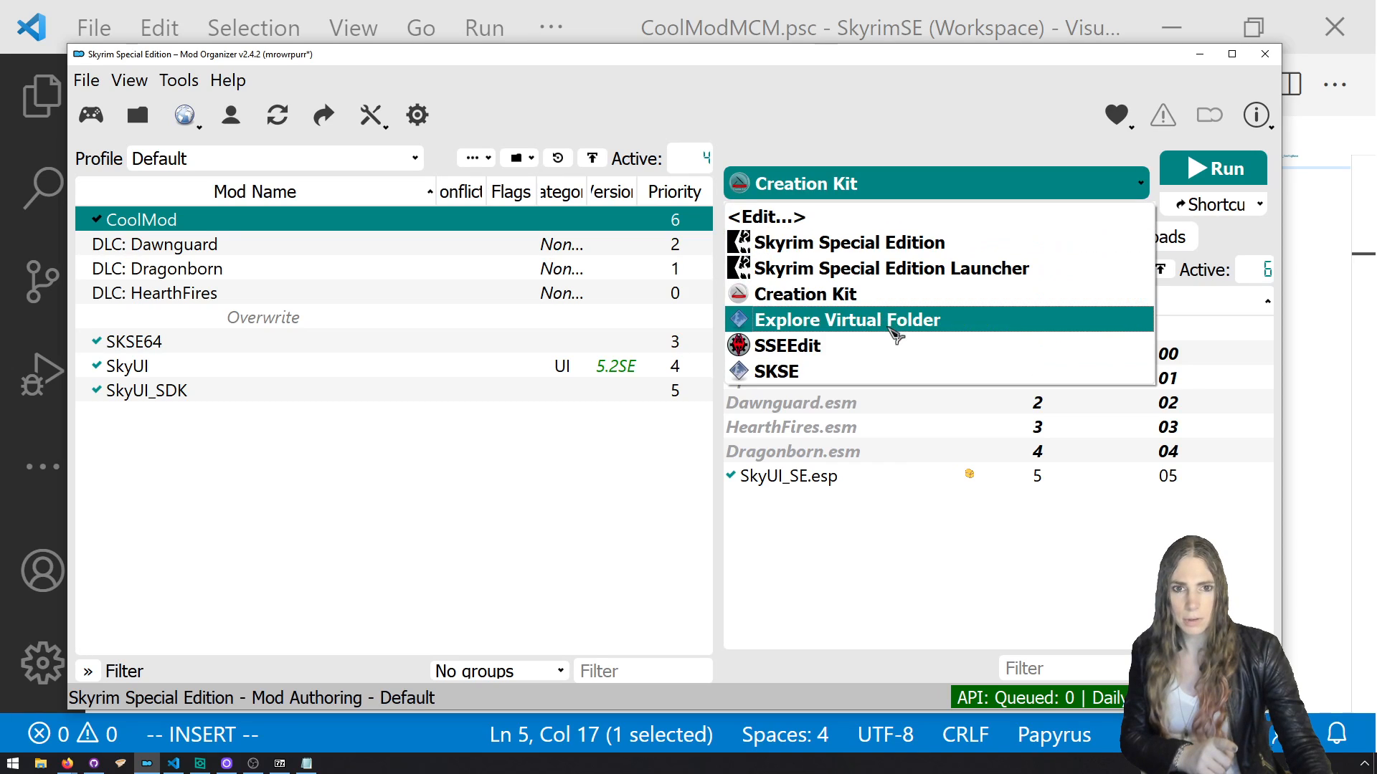
# Run Skyrim with SKSE selected as the launch executable.
pyautogui.click(774, 370)
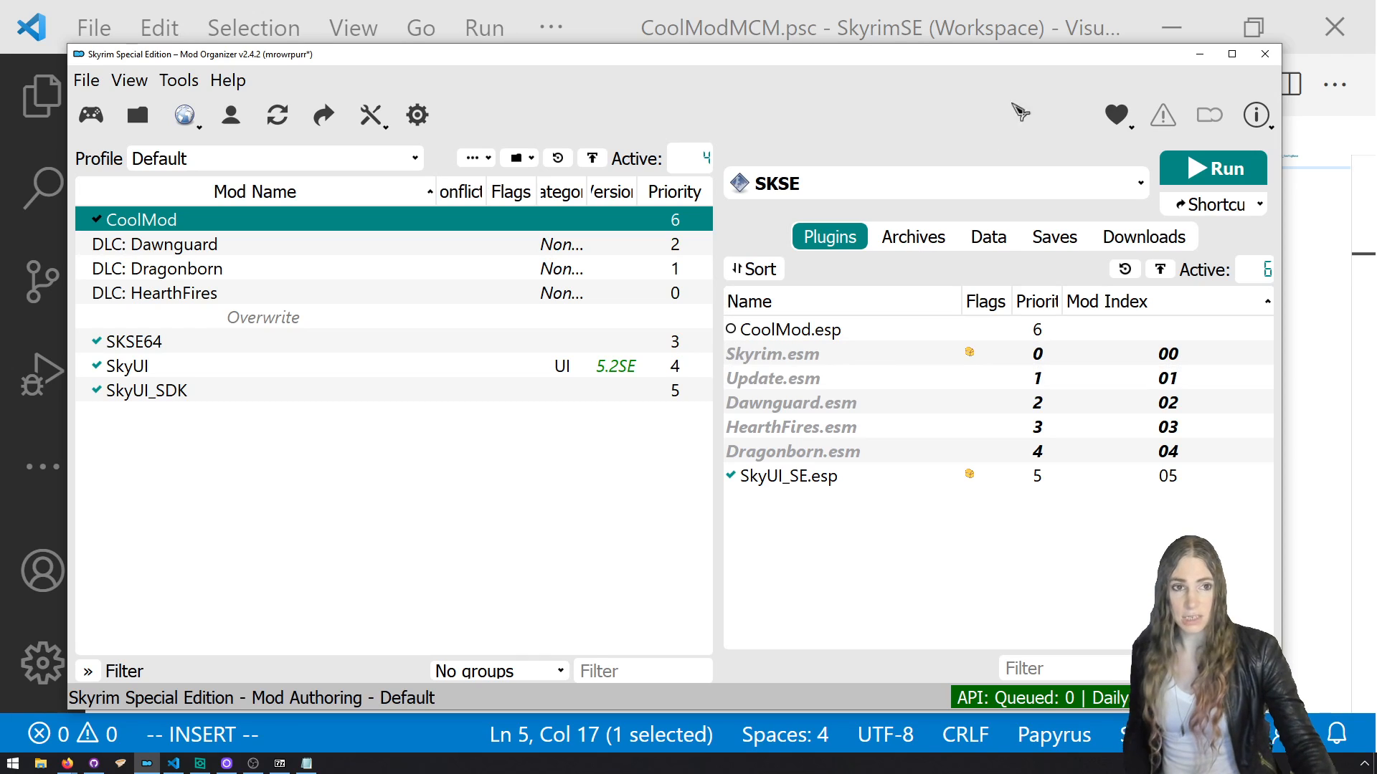
pyautogui.click(1212, 167)
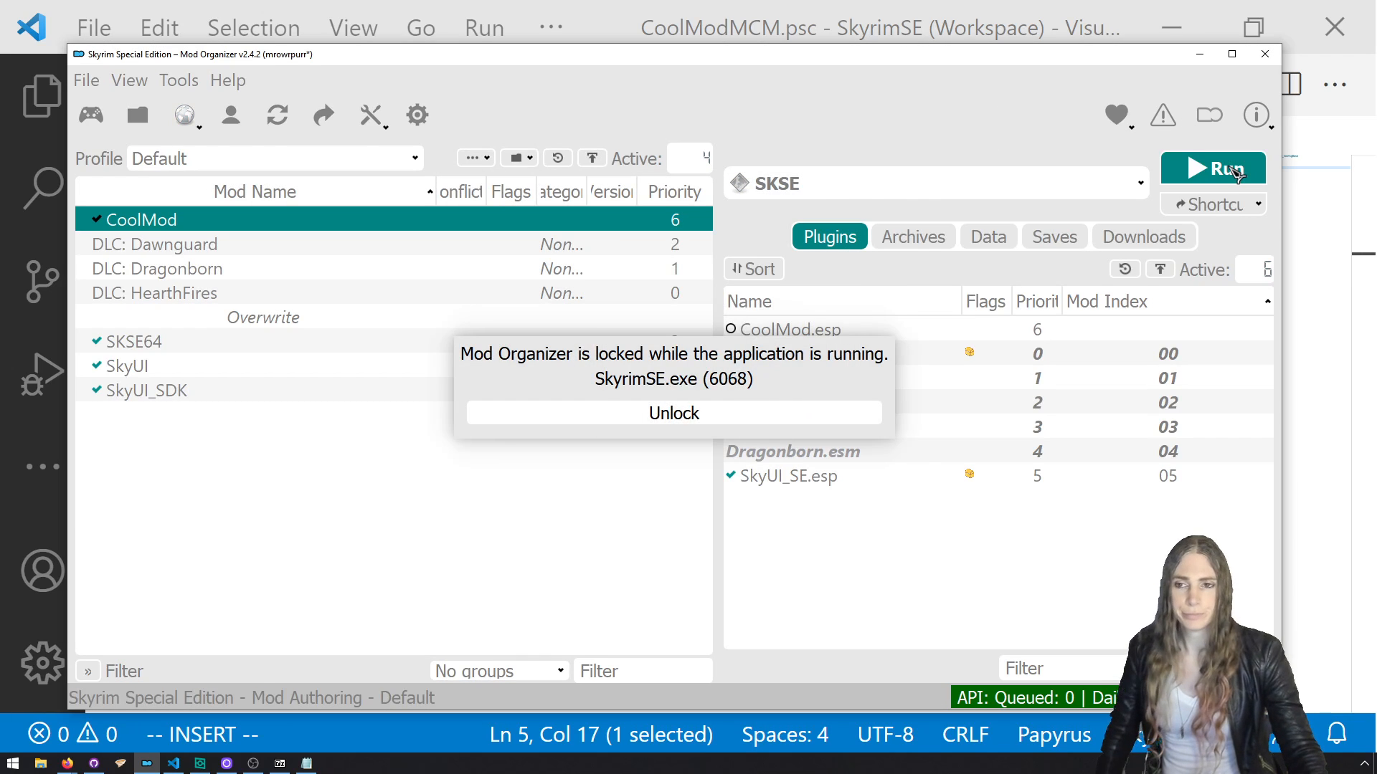
# Start the game and open Mod Configuration from the journal's System tab.
pyautogui.click(1213, 168)
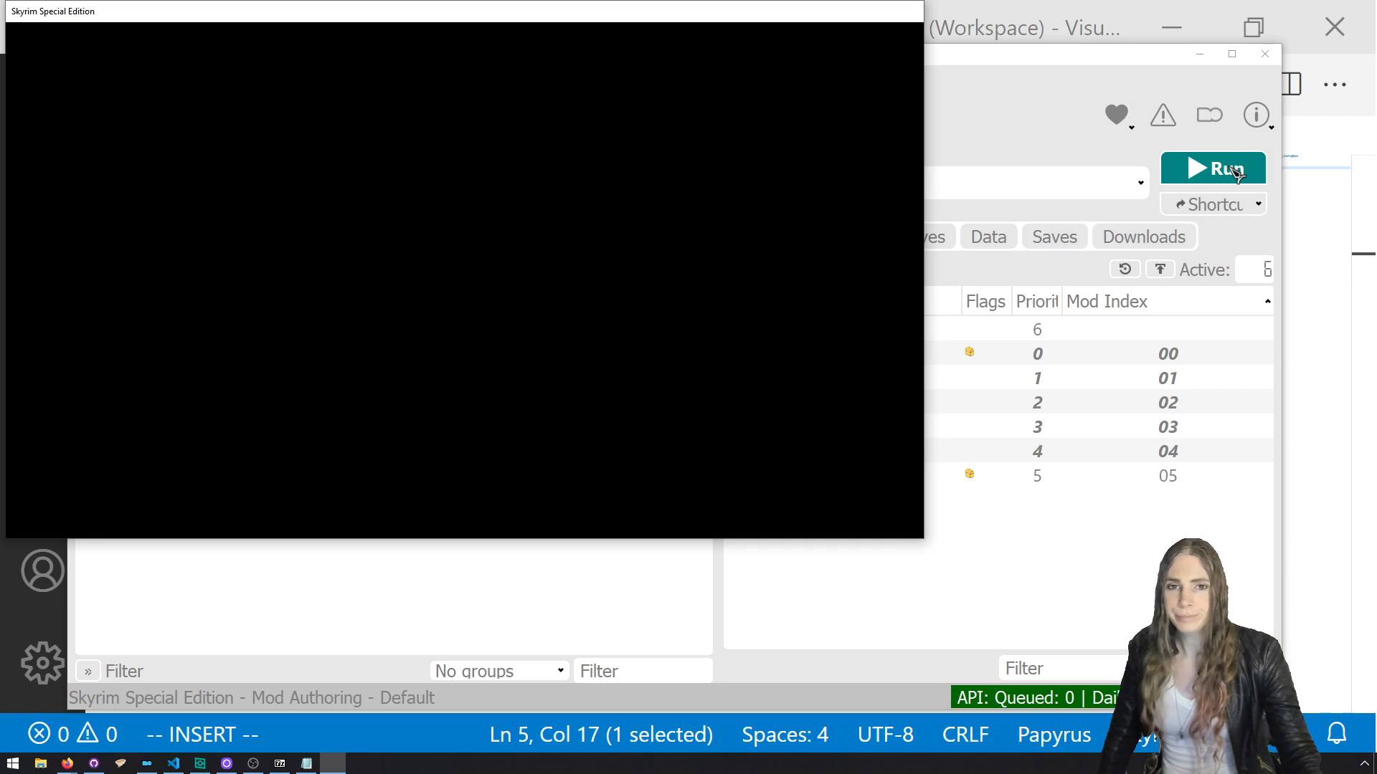
pyautogui.click(1213, 168)
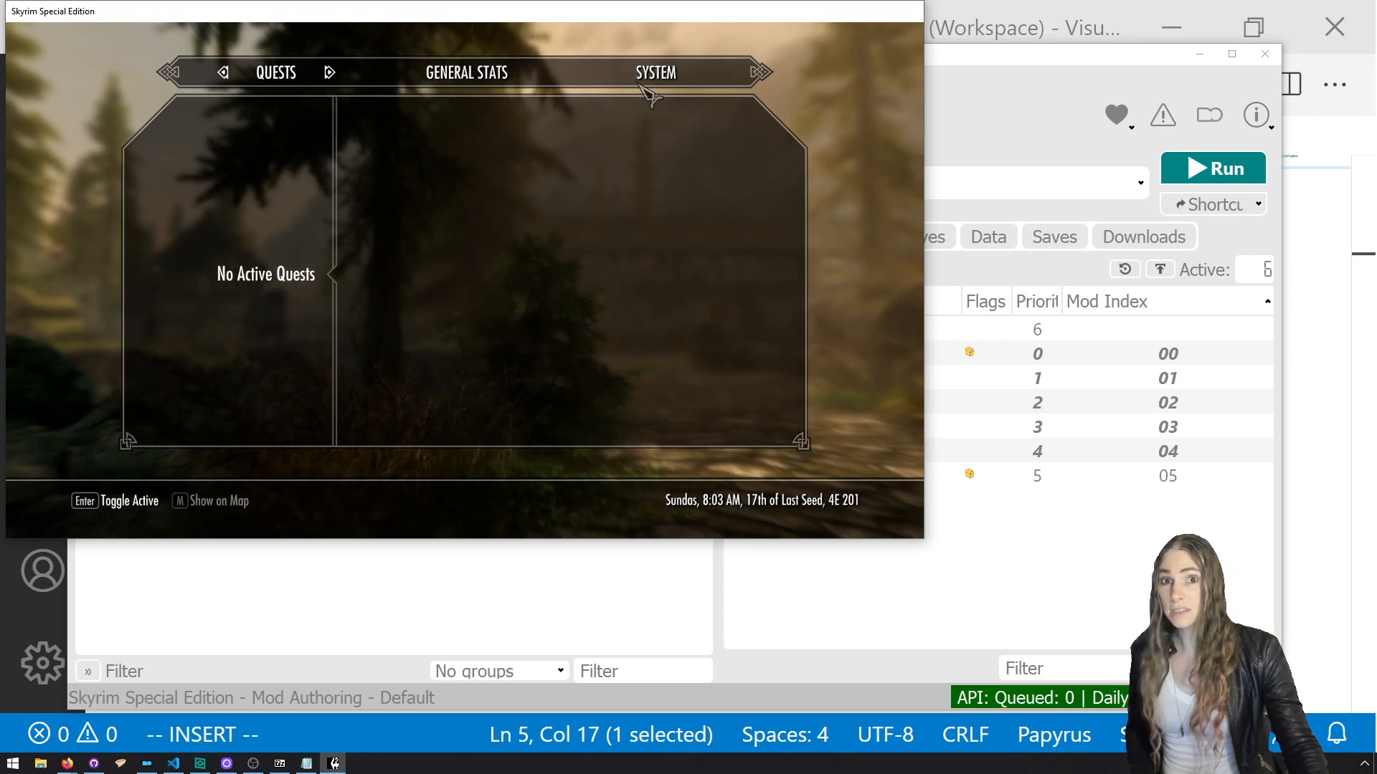
pyautogui.click(654, 72)
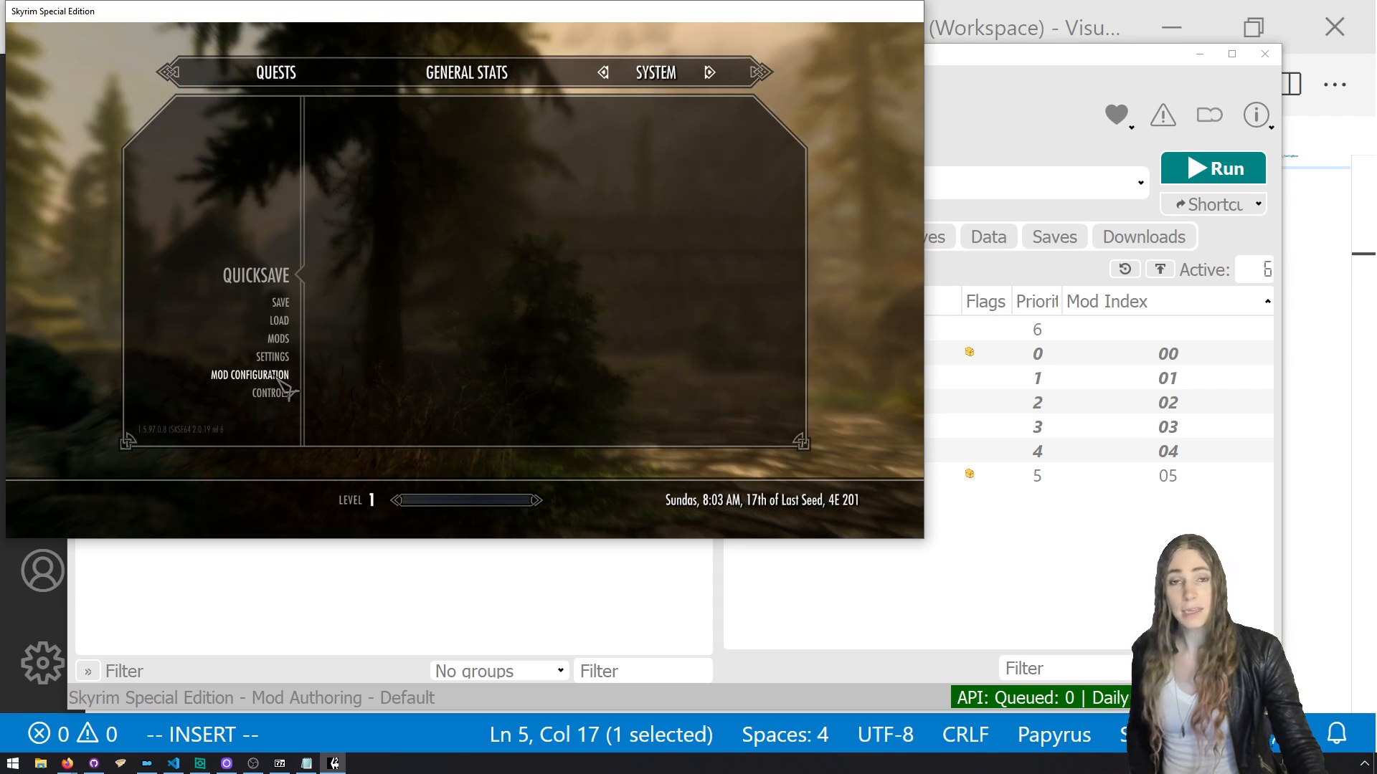
pyautogui.click(249, 375)
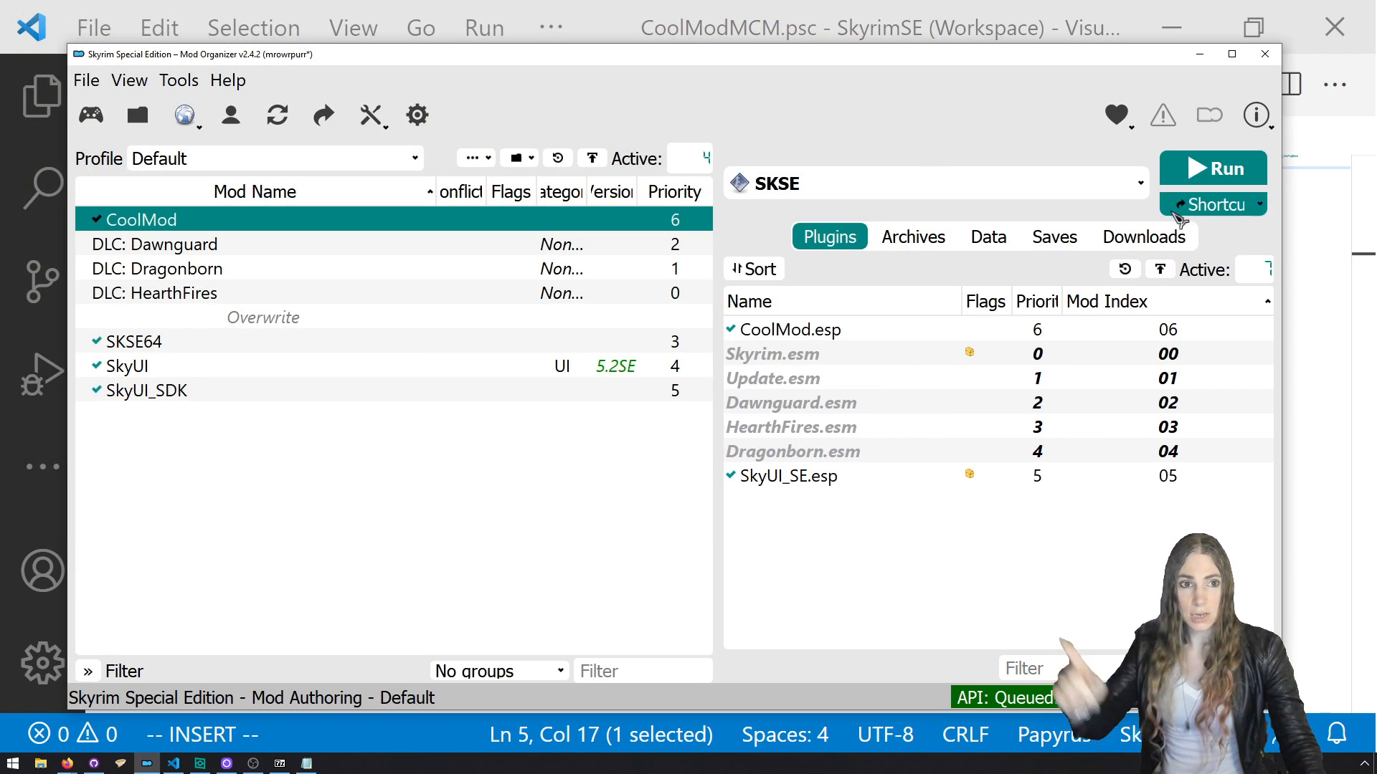
# Relaunch Skyrim with CoolMod.esp enabled and continue from the most recent save.
pyautogui.click(1213, 167)
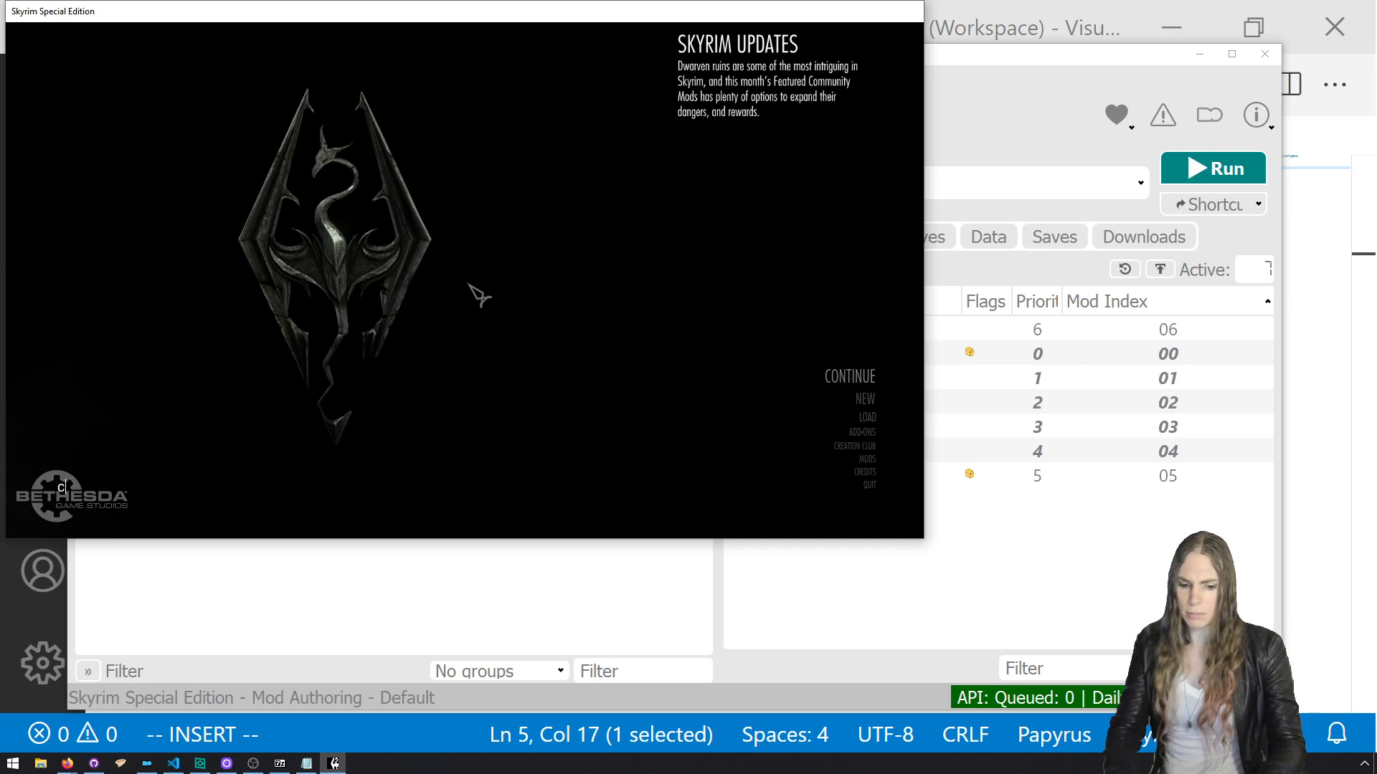
pyautogui.click(848, 375)
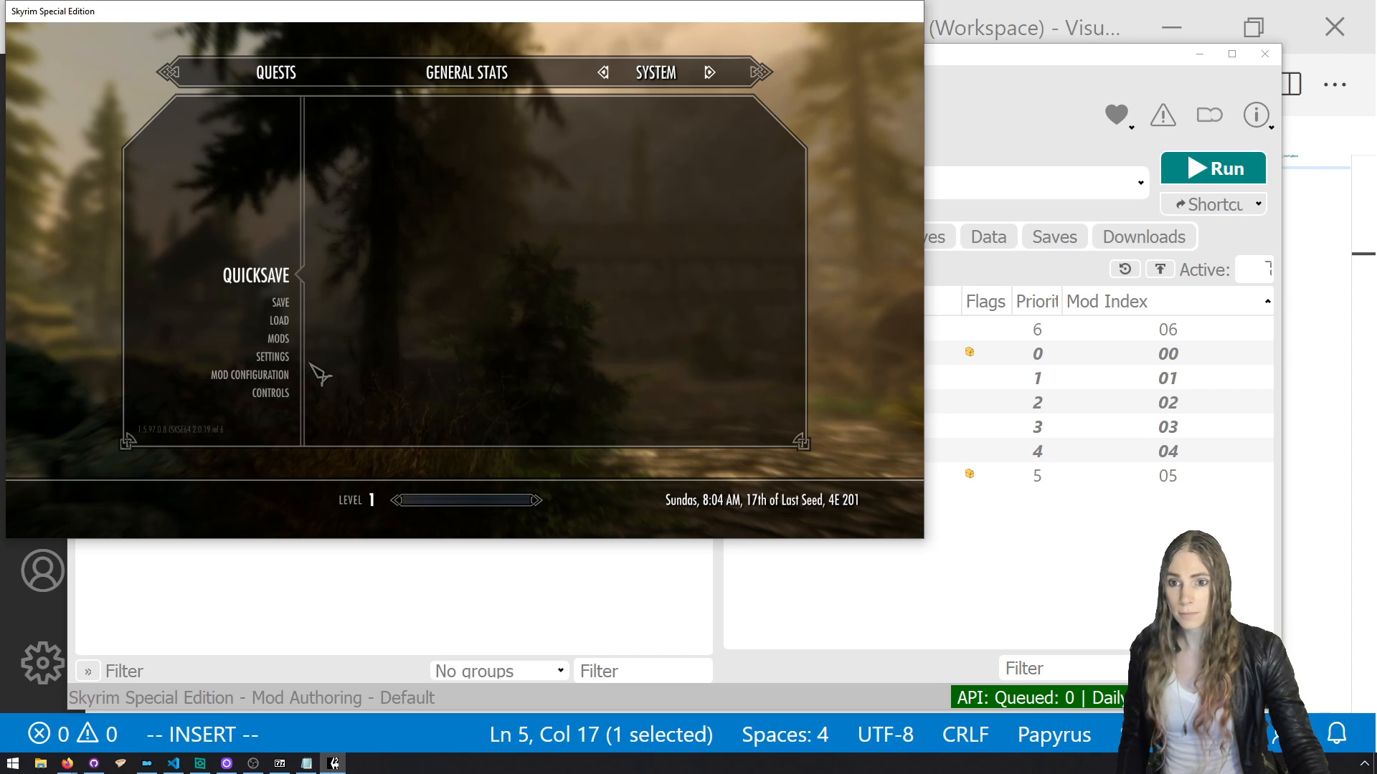
# Open Mod Configuration, select Cool Mod, and view its empty Settings page.
pyautogui.click(249, 375)
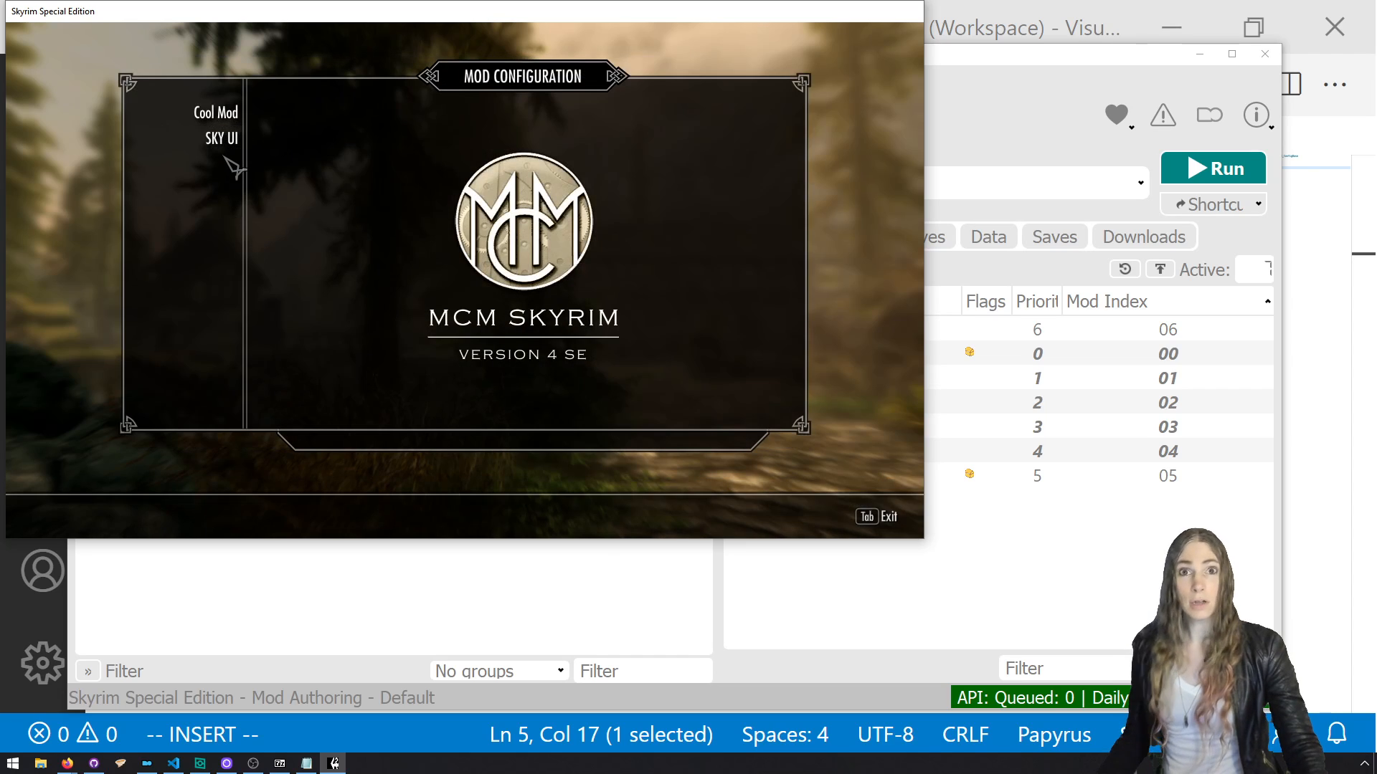
pyautogui.click(214, 112)
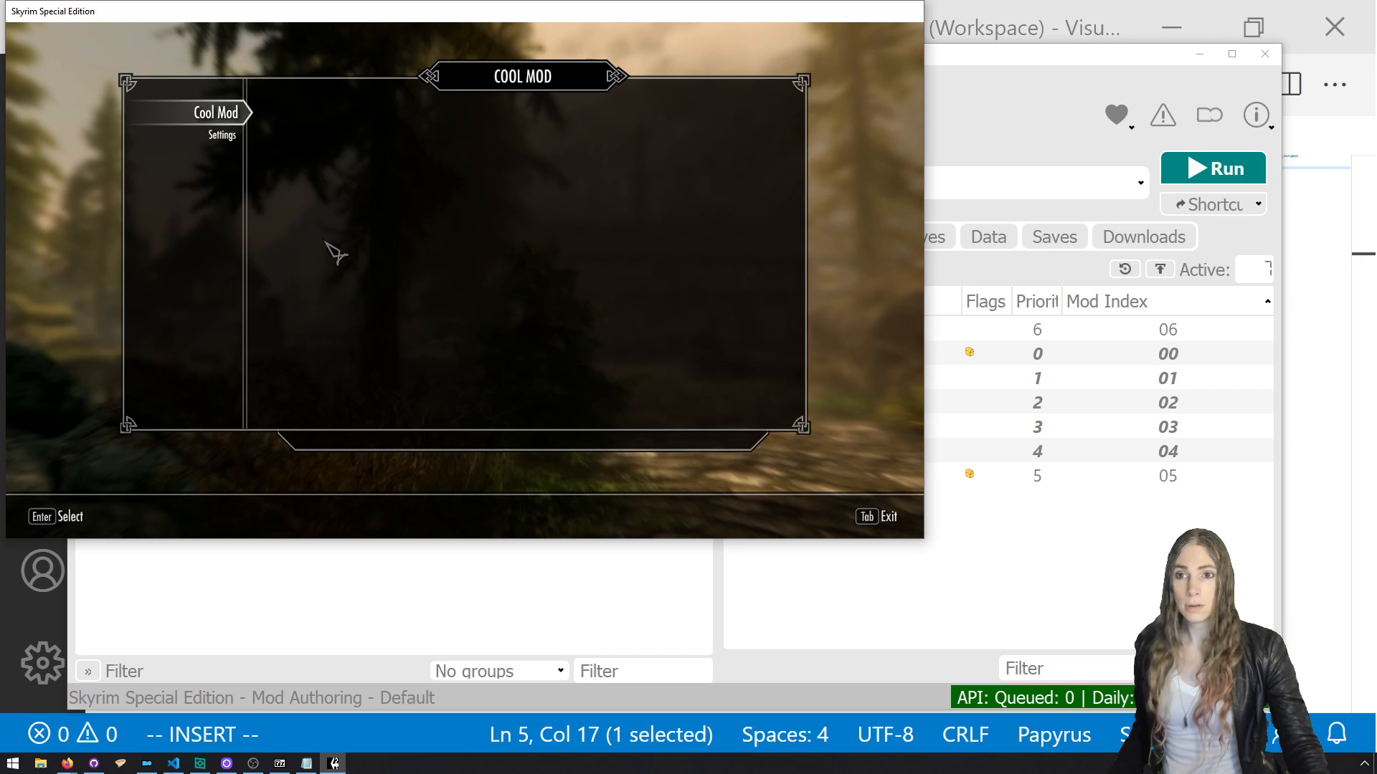
pyautogui.moveTo(224, 135)
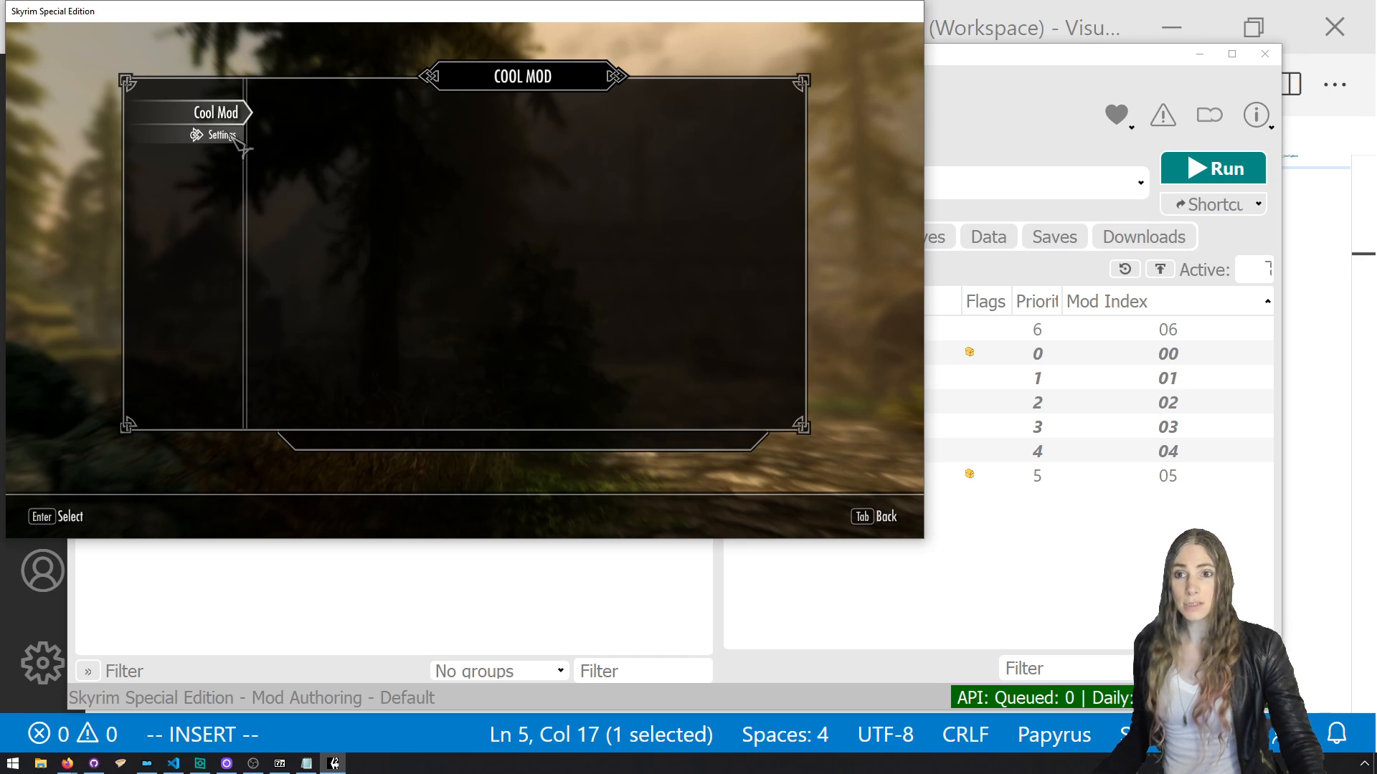
pyautogui.click(218, 134)
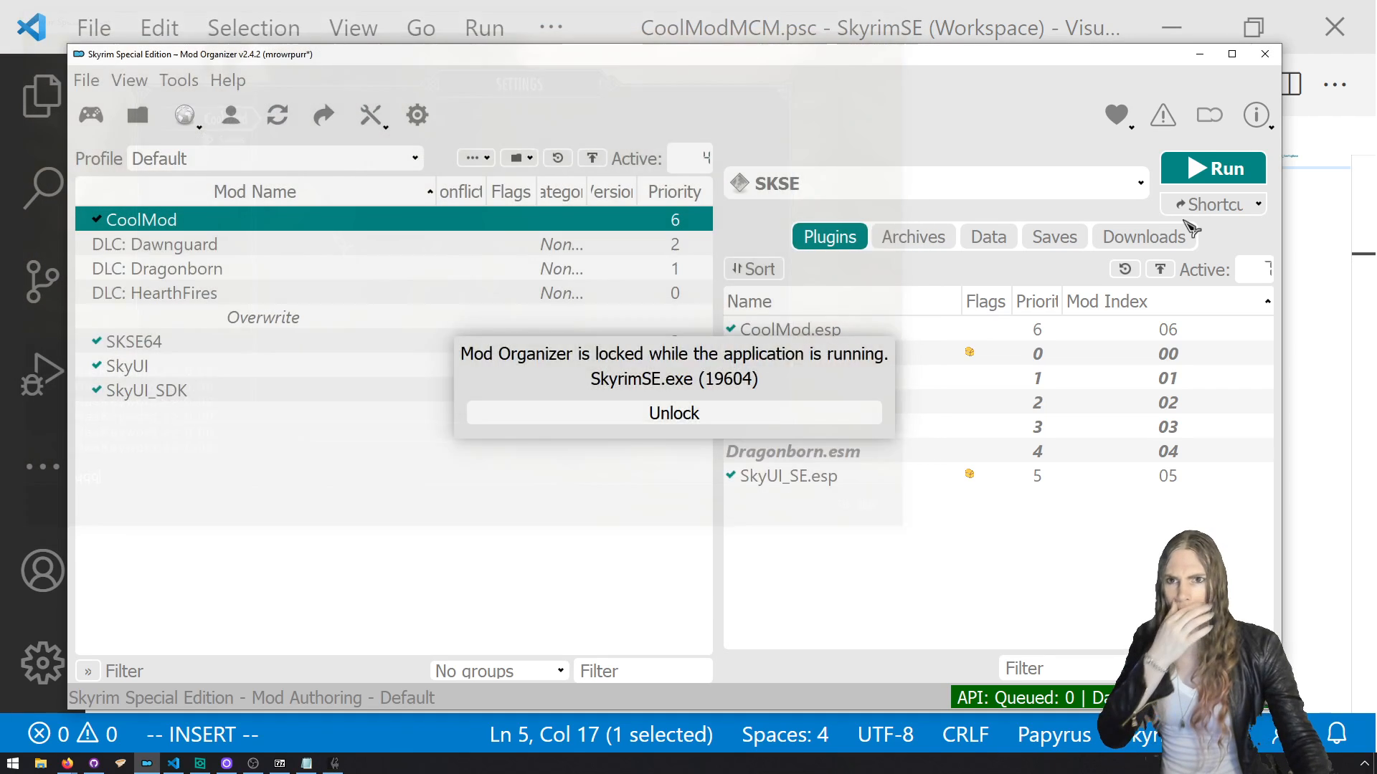
# Unlock Mod Organizer 2 after the Skyrim session closes.
pyautogui.click(674, 413)
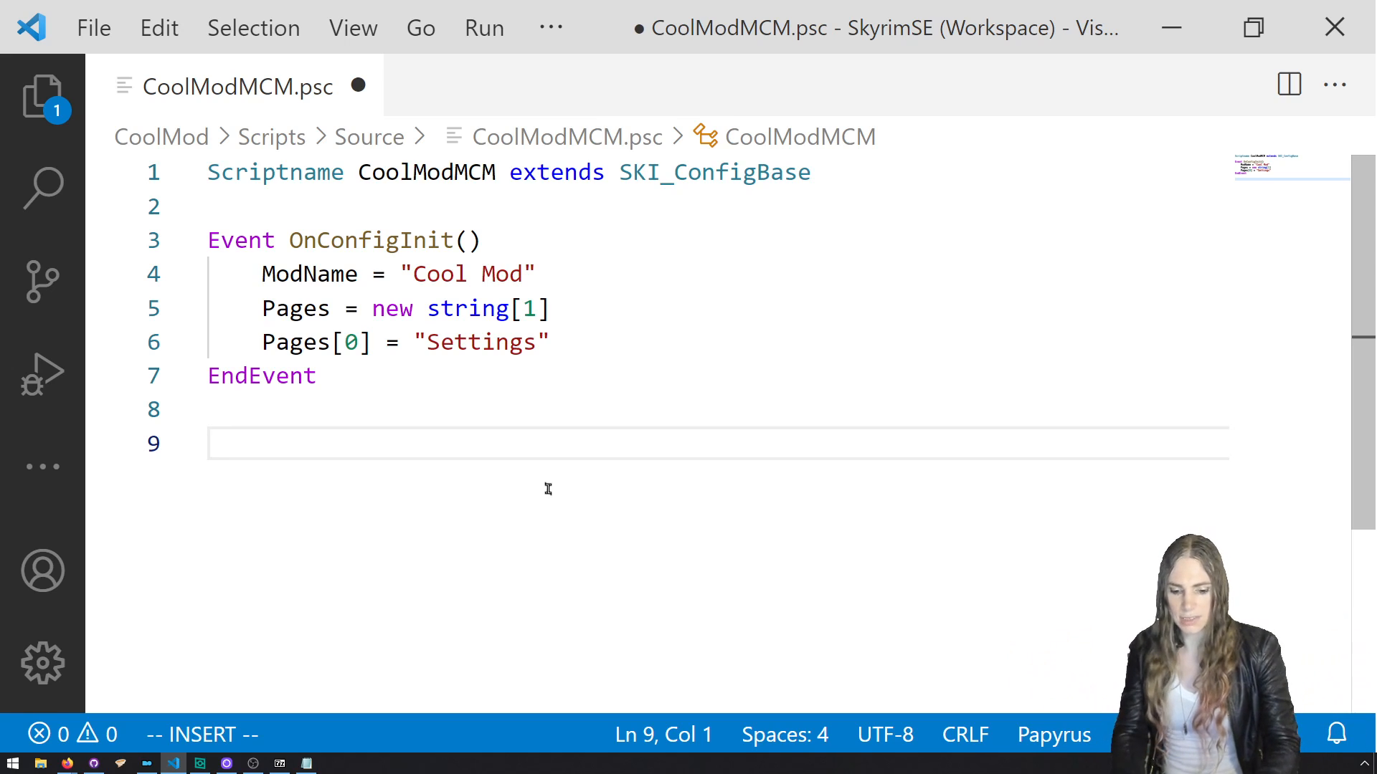
# Write Event OnPageReset(string page) calling AddTextOption("Hello Text", "Hello Value").
pyautogui.write('Event')
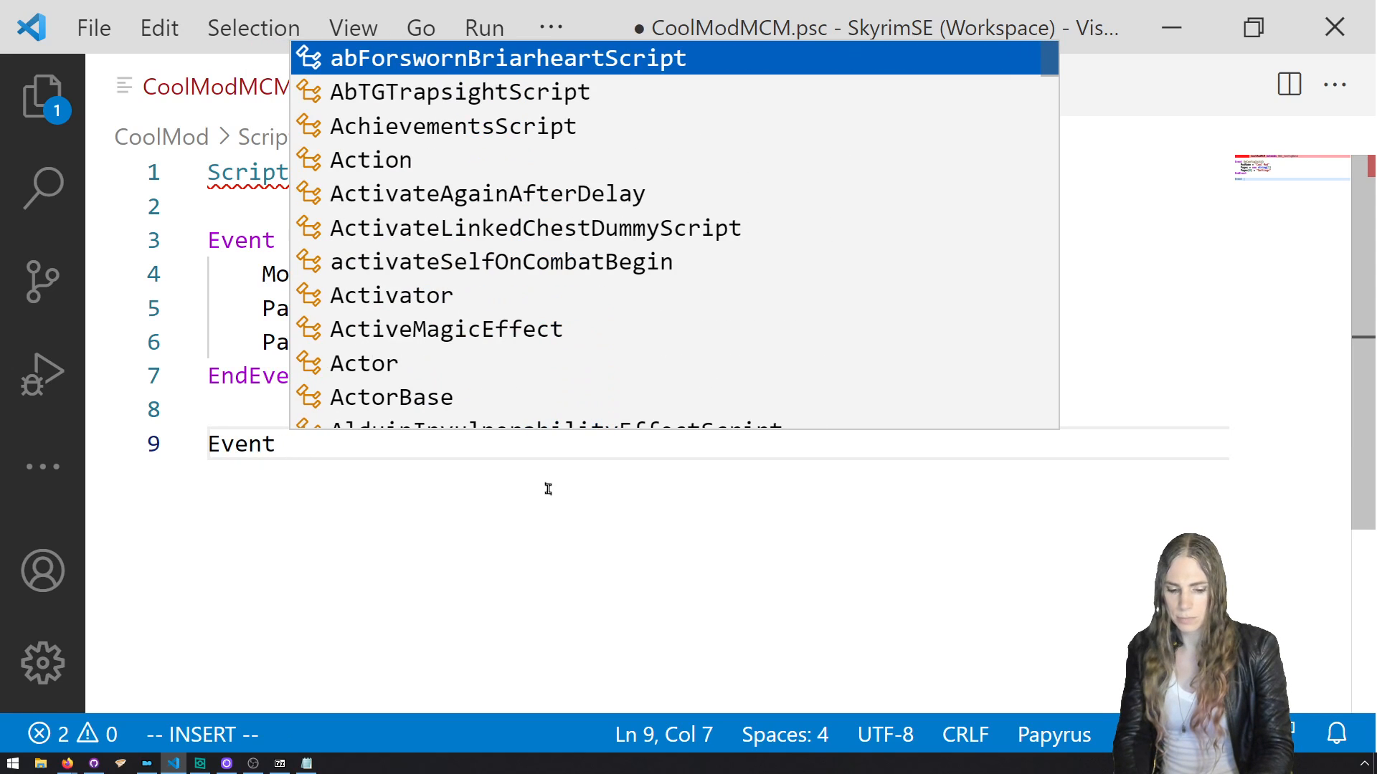
pyautogui.write('O')
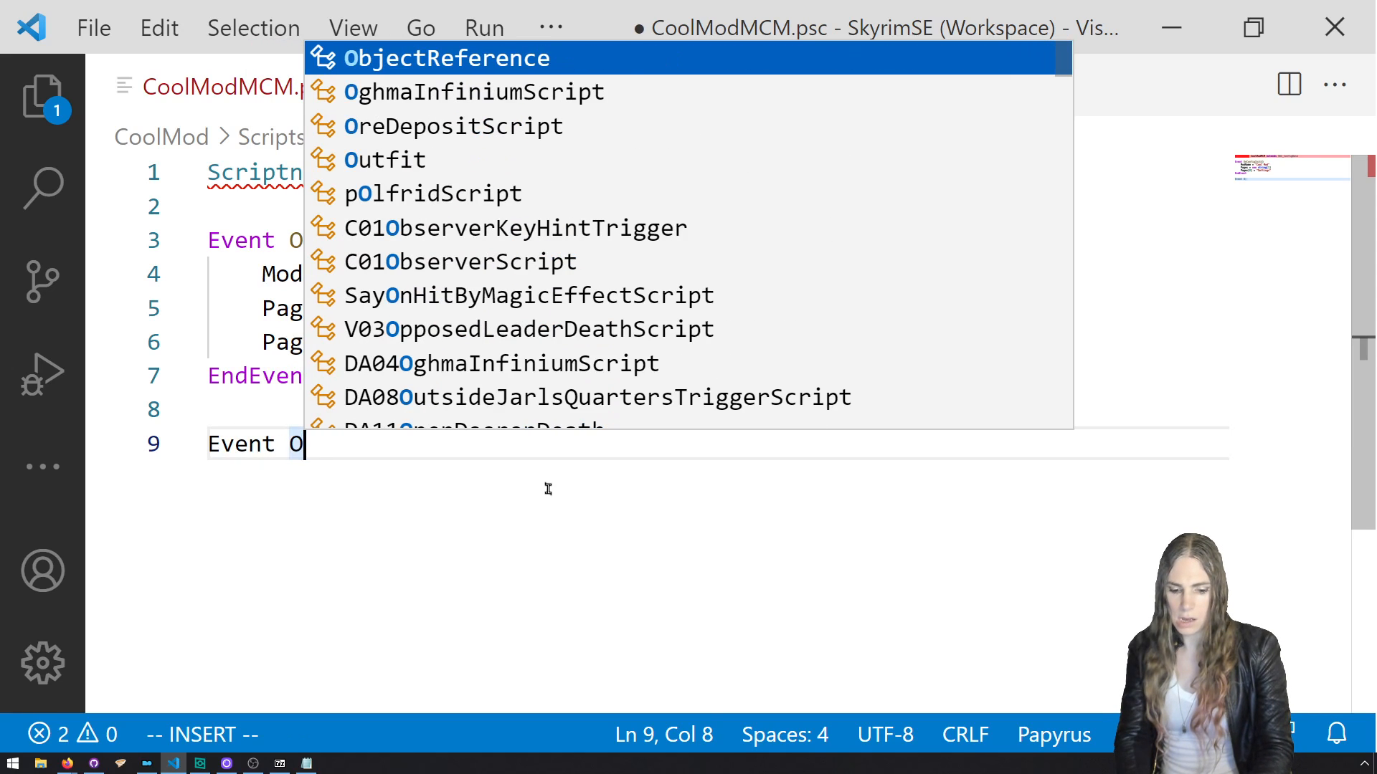
pyautogui.write('nPageReset(s')
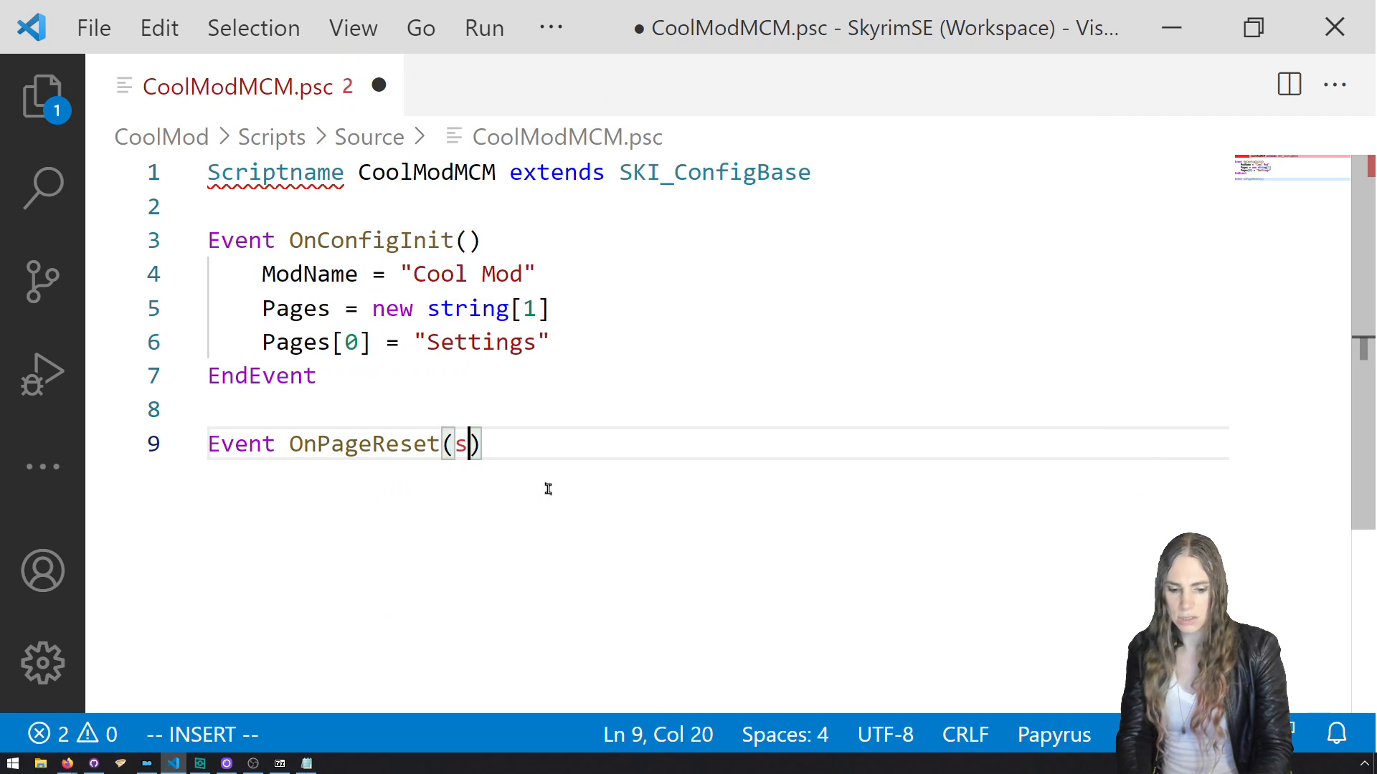
pyautogui.write('tring pageN')
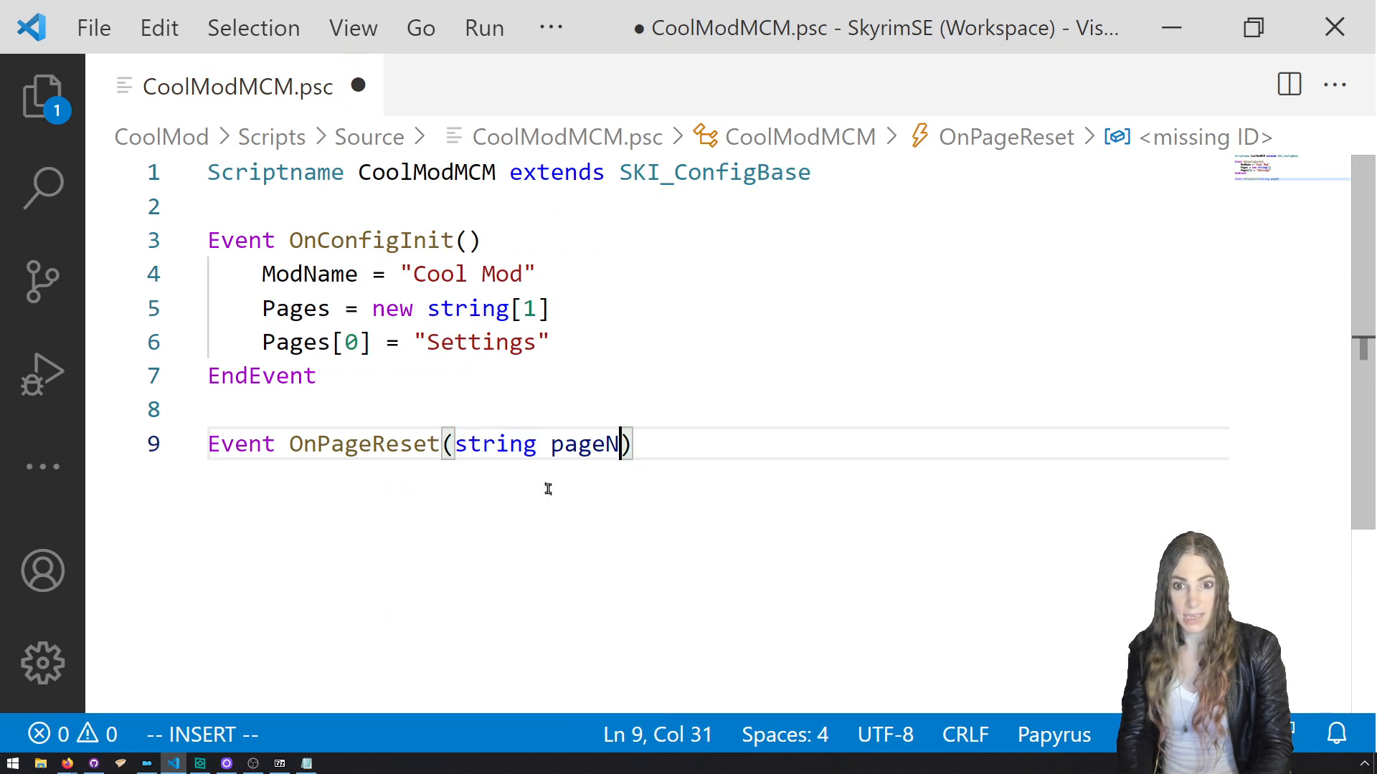
pyautogui.write('a')
pyautogui.write('EndEvent')
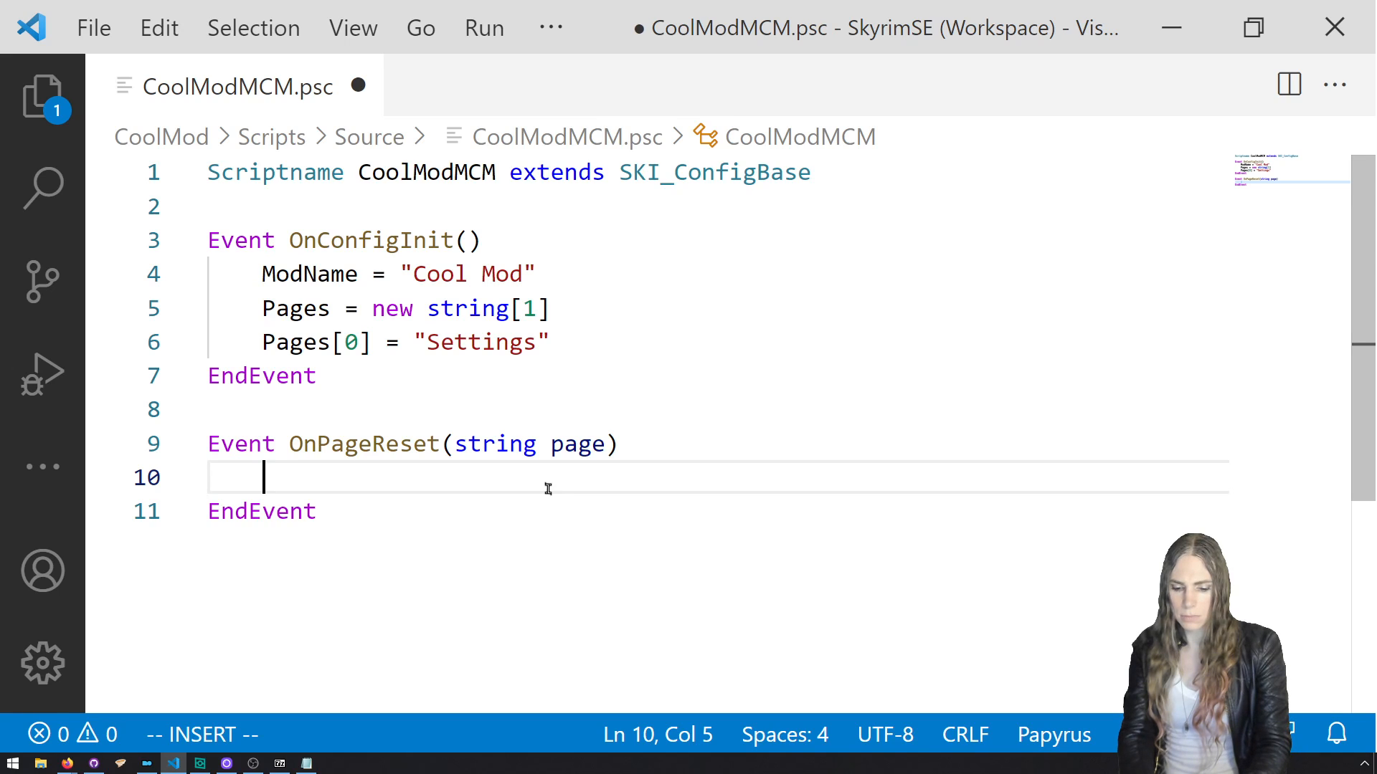
pyautogui.write('TextOption')
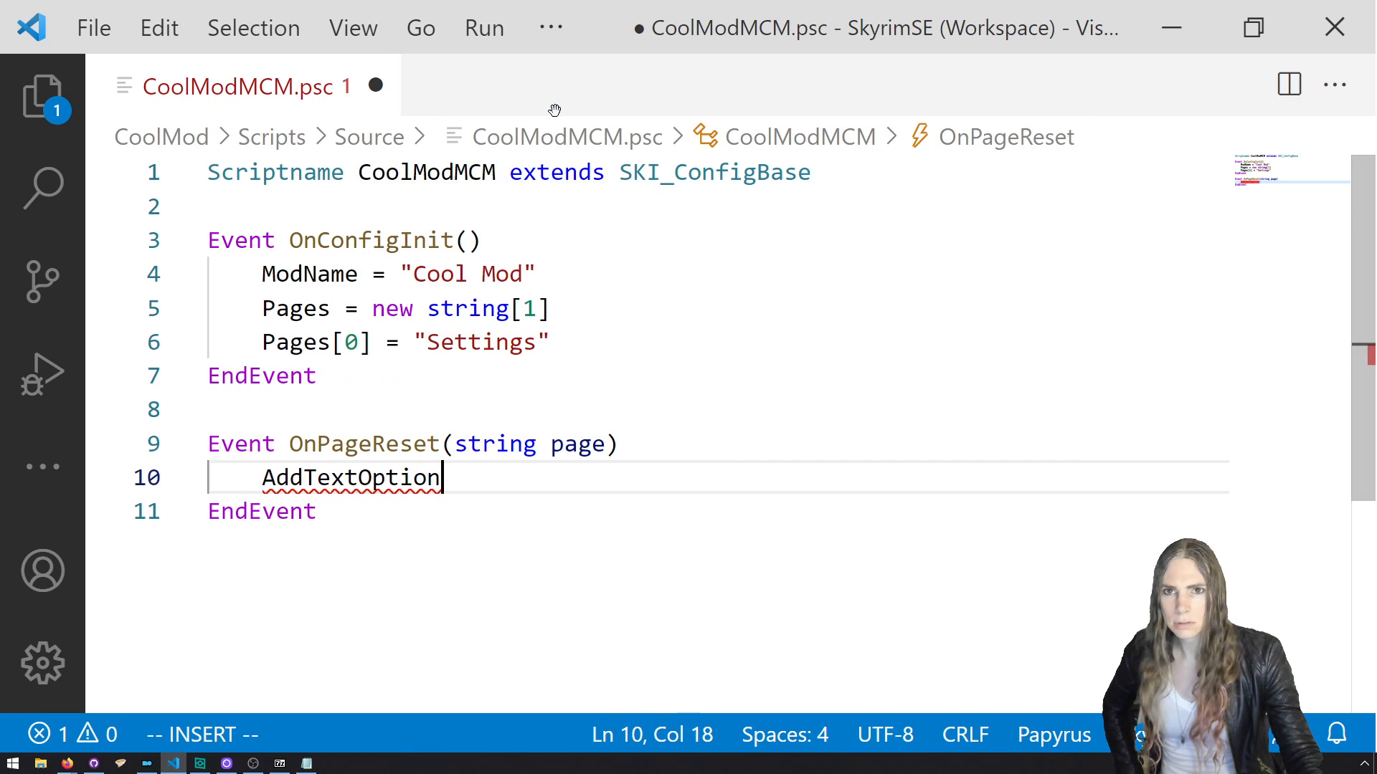
pyautogui.write('(')
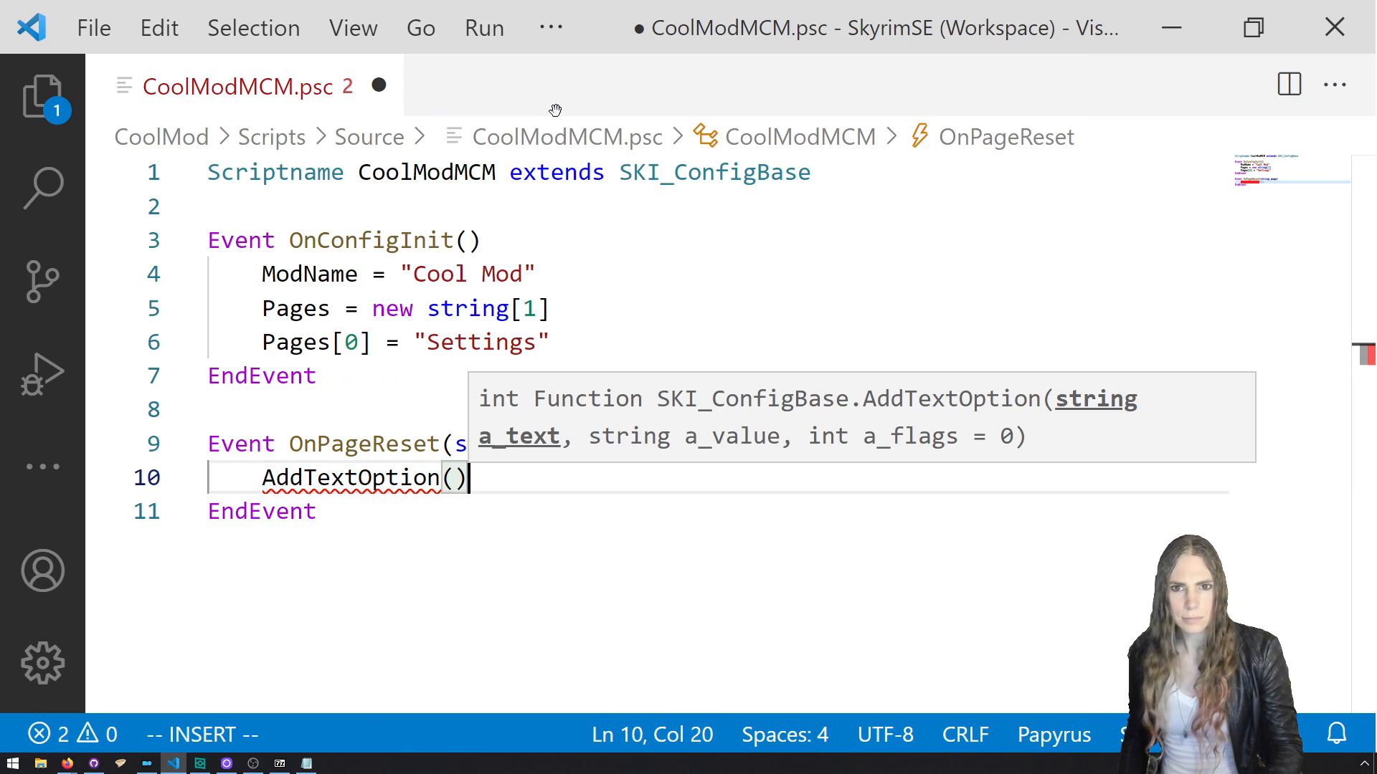
pyautogui.write('"')
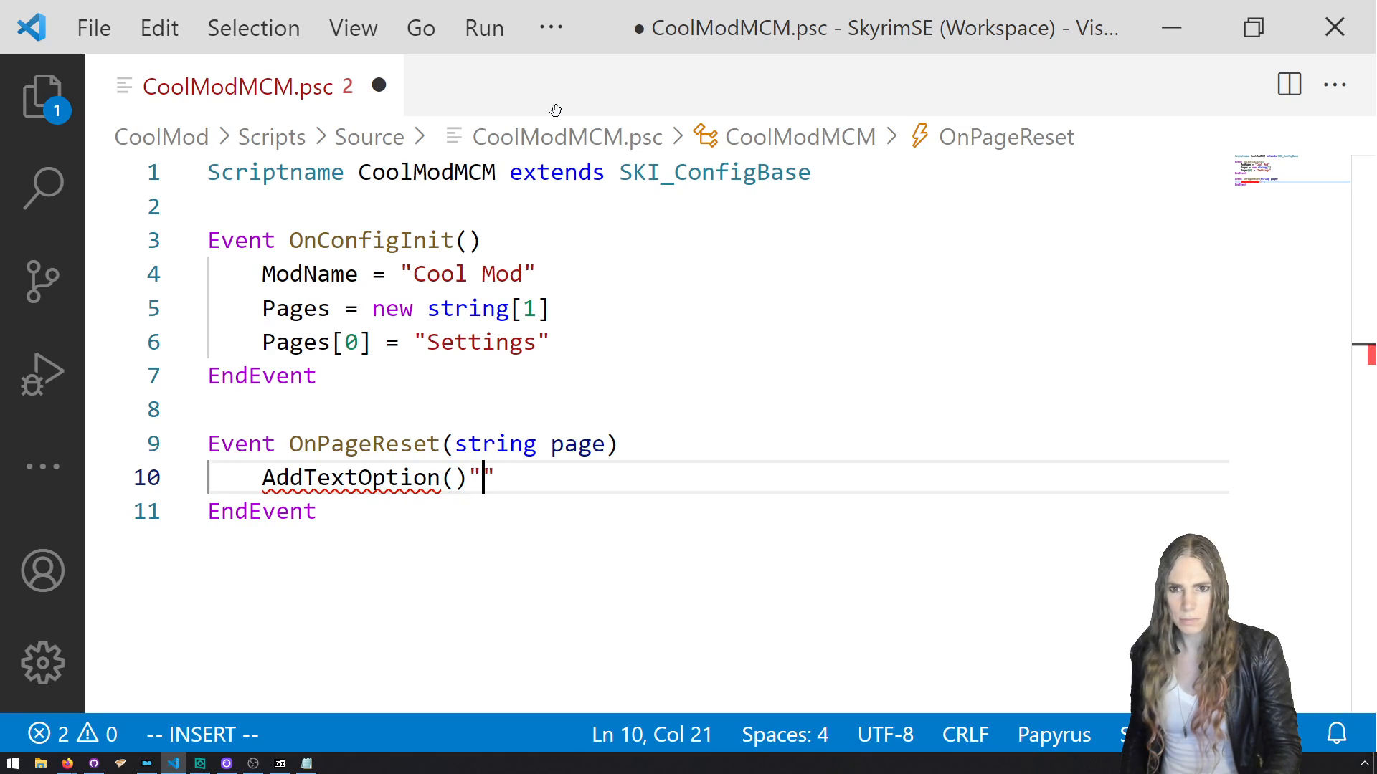
pyautogui.write('Hel')
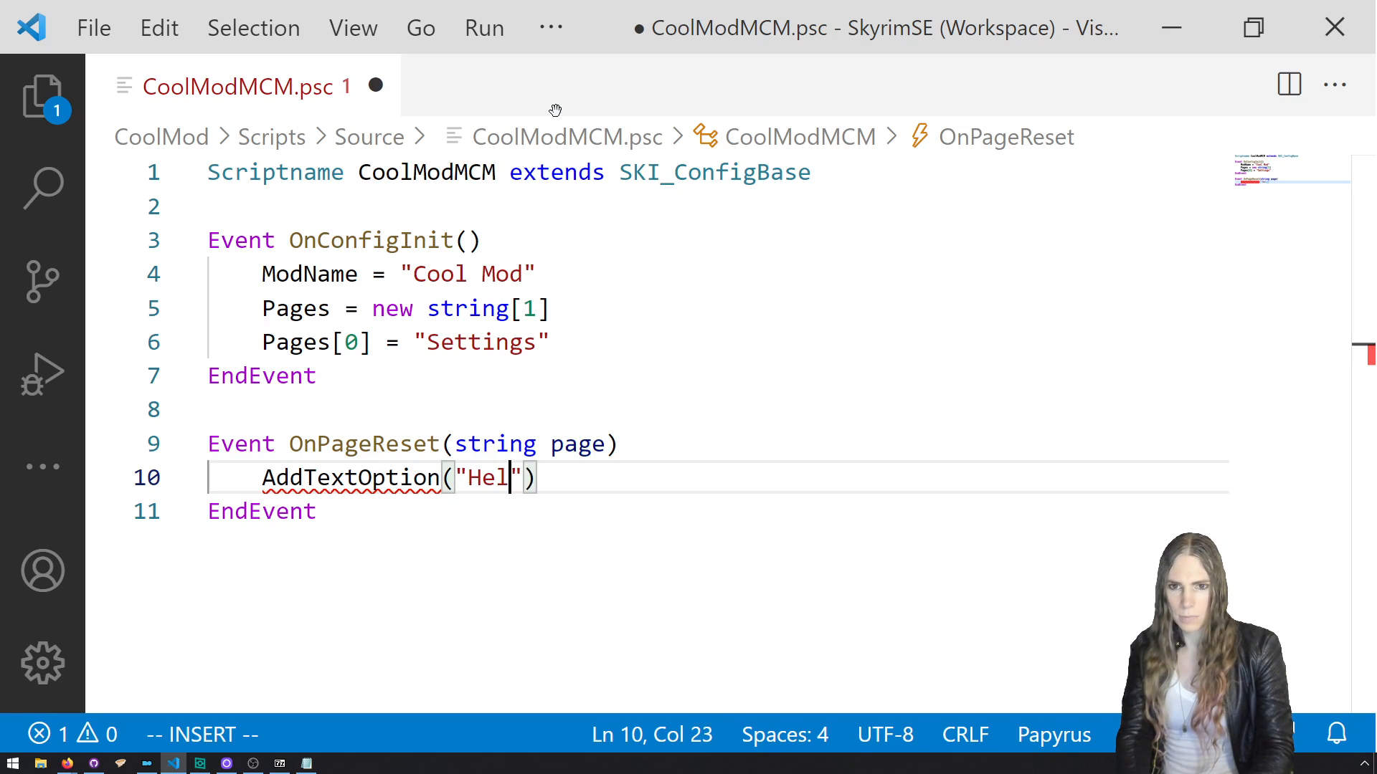
pyautogui.write('lo Text')
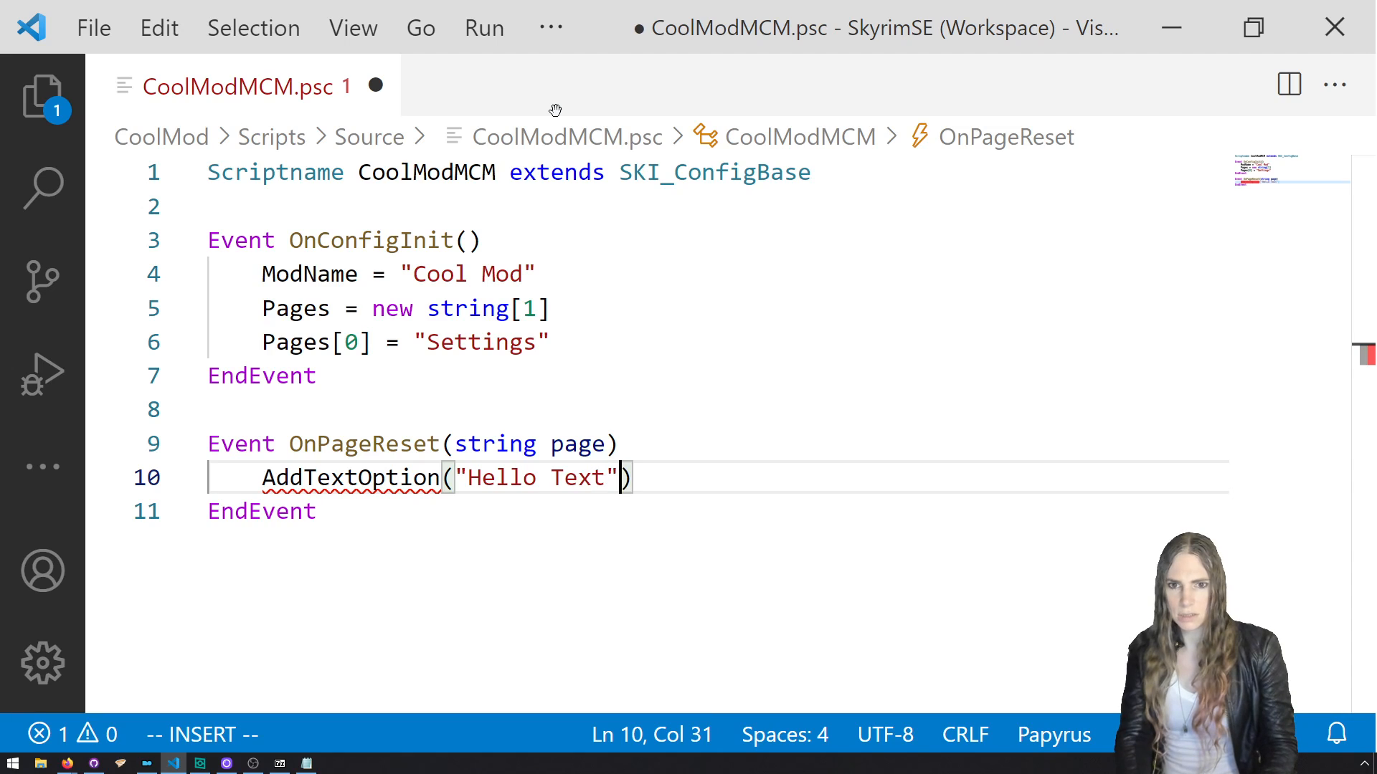
pyautogui.write(', "Hello Value"')
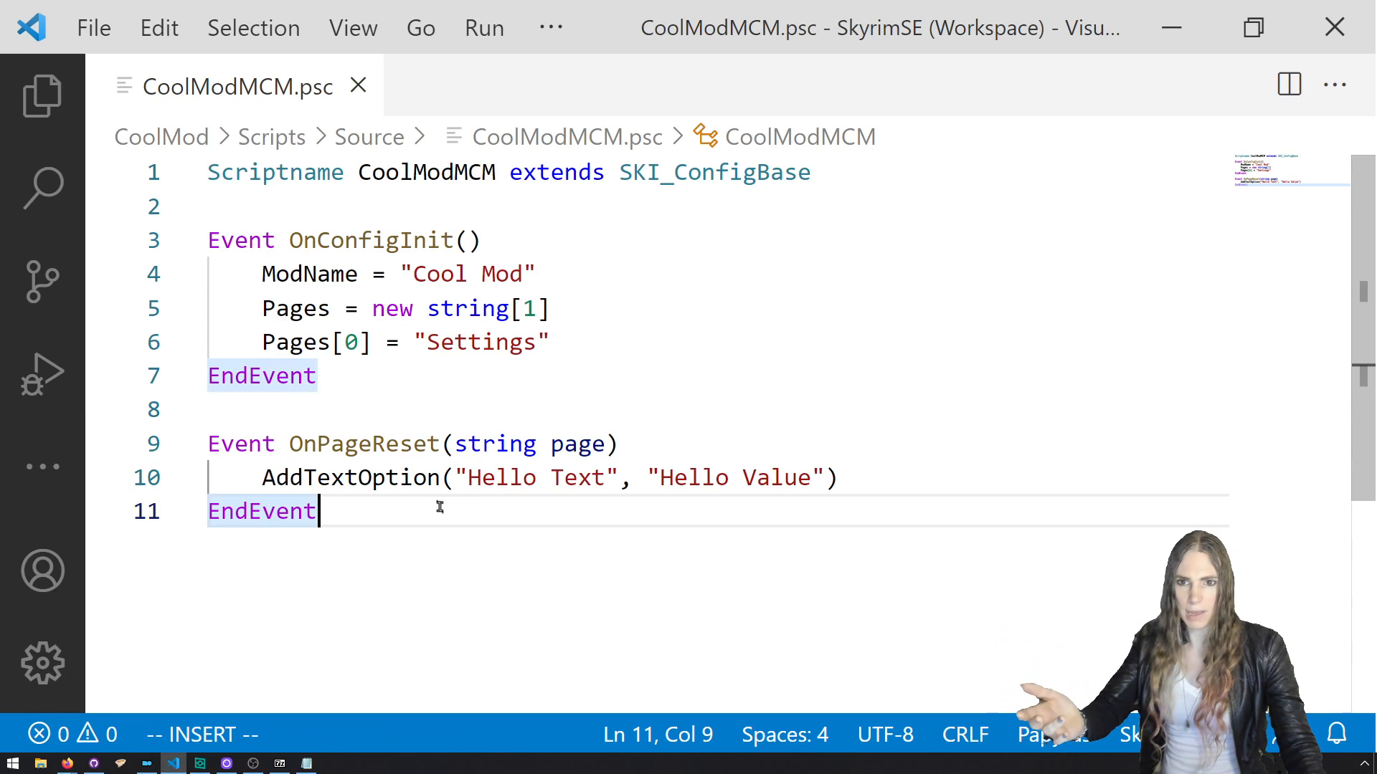
pyautogui.moveTo(575, 445)
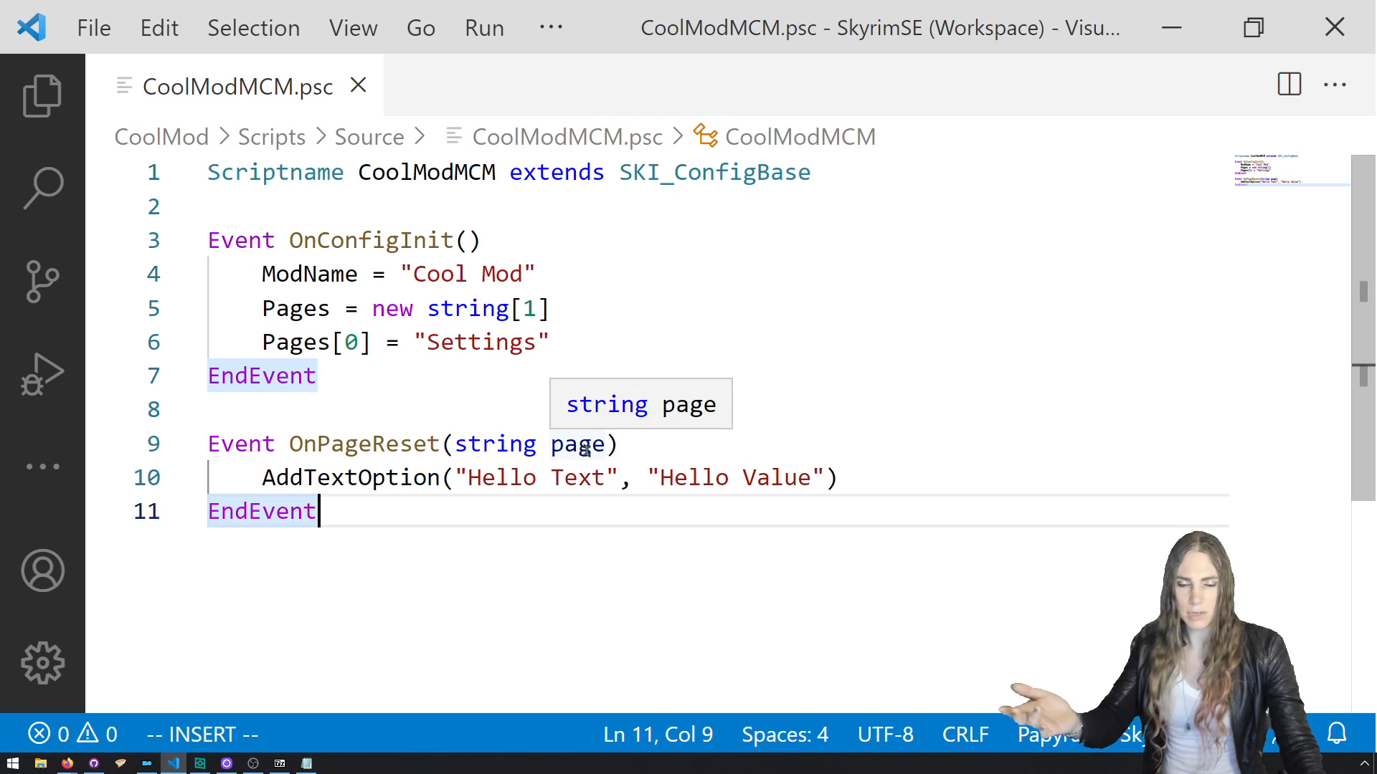
pyautogui.moveTo(603, 481)
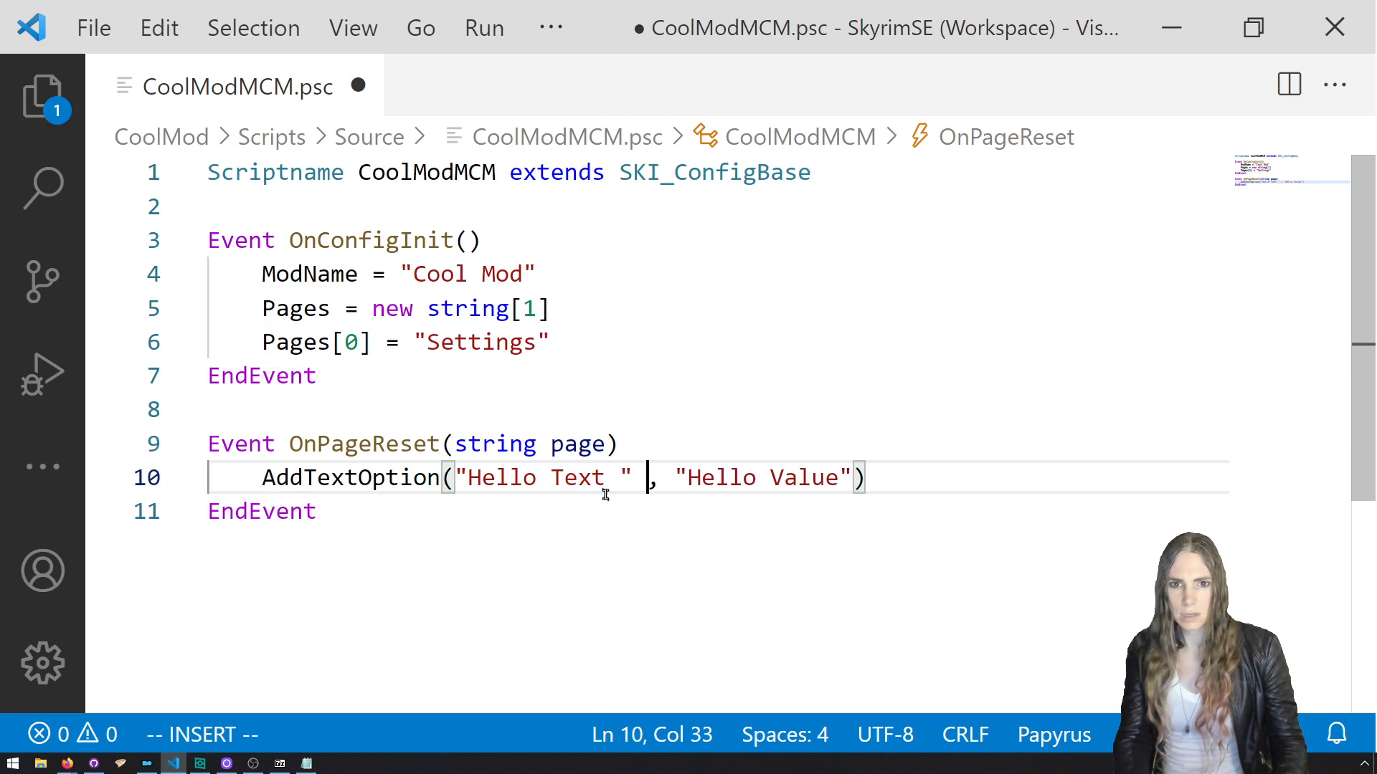
# Append "+ page" to the Hello Text label in AddTextOption.
pyautogui.write('+ ap')
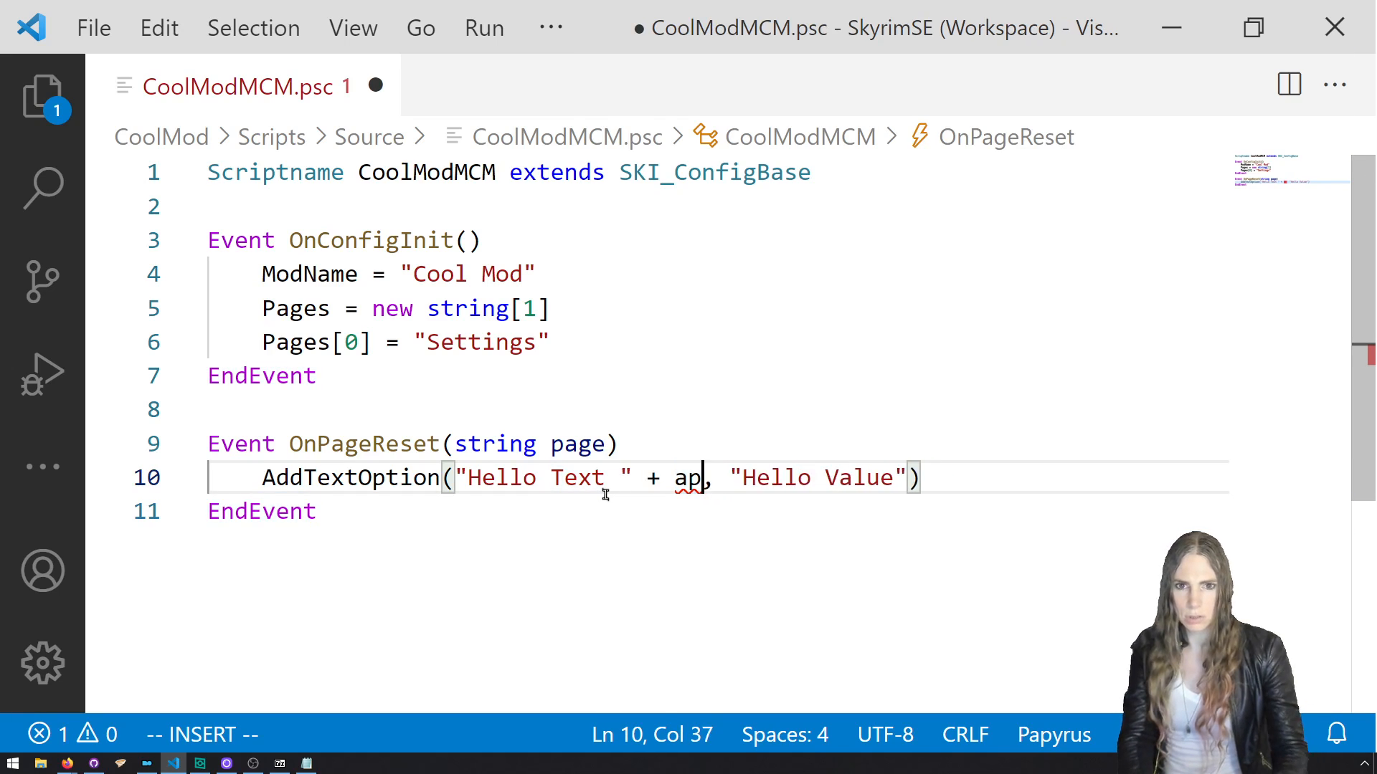
pyautogui.write('ge')
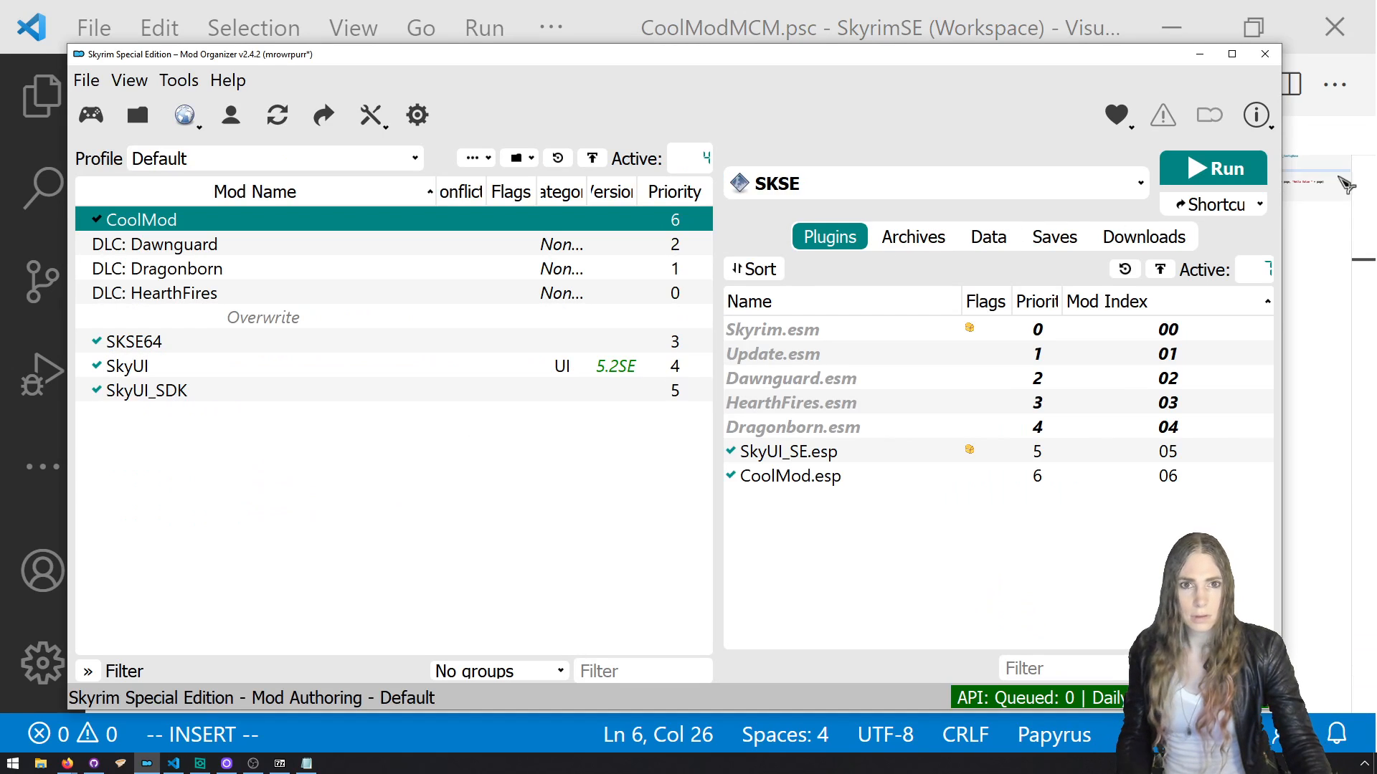
# Launch Skyrim via SKSE and enter the console command coc riverwood.
pyautogui.click(1212, 169)
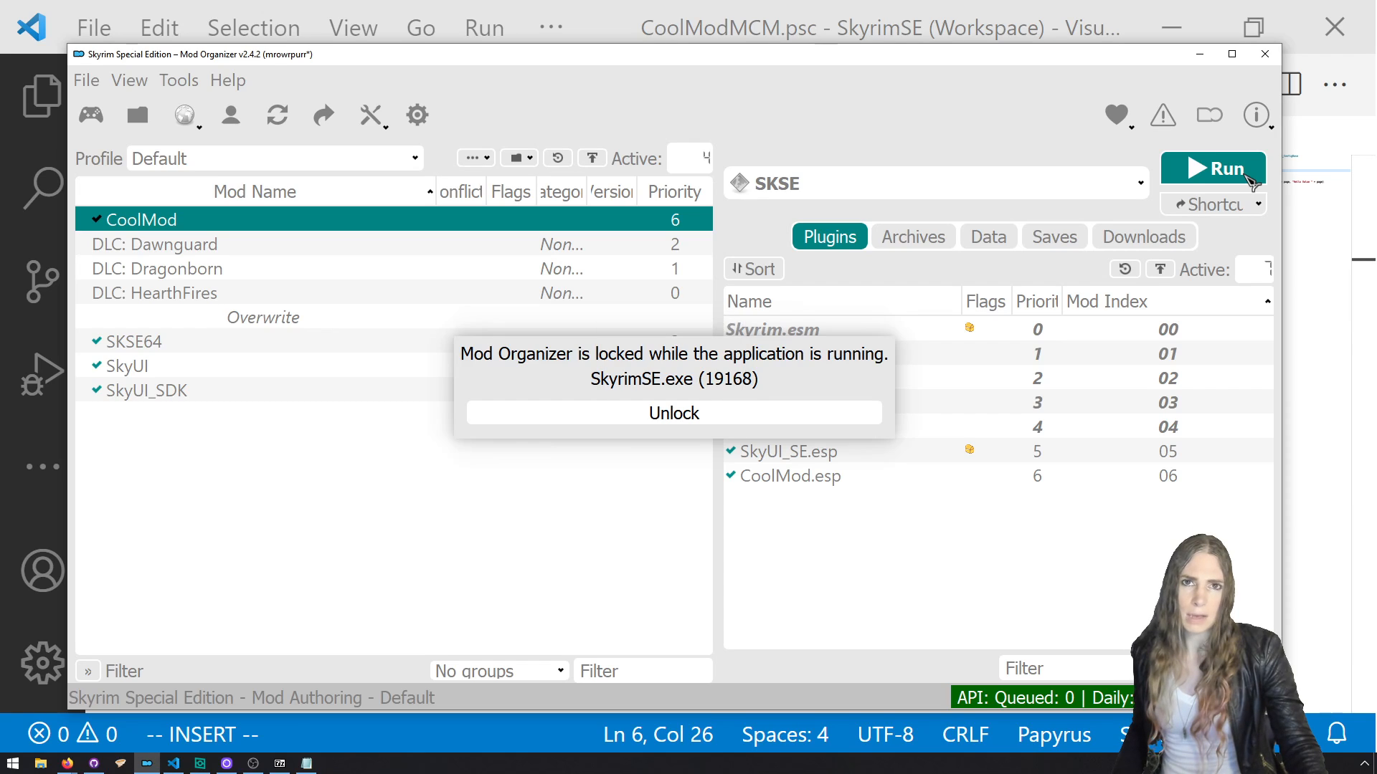
pyautogui.click(1213, 169)
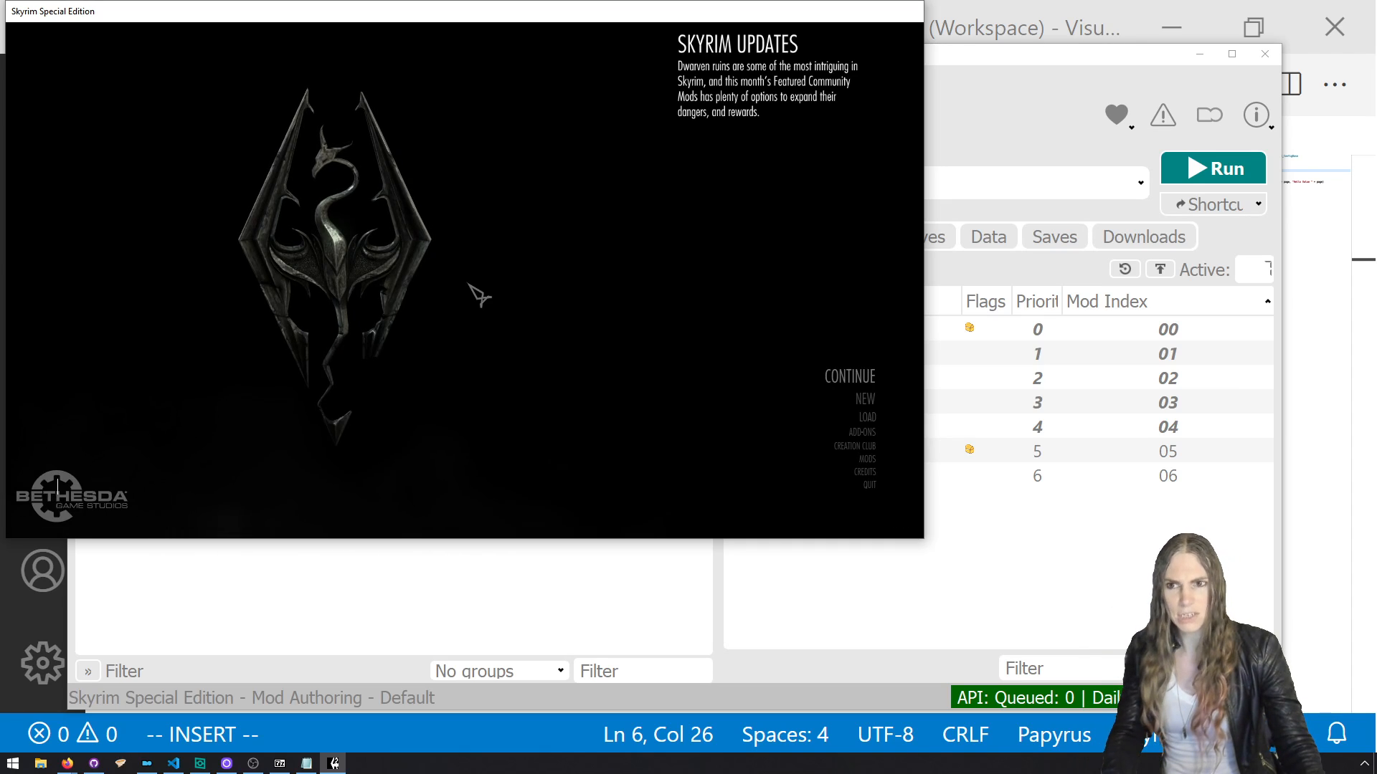
pyautogui.write('coc ri')
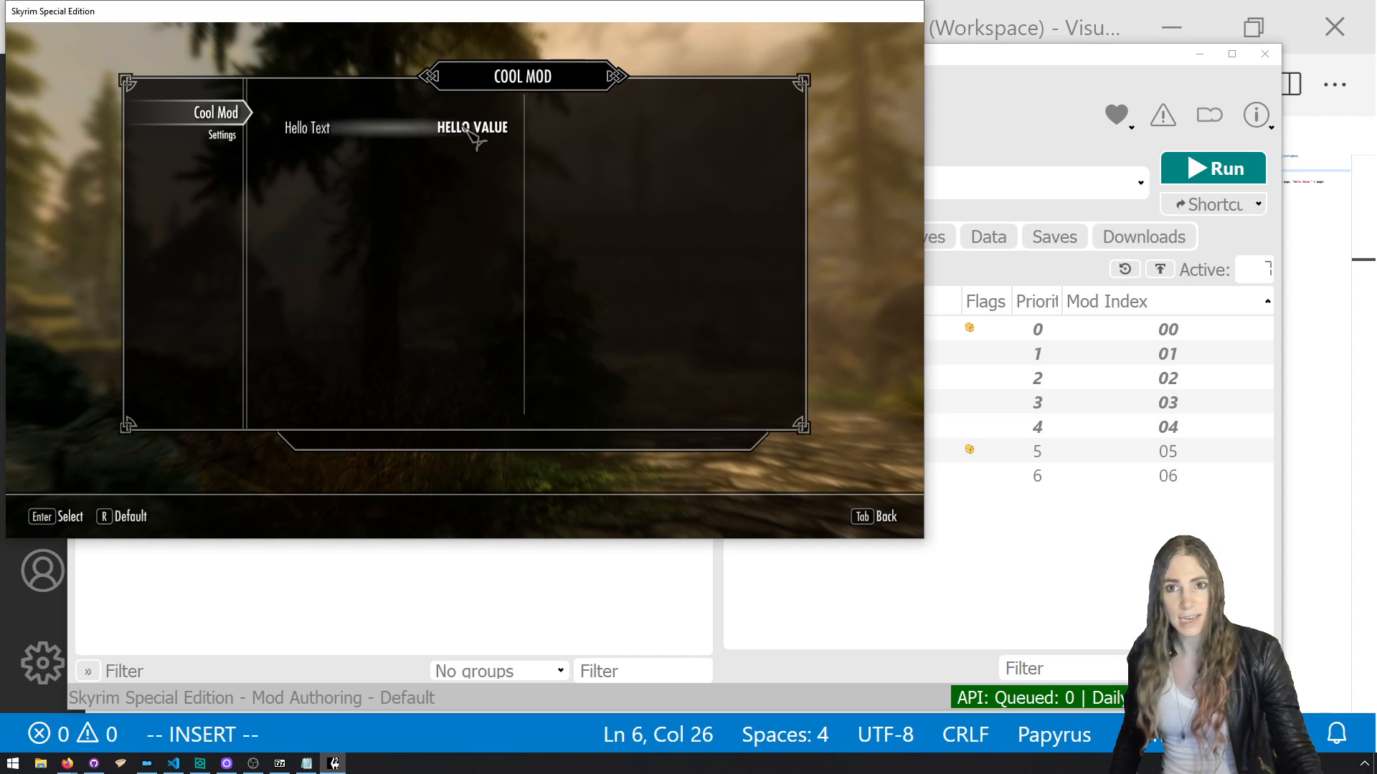
pyautogui.moveTo(446, 192)
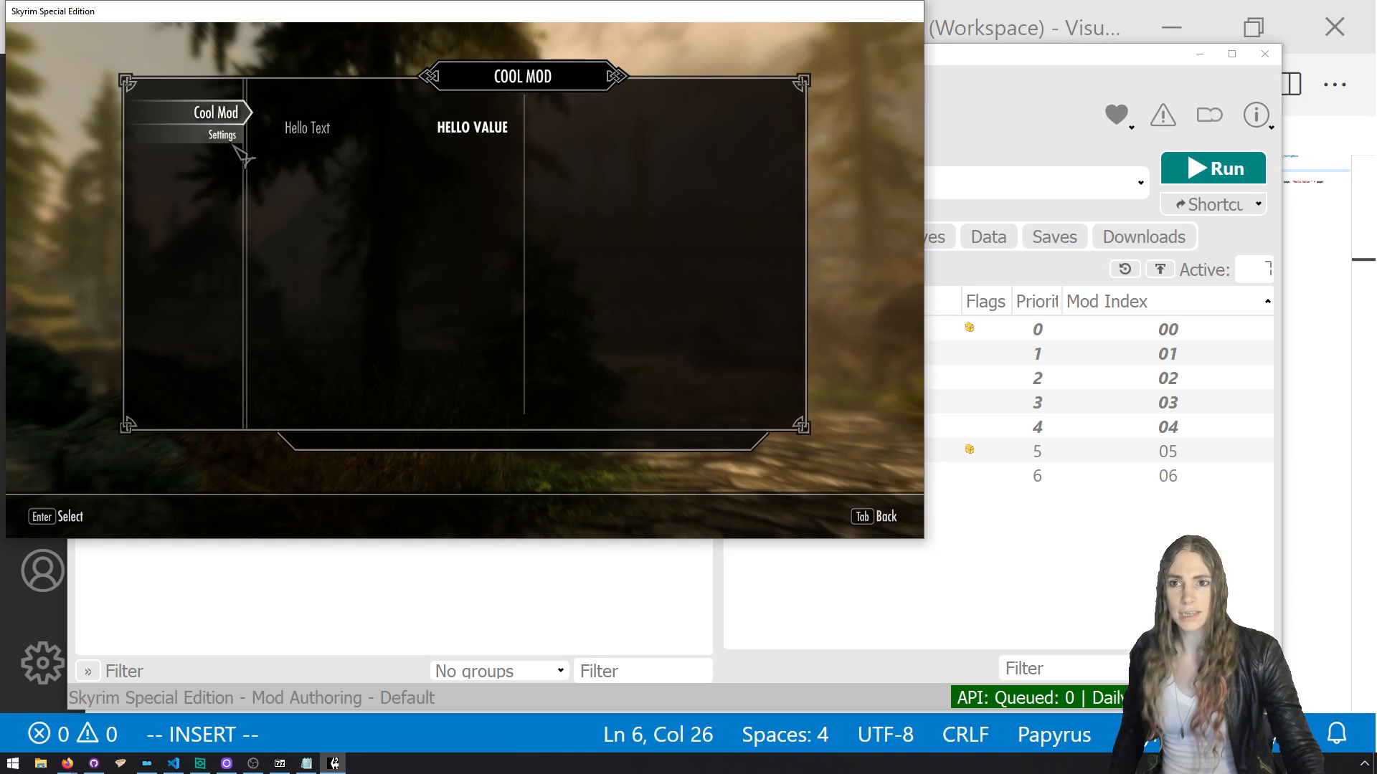
# Go back and reopen Cool Mod's Settings page, confirming Hello Text still shows Hello Value.
pyautogui.click(214, 134)
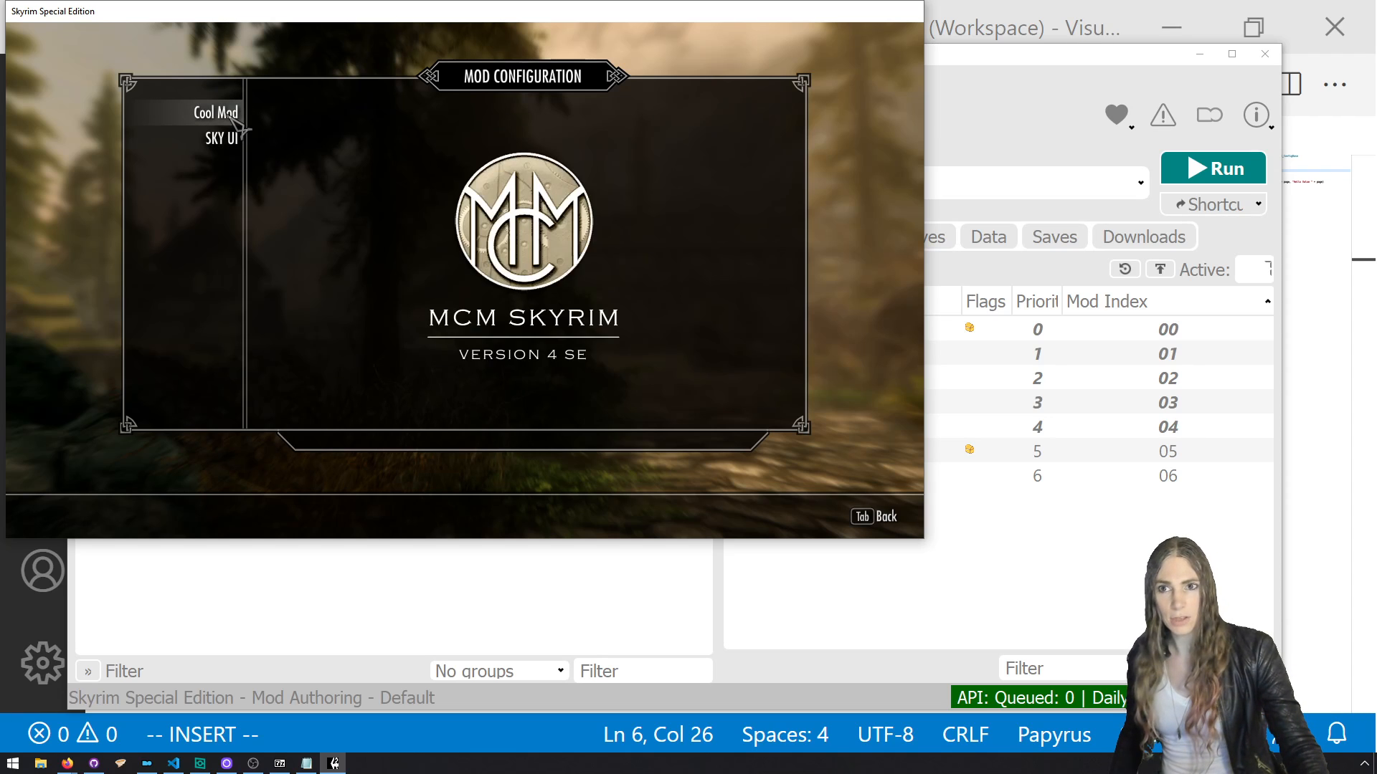
pyautogui.click(215, 113)
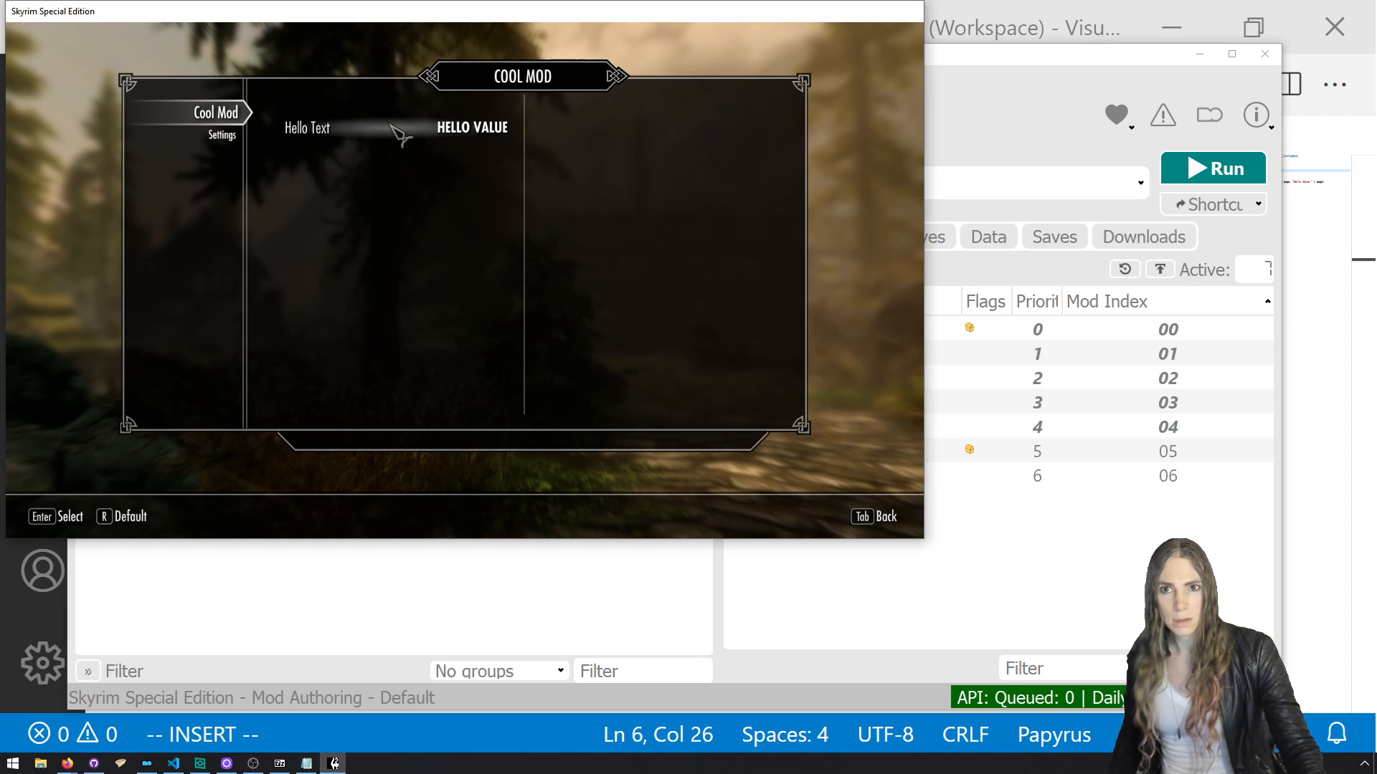
pyautogui.moveTo(382, 157)
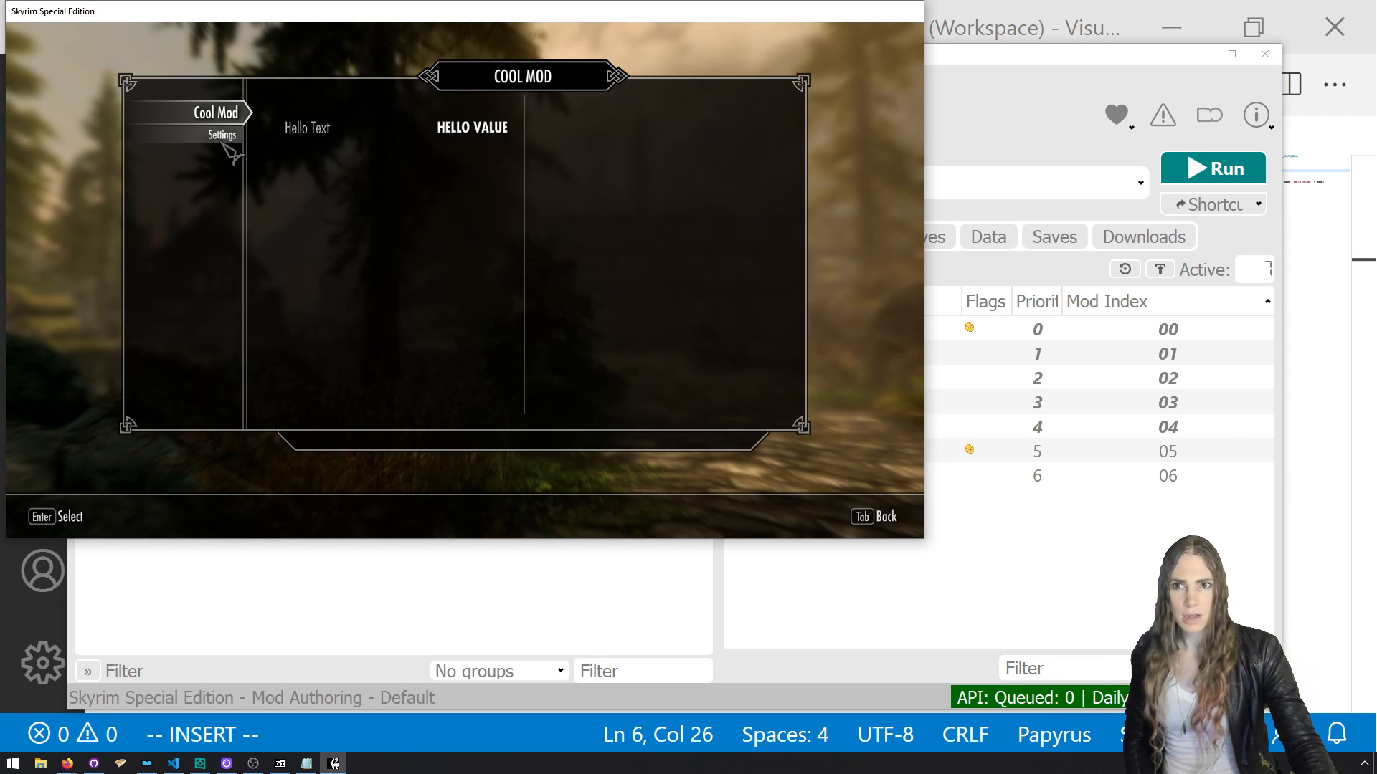
pyautogui.click(222, 134)
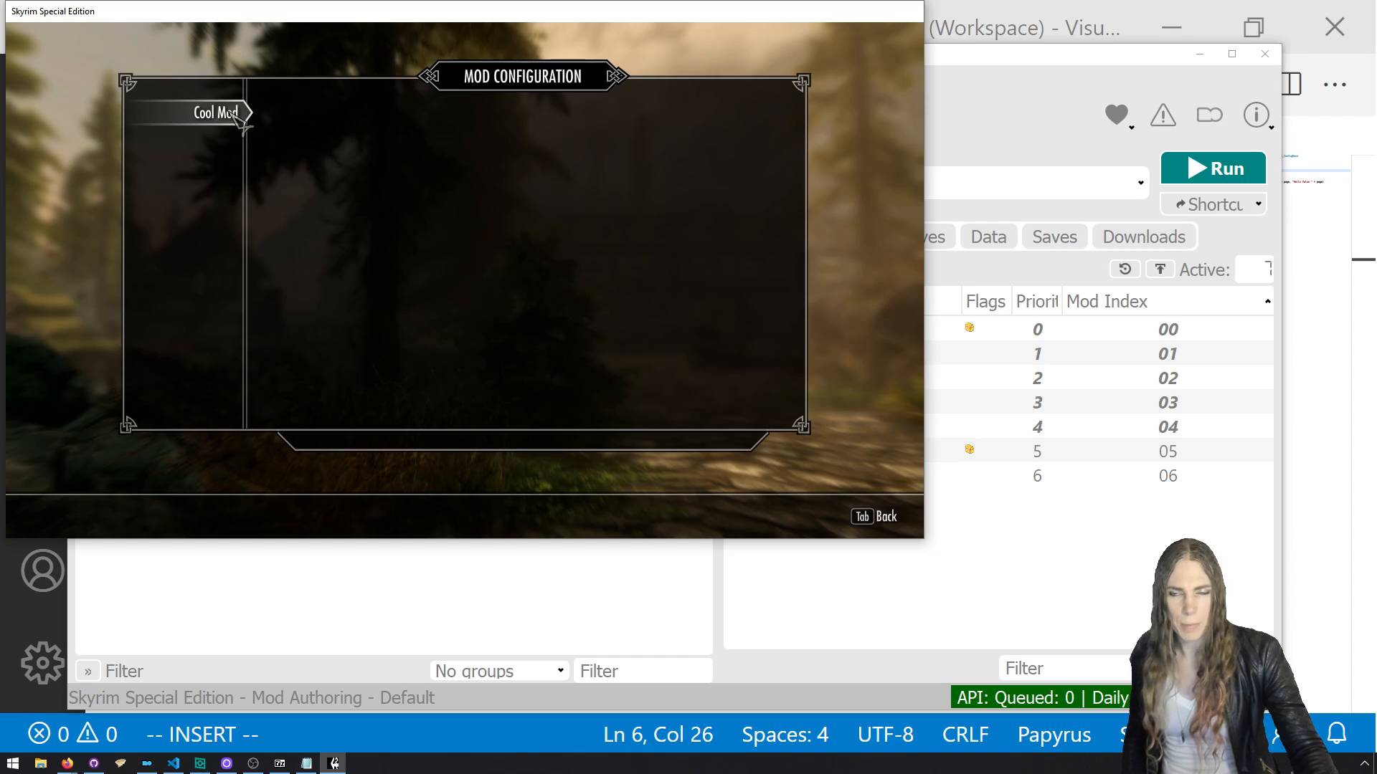
pyautogui.click(219, 113)
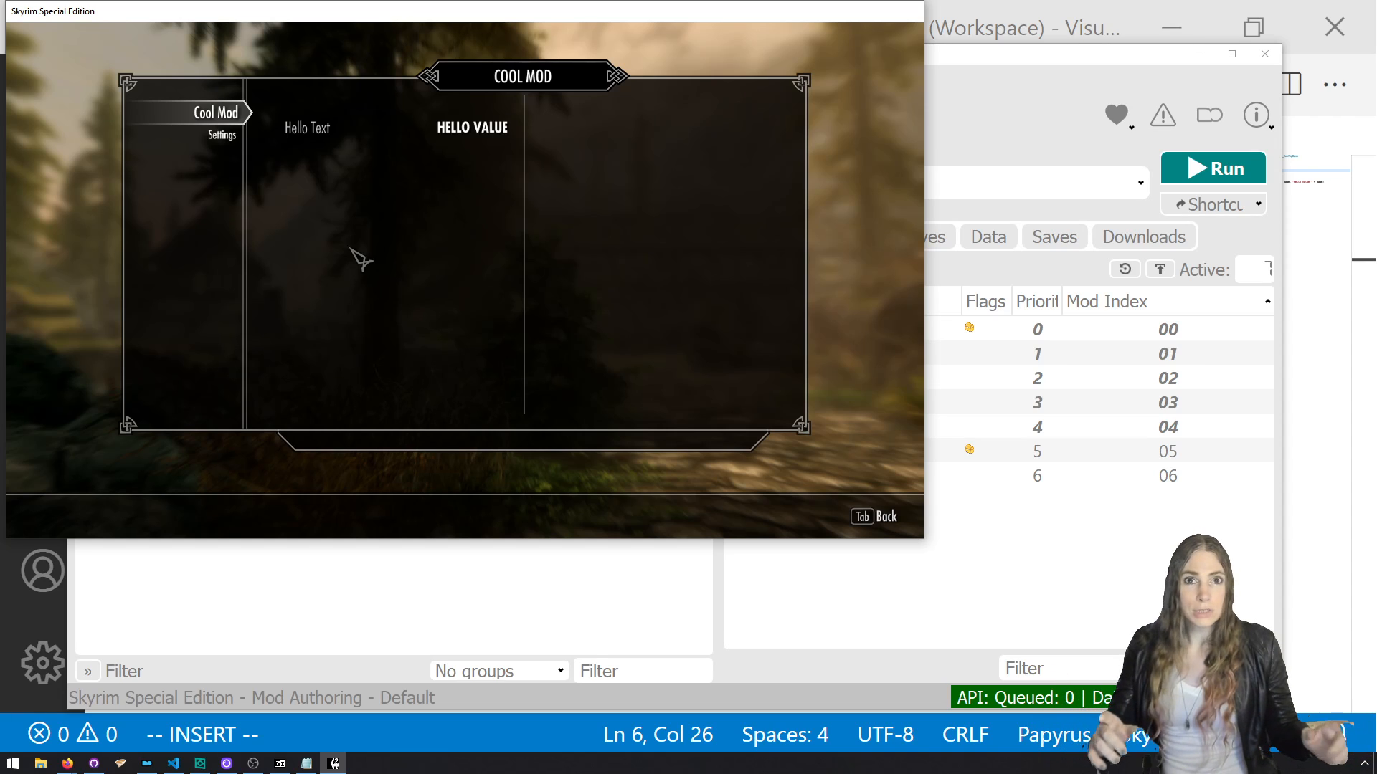
pyautogui.moveTo(821, 356)
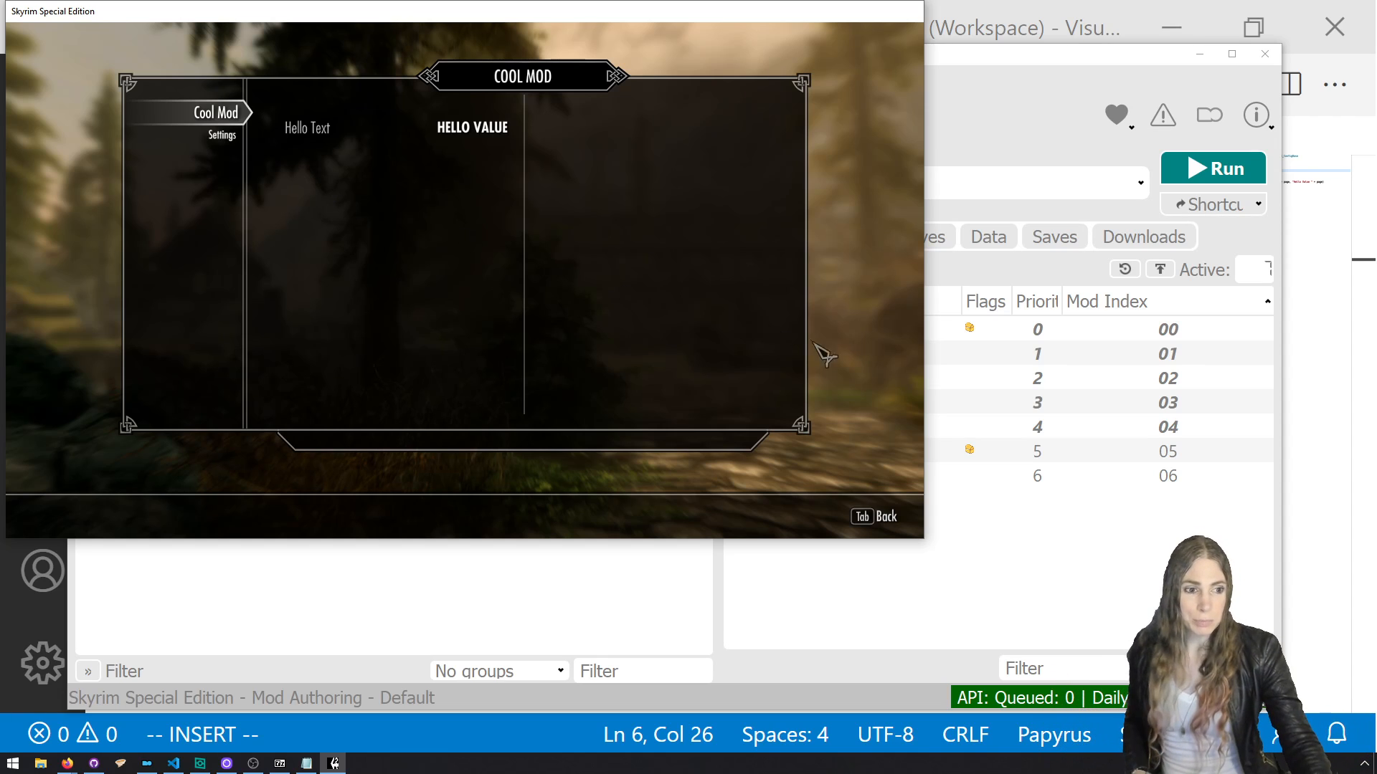